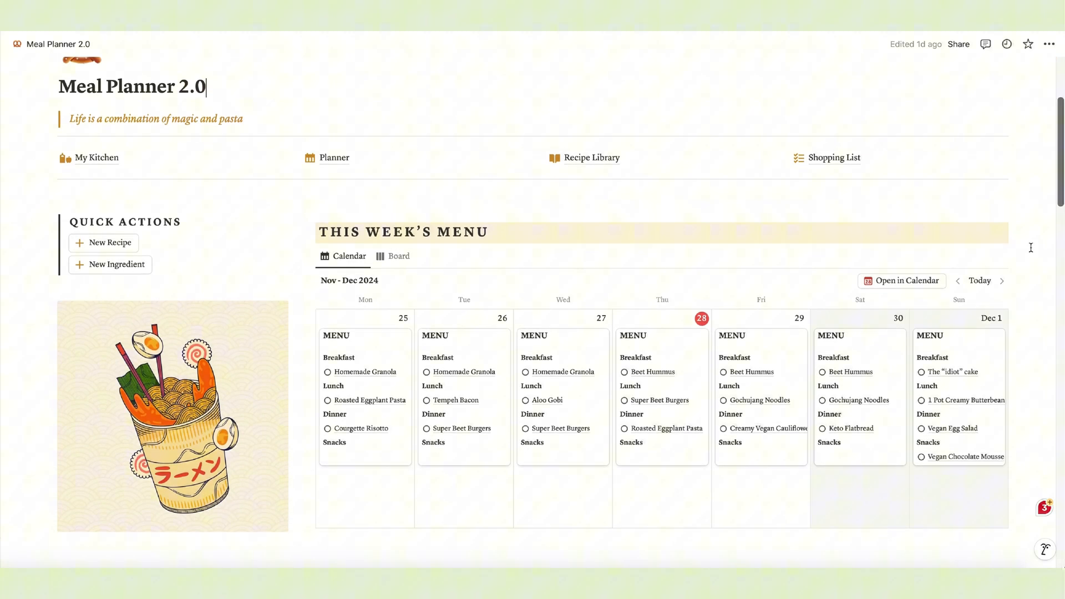
# - Scroll the dashboard and switch This Week's Menu to the Board view
pyautogui.scroll(-3)
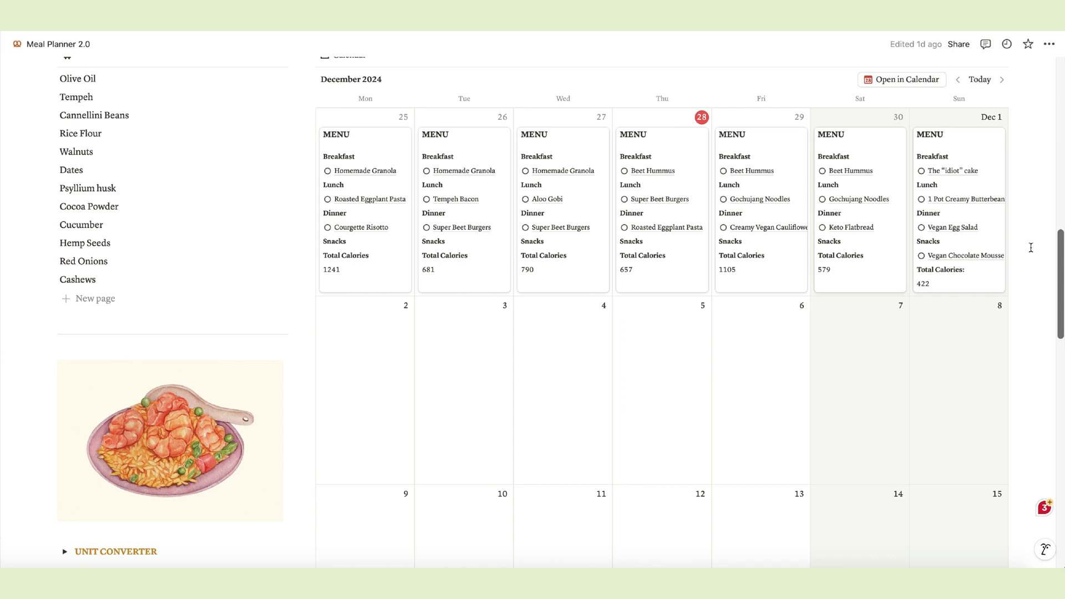
pyautogui.scroll(-3)
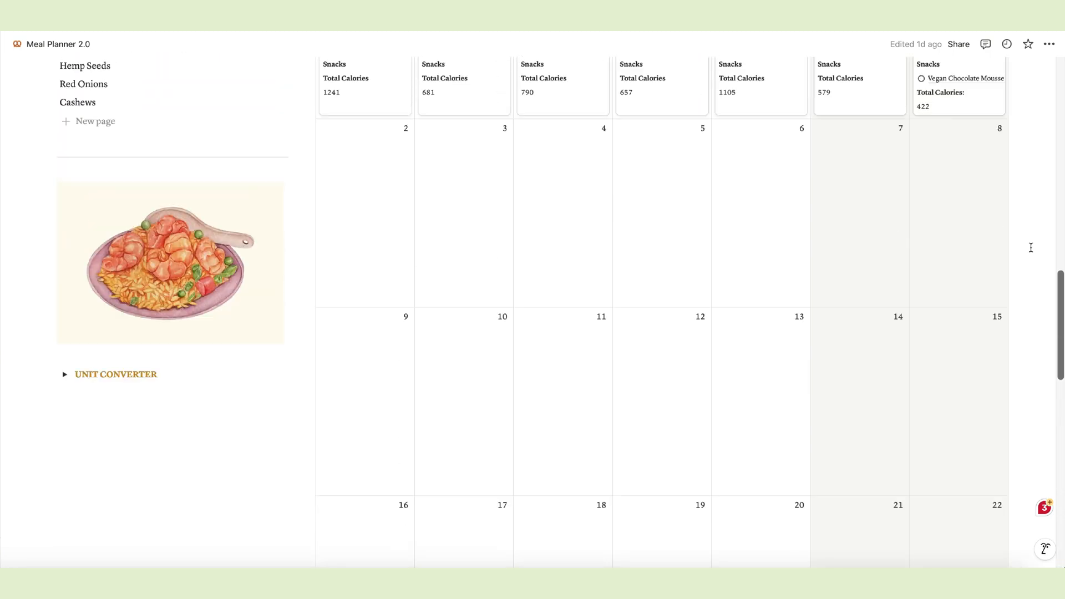
pyautogui.scroll(3)
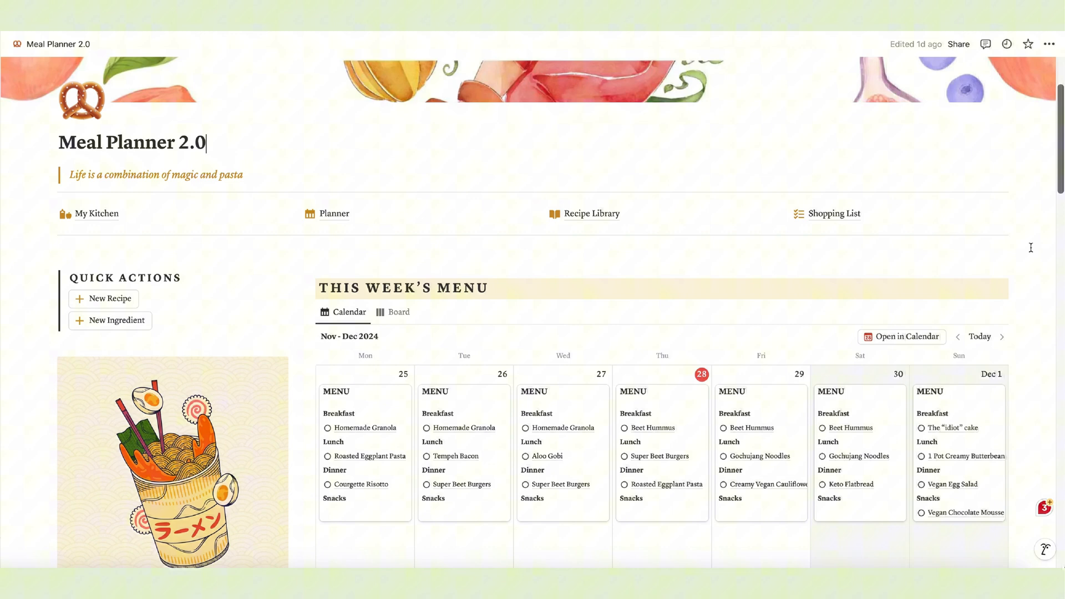
pyautogui.scroll(3)
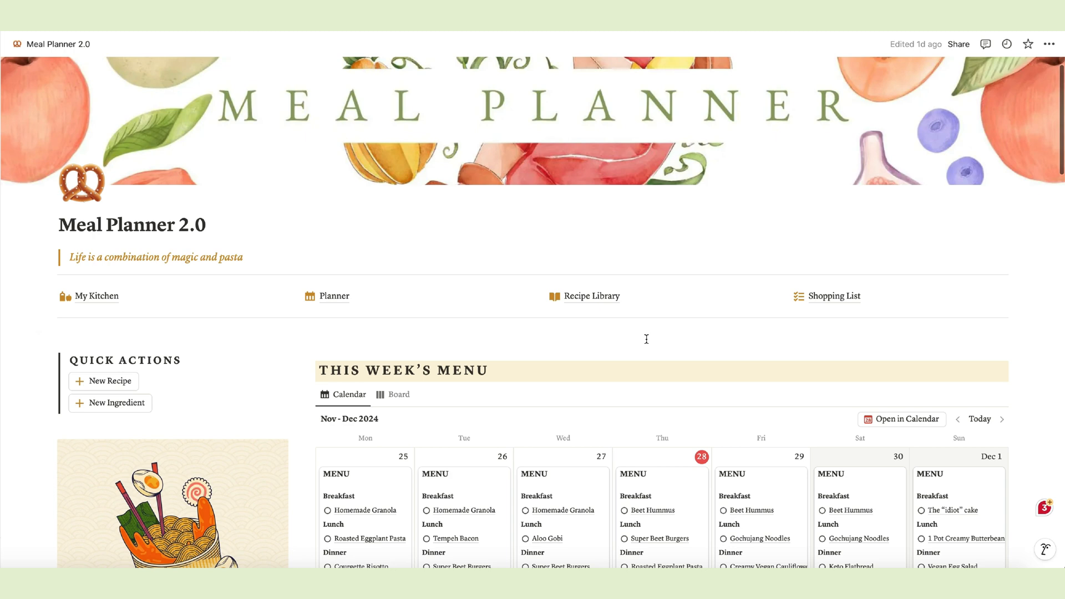
pyautogui.click(397, 395)
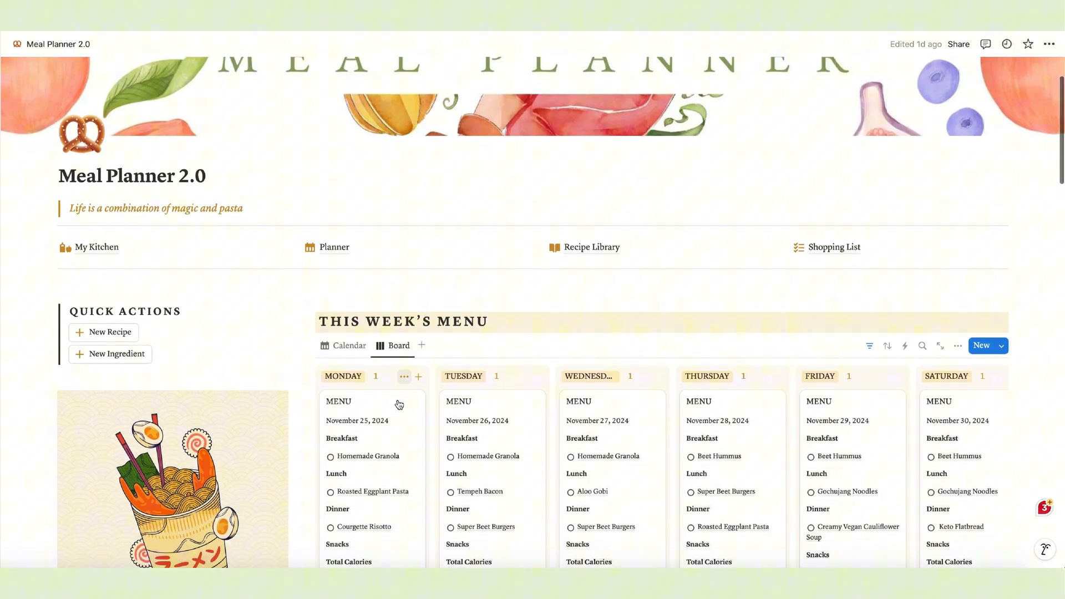
pyautogui.scroll(3)
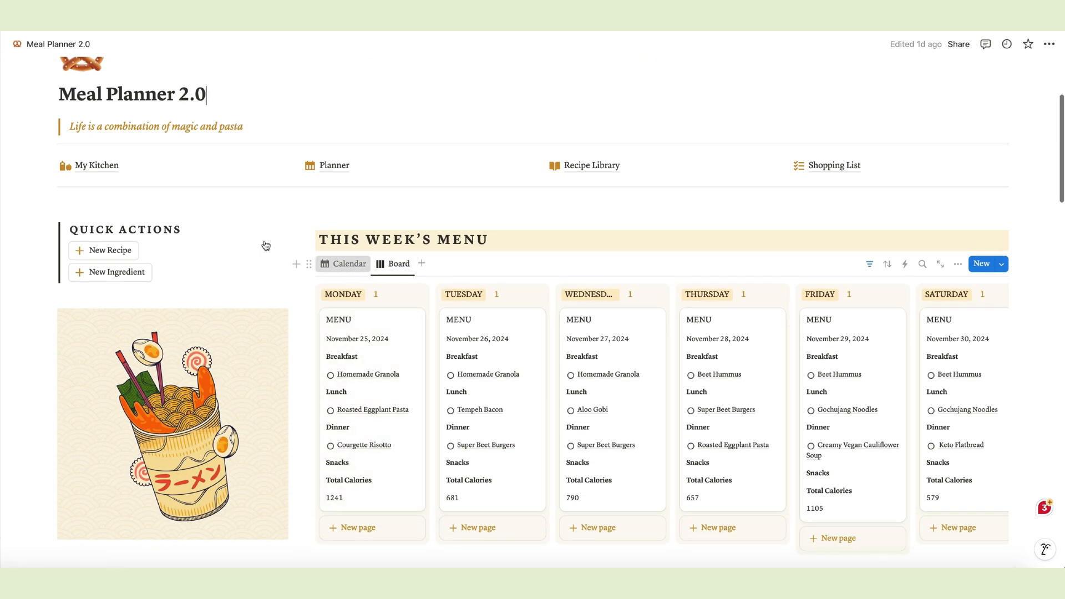
# - Switch This Week's Menu to calendar layout and scroll through the dashboard
pyautogui.click(349, 263)
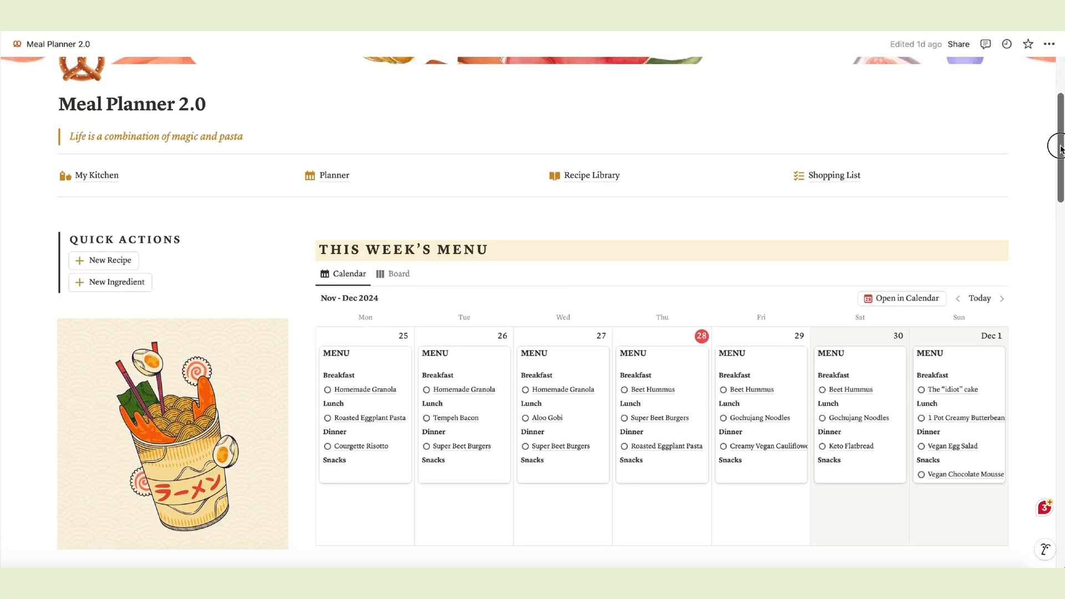
pyautogui.scroll(3)
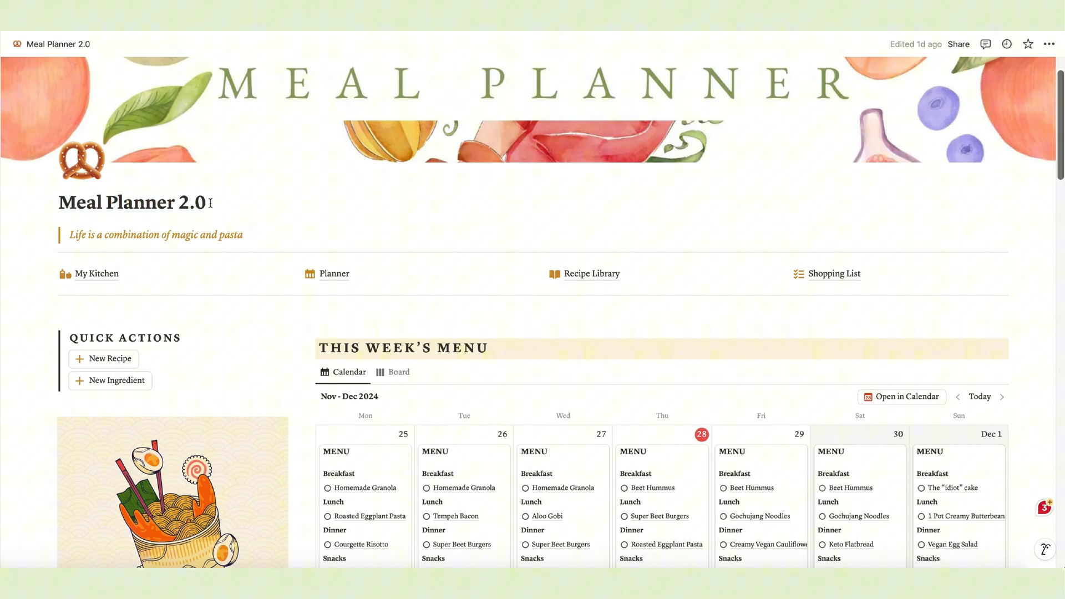
pyautogui.moveTo(296, 230)
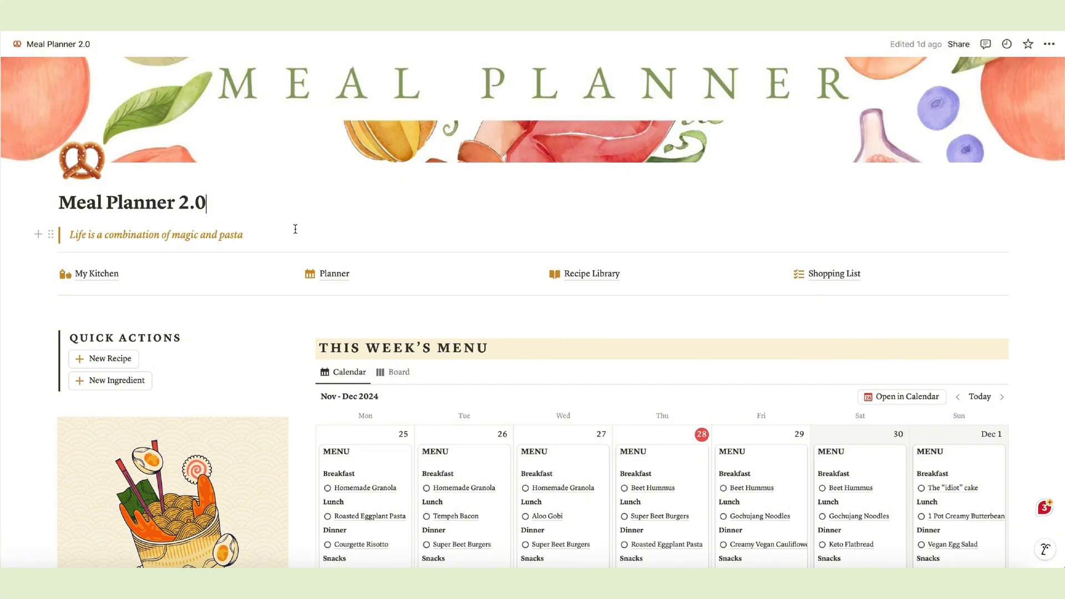
pyautogui.scroll(-3)
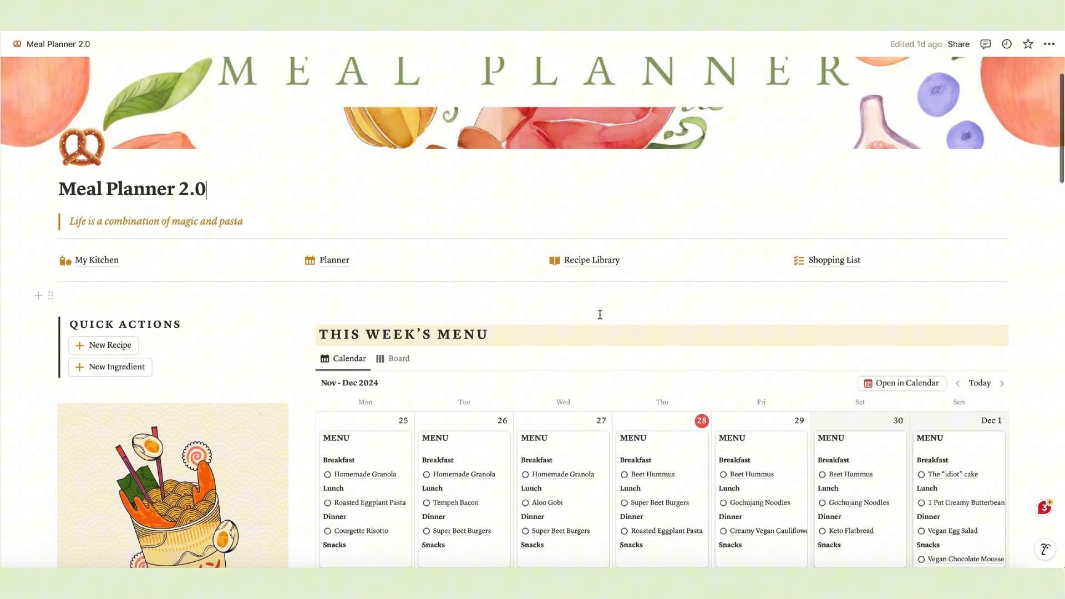
pyautogui.scroll(-3)
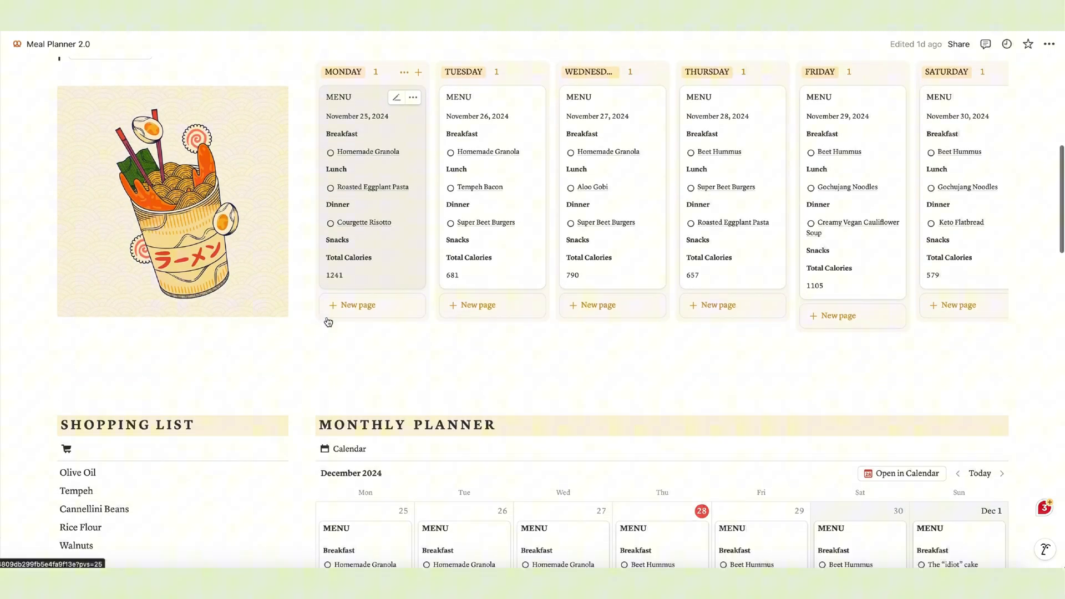
pyautogui.scroll(3)
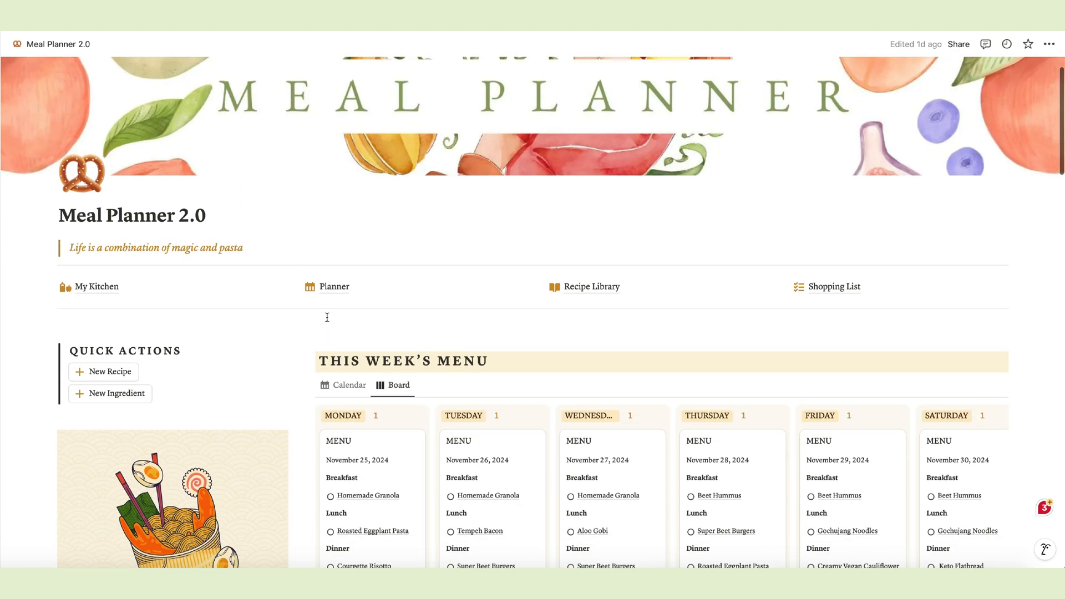
pyautogui.moveTo(94, 286)
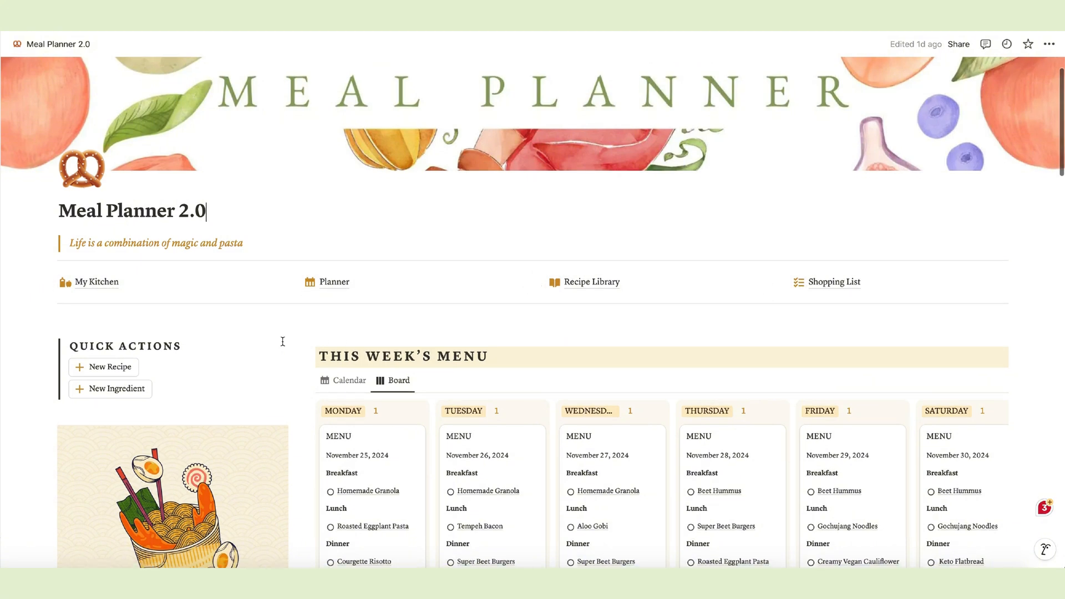
pyautogui.scroll(-3)
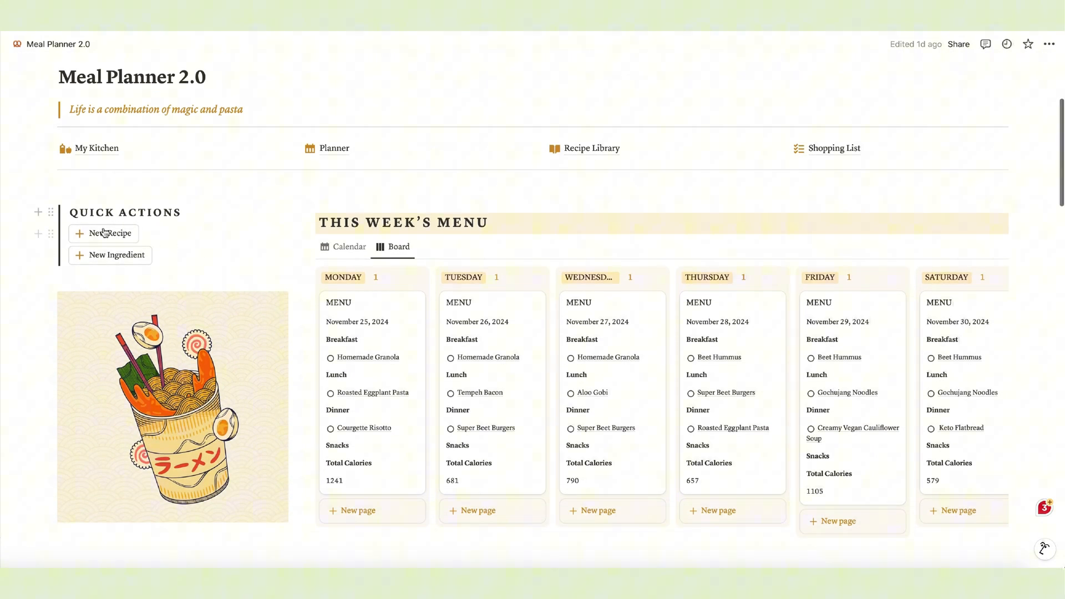
pyautogui.scroll(-3)
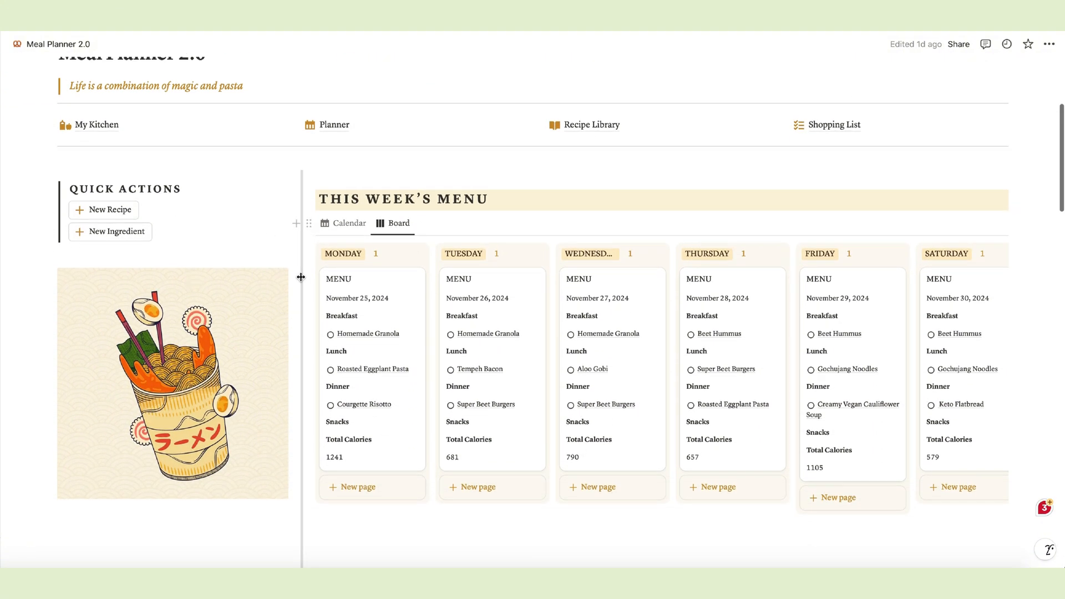
pyautogui.scroll(3)
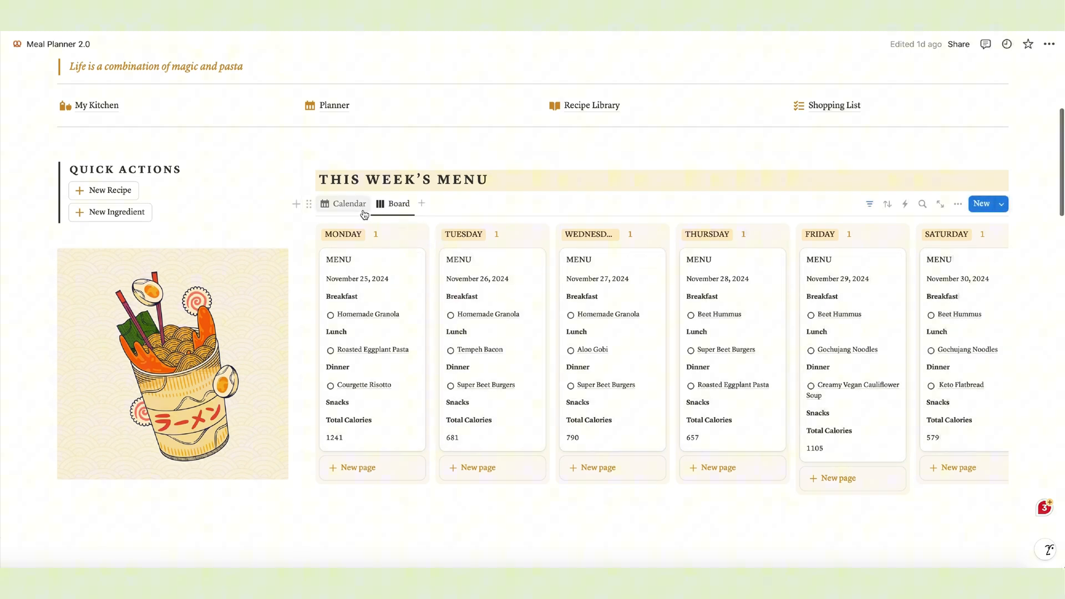
# - Toggle This Week's Menu between Calendar and Board, ending on Calendar
pyautogui.click(348, 203)
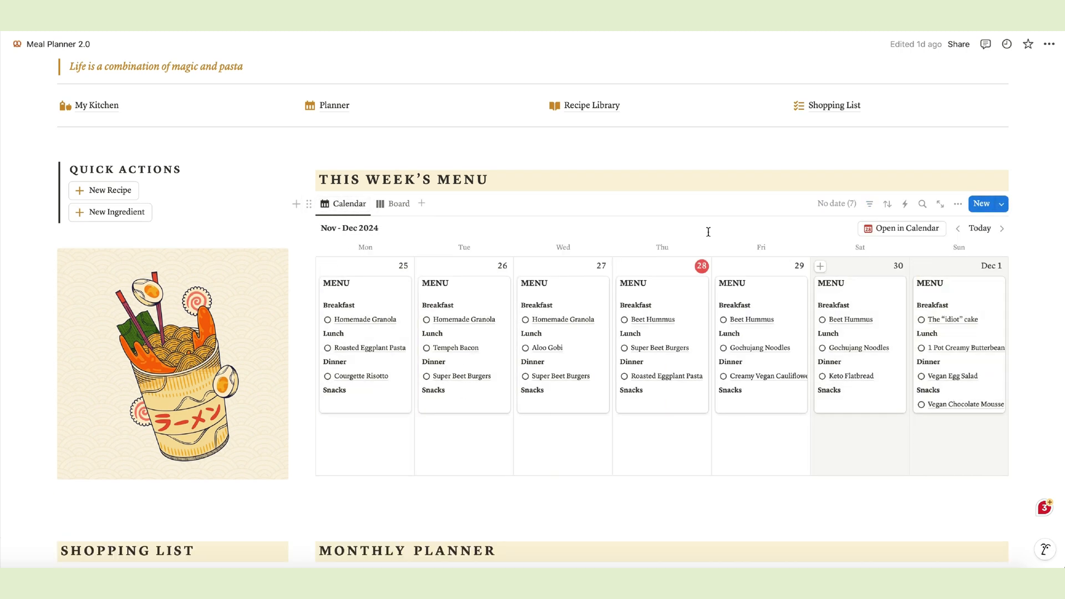
pyautogui.click(399, 204)
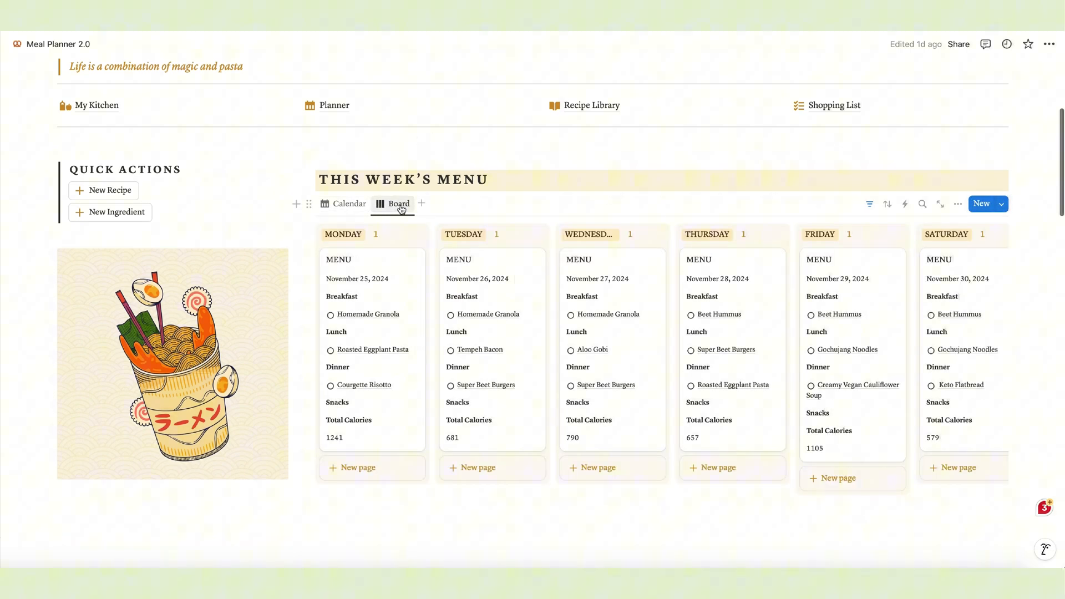
pyautogui.moveTo(476, 314)
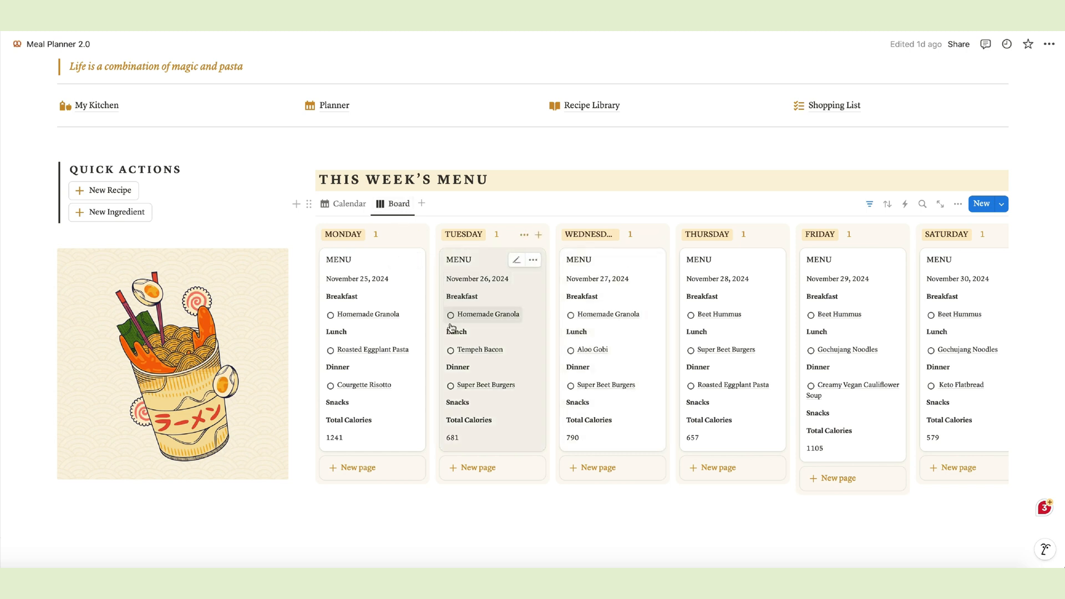
pyautogui.moveTo(471, 413)
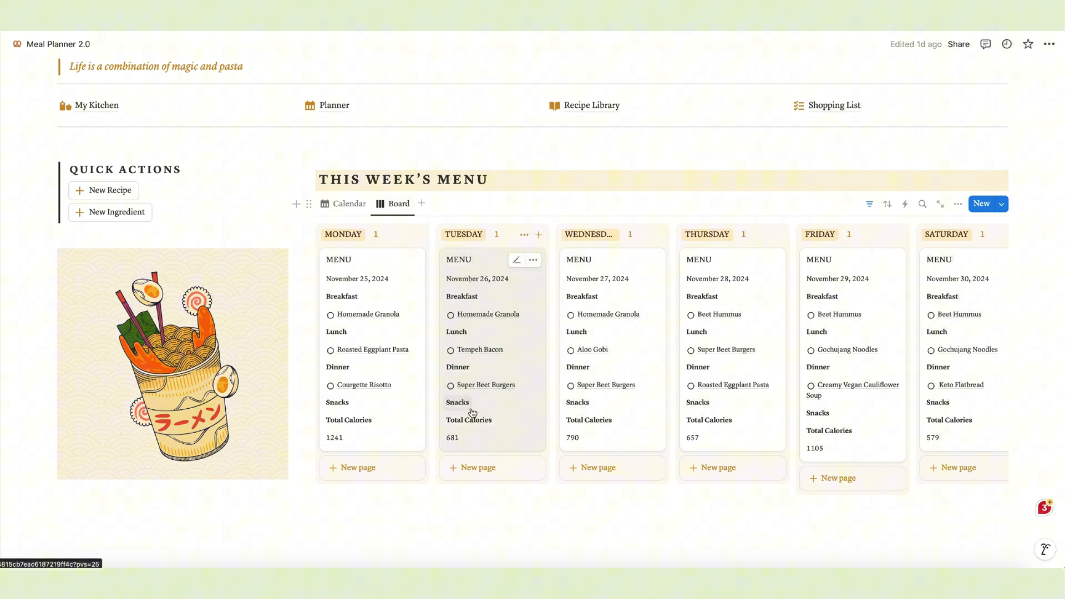
pyautogui.moveTo(362, 216)
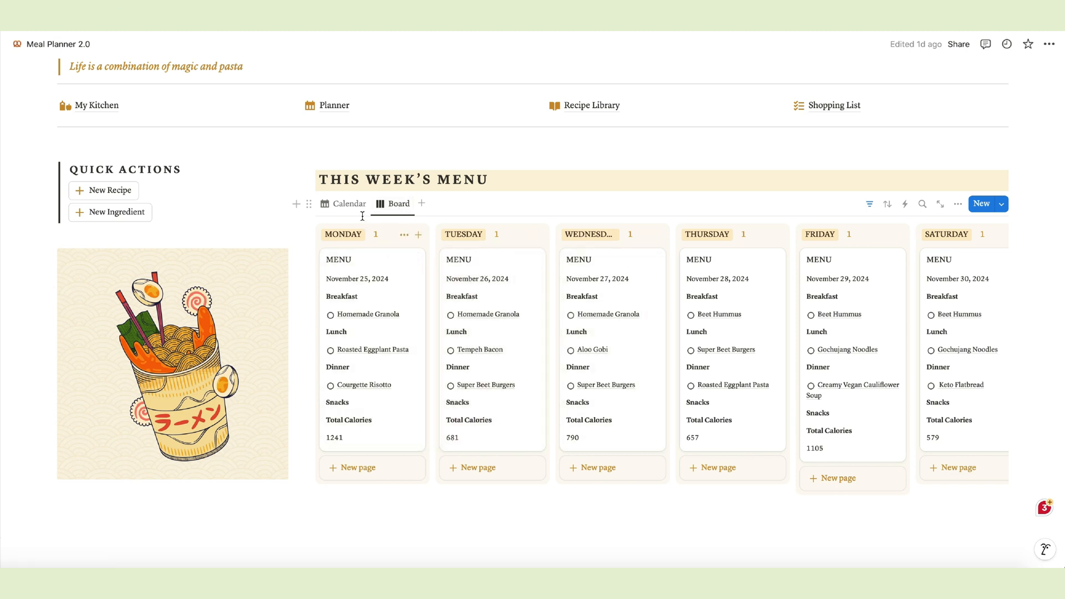
pyautogui.click(348, 203)
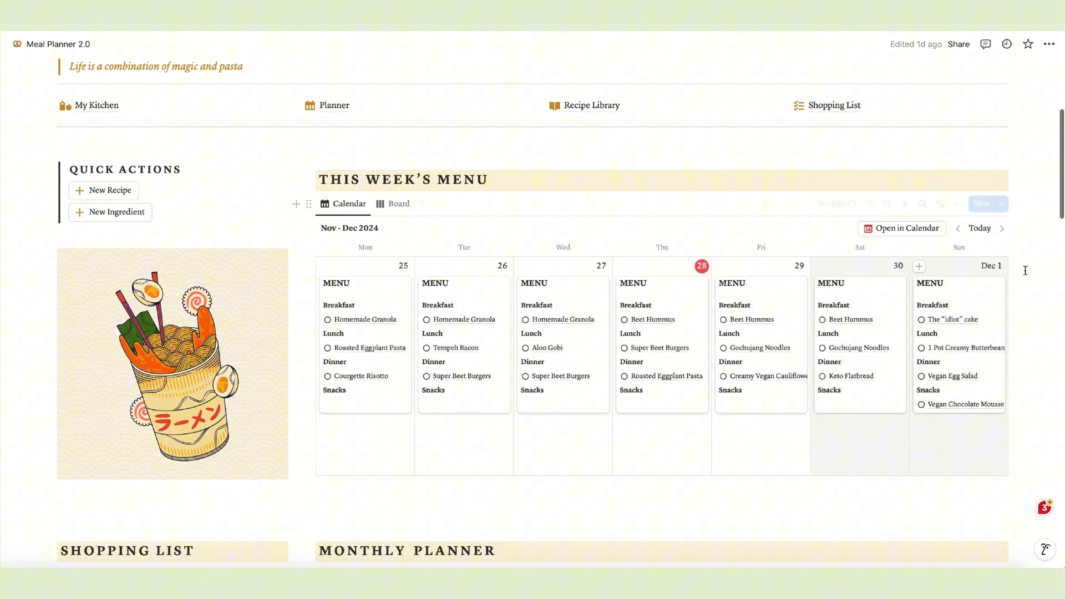
pyautogui.scroll(-3)
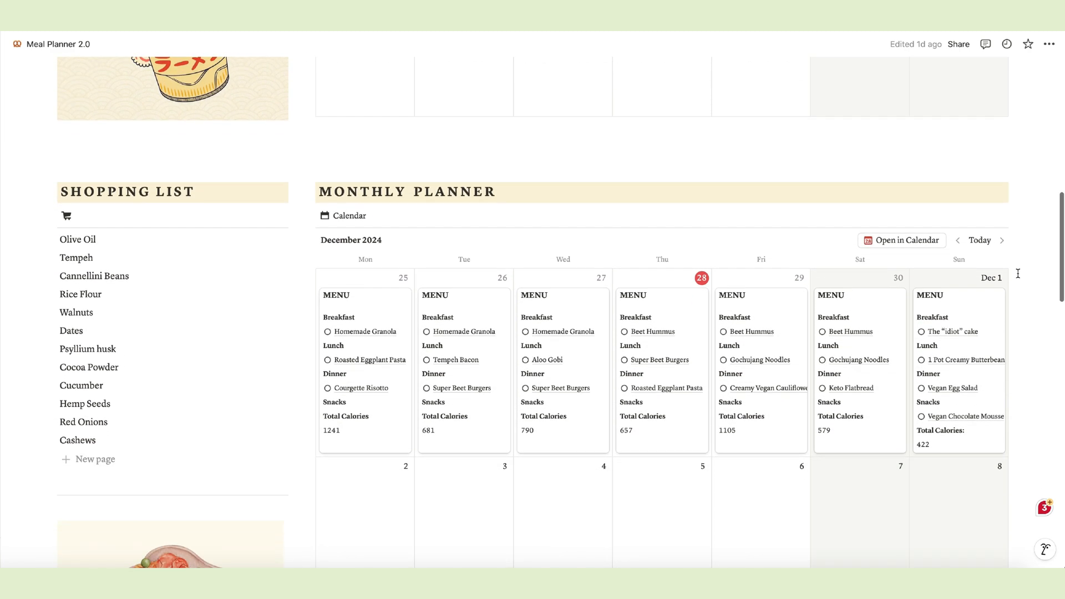
pyautogui.scroll(3)
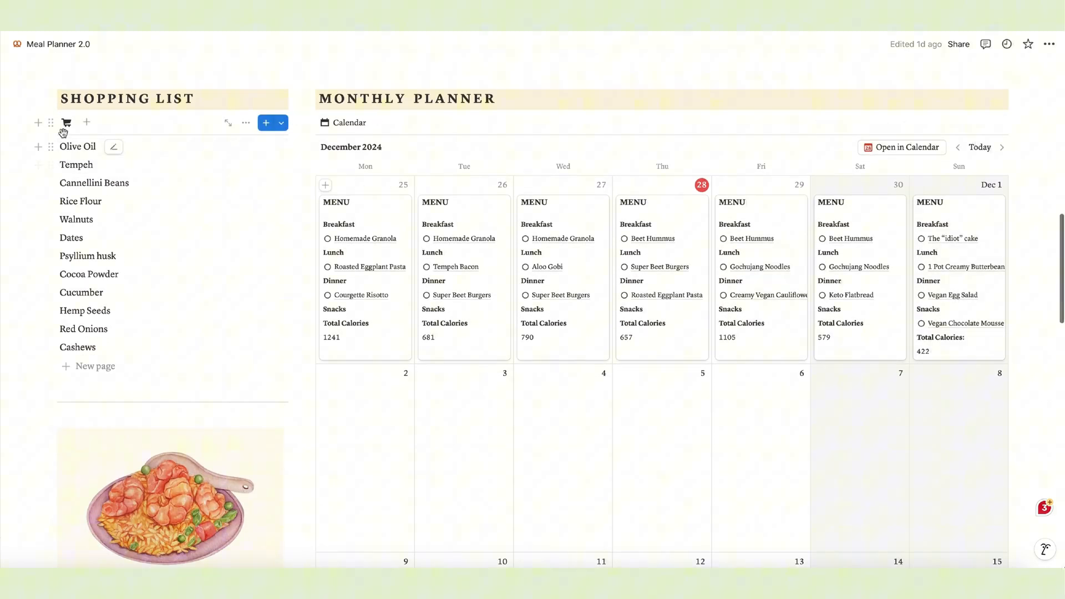
pyautogui.moveTo(77, 348)
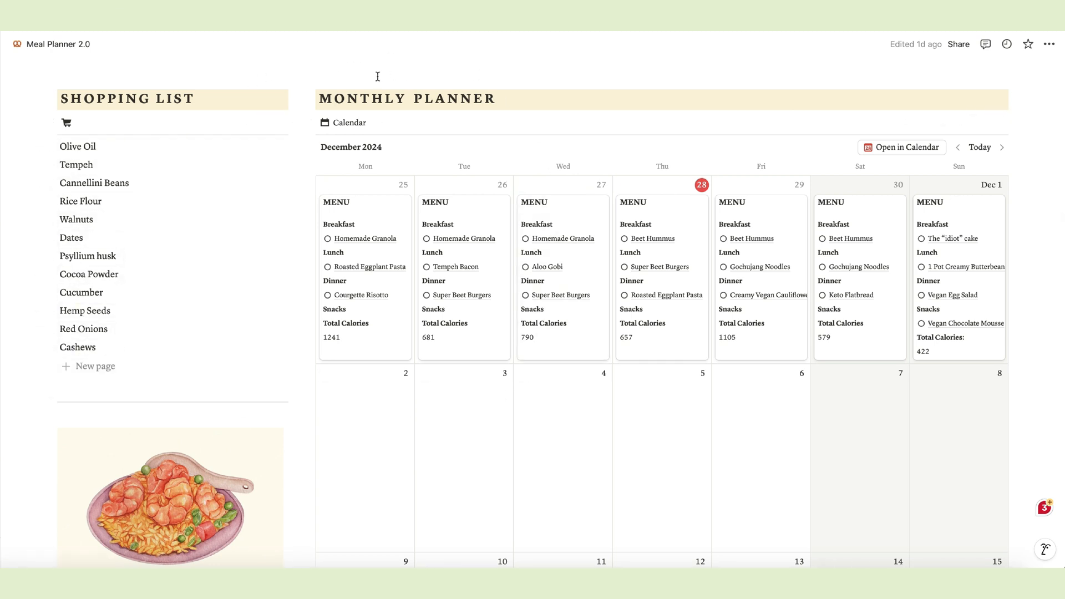
pyautogui.moveTo(78, 145)
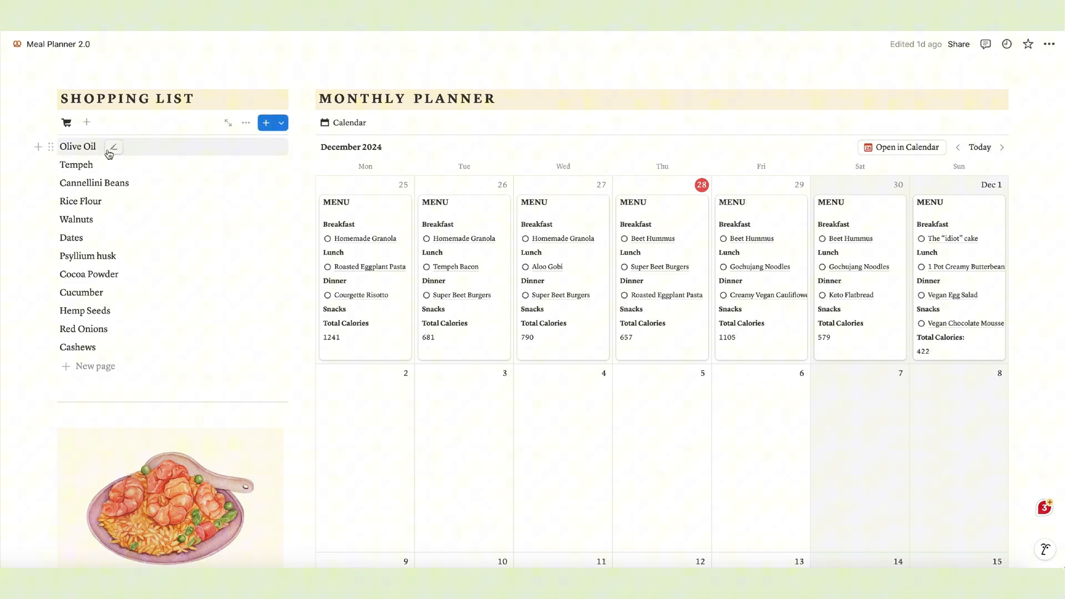
pyautogui.moveTo(386, 82)
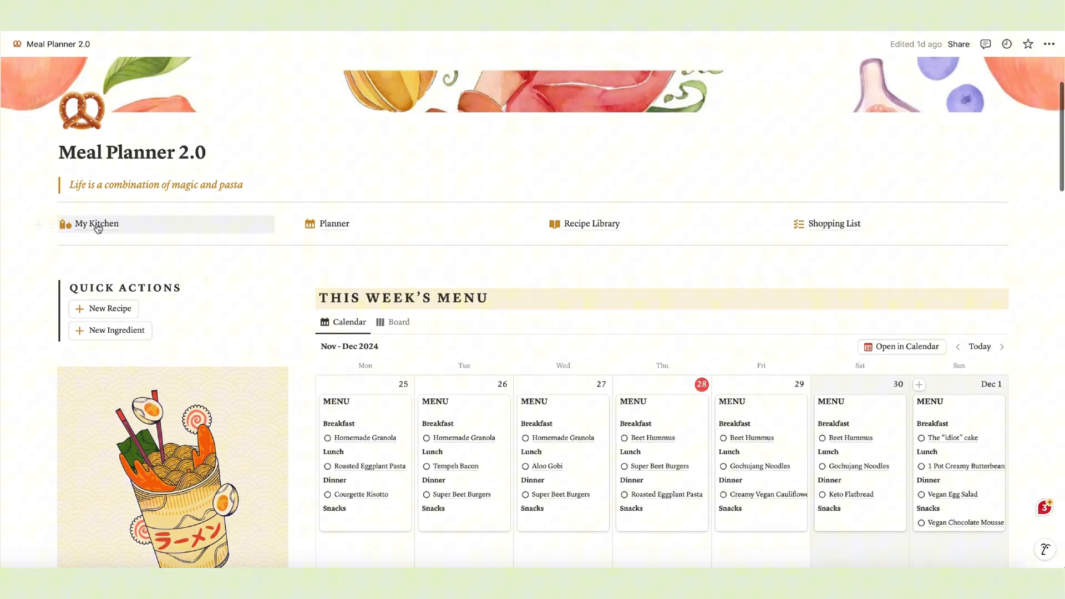
pyautogui.moveTo(334, 223)
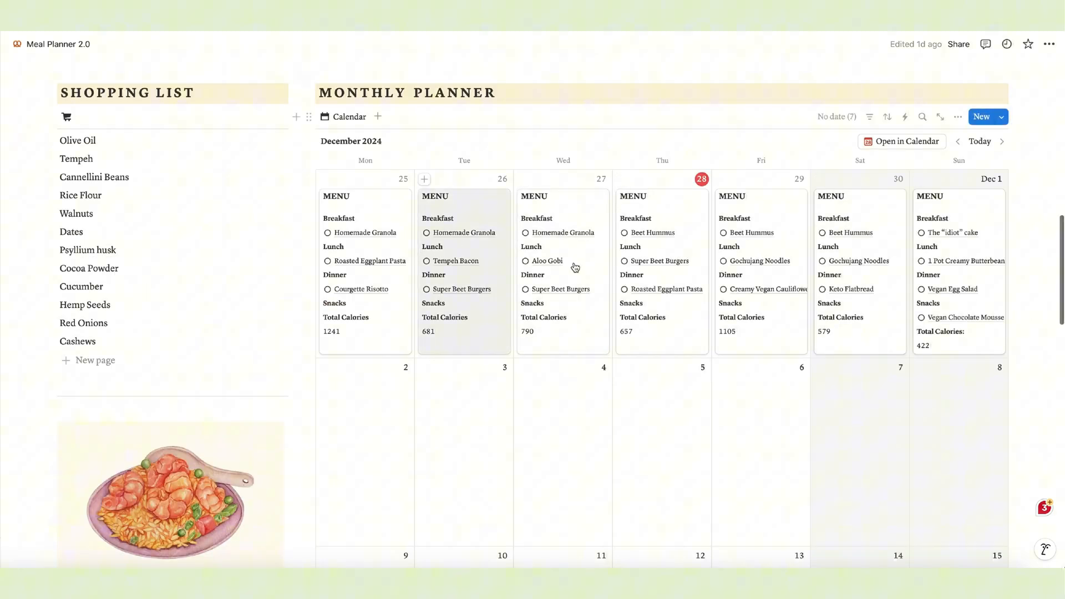
# - Advance the monthly planner calendar to December 2024
pyautogui.scroll(-3)
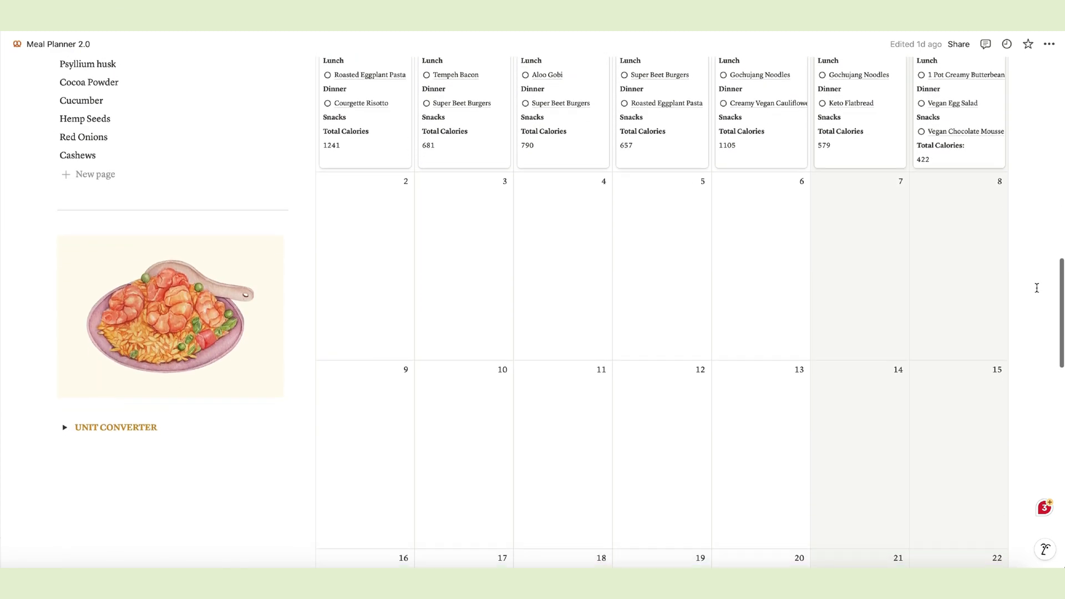
pyautogui.scroll(-3)
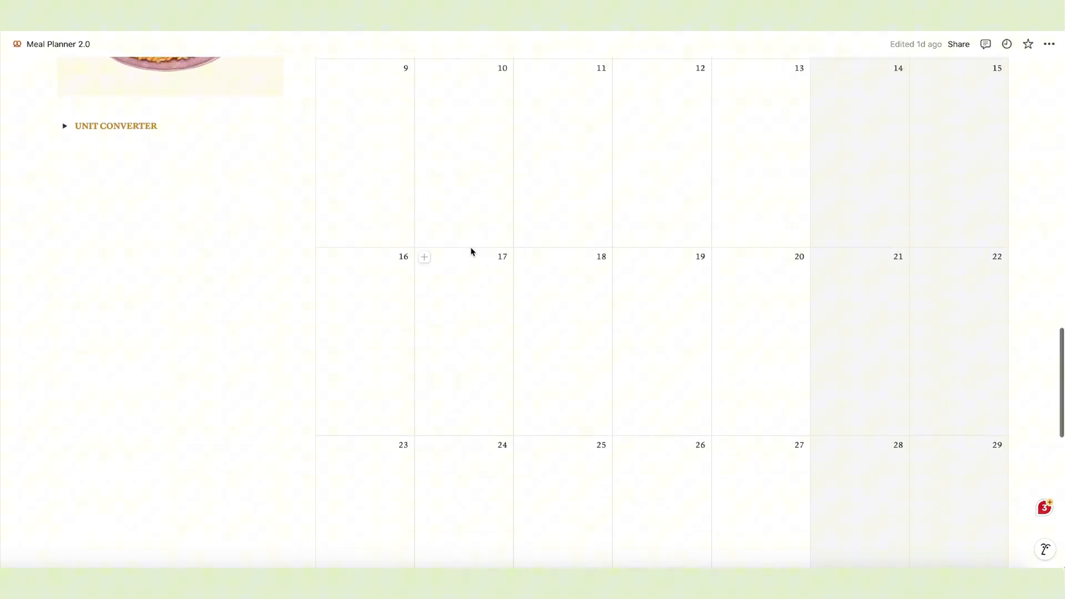
pyautogui.scroll(3)
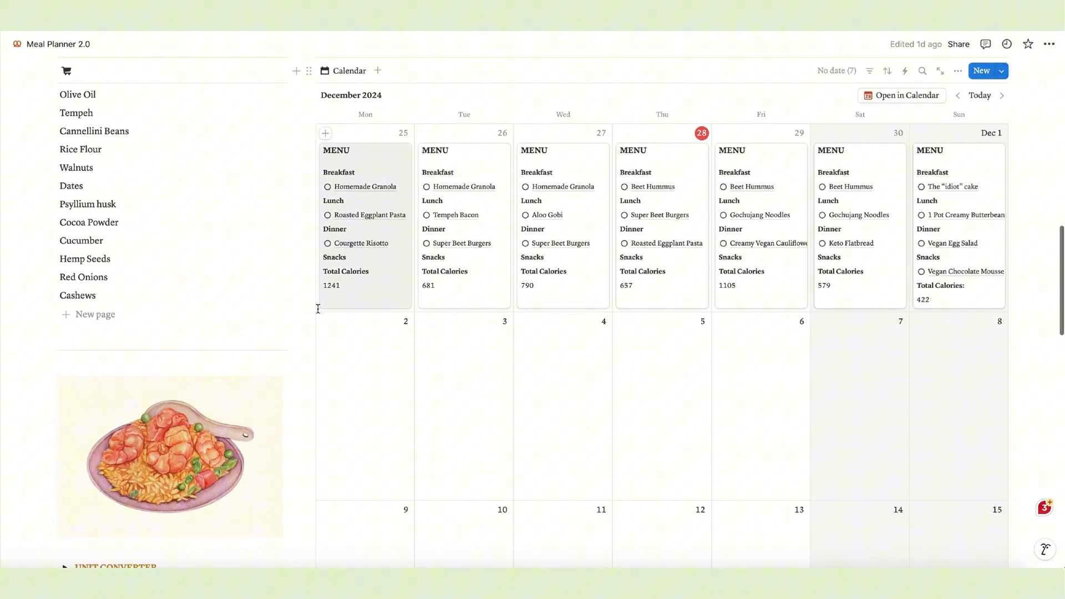
pyautogui.scroll(3)
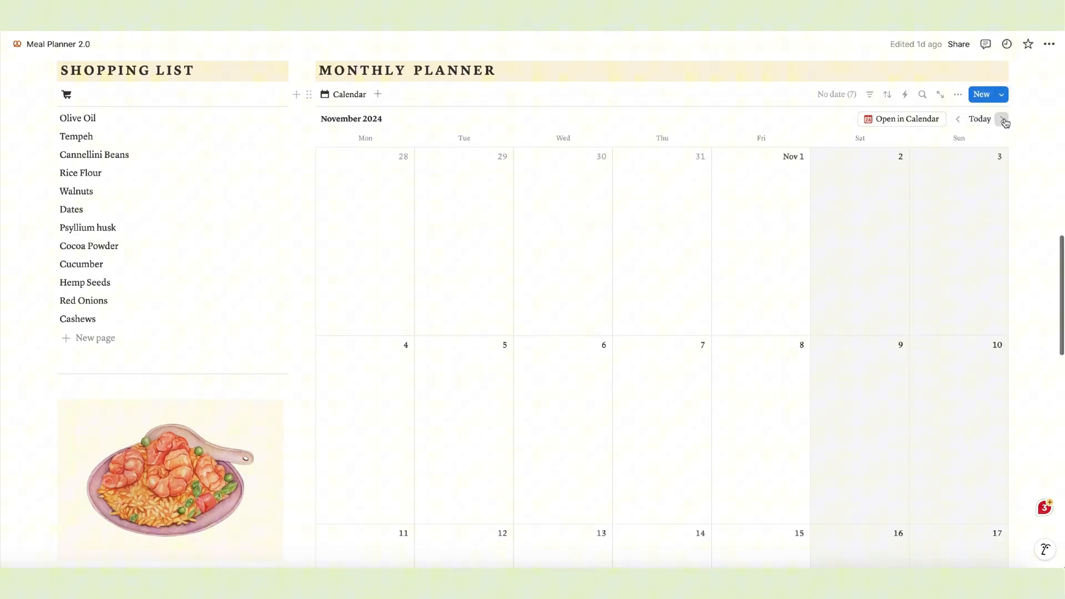
pyautogui.click(1004, 119)
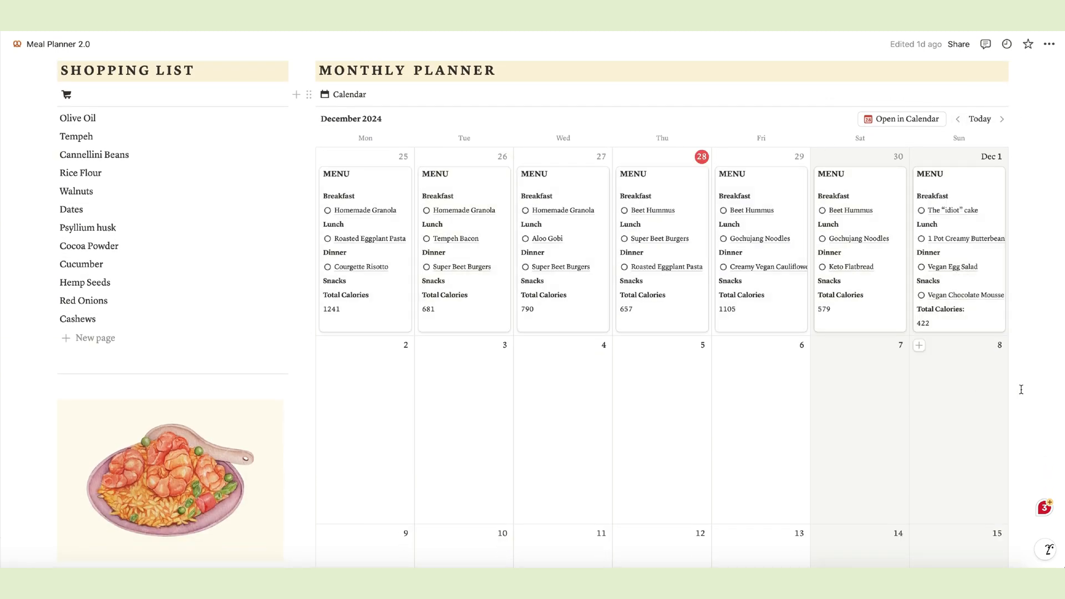
pyautogui.scroll(3)
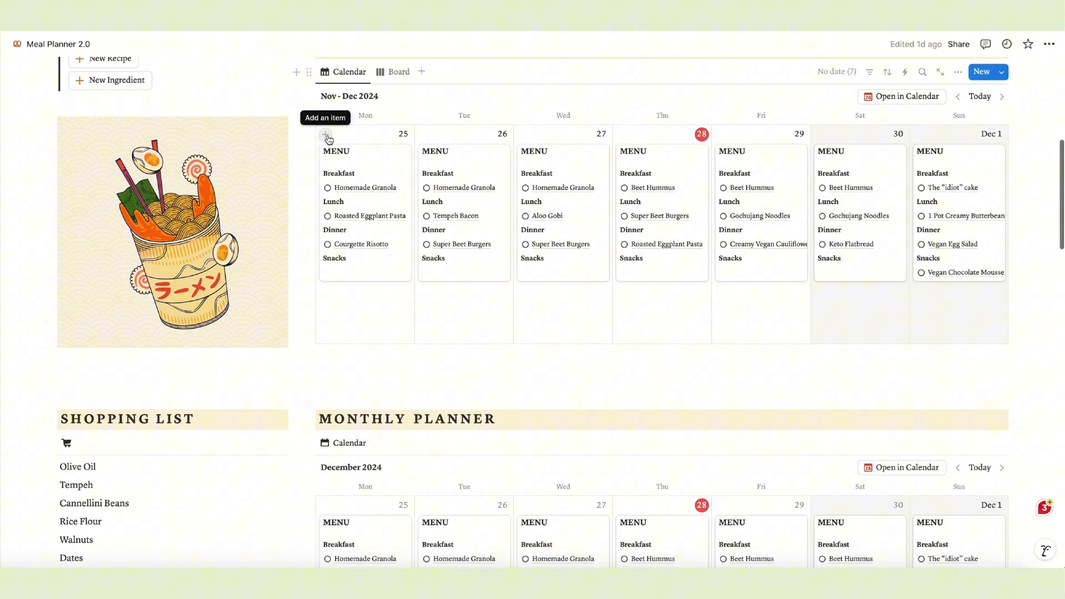
# - Collapse the Unit Converter toggle section
pyautogui.scroll(-3)
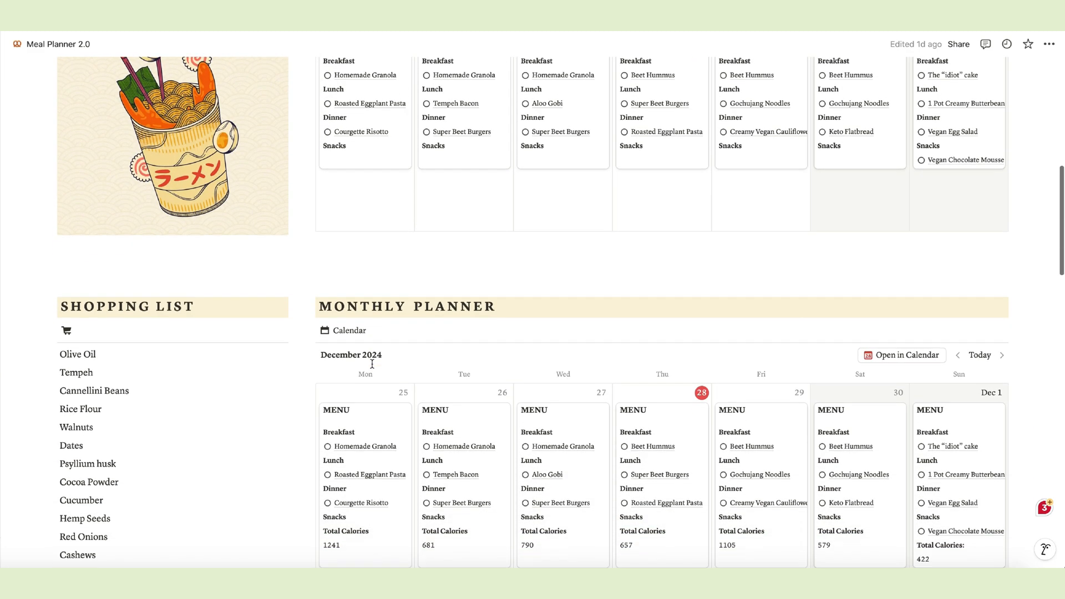
pyautogui.scroll(-3)
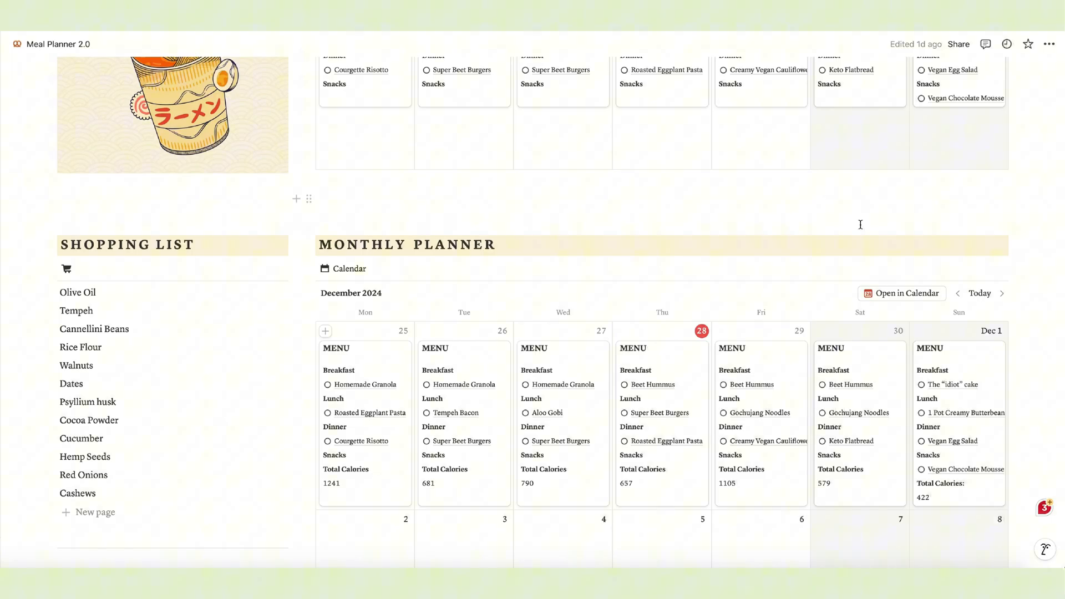
pyautogui.scroll(-3)
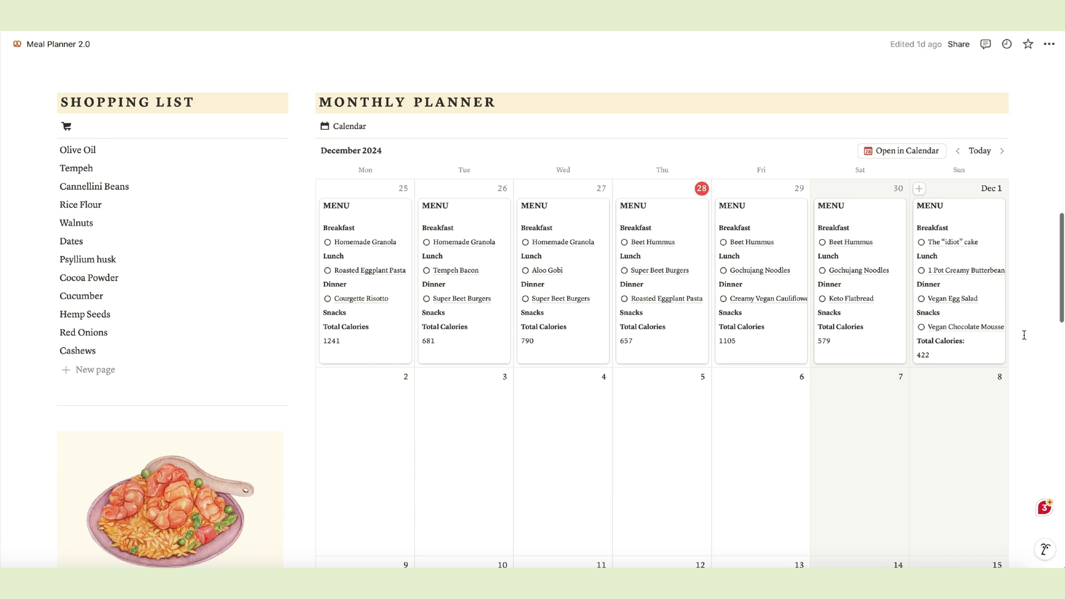
pyautogui.scroll(-3)
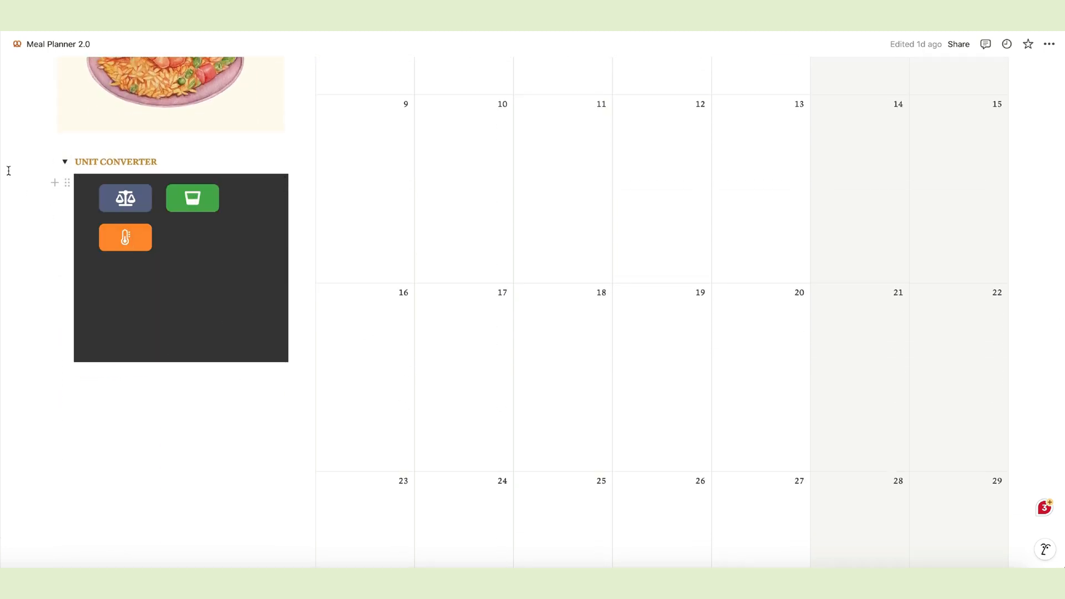
pyautogui.click(65, 162)
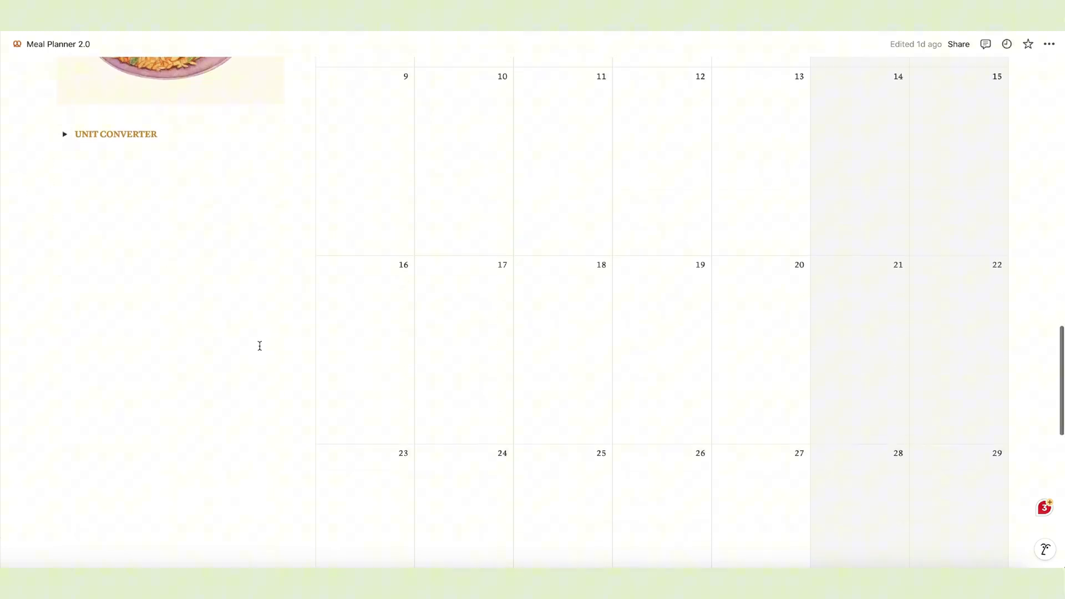
# - Expand the Databases toggle listing Ingredients, Recipe Library and Meal Planner
pyautogui.scroll(-3)
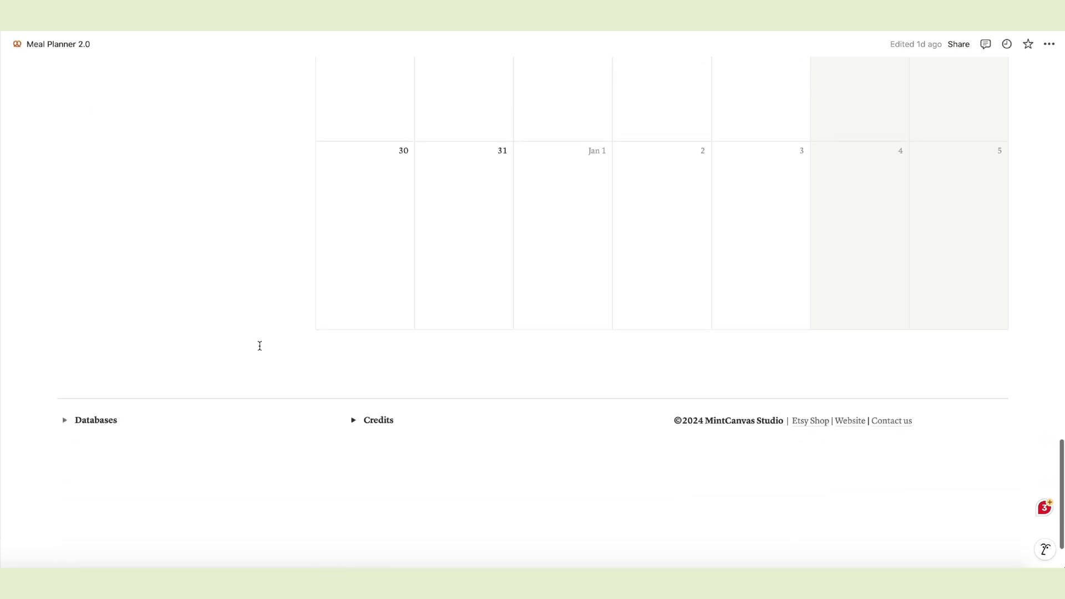
pyautogui.scroll(3)
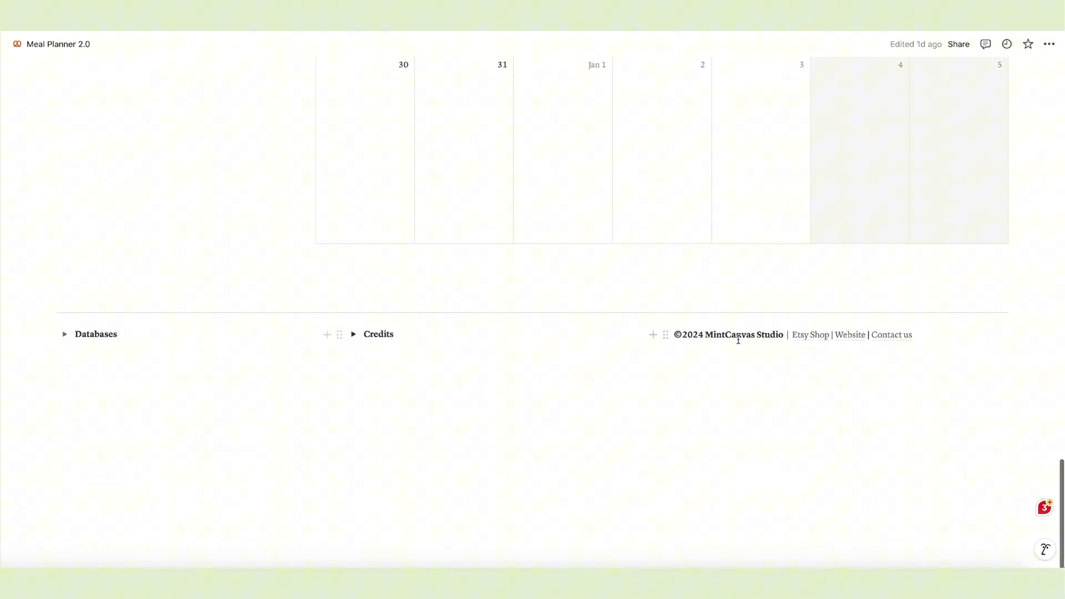
pyautogui.click(65, 334)
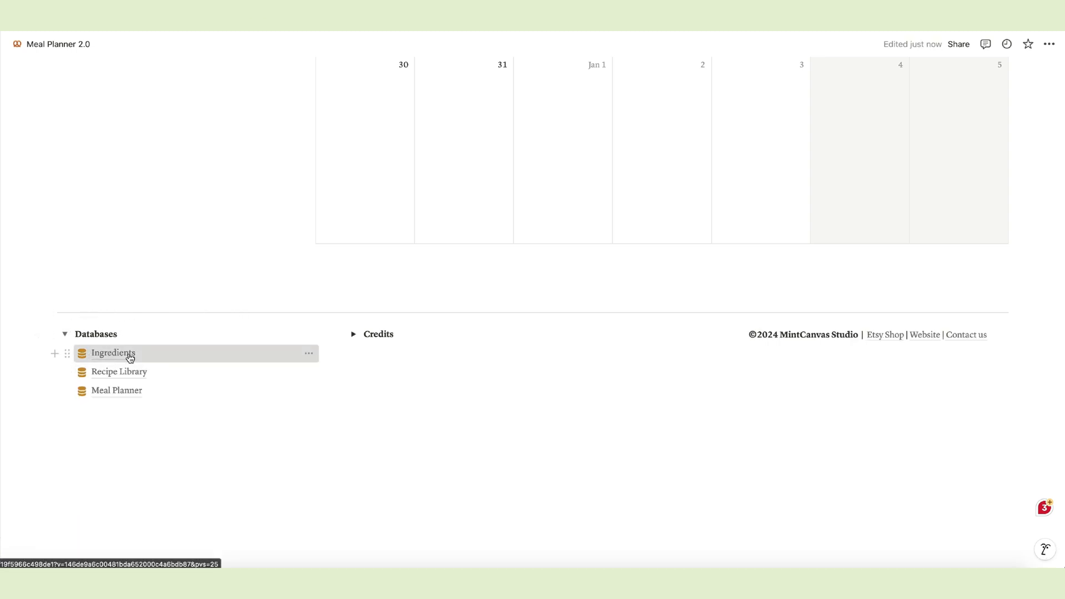
# - Open the Ingredients database, select the Milk row, and bring up the Type column menu
pyautogui.click(113, 353)
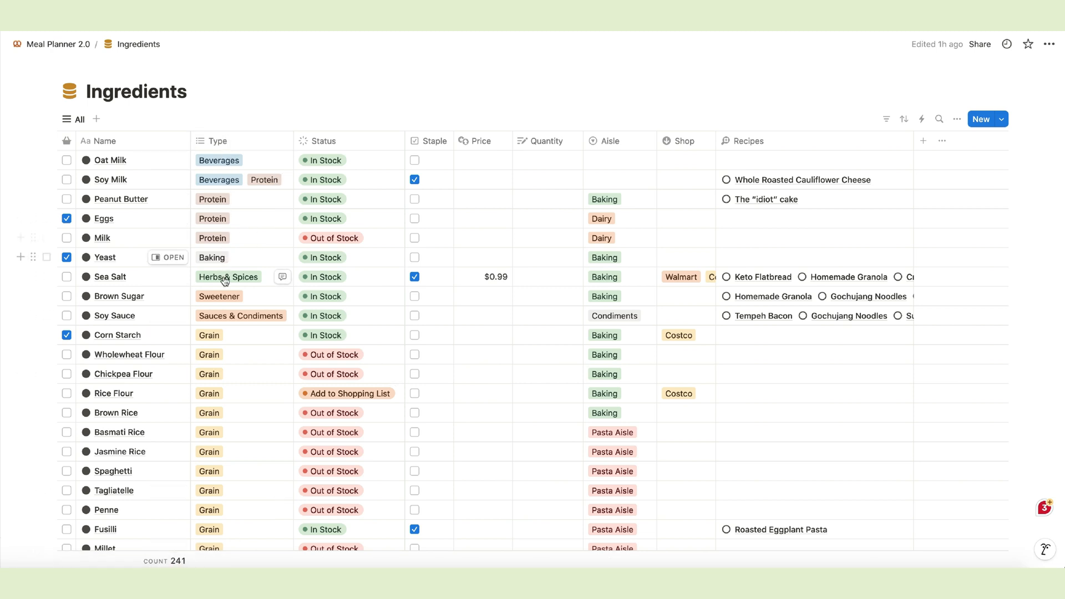
pyautogui.moveTo(256, 169)
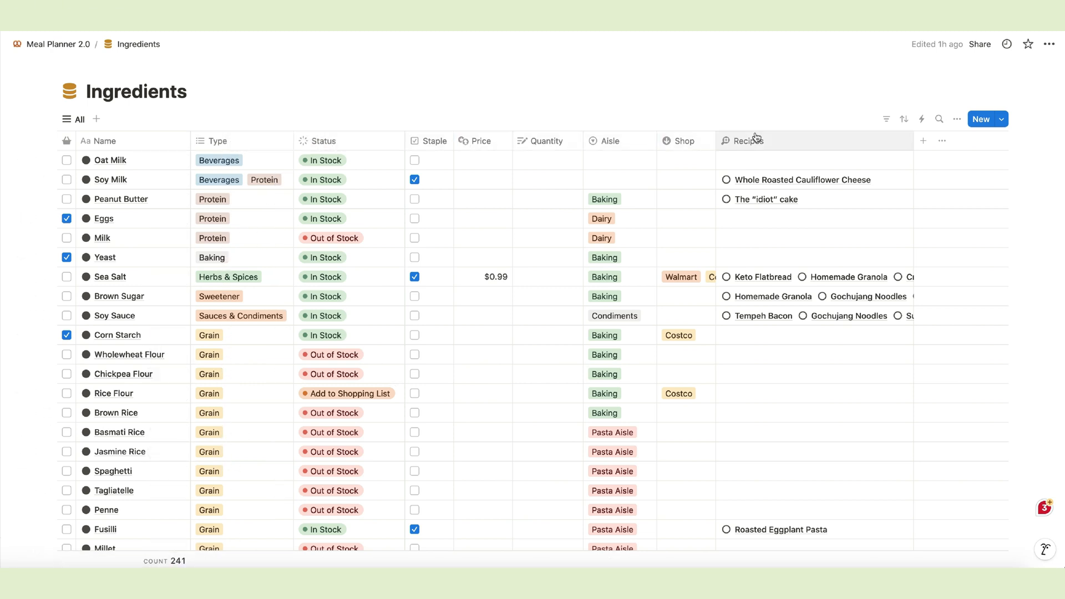
pyautogui.moveTo(106, 170)
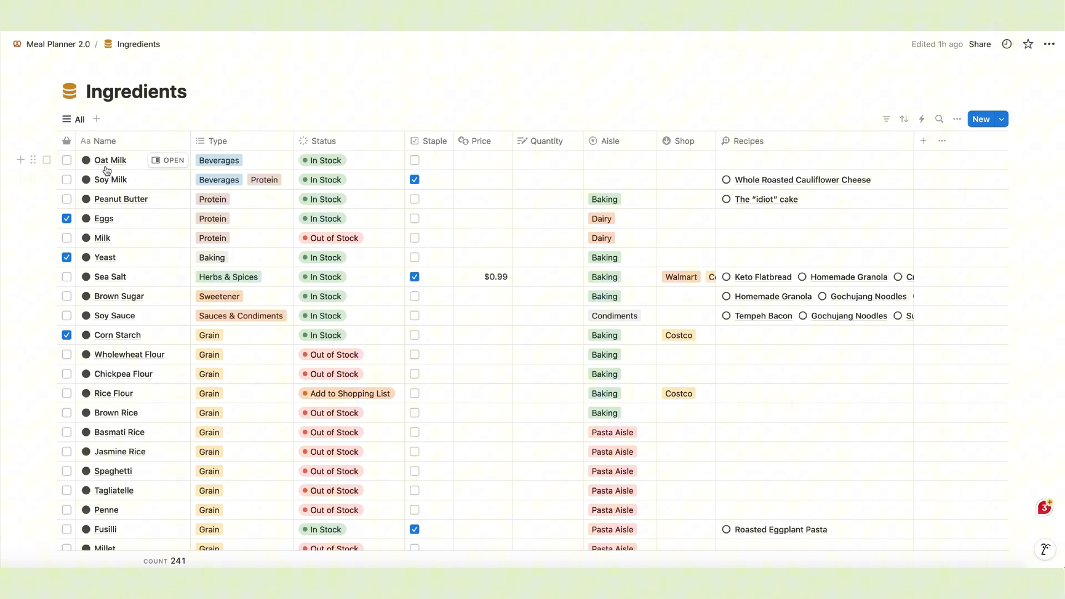
pyautogui.click(66, 238)
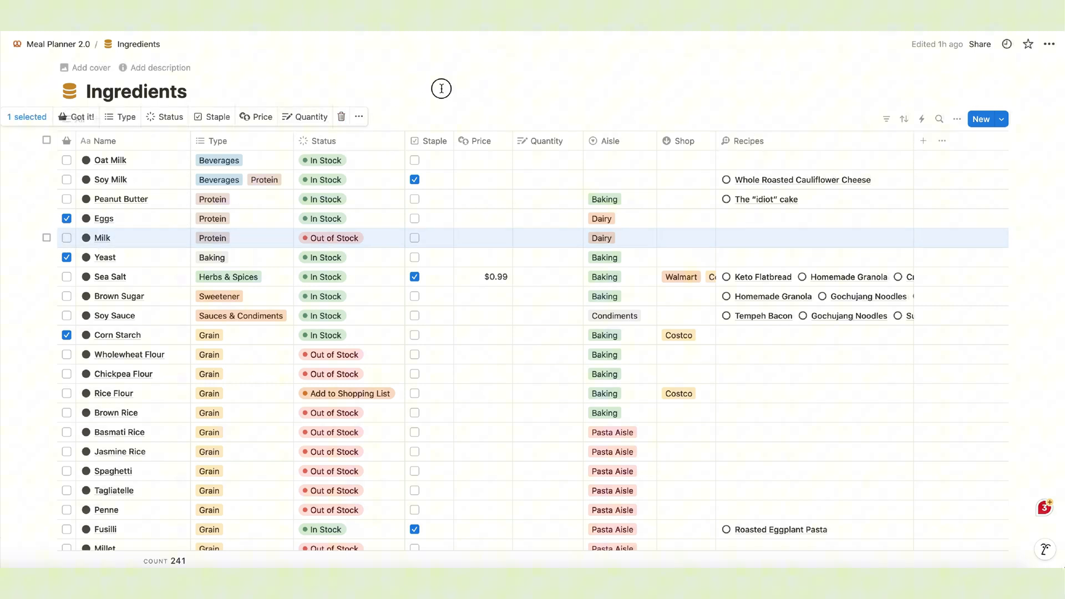
pyautogui.click(215, 141)
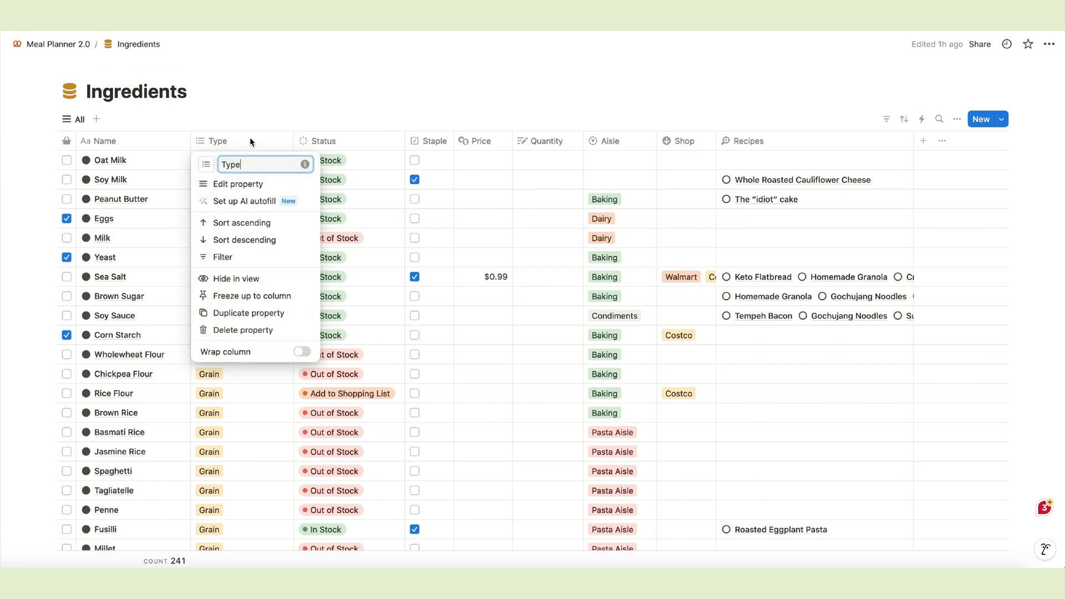
# - Review the Type property's options, Beverages through Household Items, then close the panel
pyautogui.click(239, 185)
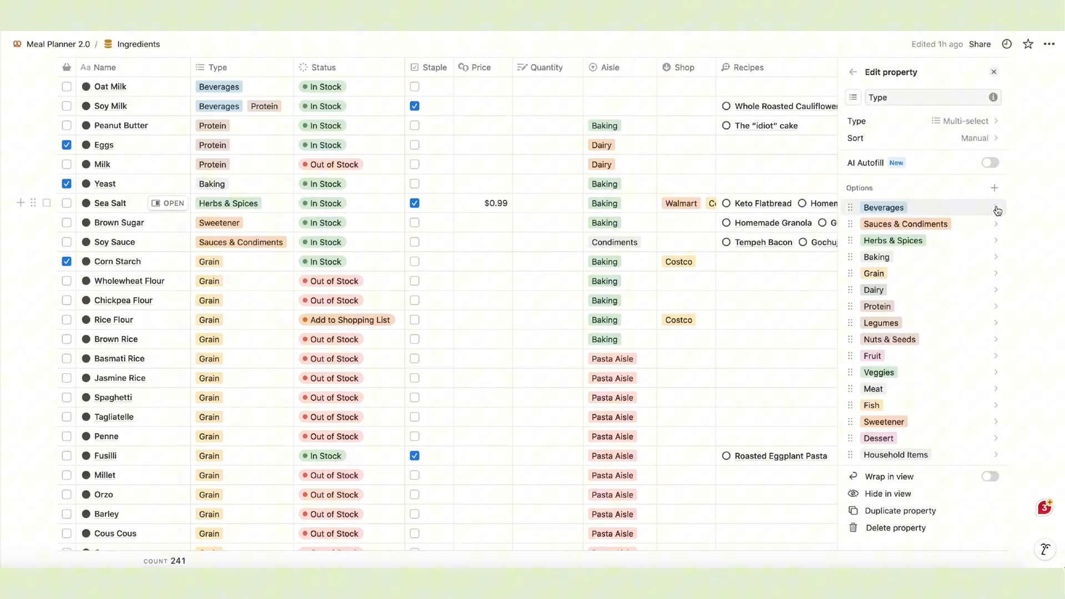
pyautogui.click(997, 209)
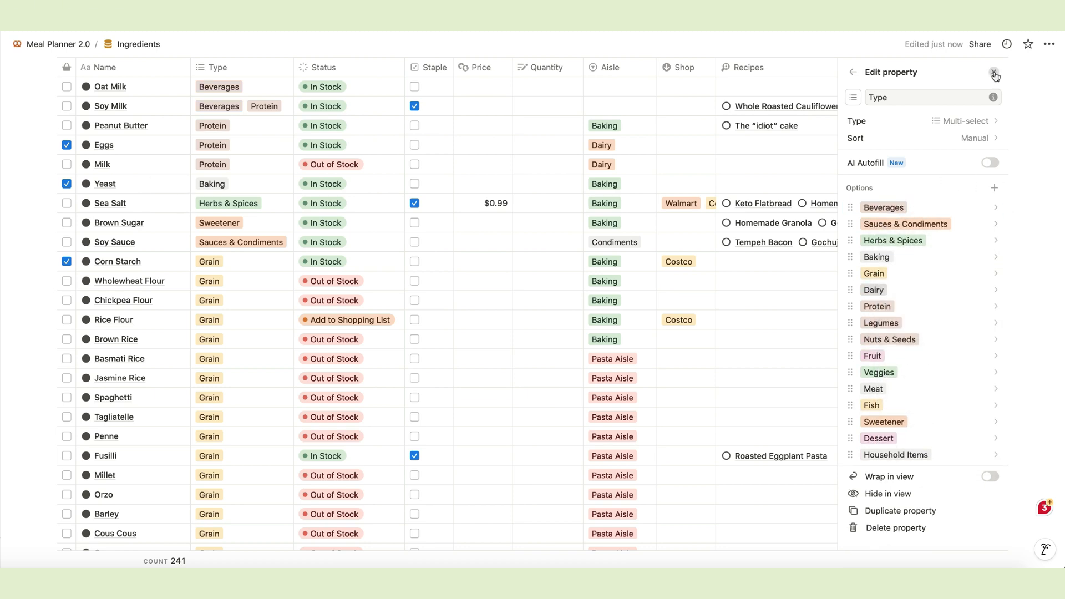
pyautogui.click(995, 73)
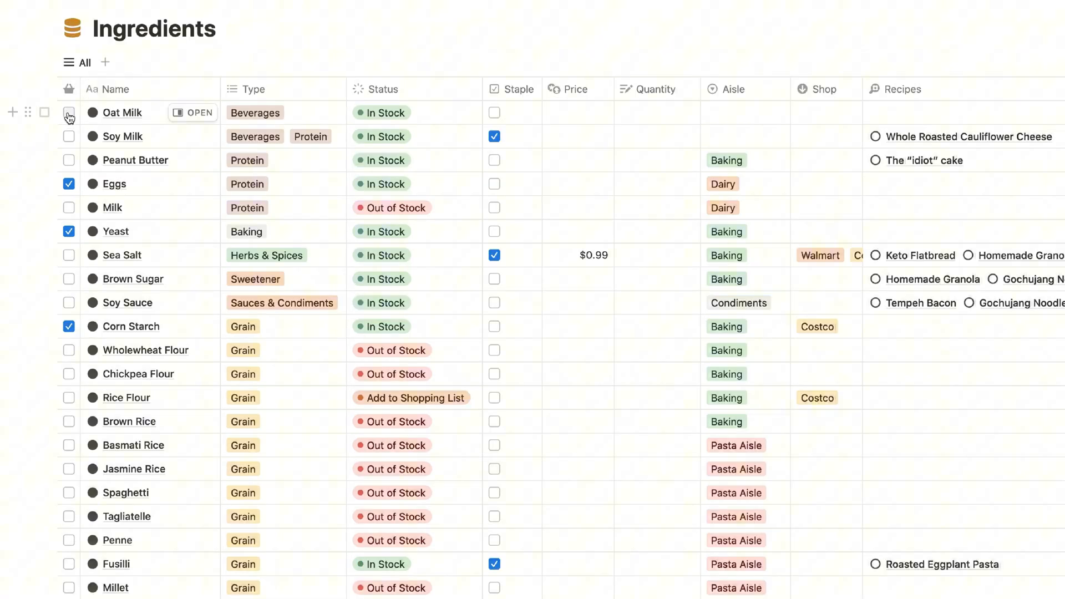
# - Set Oat Milk's price to $1.49, aisle to Organic Food, and shop to Costco
pyautogui.click(68, 113)
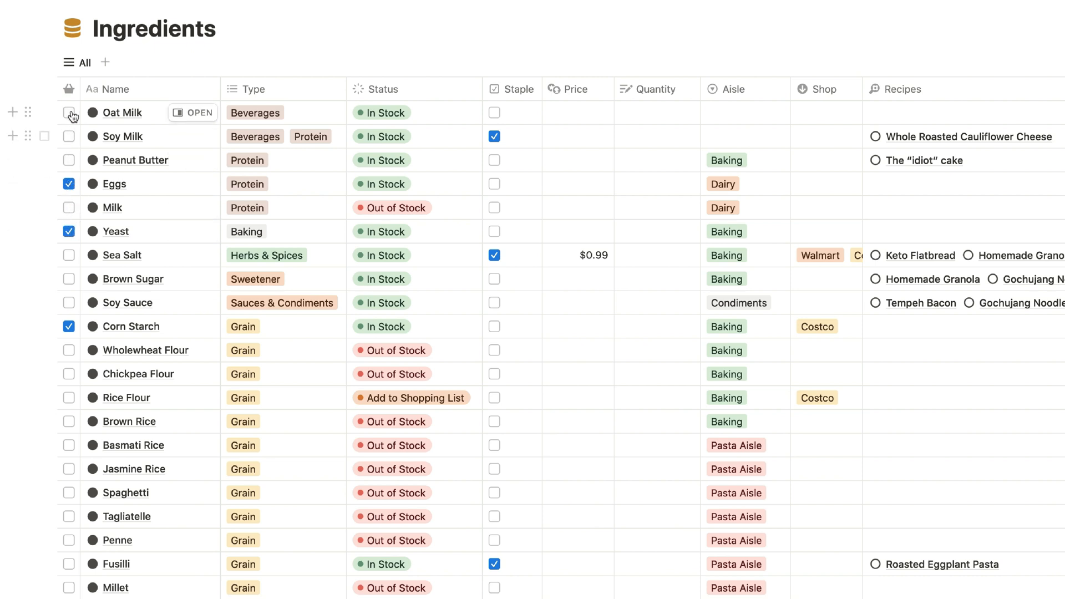
pyautogui.moveTo(219, 69)
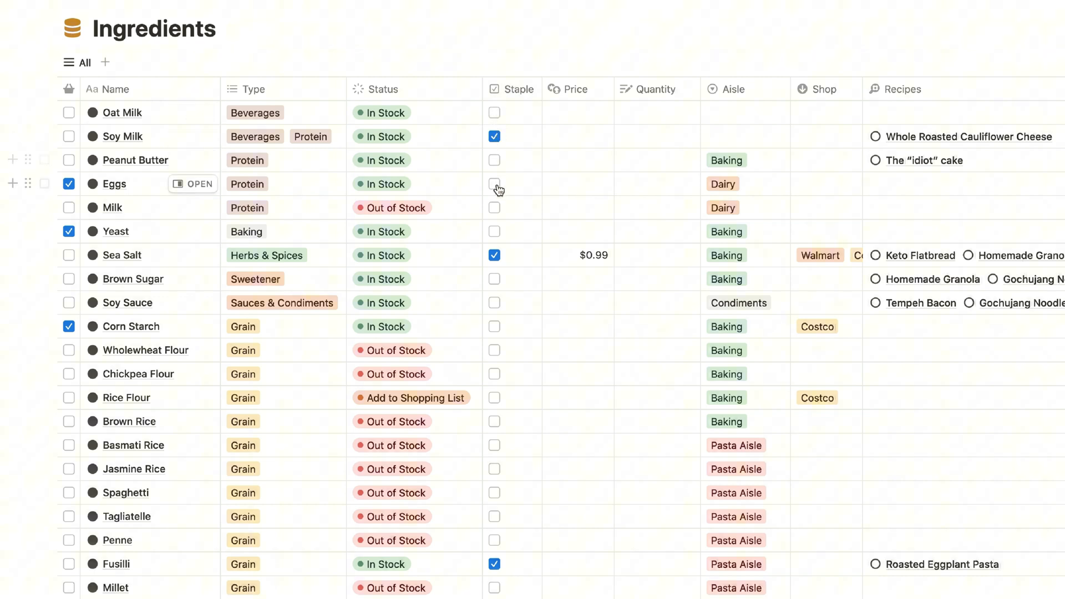
pyautogui.moveTo(576, 86)
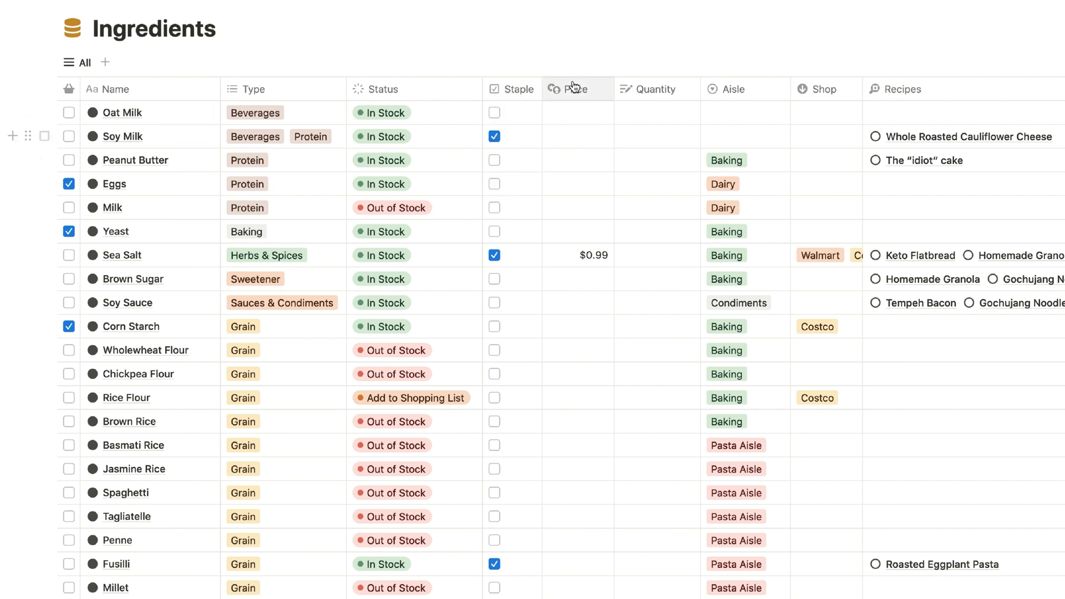
pyautogui.click(577, 112)
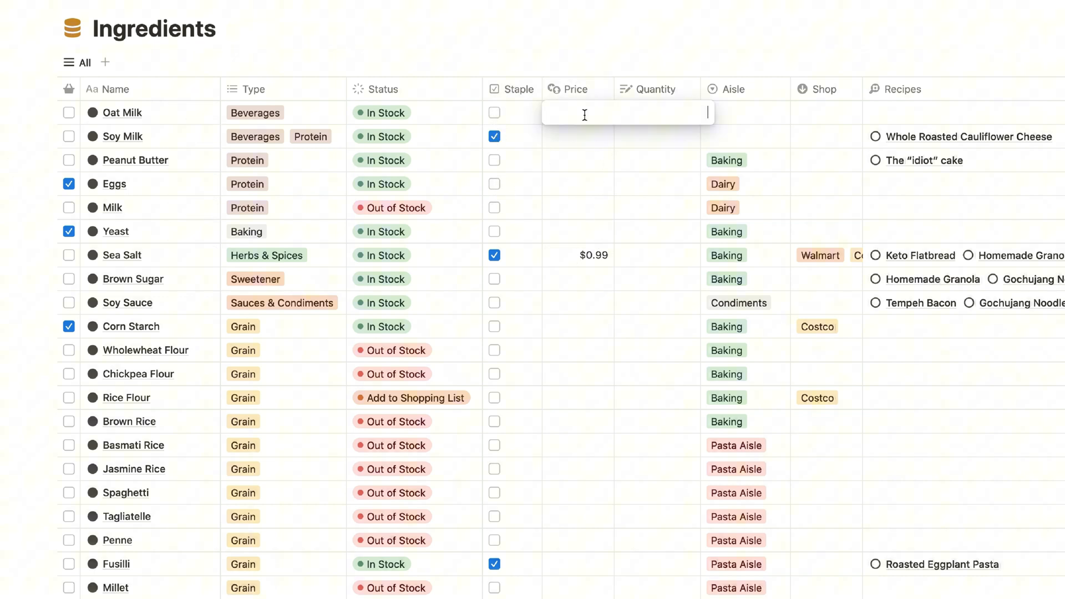
pyautogui.write('1.49')
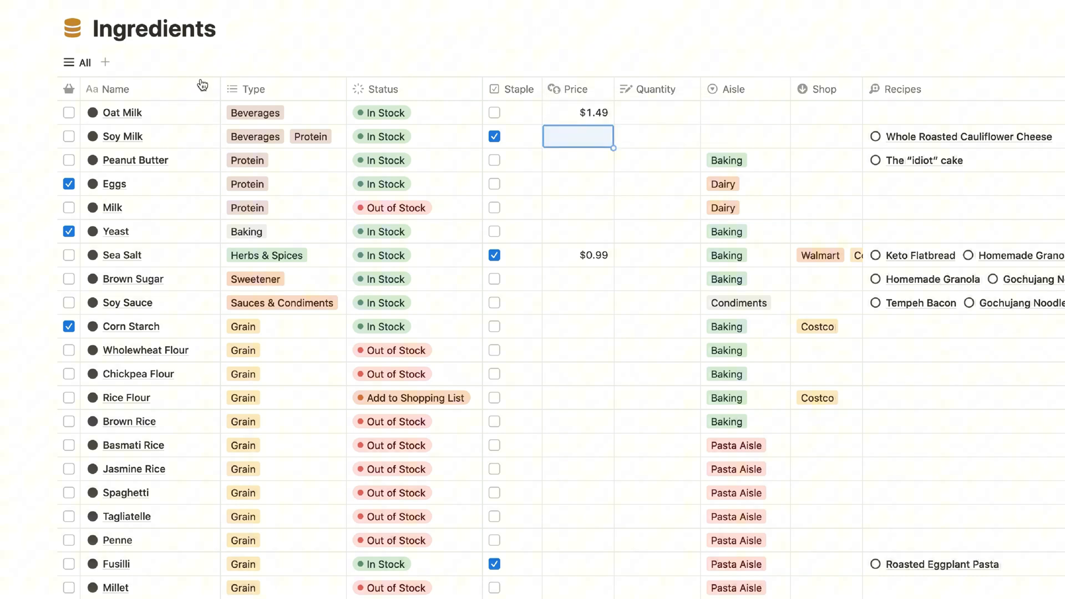
pyautogui.moveTo(655, 96)
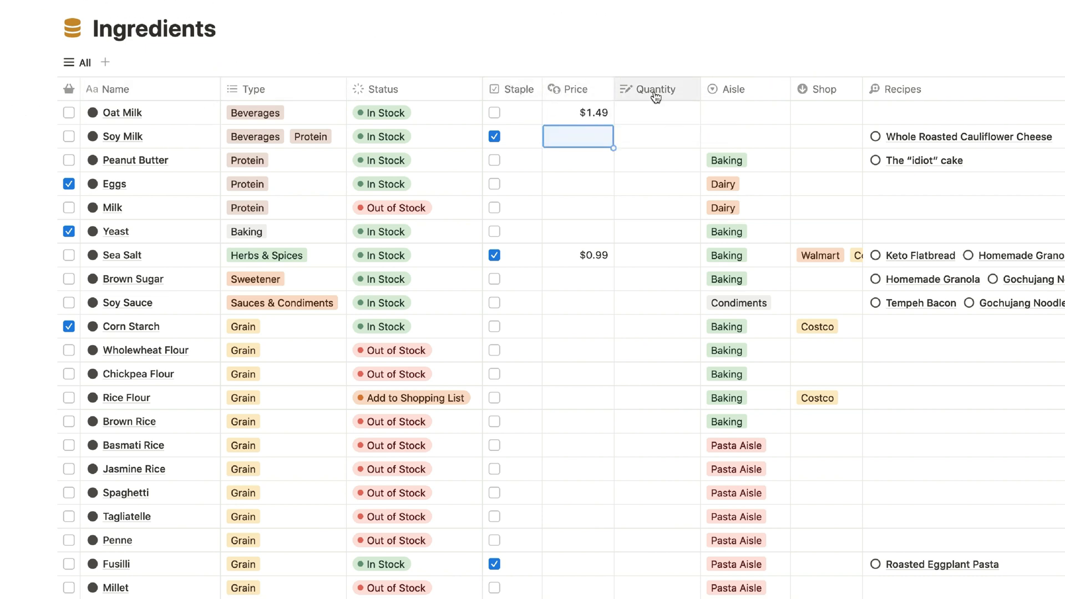
pyautogui.moveTo(650, 130)
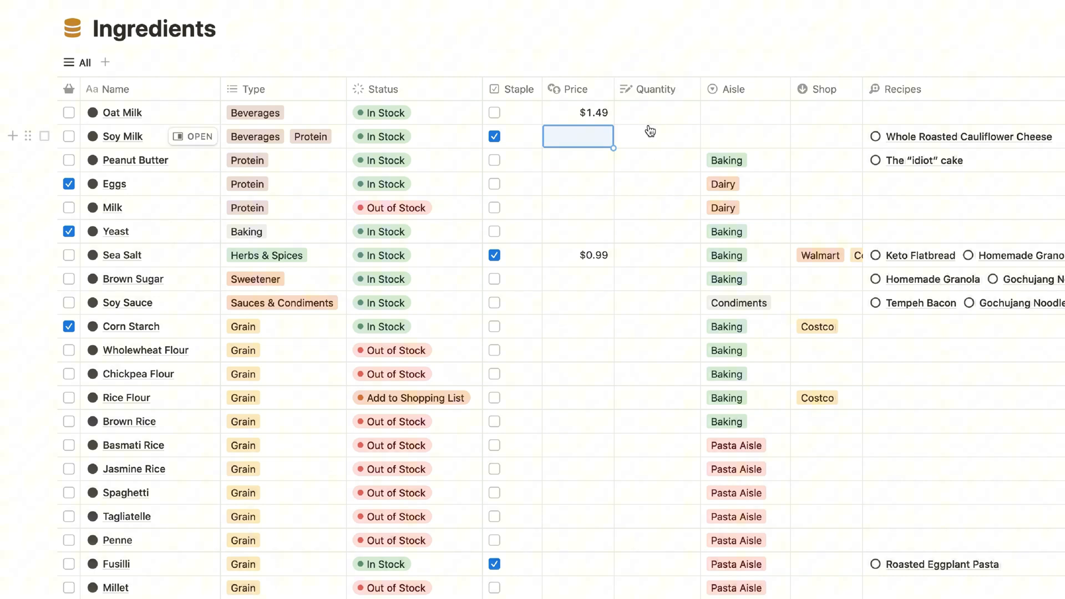
pyautogui.moveTo(659, 119)
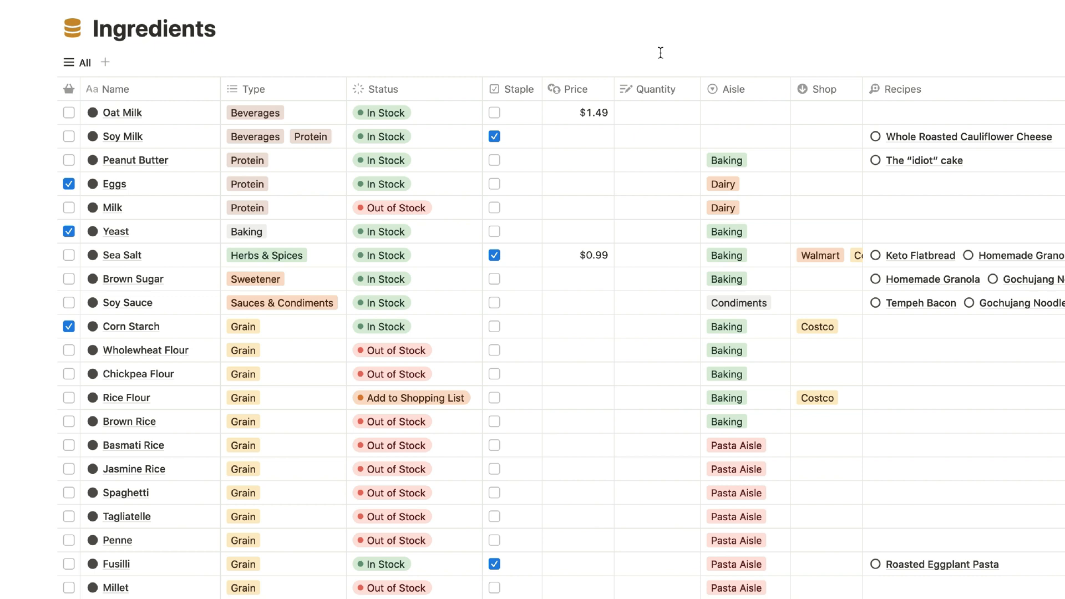
pyautogui.moveTo(739, 59)
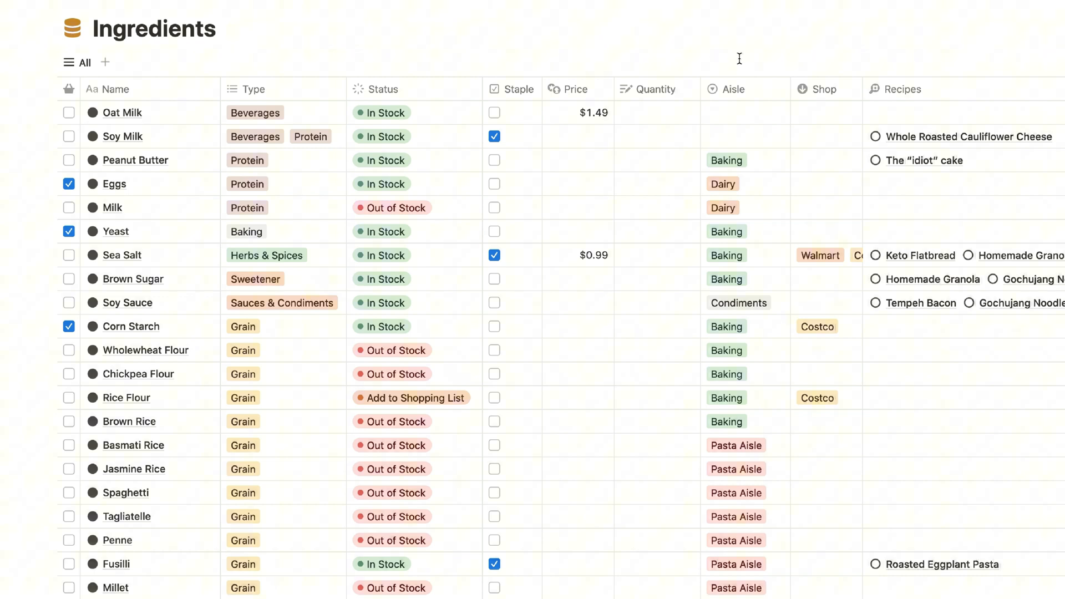
pyautogui.click(741, 113)
pyautogui.write('Organic Food')
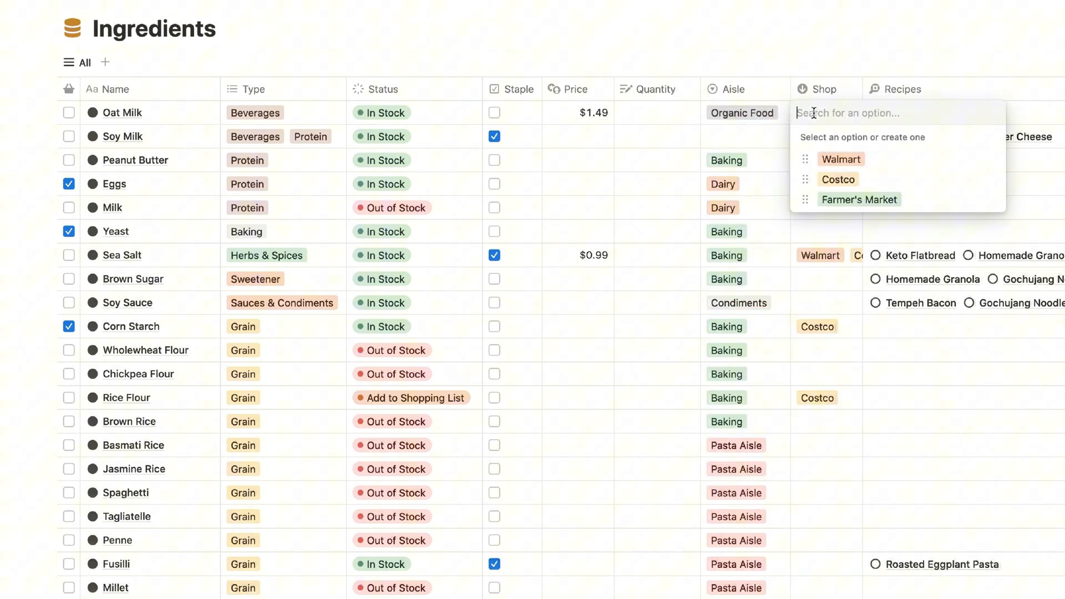
pyautogui.click(838, 179)
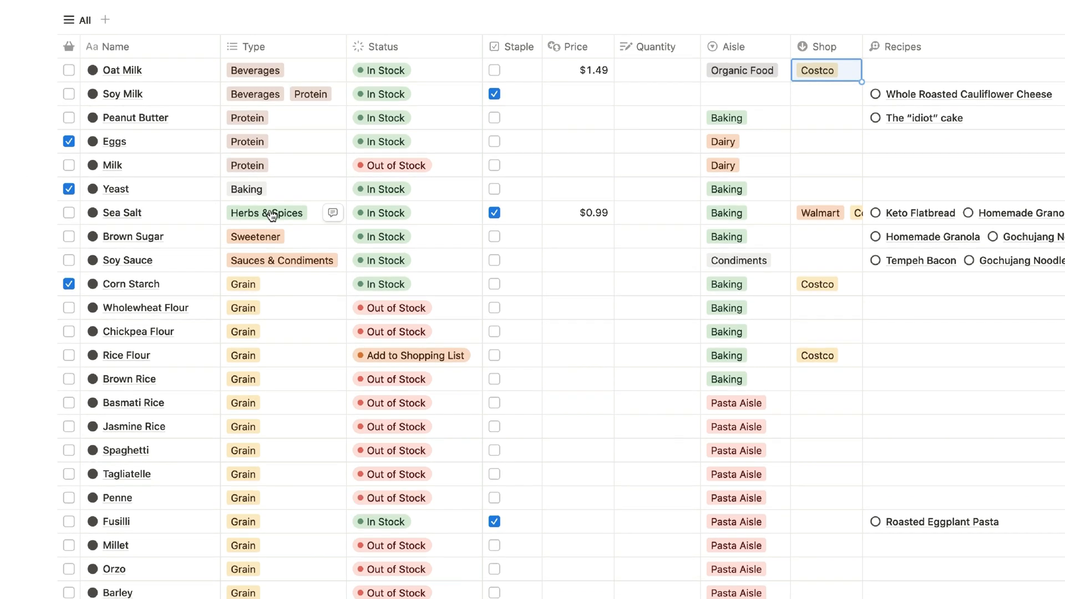
# - Scroll down the Ingredients table to view the remaining items
pyautogui.scroll(-3)
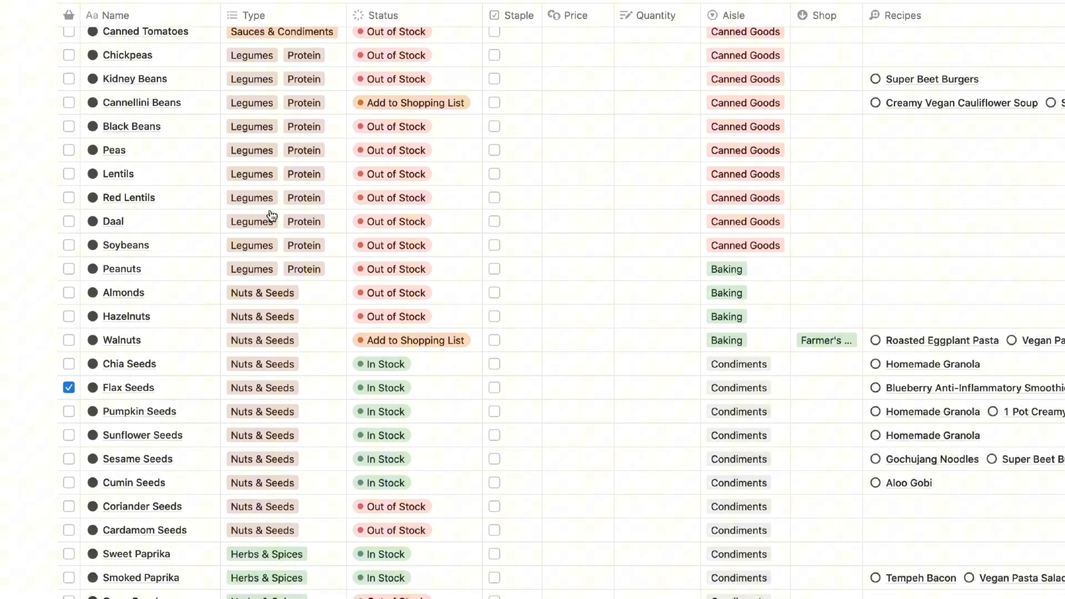
pyautogui.scroll(-3)
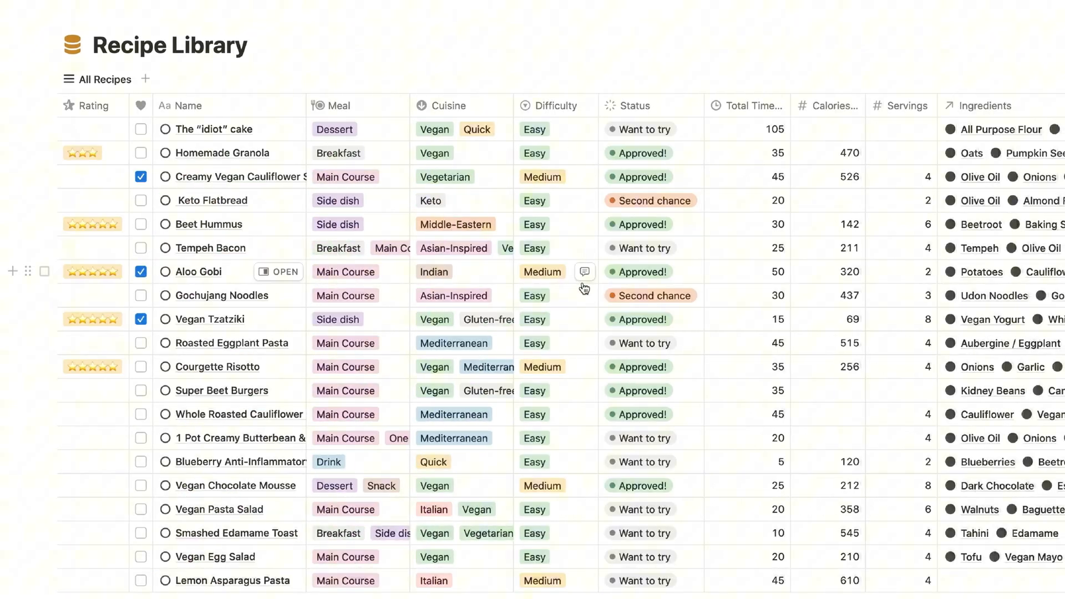
# - Select all Meal Planner rows, then scroll the dashboard down to this week's calendar
pyautogui.click(44, 104)
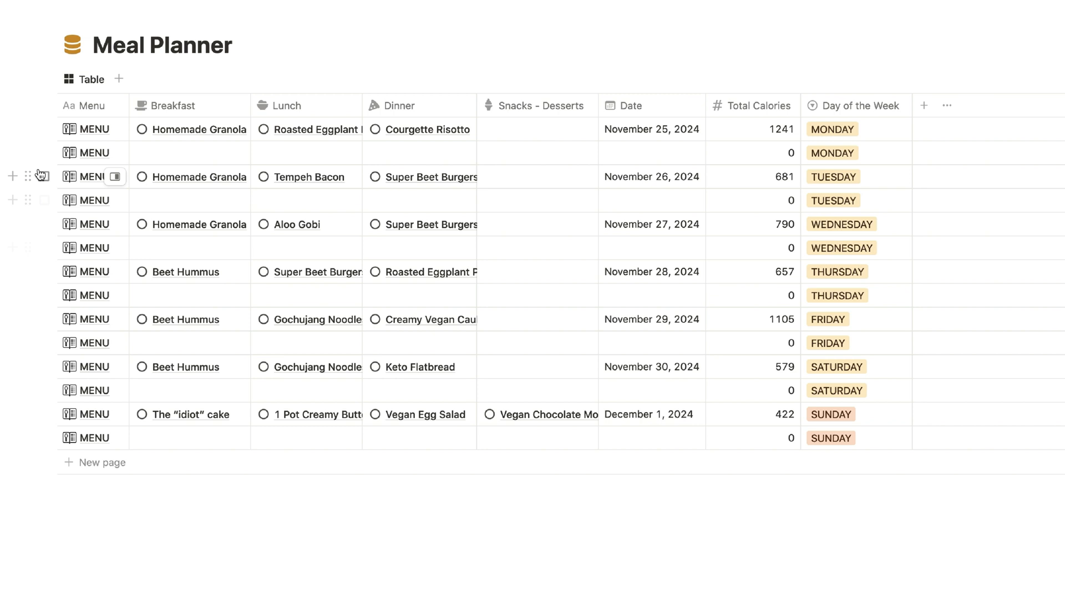
pyautogui.click(43, 106)
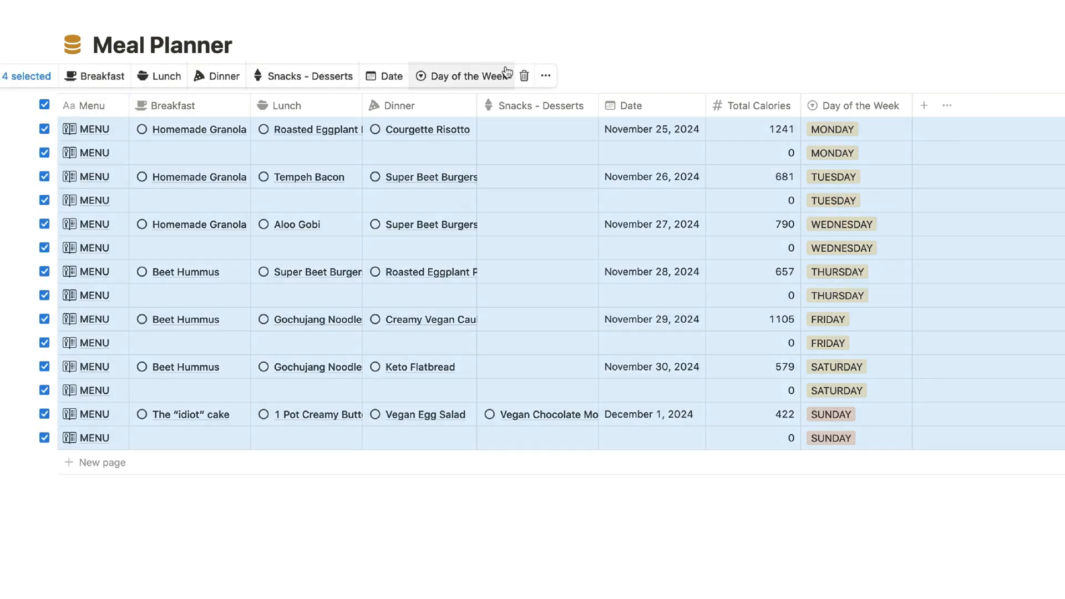
pyautogui.moveTo(524, 75)
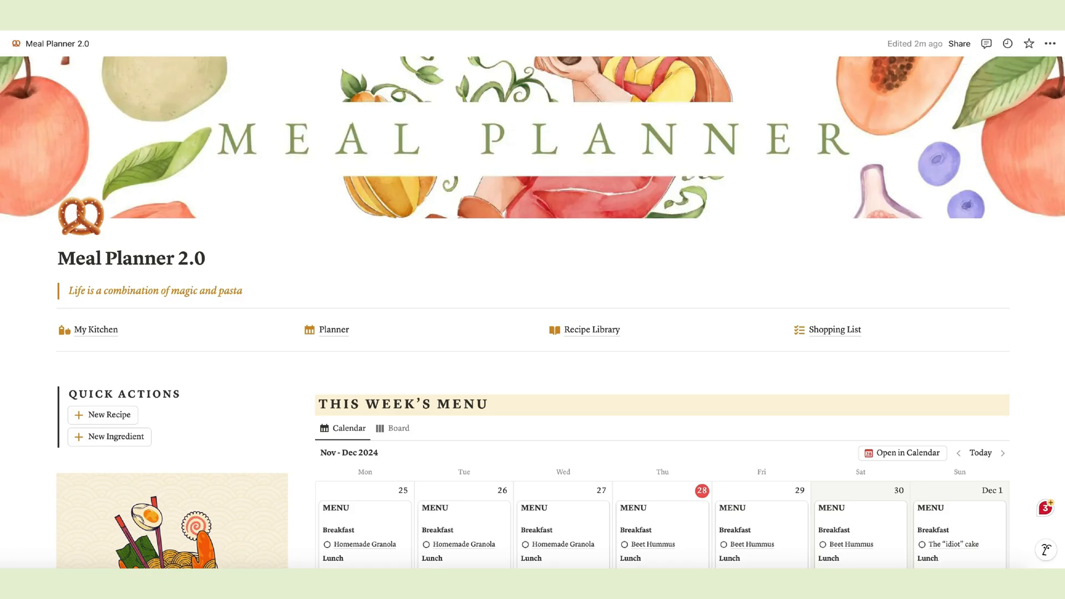
pyautogui.scroll(-3)
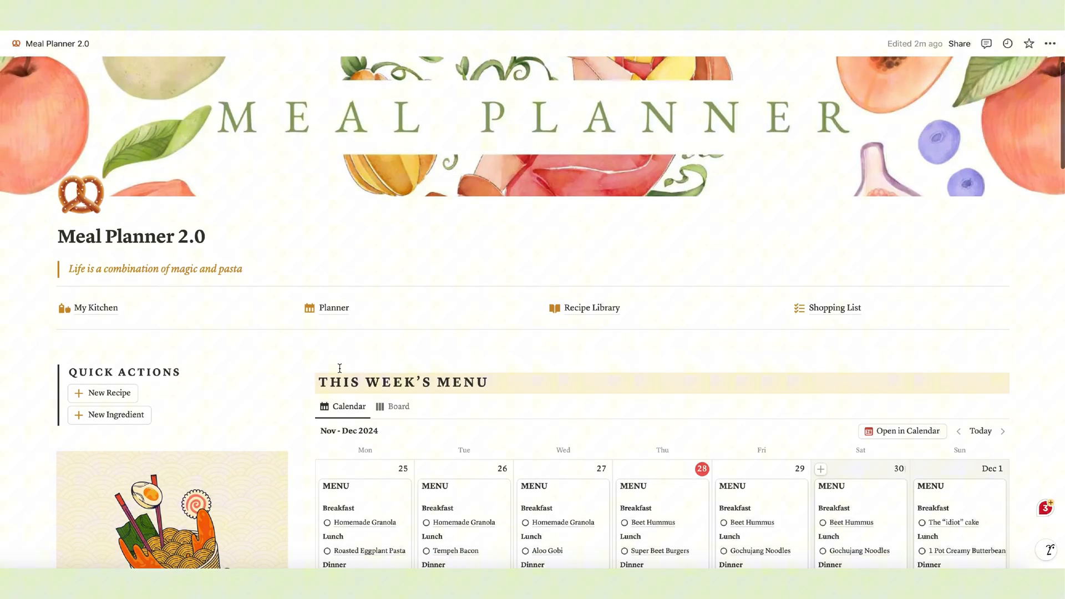
pyautogui.scroll(-3)
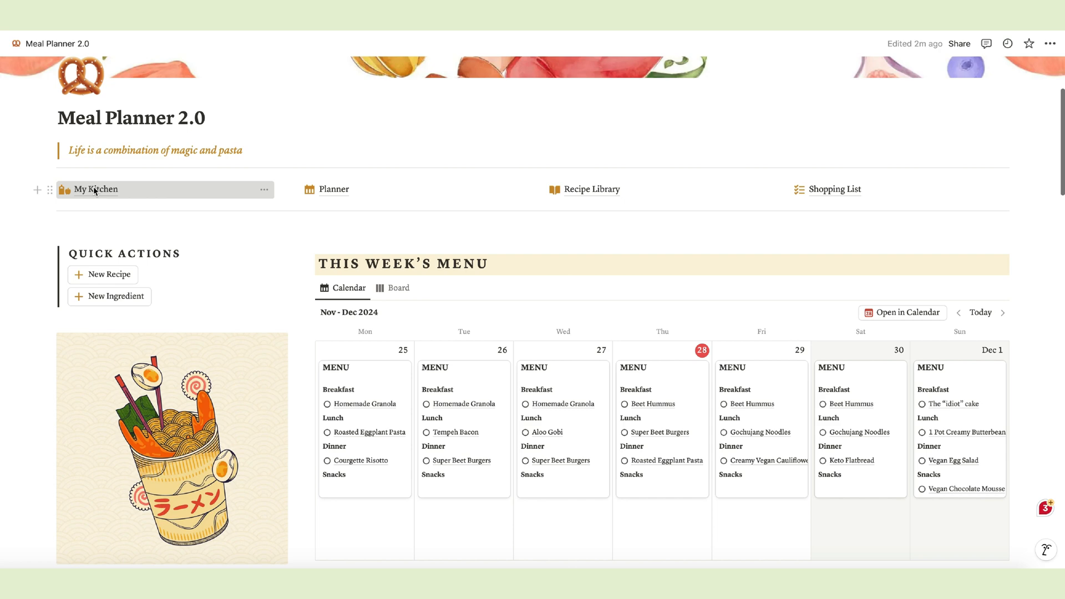
# - Open My Kitchen, mark Baking powder as a staple, and change its stock status
pyautogui.click(93, 189)
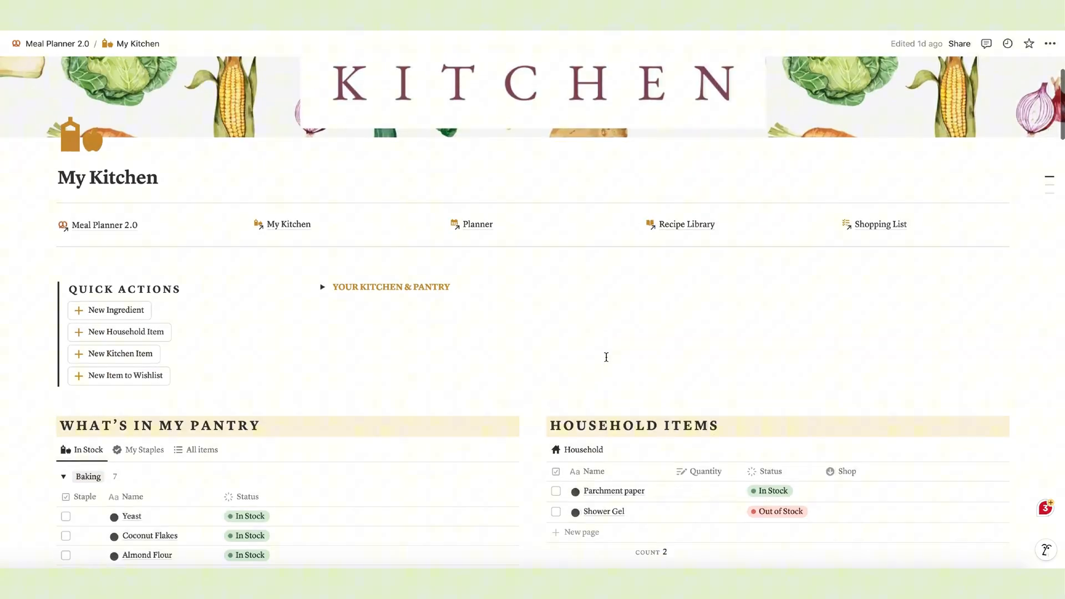
pyautogui.moveTo(301, 367)
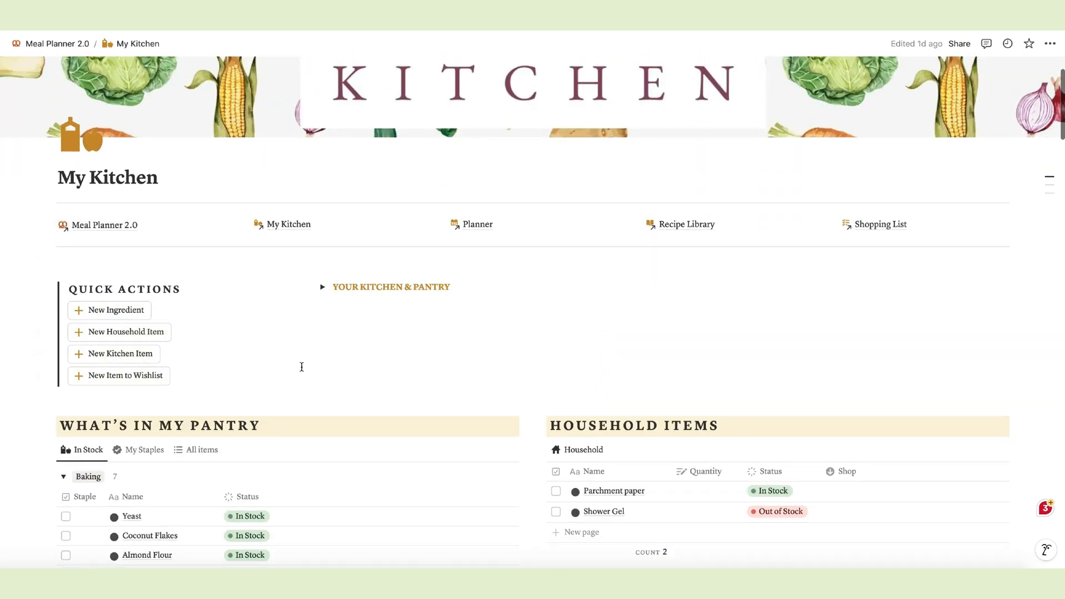
pyautogui.scroll(-3)
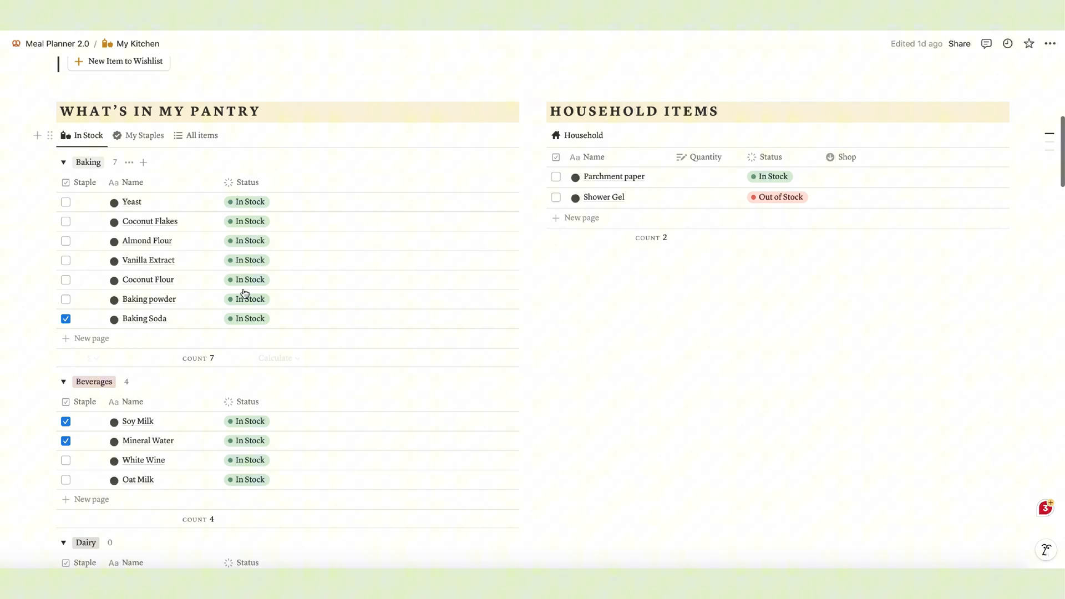
pyautogui.moveTo(285, 226)
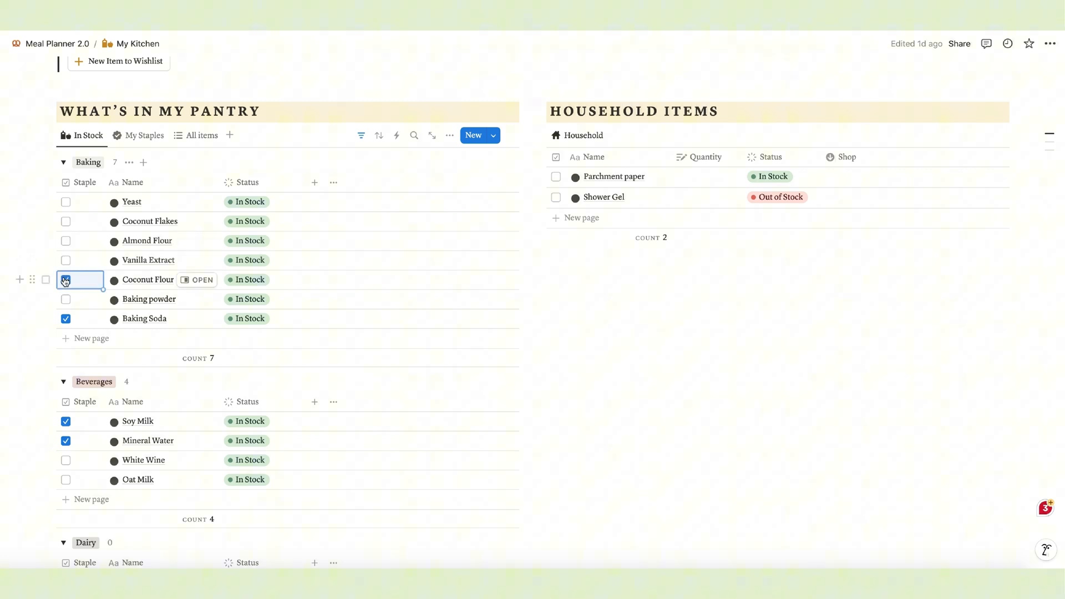
pyautogui.click(66, 299)
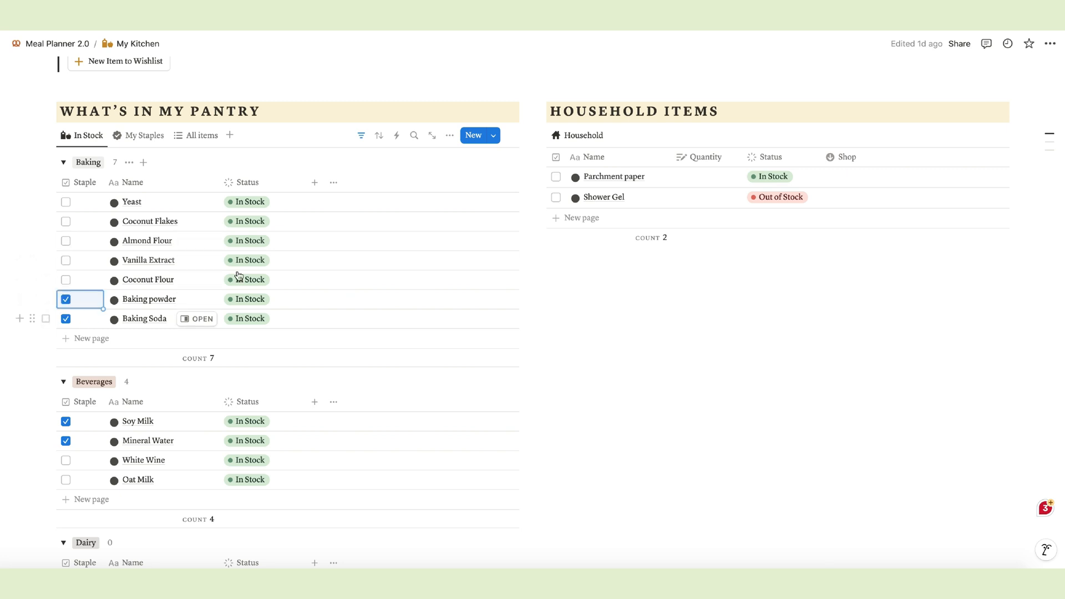
pyautogui.click(246, 299)
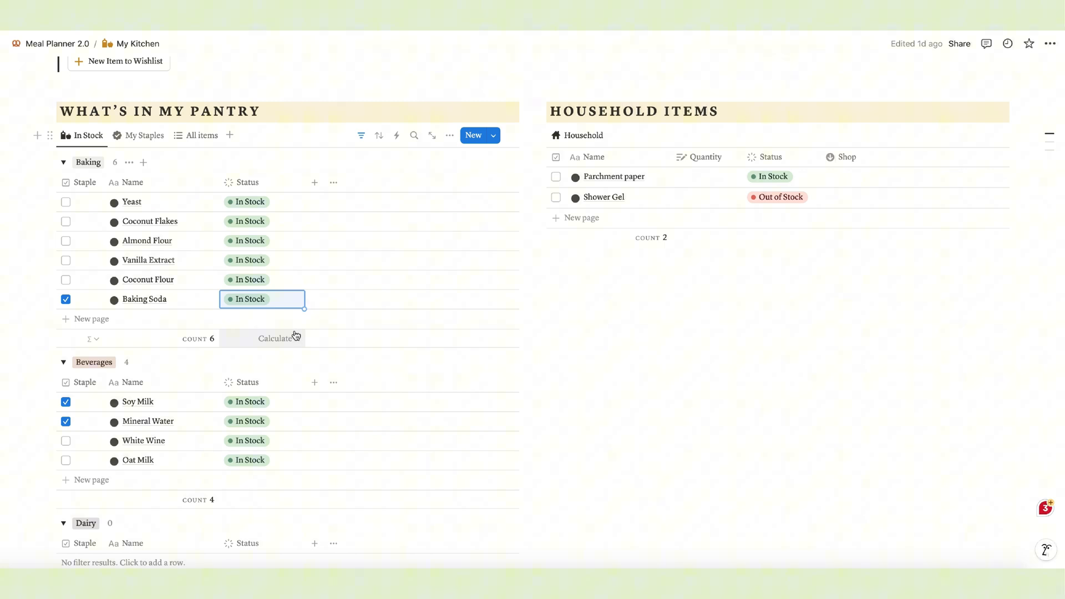
# - In the My Staples view, hide the Baking group and set group sorting to Manual
pyautogui.click(143, 135)
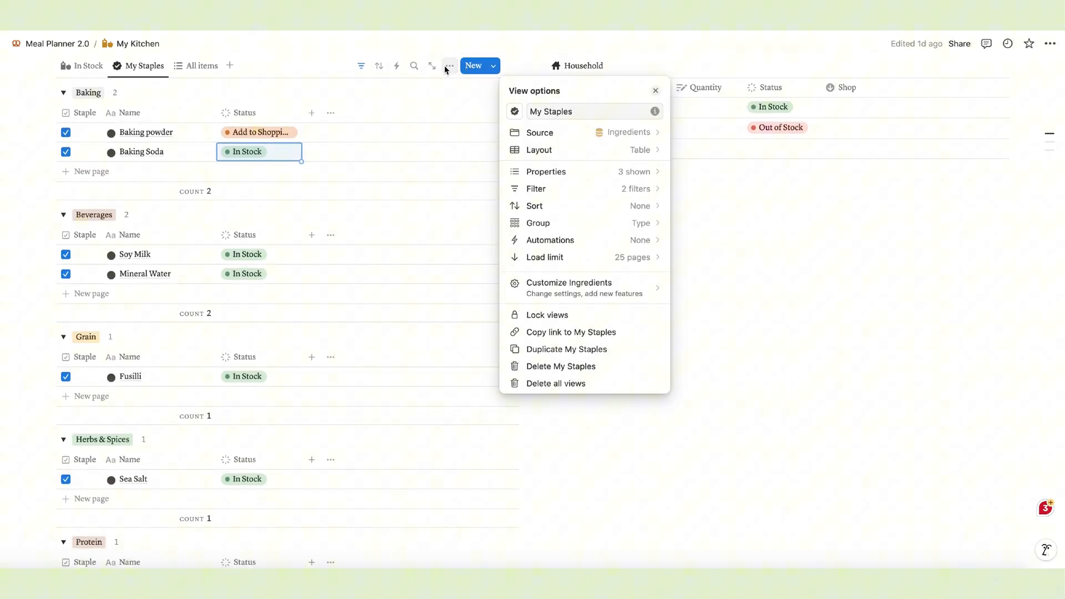
pyautogui.click(537, 223)
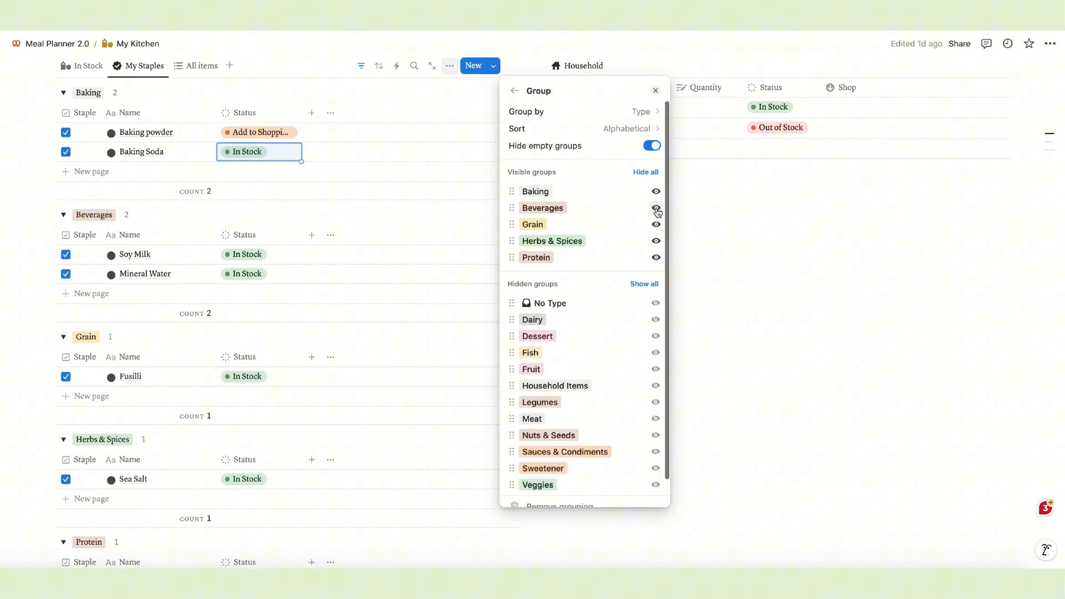
pyautogui.click(655, 191)
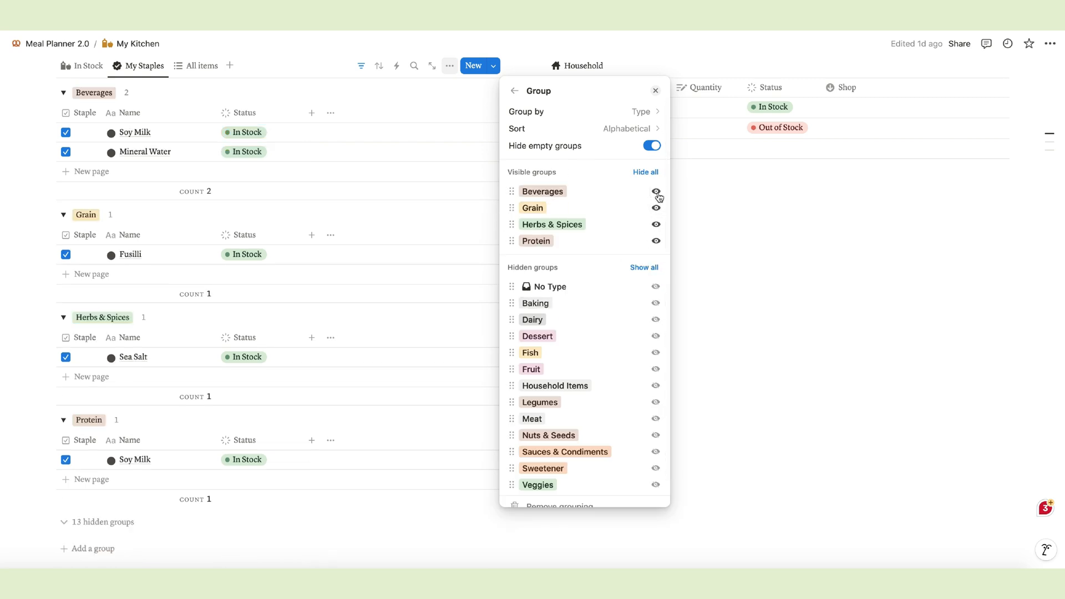
pyautogui.click(626, 128)
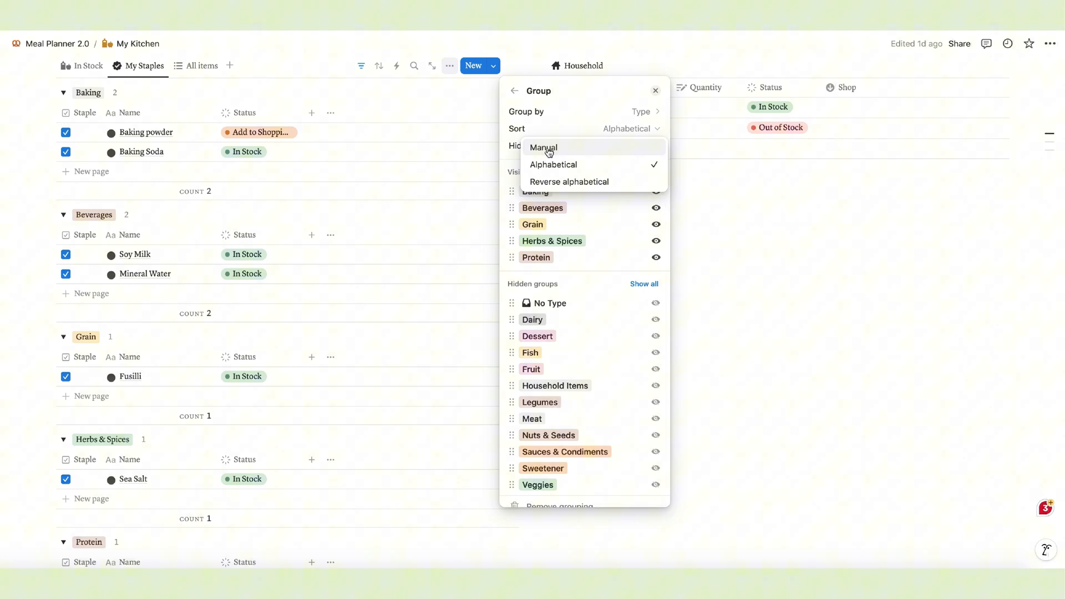
pyautogui.click(542, 148)
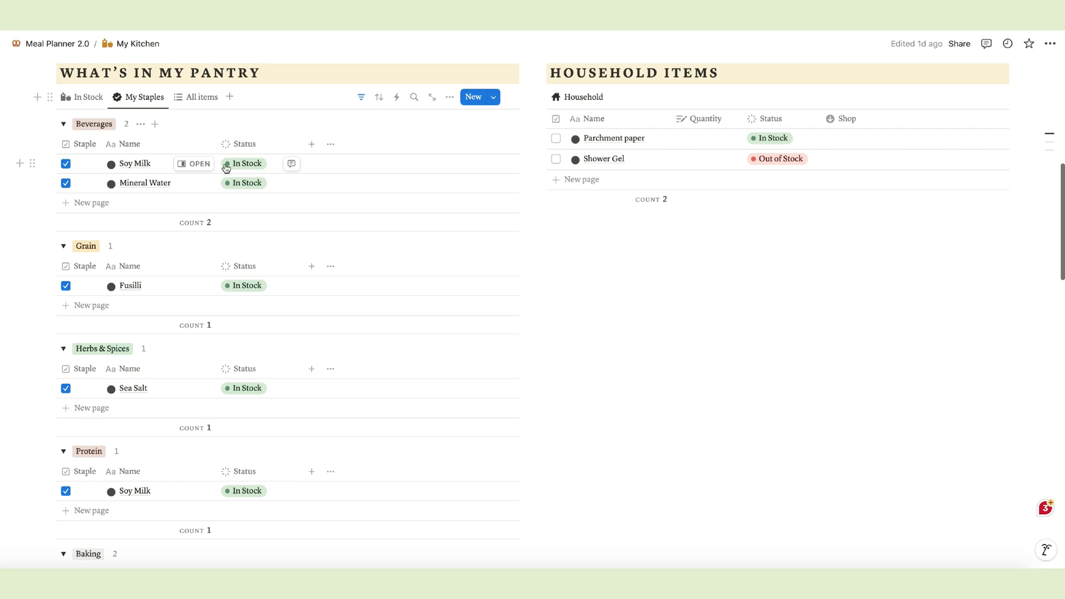
# - Mark Soy Milk out of stock and set Shower Gel to 1 bottle, needing purchase
pyautogui.click(247, 163)
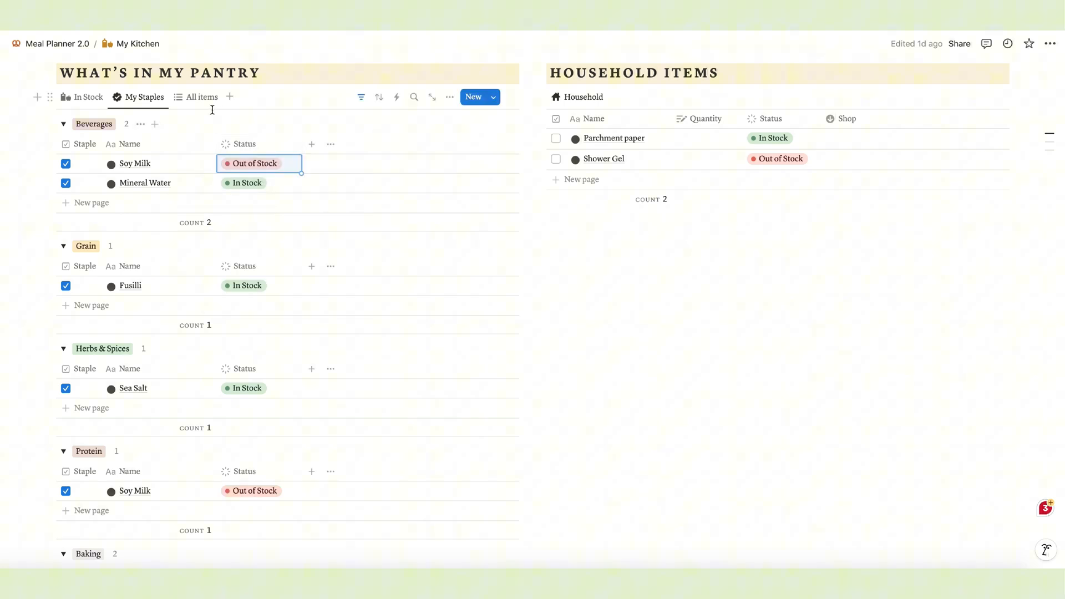
pyautogui.click(201, 97)
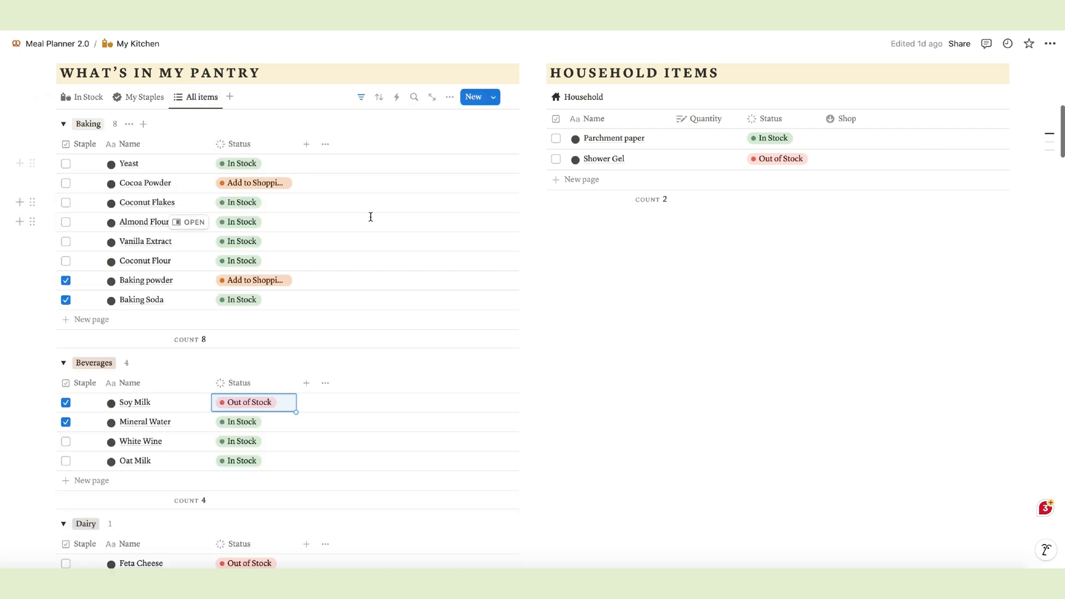
pyautogui.scroll(-3)
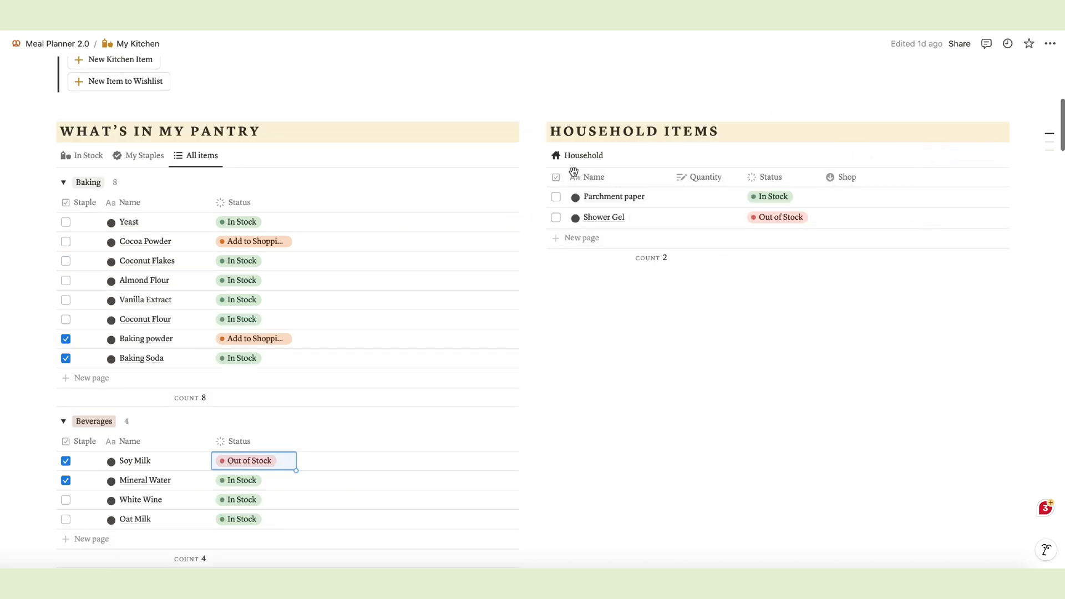
pyautogui.moveTo(739, 82)
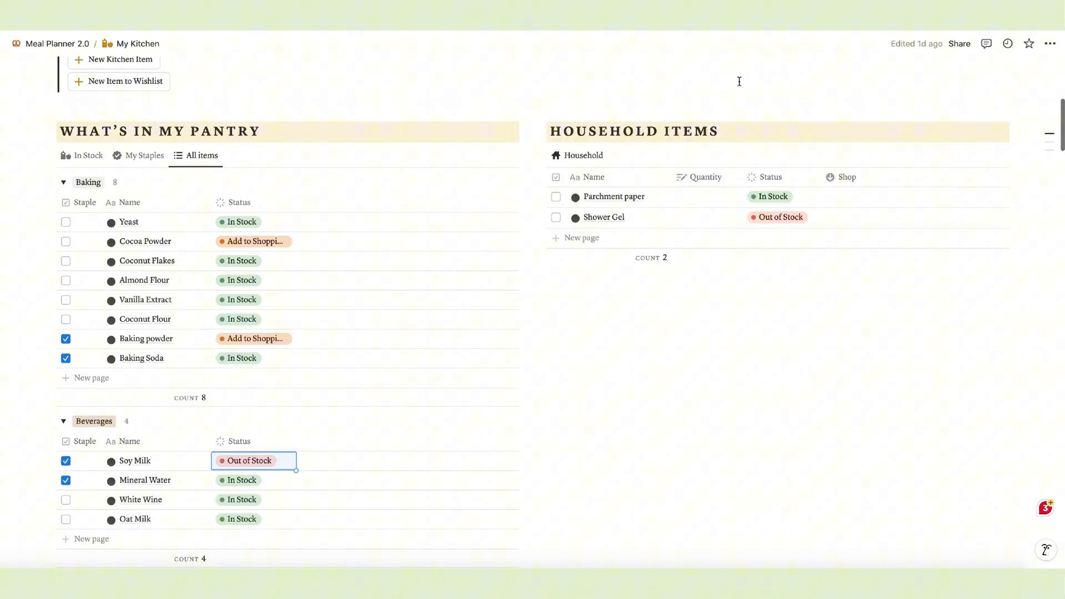
pyautogui.moveTo(822, 321)
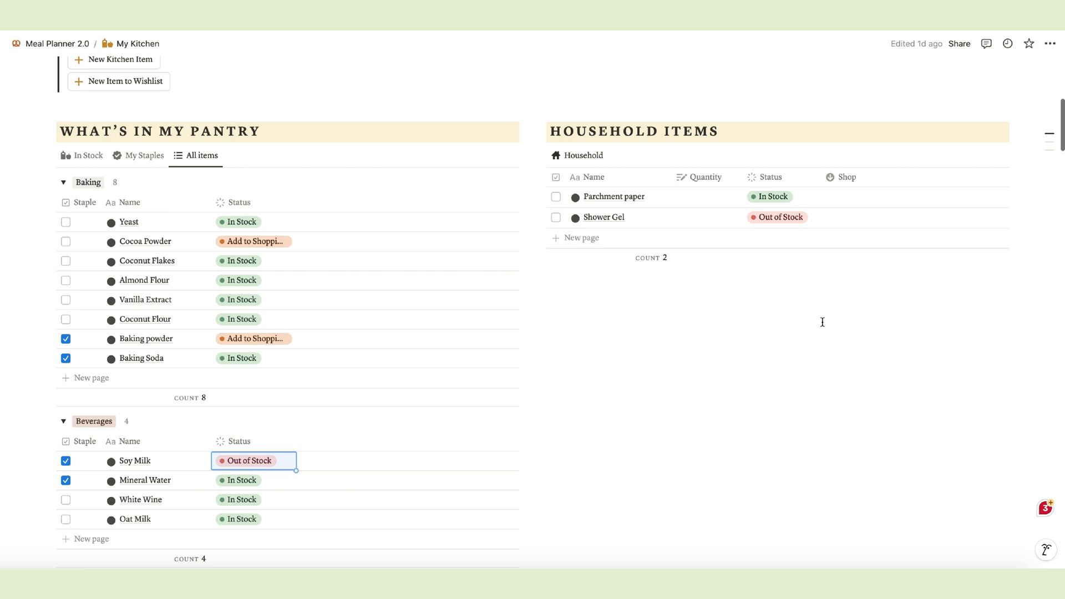
pyautogui.moveTo(582, 196)
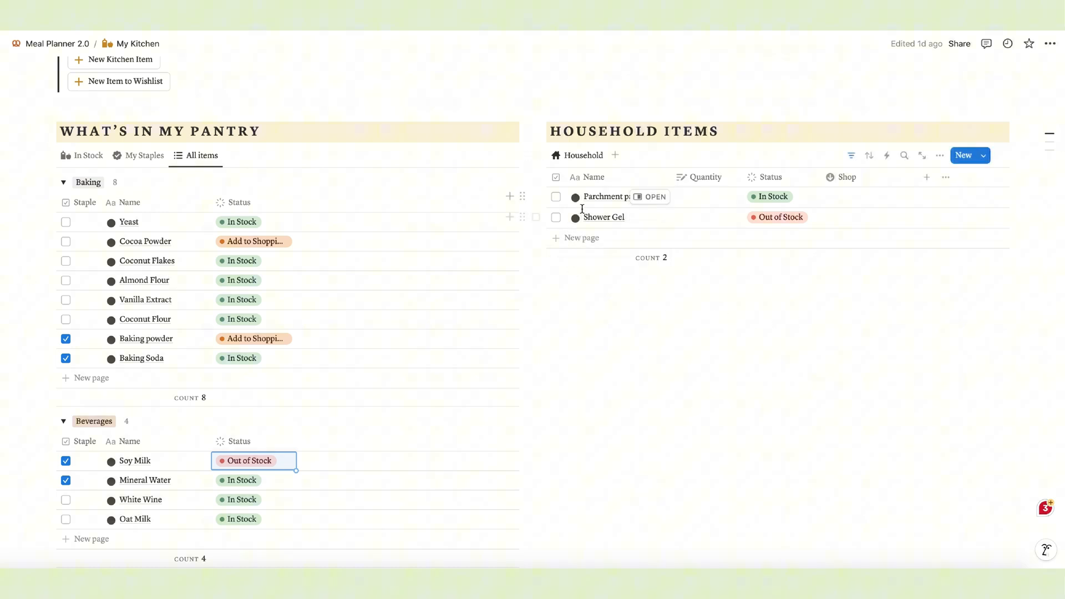
pyautogui.moveTo(654, 197)
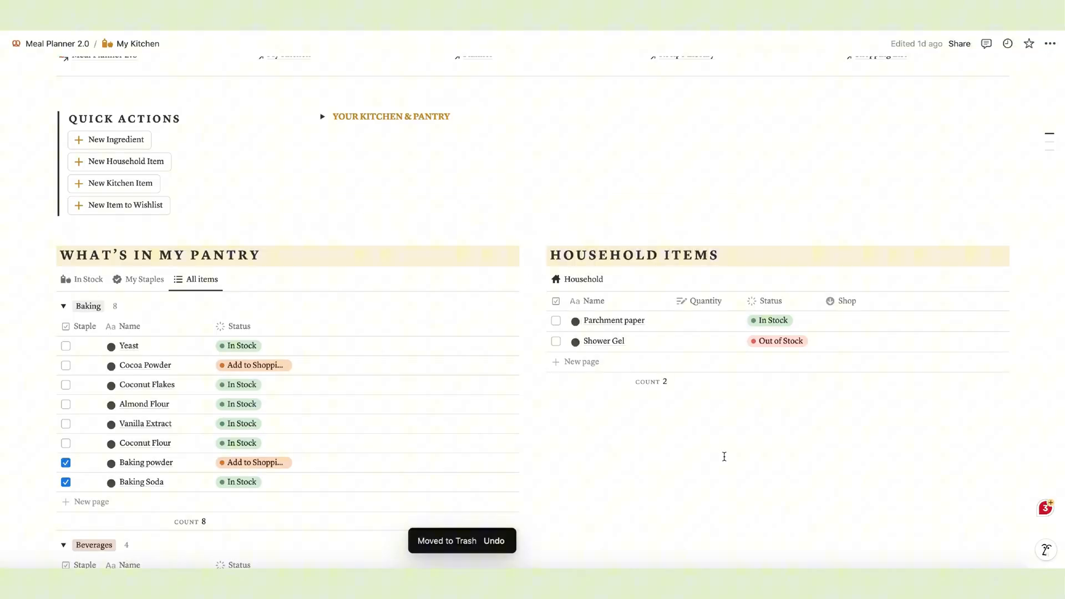
pyautogui.click(778, 341)
pyautogui.write('1 bottle')
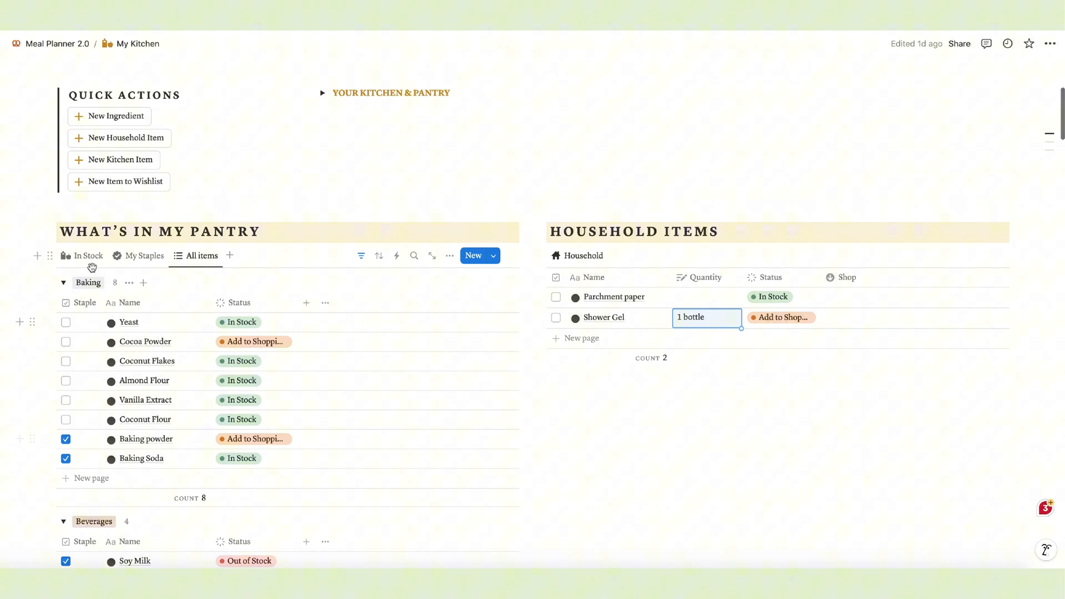
# - Switch the pantry back to In Stock items and peek at the Yeast page
pyautogui.click(87, 255)
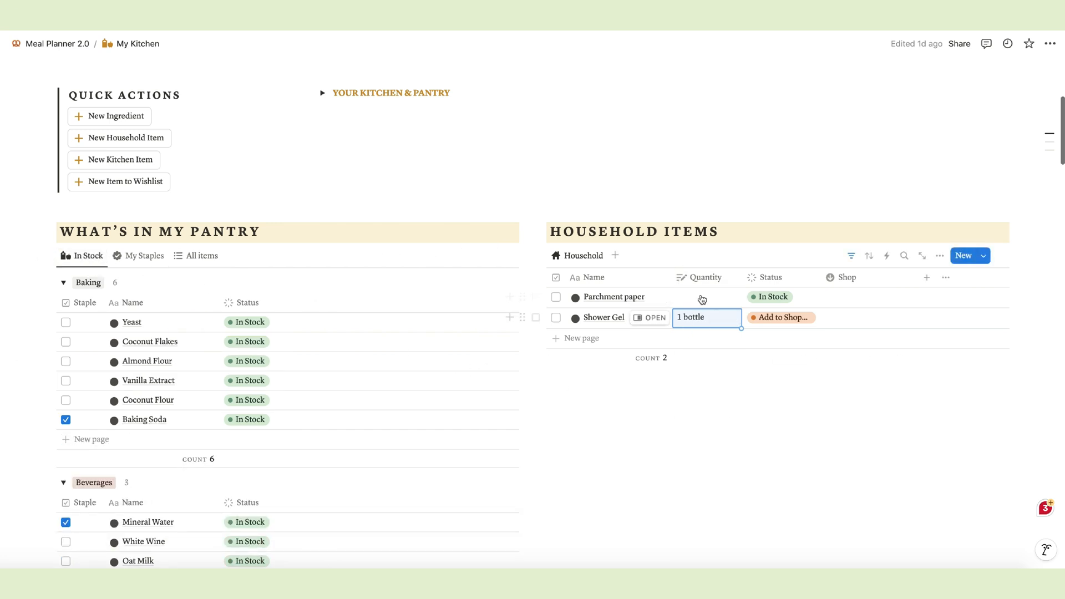
pyautogui.click(130, 322)
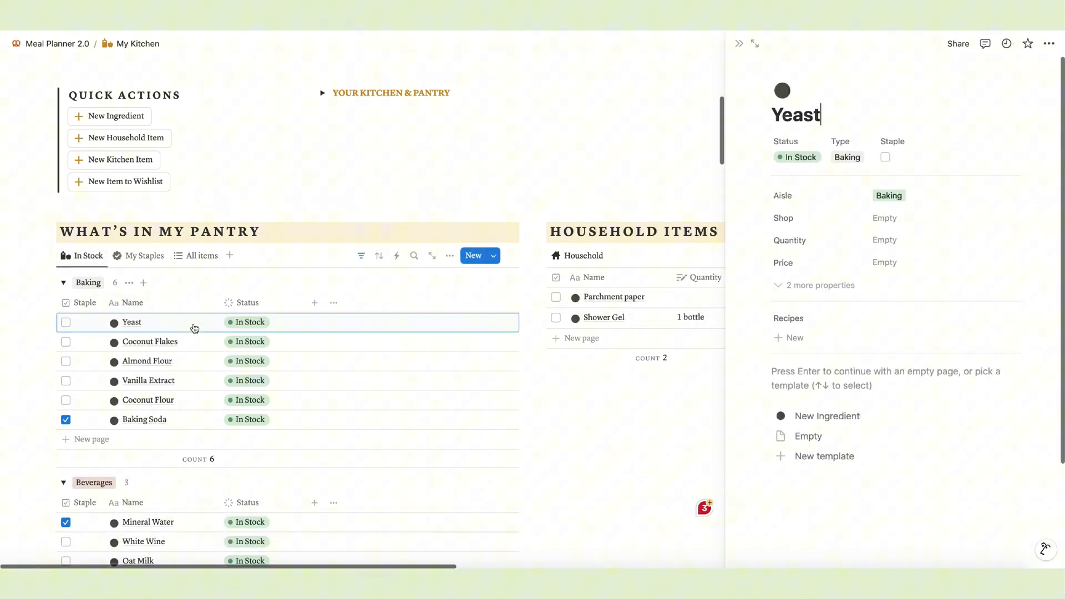
pyautogui.click(883, 240)
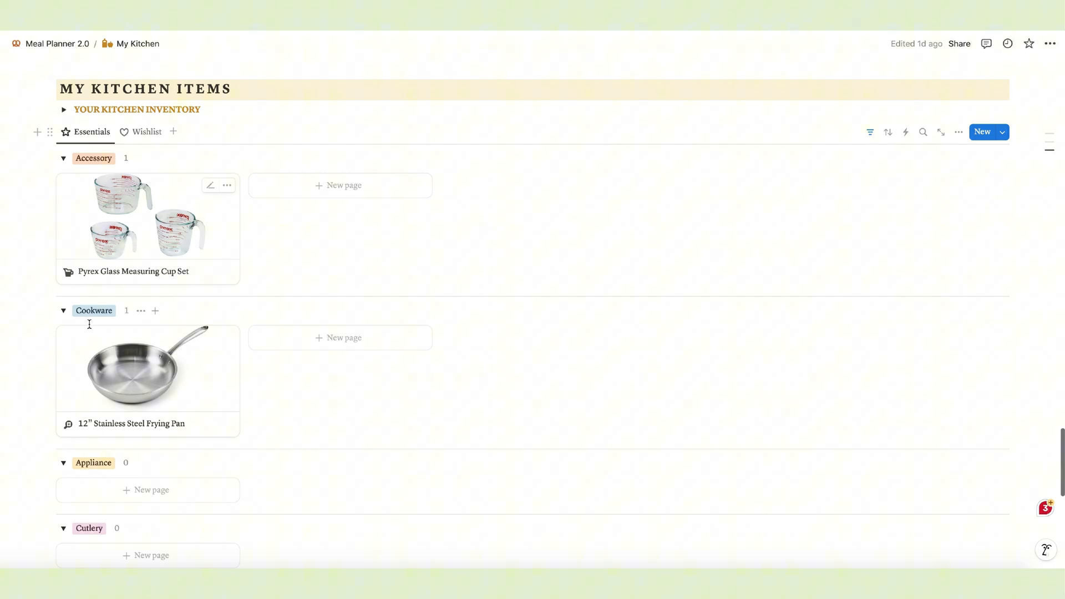
# - Open the Wishlist's Stainless Steel Pots & Pans Set of 10 entry, priced $469.00
pyautogui.scroll(3)
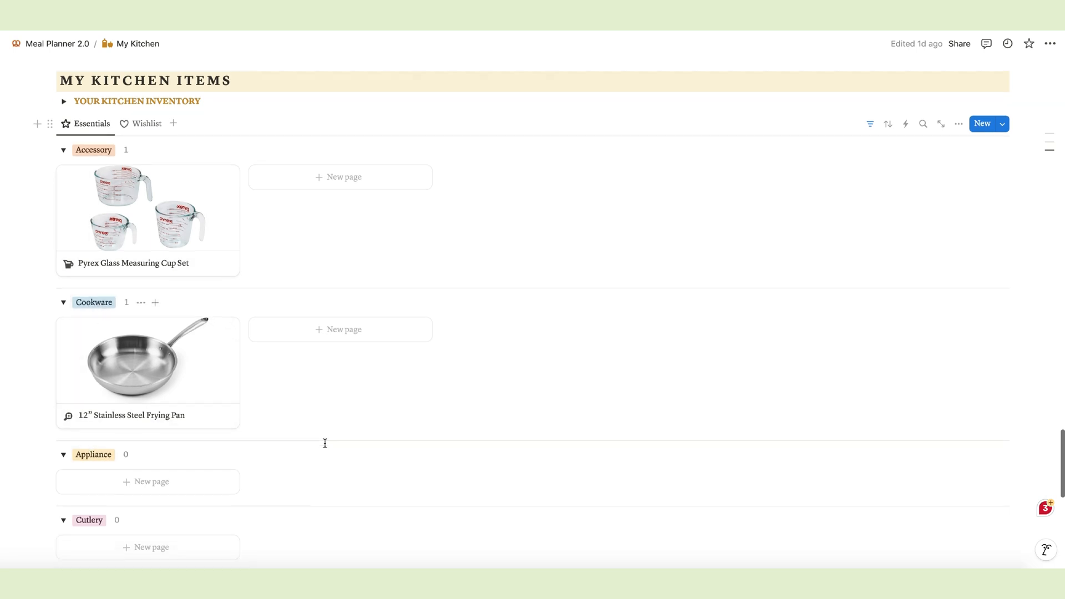
pyautogui.scroll(-3)
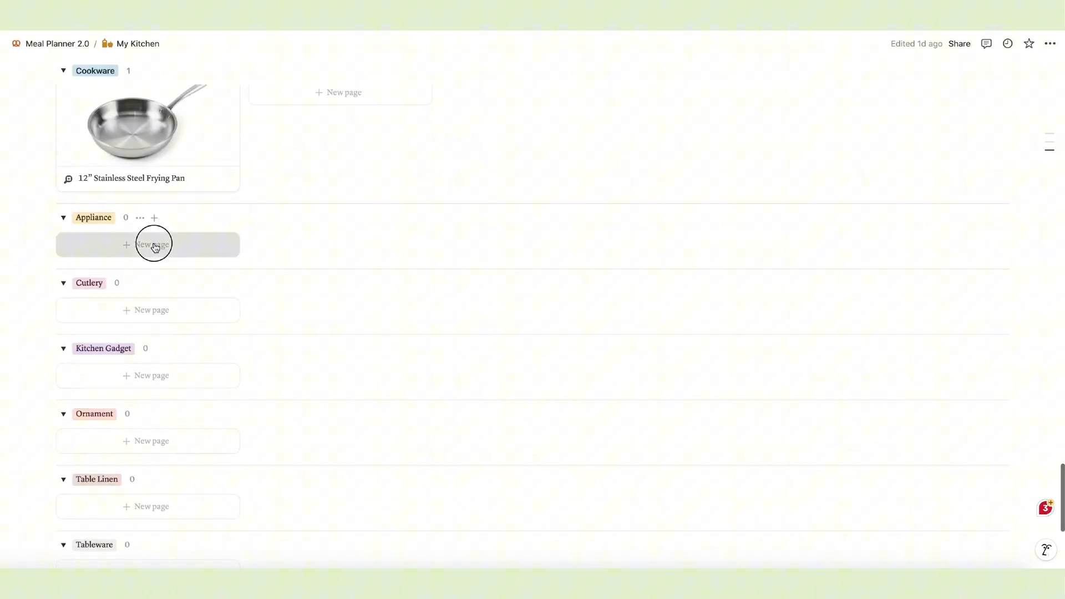
pyautogui.click(152, 245)
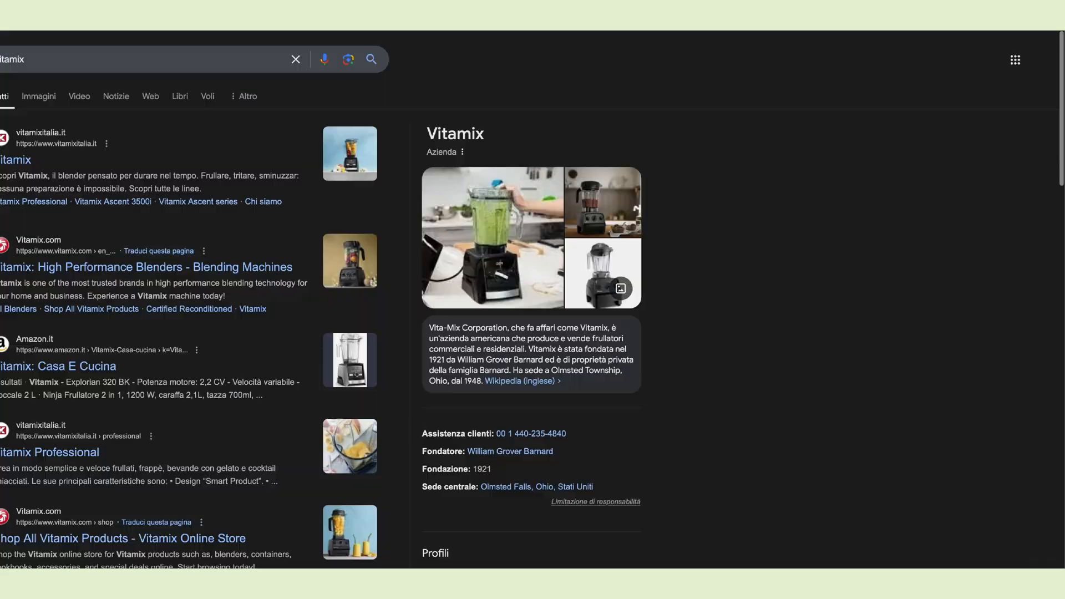
pyautogui.rightClick(530, 211)
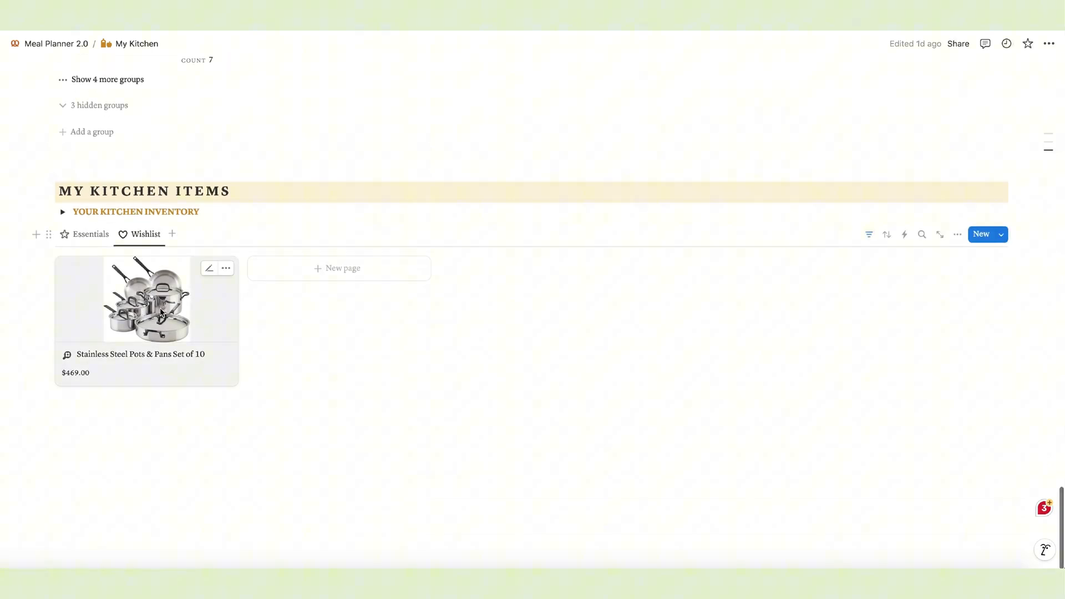
pyautogui.click(146, 299)
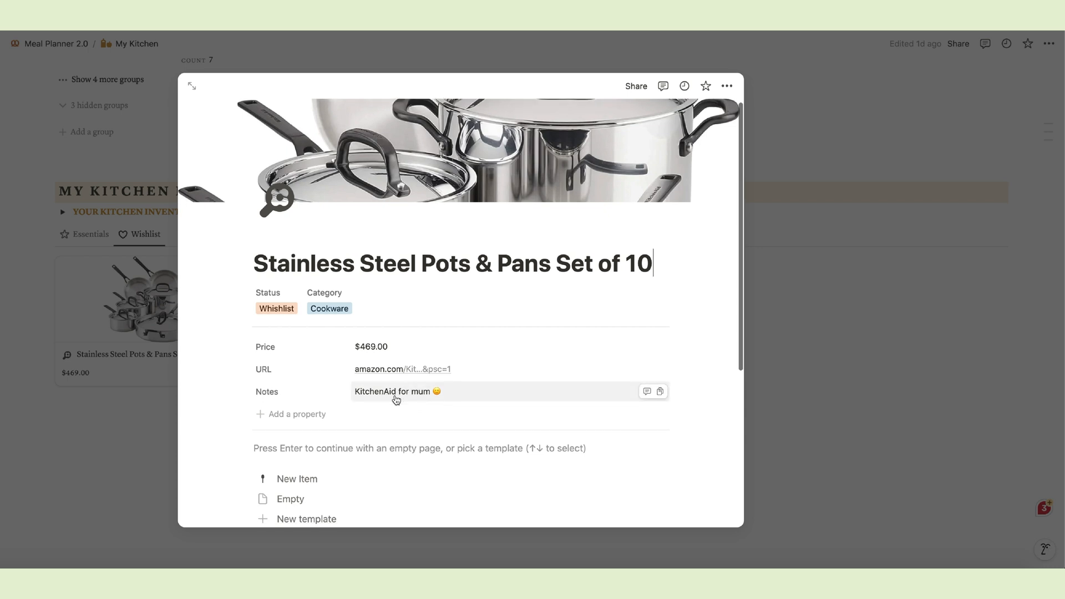
pyautogui.moveTo(818, 406)
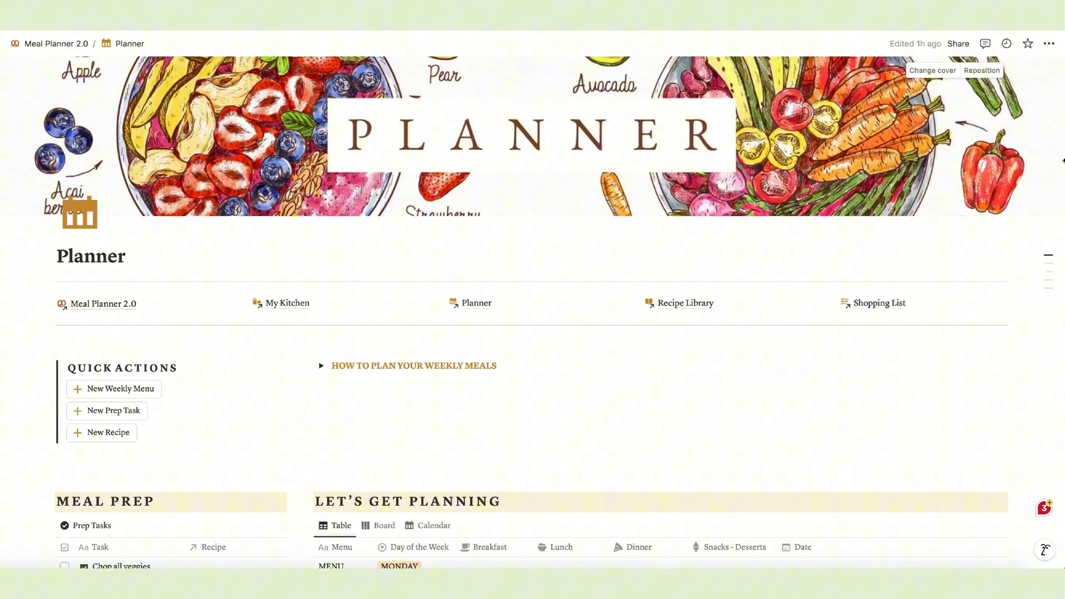
pyautogui.scroll(-3)
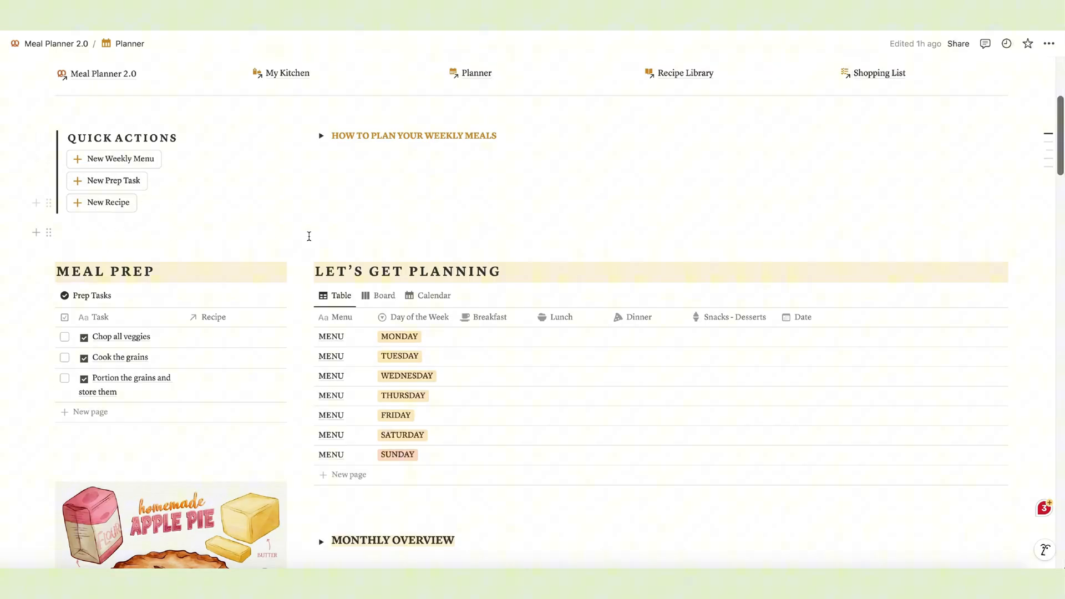
pyautogui.moveTo(105, 339)
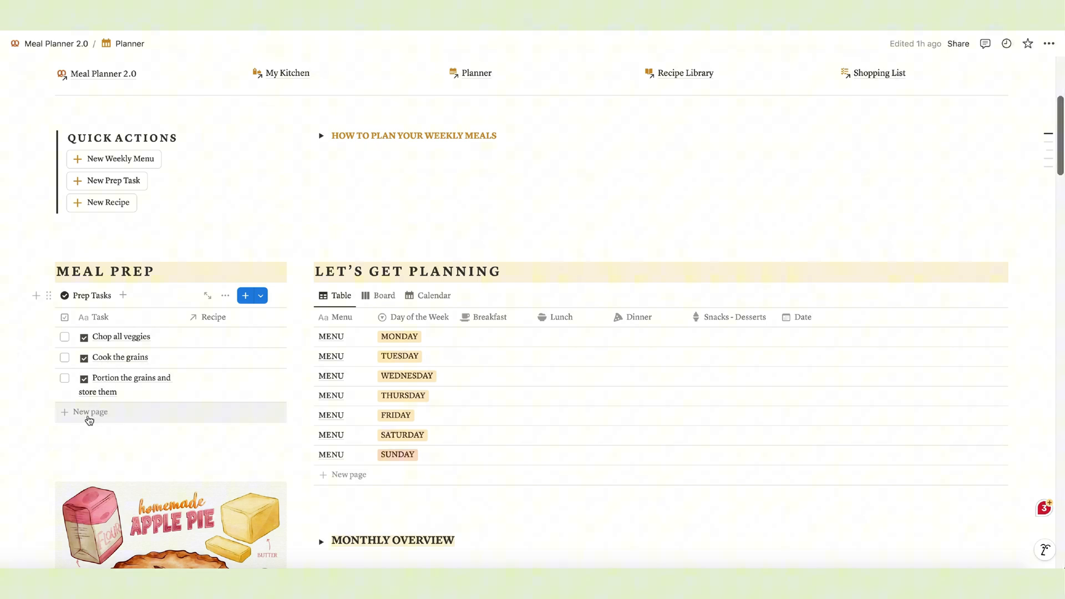
pyautogui.moveTo(84, 338)
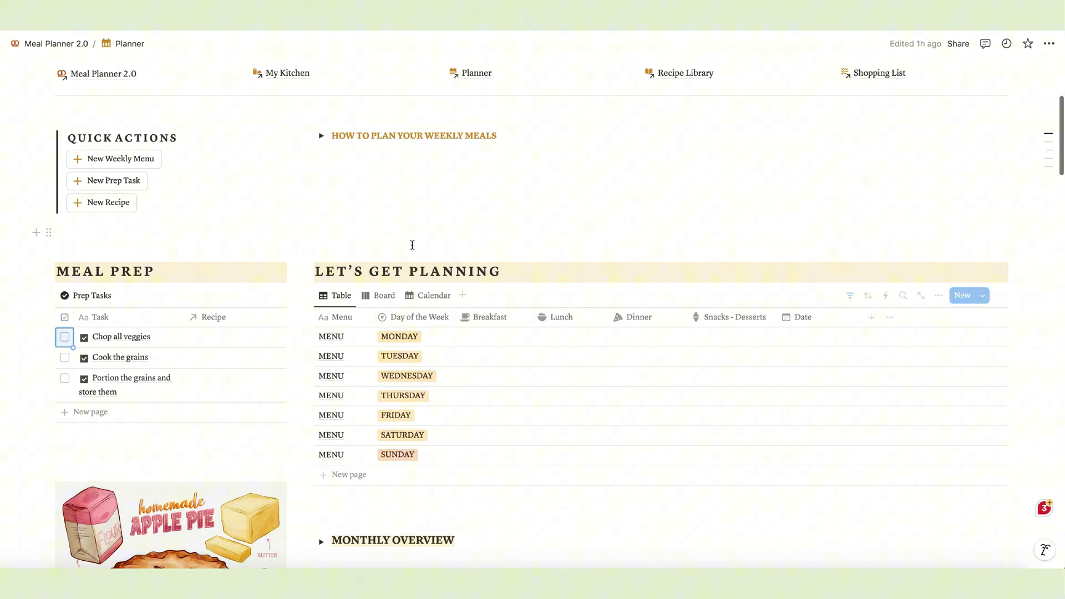
pyautogui.moveTo(586, 358)
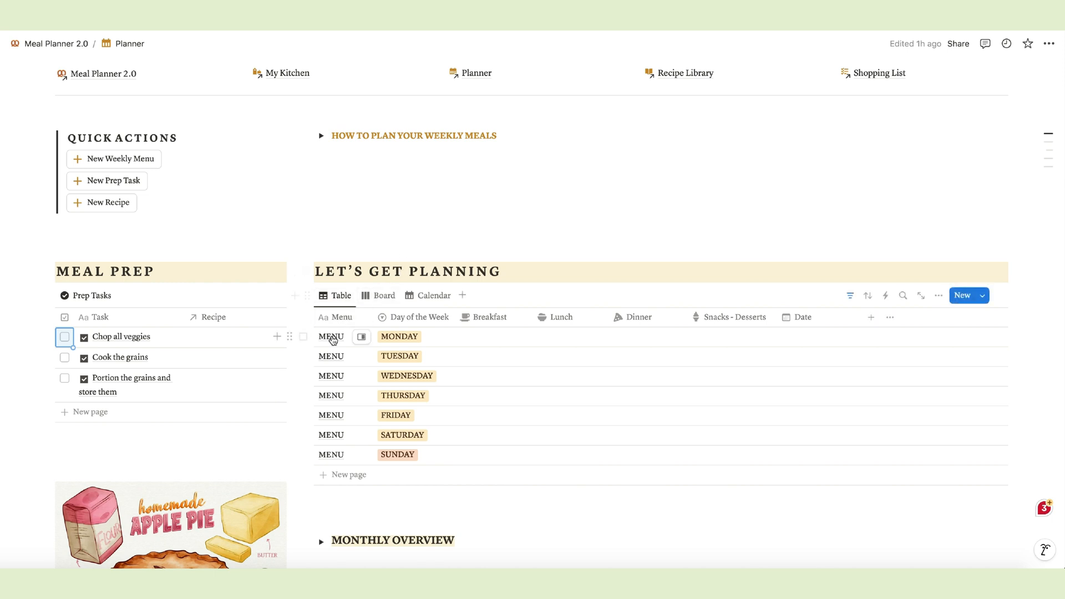
# - Remove the extra Monday row from the weekly menu table
pyautogui.click(348, 475)
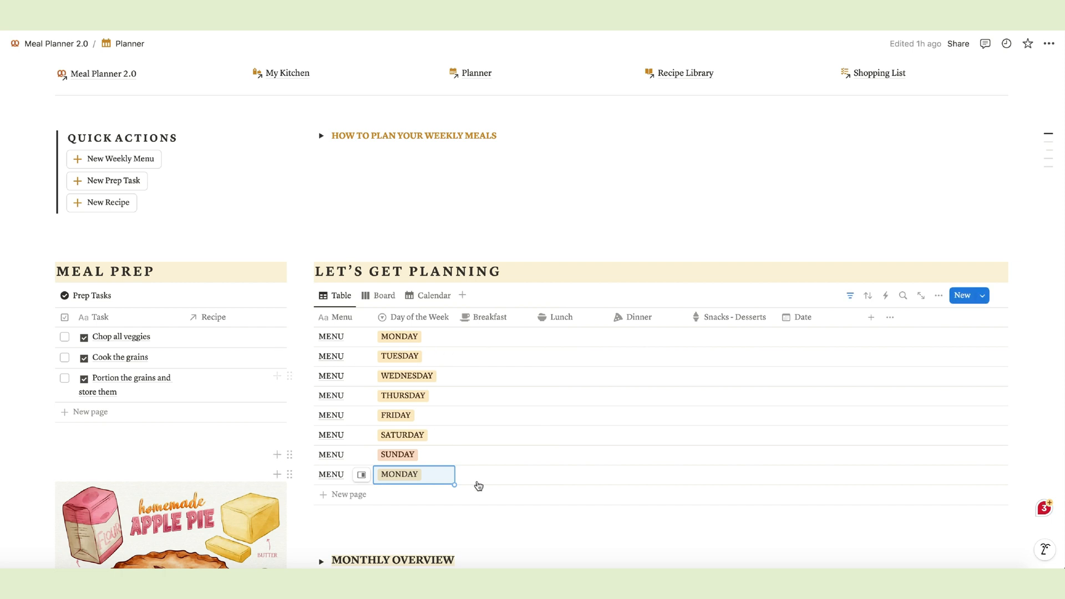
pyautogui.click(484, 474)
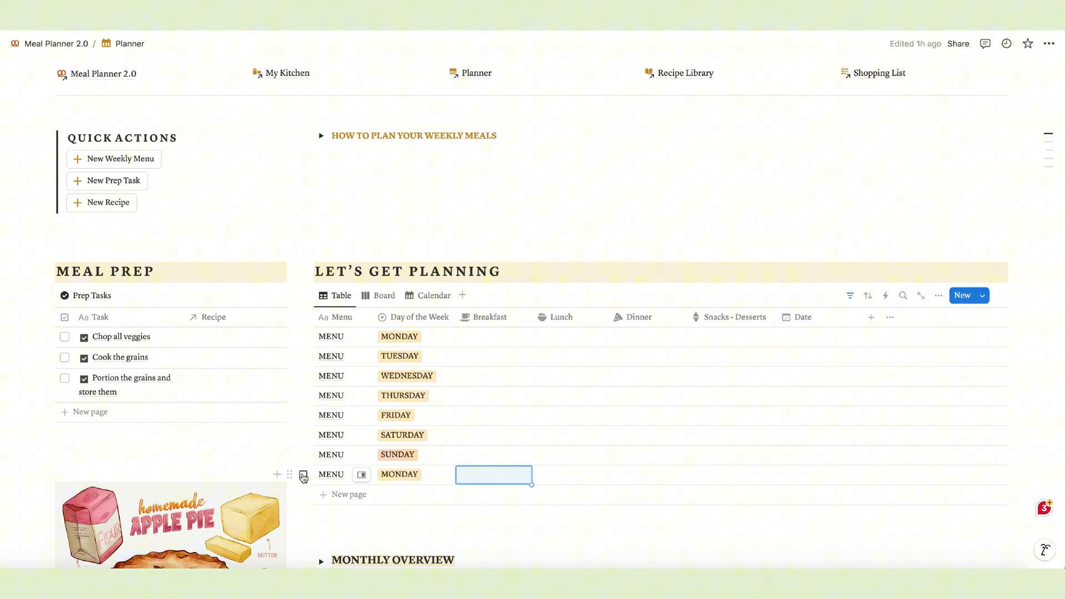
pyautogui.click(493, 475)
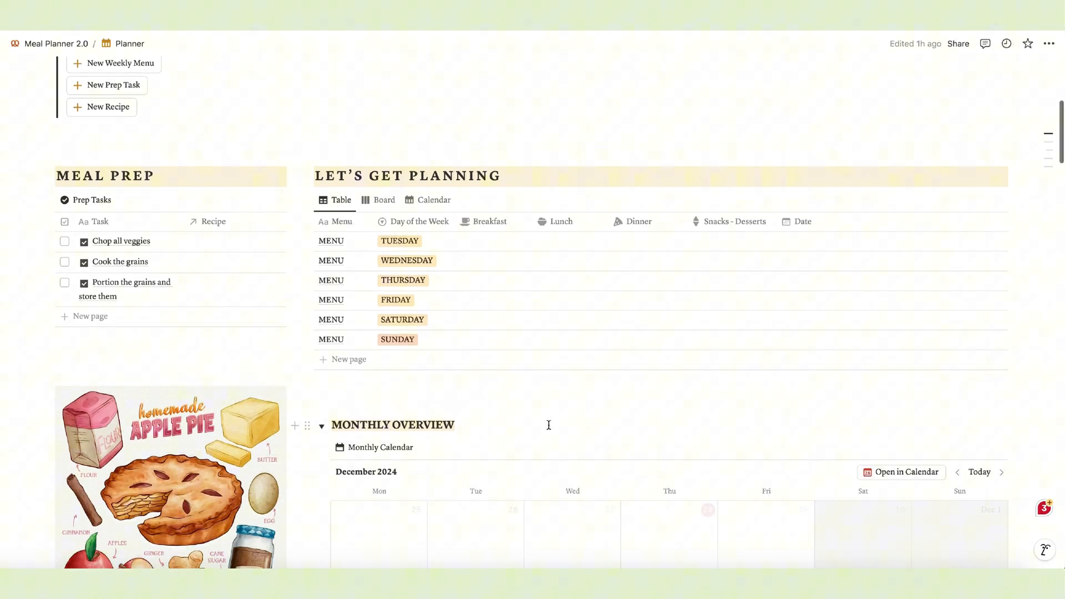
pyautogui.scroll(-3)
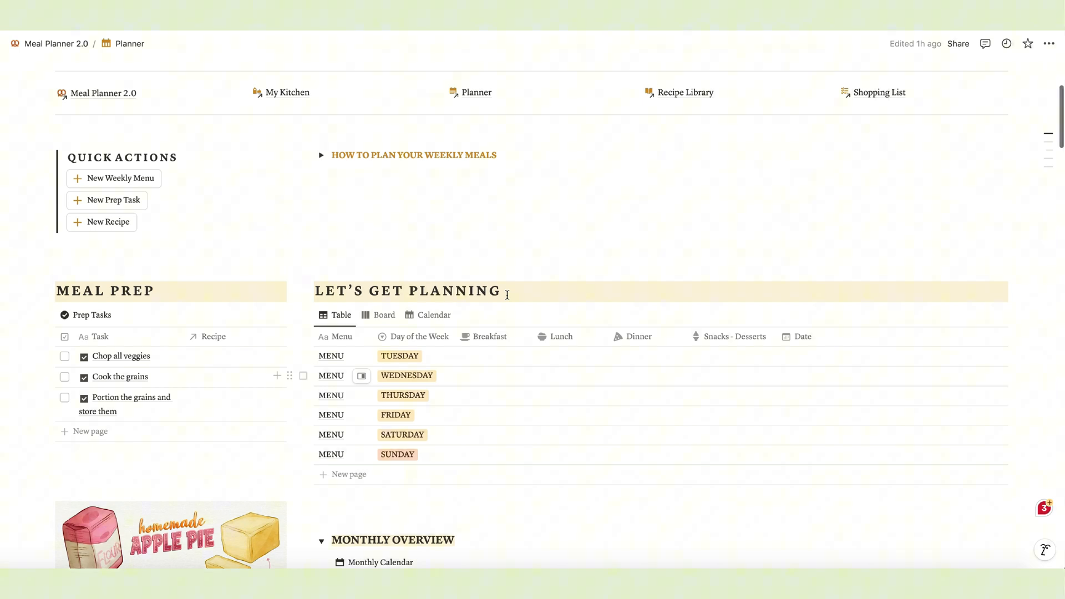
pyautogui.scroll(-3)
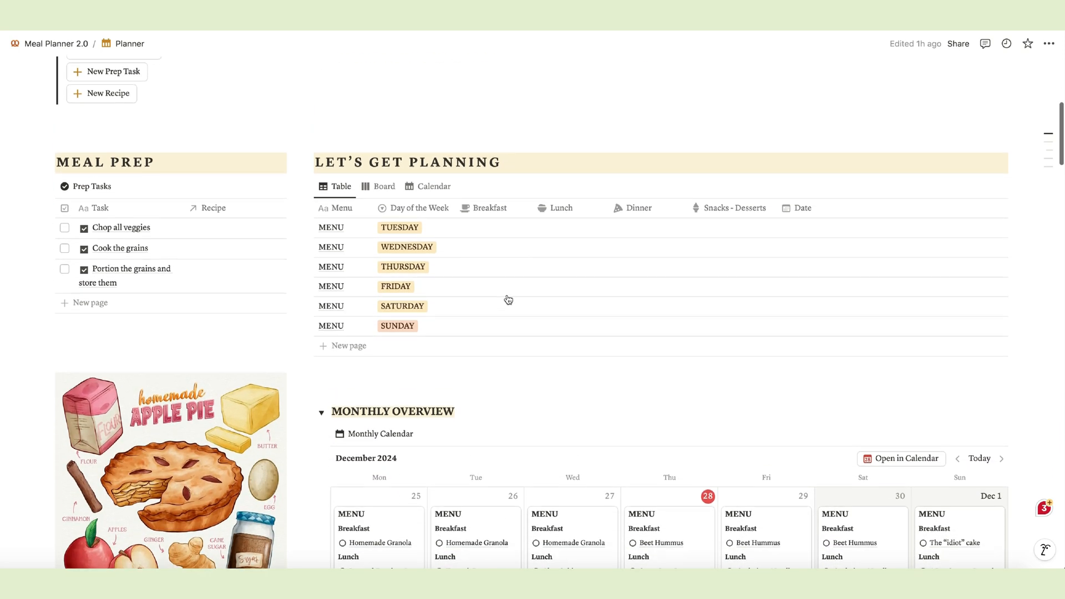
# - Delete all remaining menu rows and generate seven new Monday–Sunday menus
pyautogui.click(303, 208)
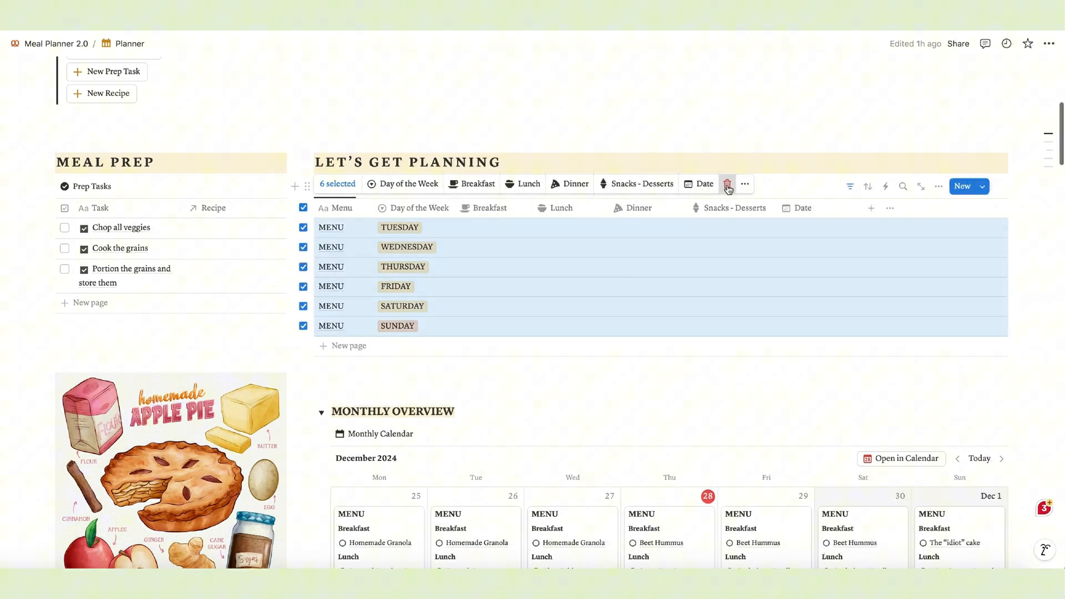
pyautogui.click(728, 184)
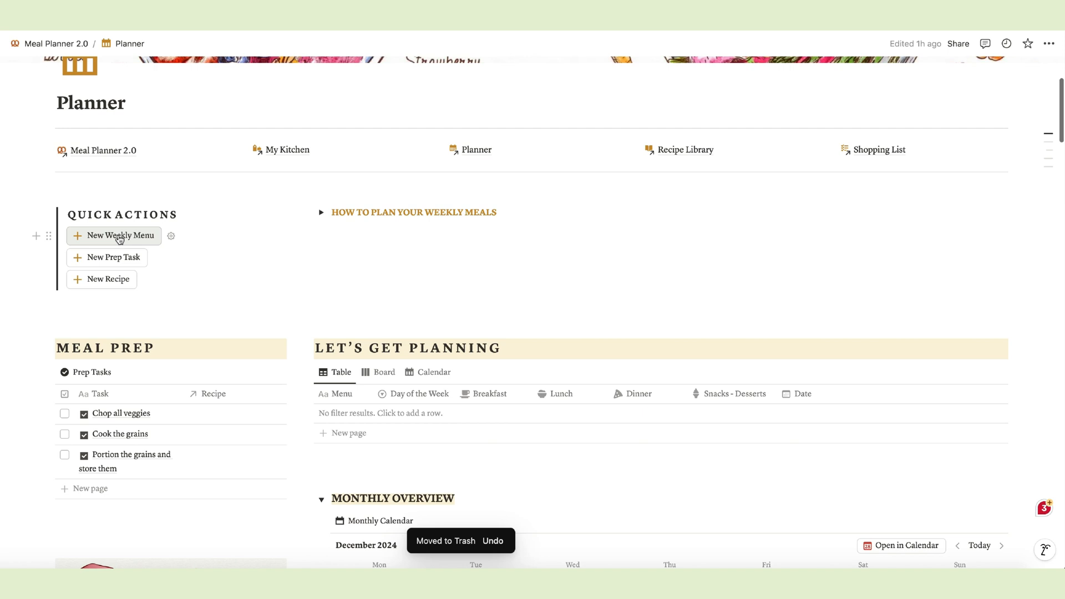
pyautogui.click(121, 235)
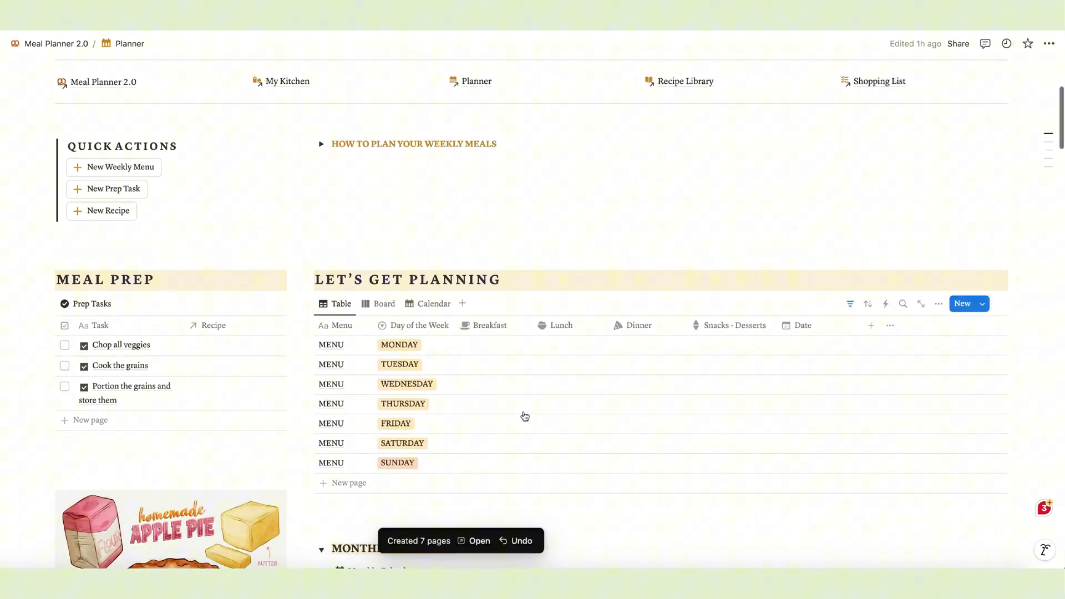
pyautogui.scroll(-3)
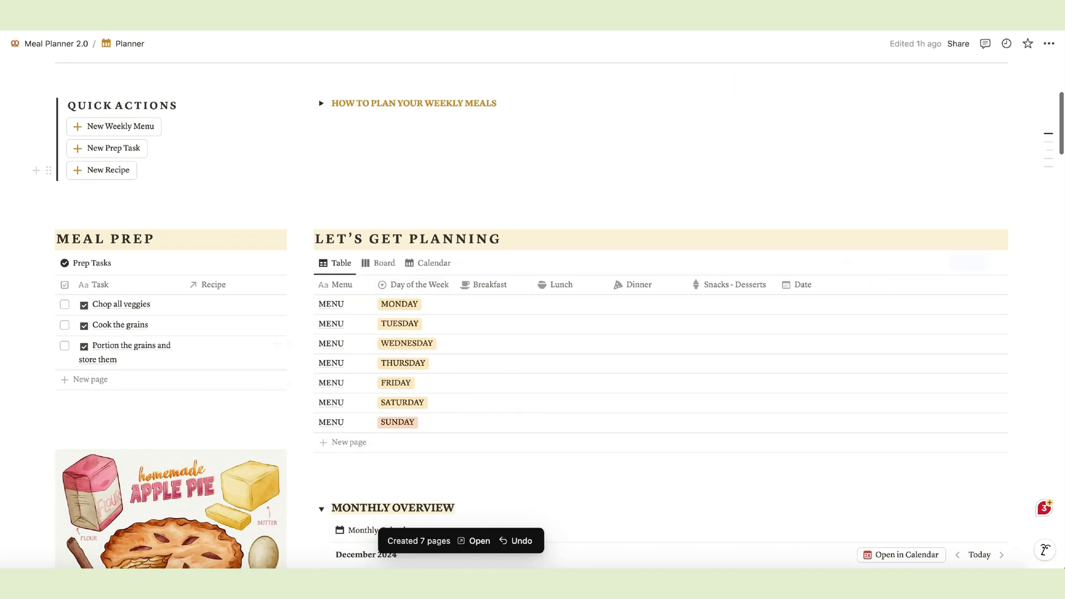
pyautogui.scroll(-3)
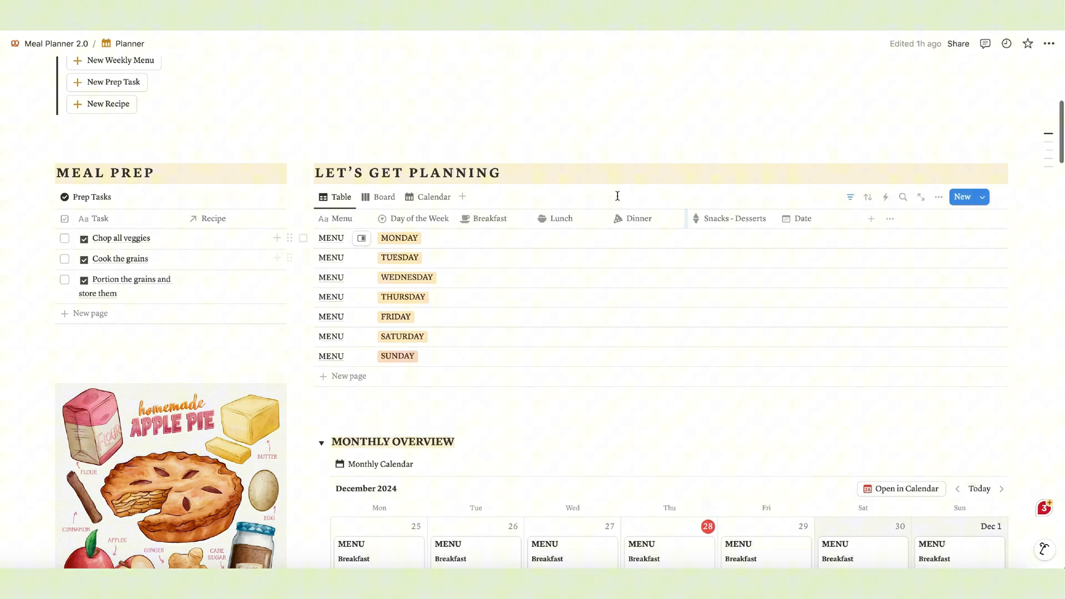
pyautogui.click(384, 197)
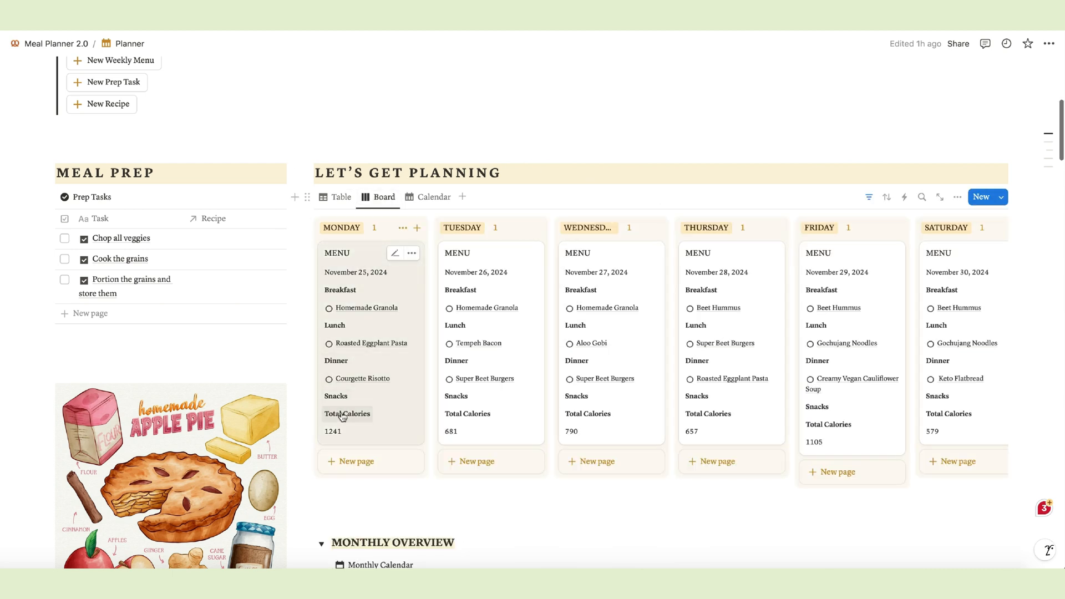
pyautogui.hscroll(3)
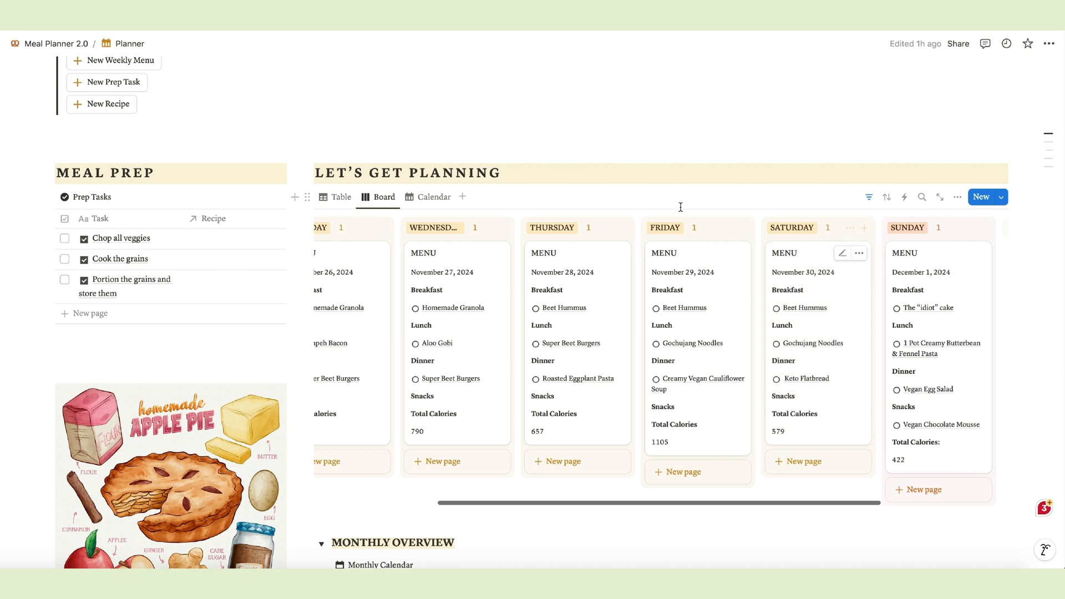
pyautogui.hscroll(-3)
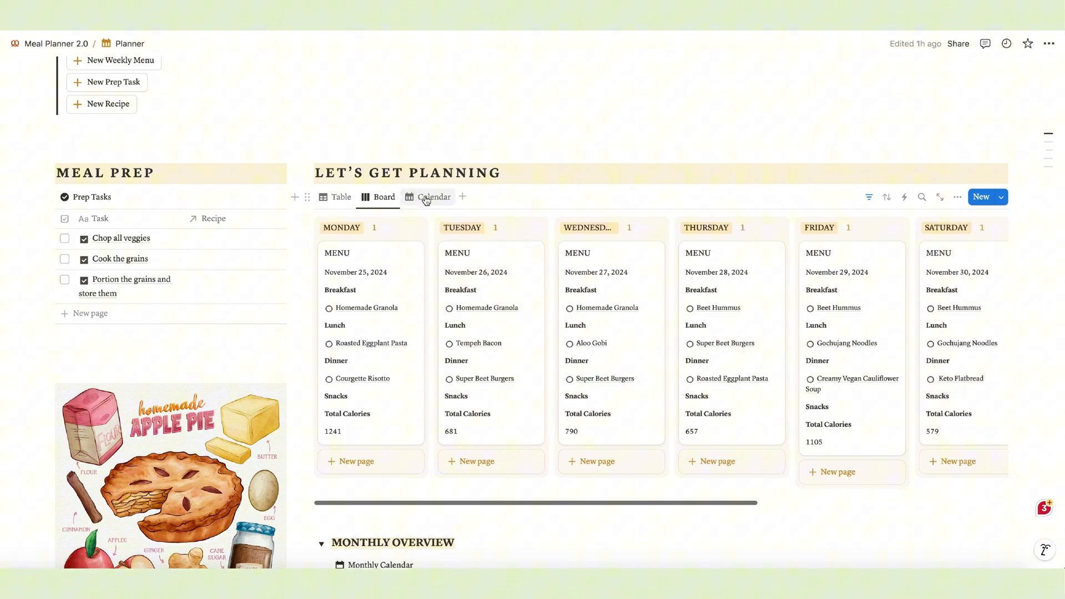
pyautogui.click(433, 197)
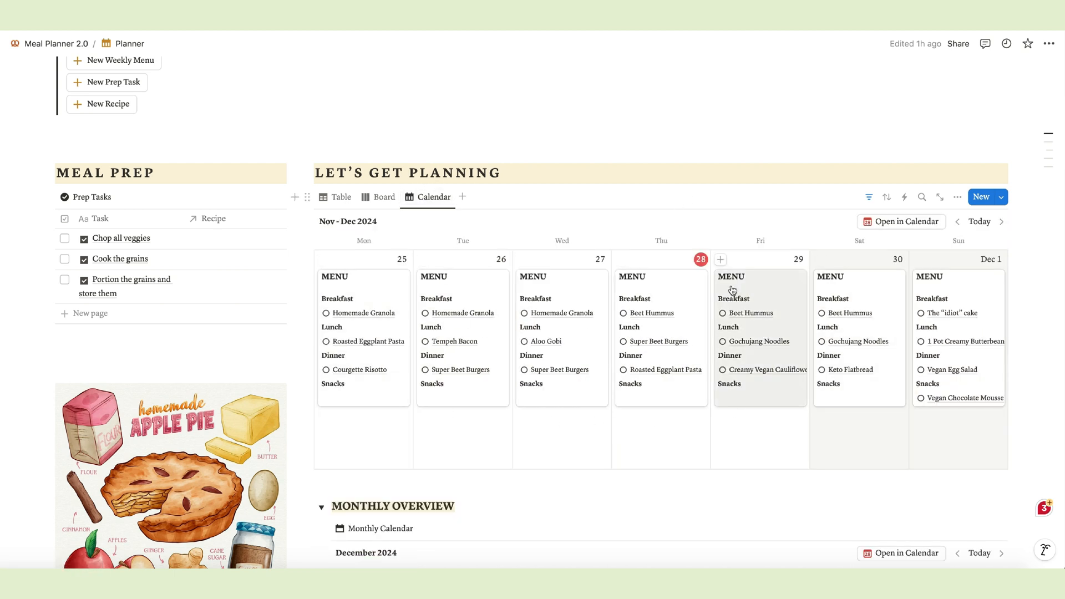
pyautogui.moveTo(620, 262)
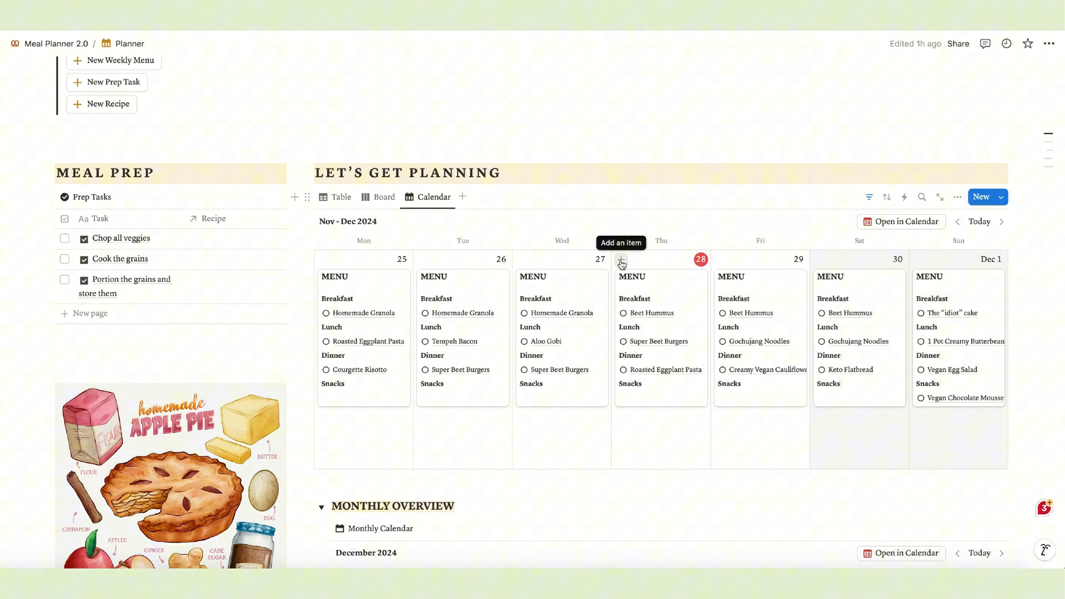
pyautogui.scroll(-3)
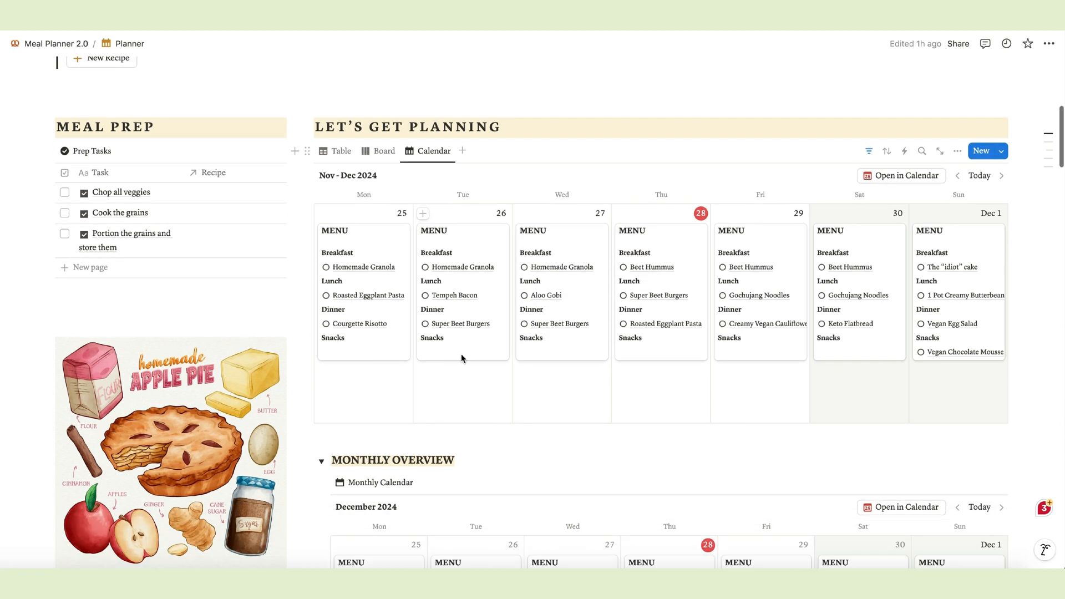
pyautogui.click(382, 151)
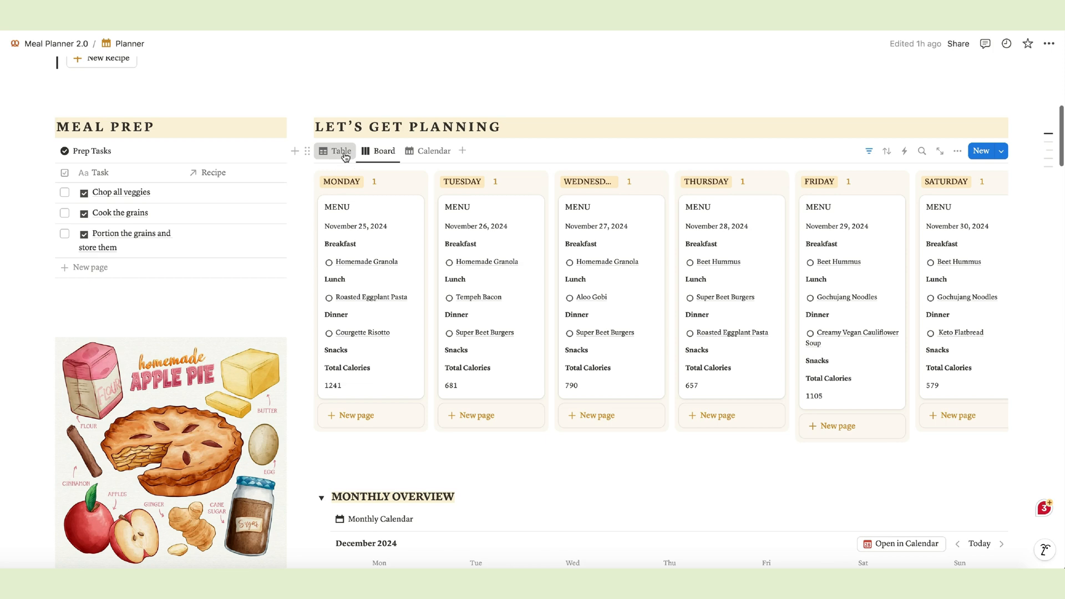
pyautogui.click(340, 151)
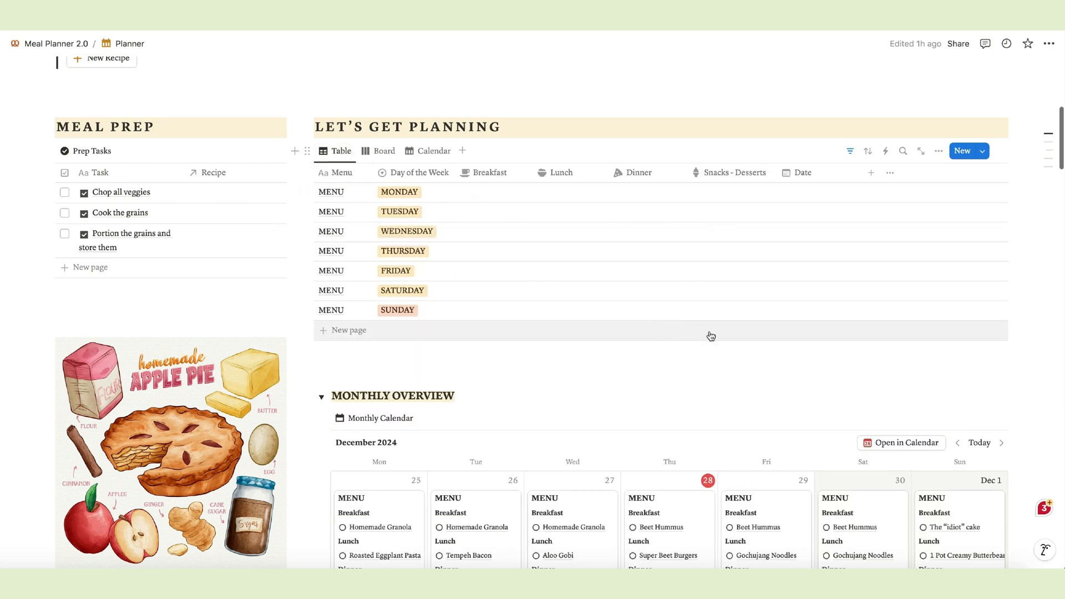
pyautogui.scroll(-3)
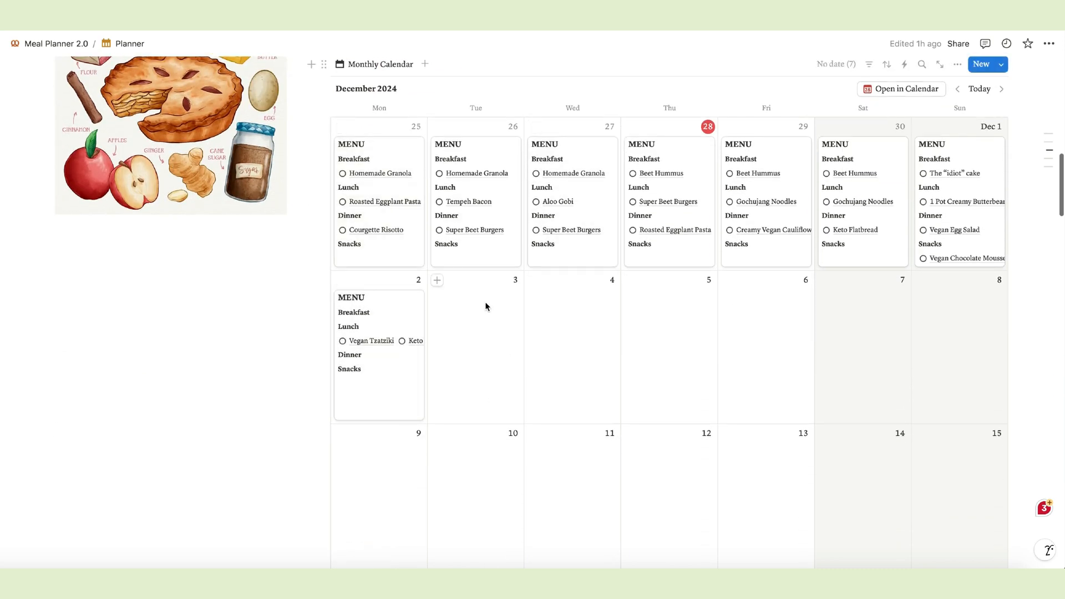
# - Delete the 2 December MENU card, then browse back a month and return to Today
pyautogui.rightClick(378, 346)
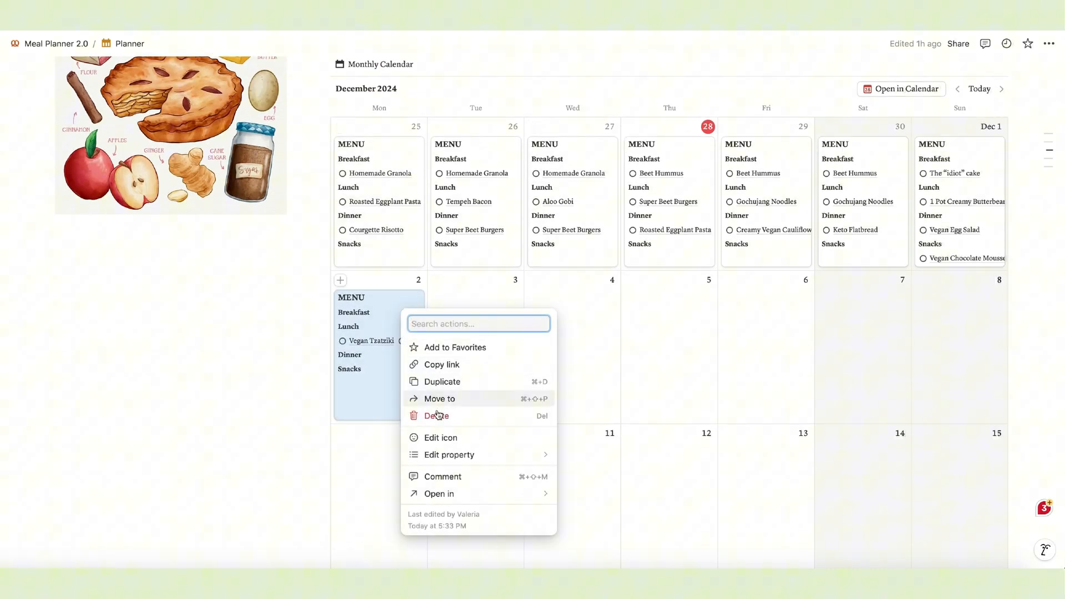
pyautogui.click(436, 415)
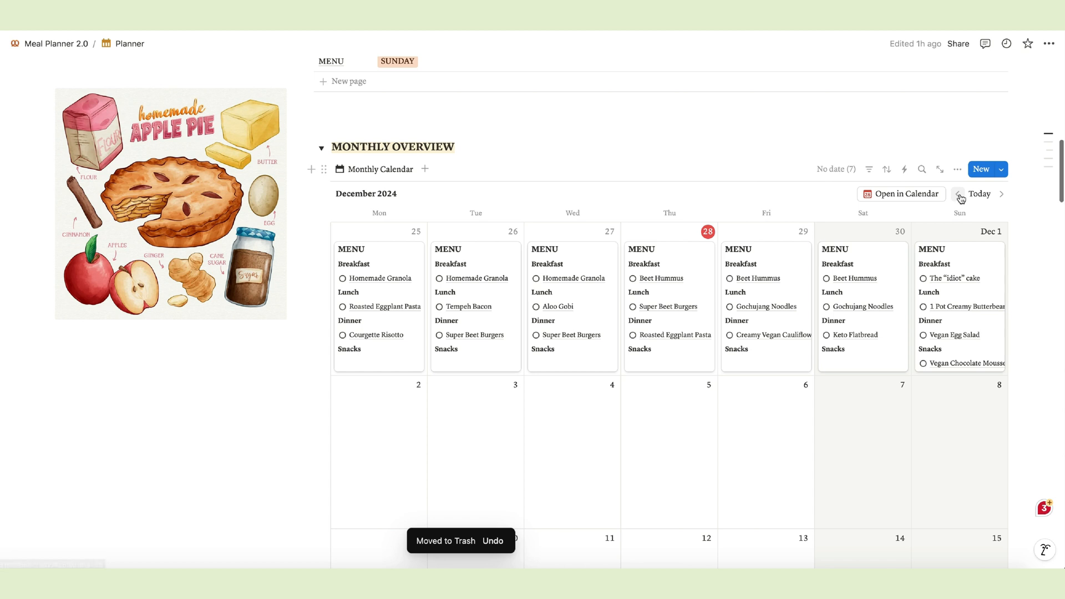
pyautogui.click(957, 193)
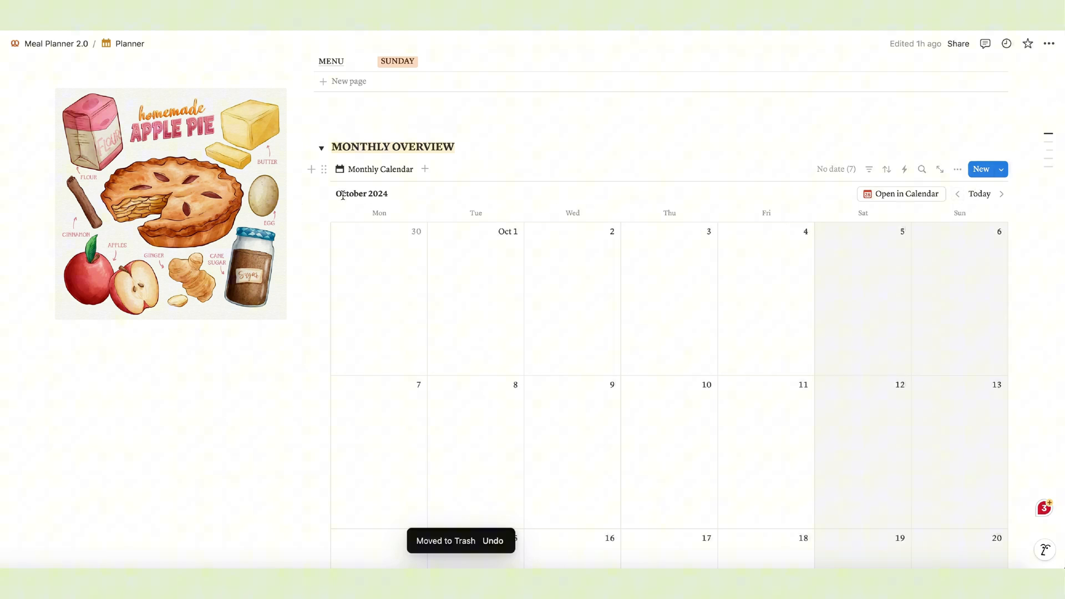
pyautogui.click(1002, 193)
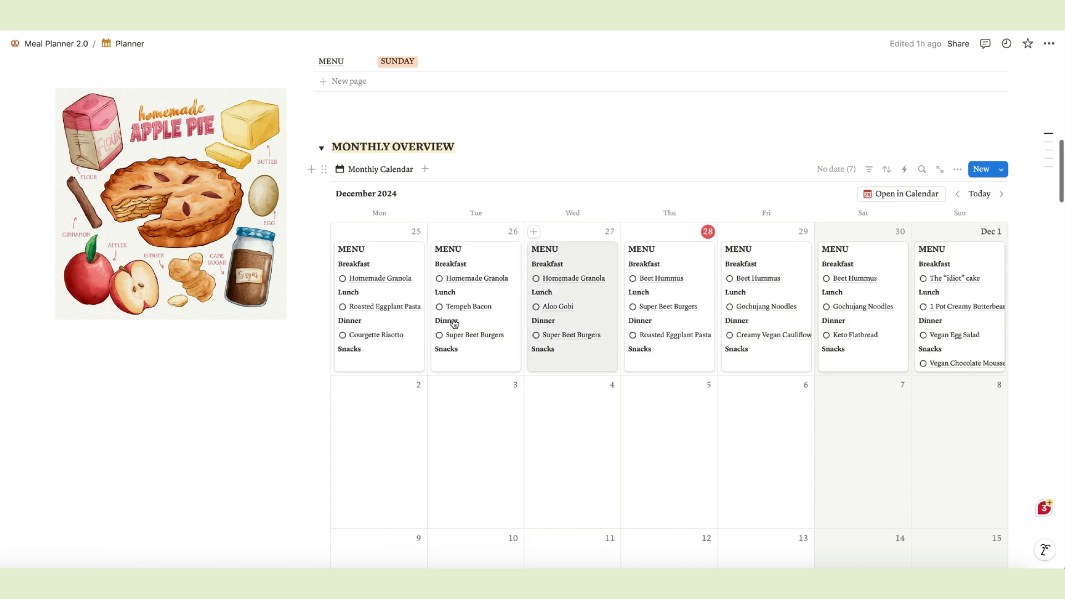
pyautogui.scroll(-3)
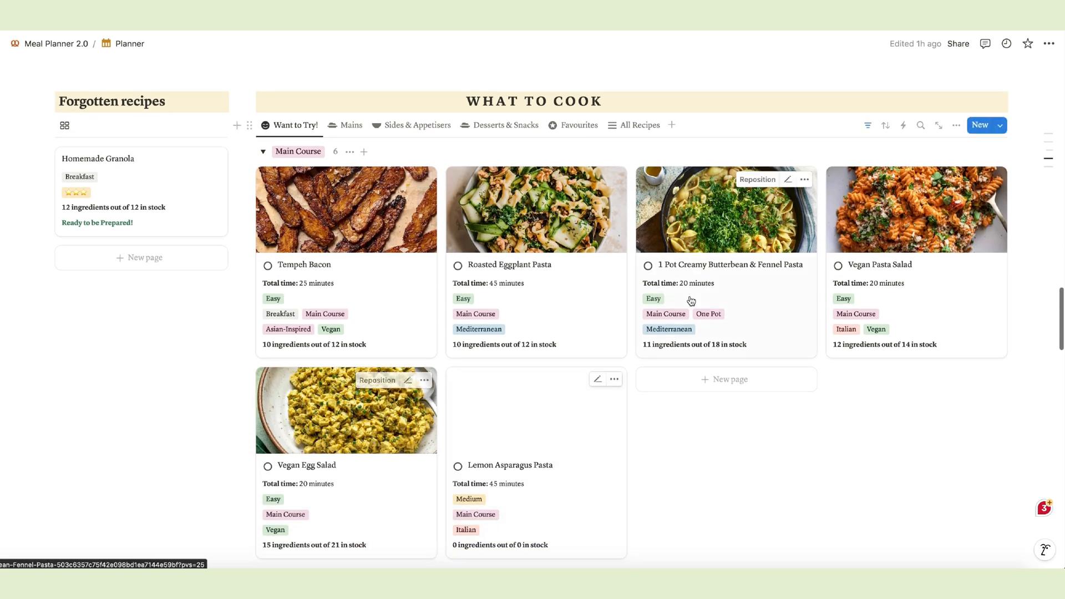
pyautogui.moveTo(748, 444)
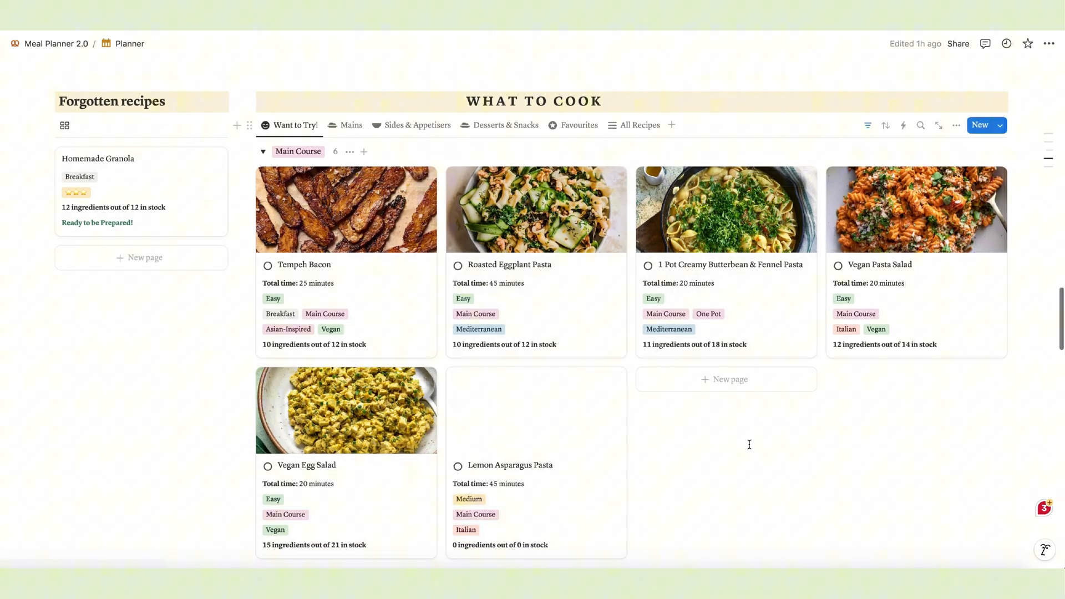
pyautogui.moveTo(346, 408)
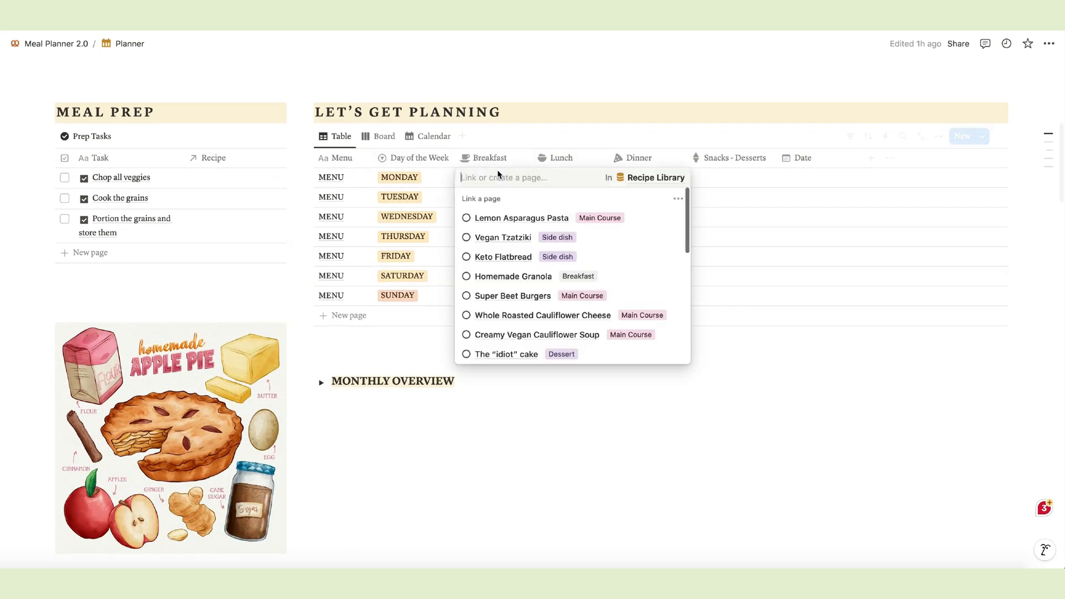
# - Link a recipe matching 'roas' to Monday's Lunch under Let's Get Planning
pyautogui.scroll(-3)
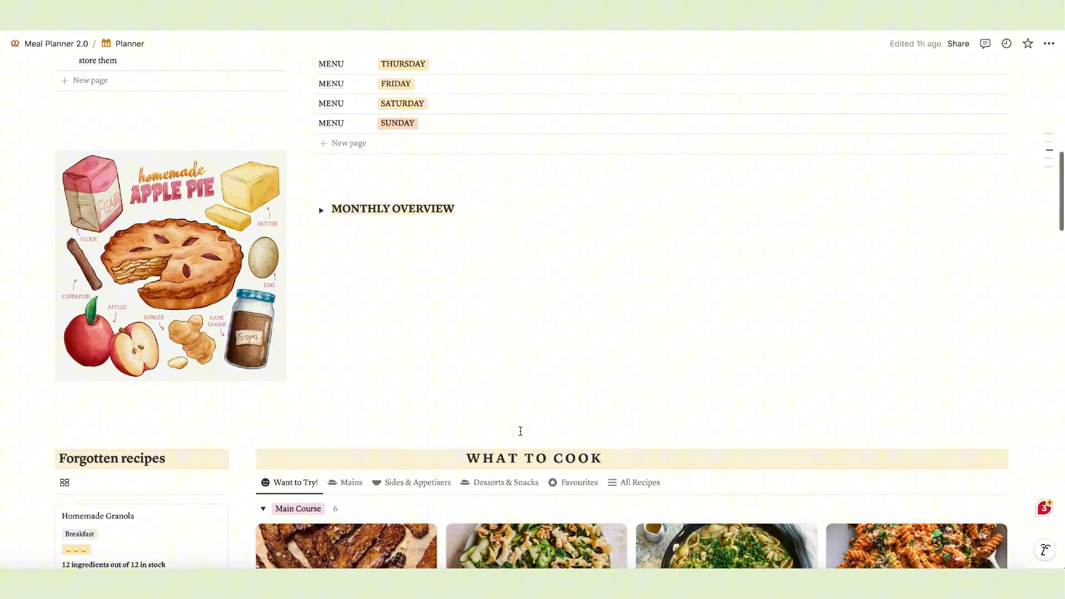
pyautogui.scroll(-3)
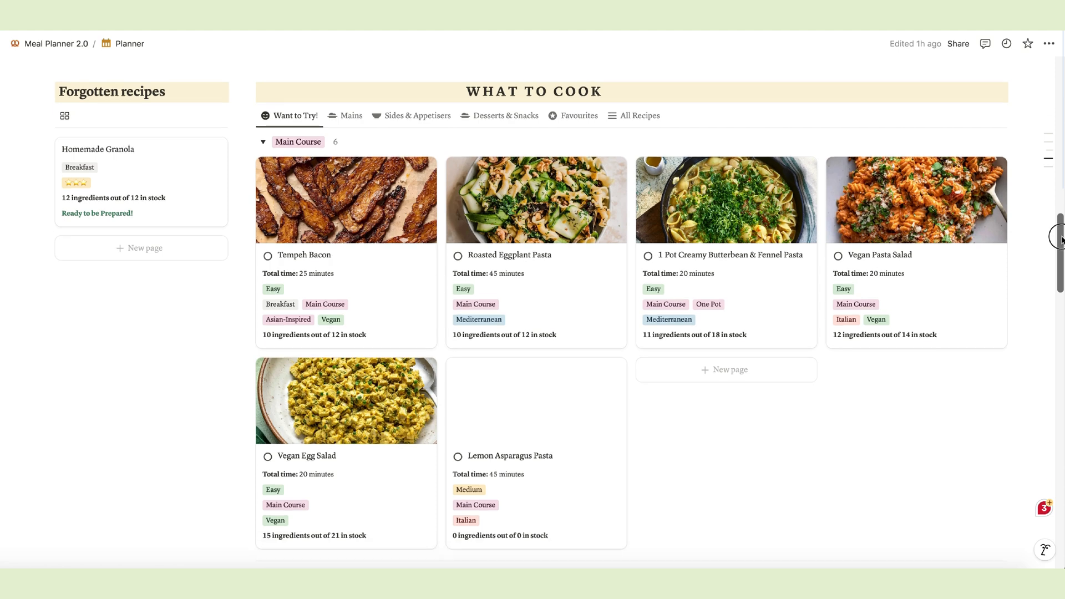
pyautogui.scroll(-3)
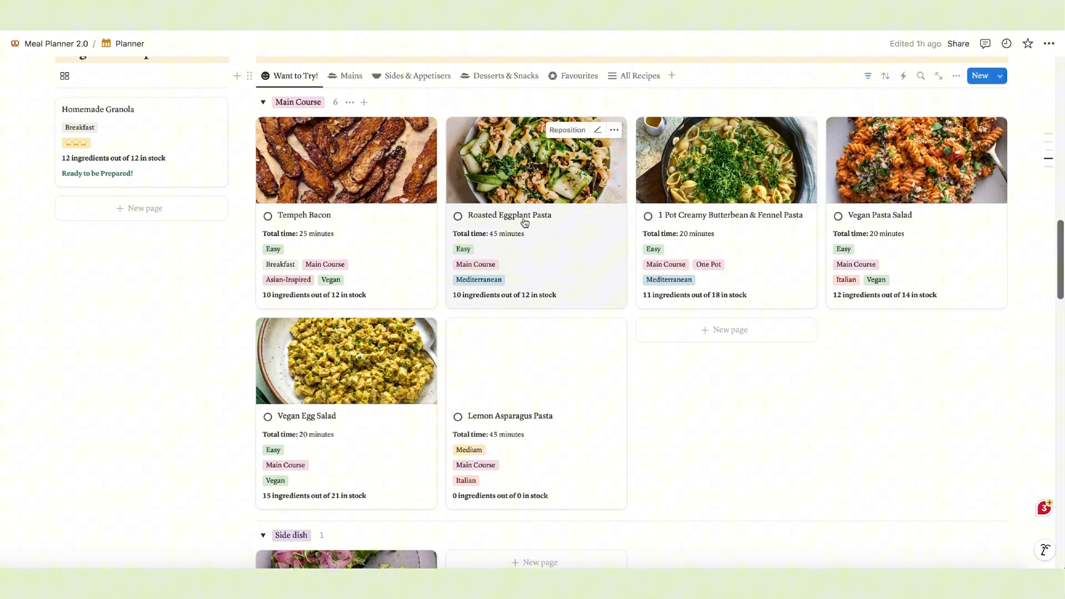
pyautogui.scroll(3)
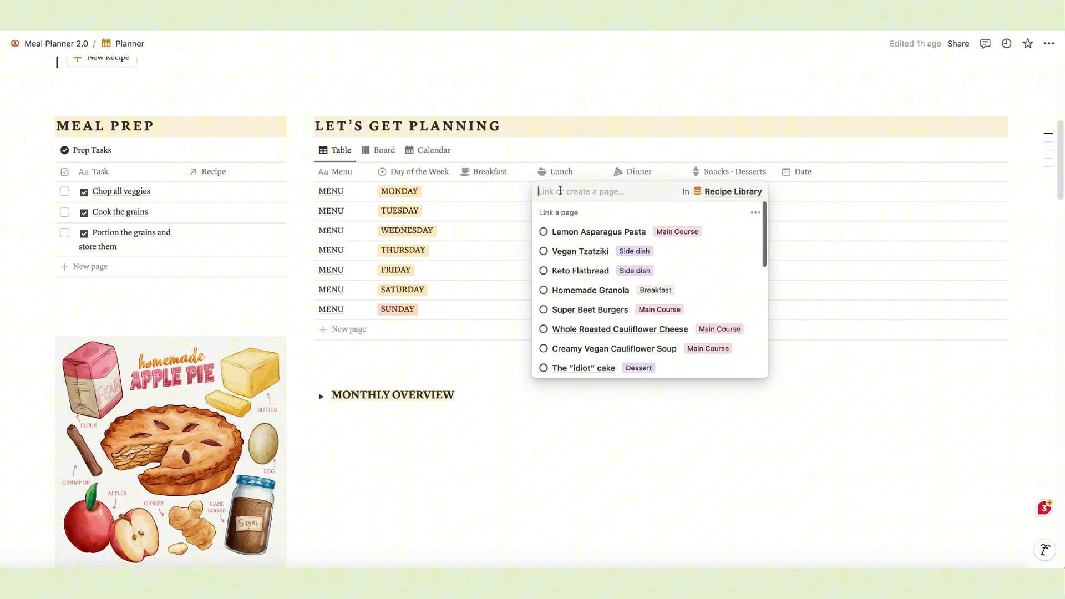
pyautogui.write('roas')
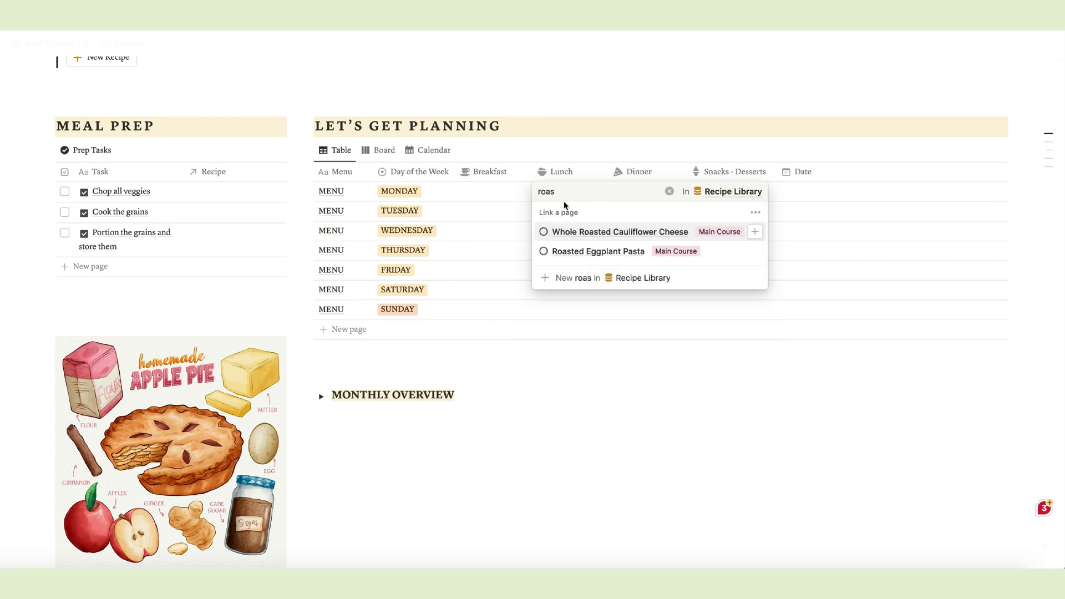
pyautogui.click(598, 251)
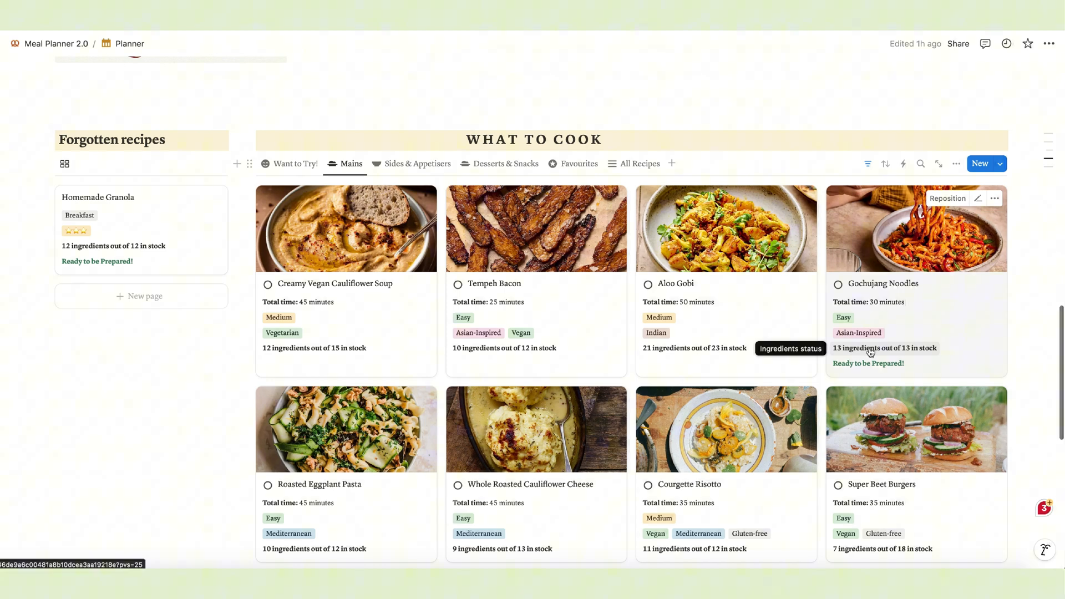
pyautogui.moveTo(654, 354)
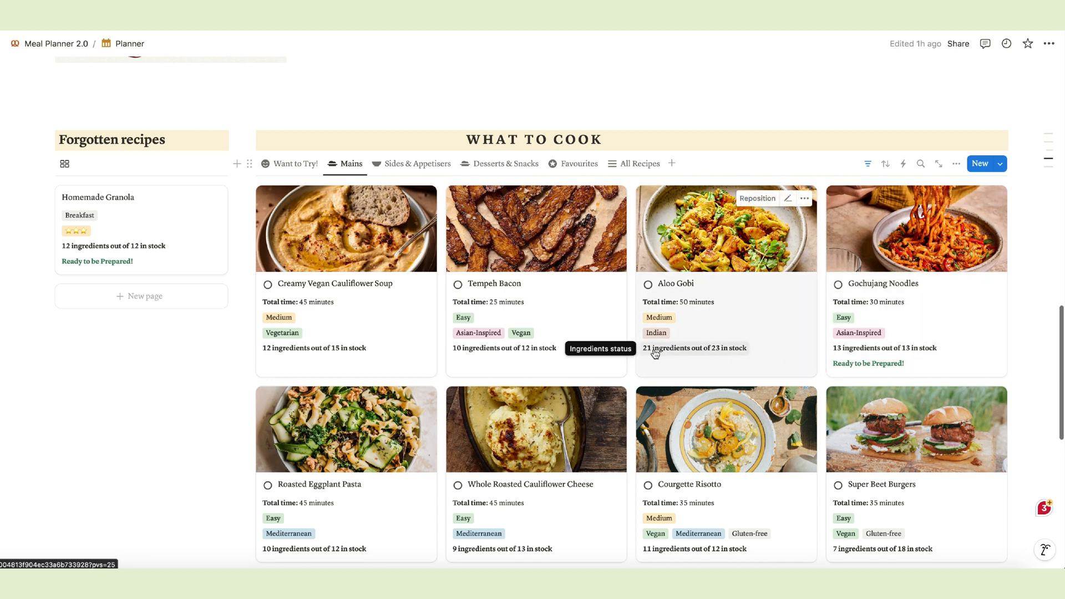
pyautogui.moveTo(860, 367)
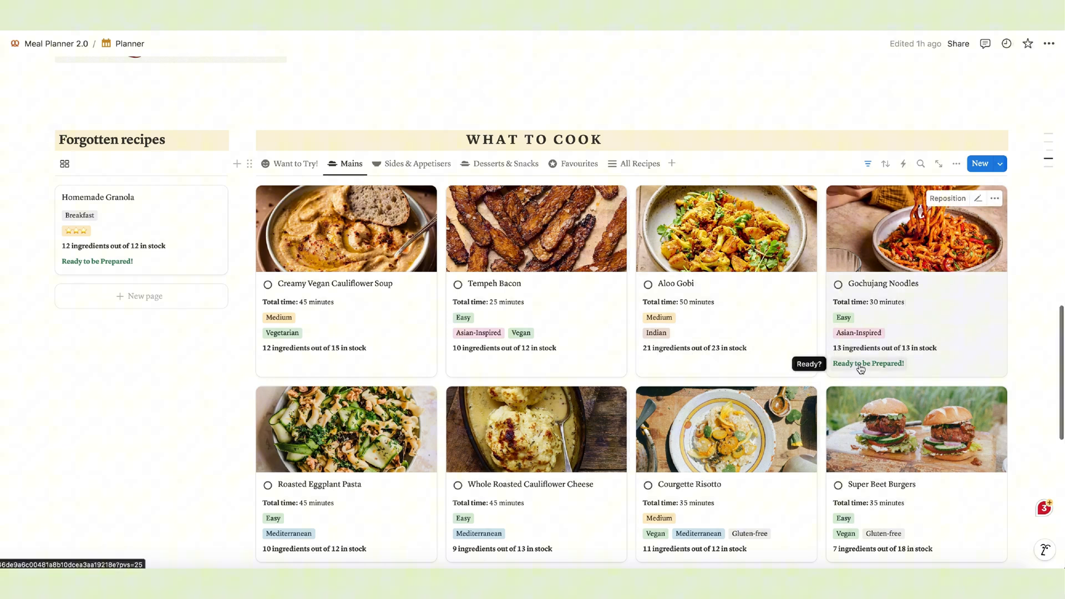
# - Scroll up through the What to Cook main-course recipes
pyautogui.scroll(3)
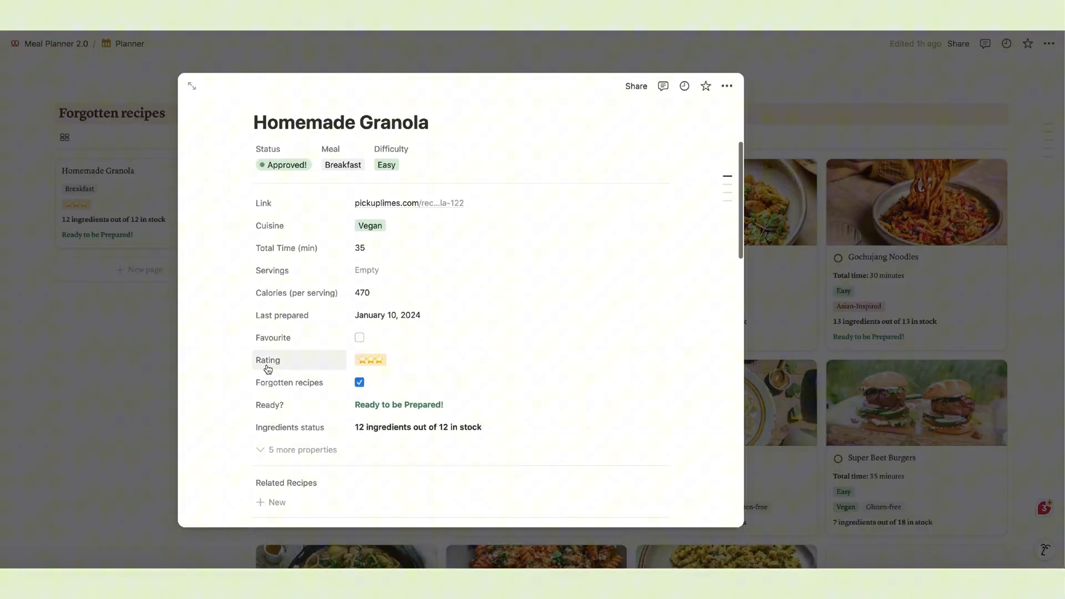
pyautogui.moveTo(379, 320)
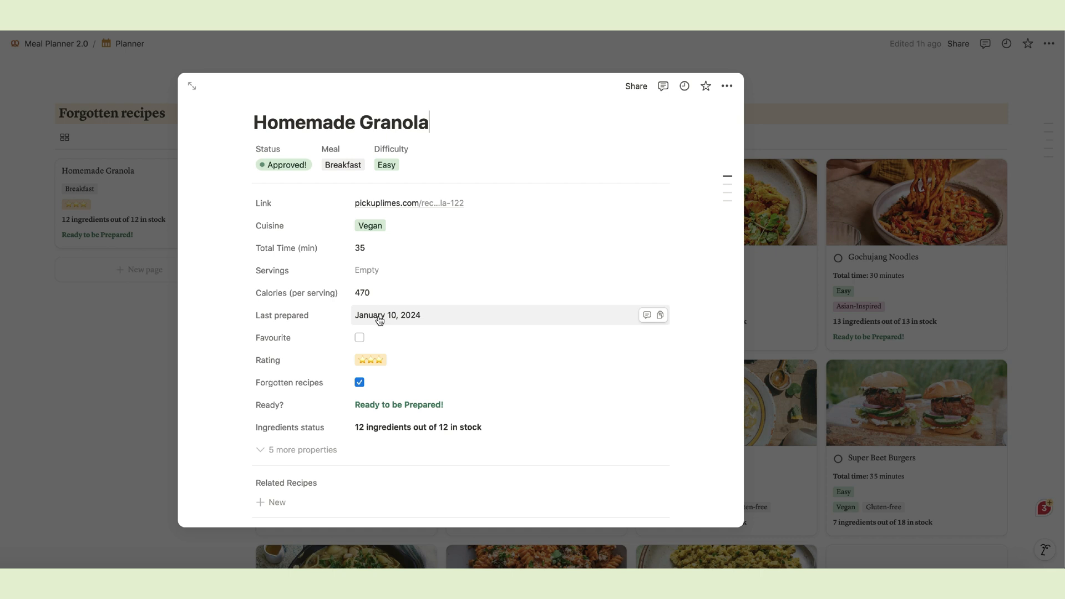
pyautogui.moveTo(420, 320)
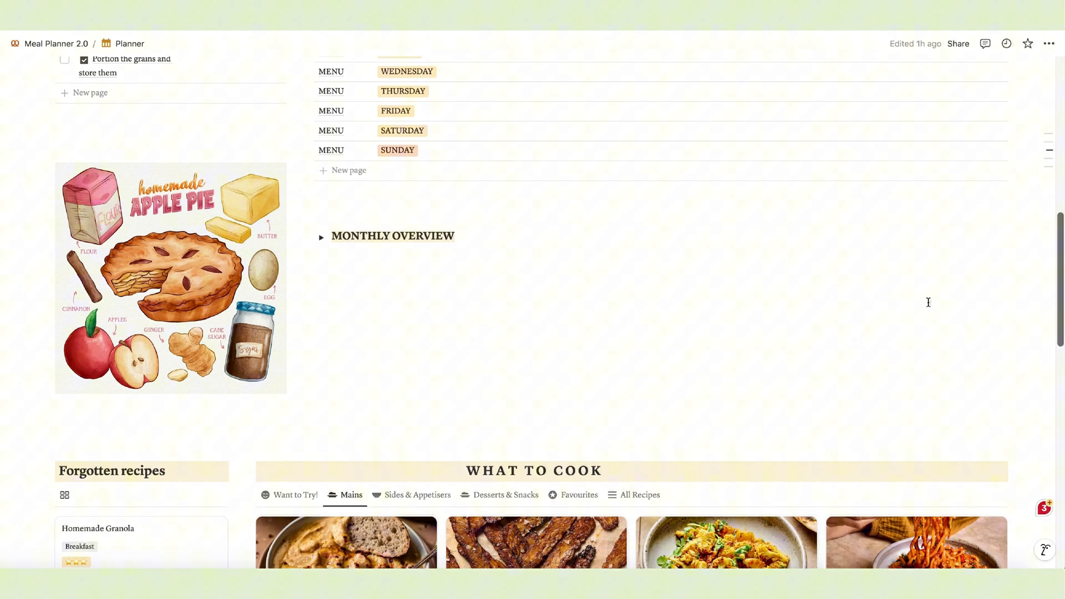
pyautogui.click(321, 236)
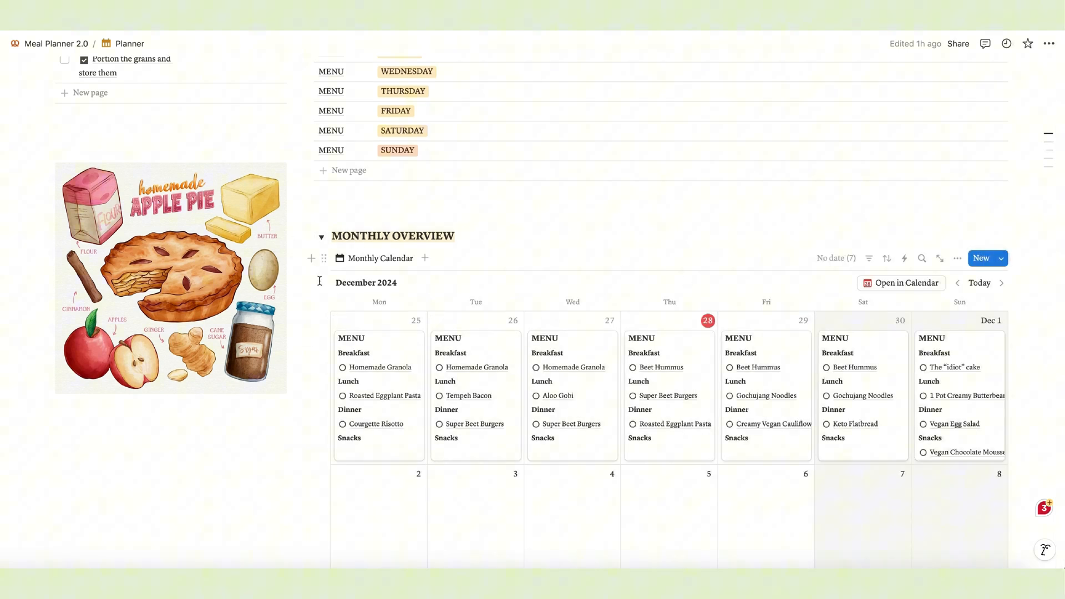
pyautogui.click(322, 235)
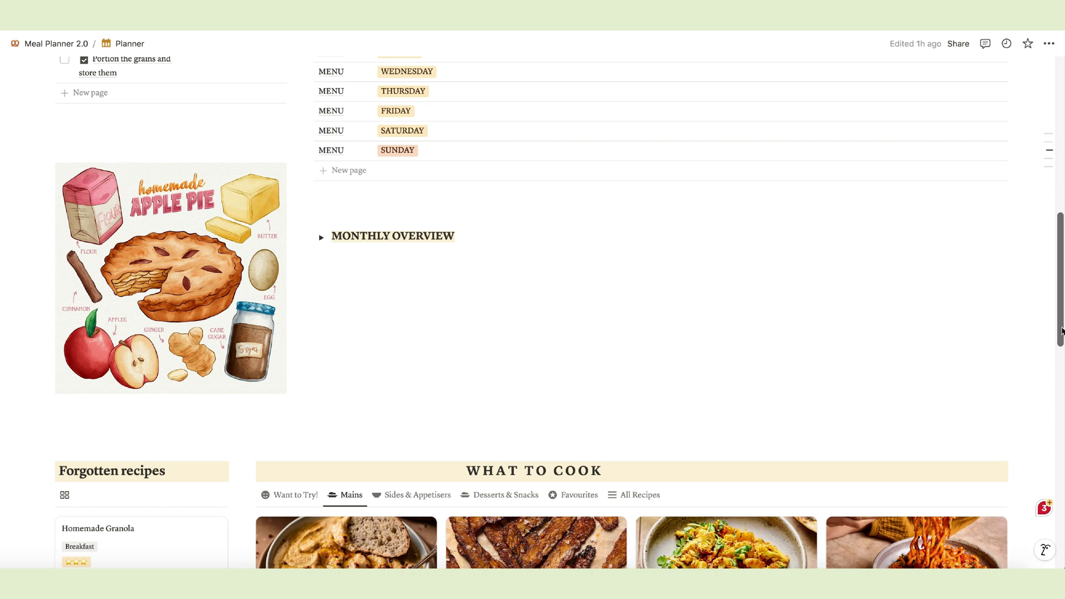
pyautogui.scroll(-3)
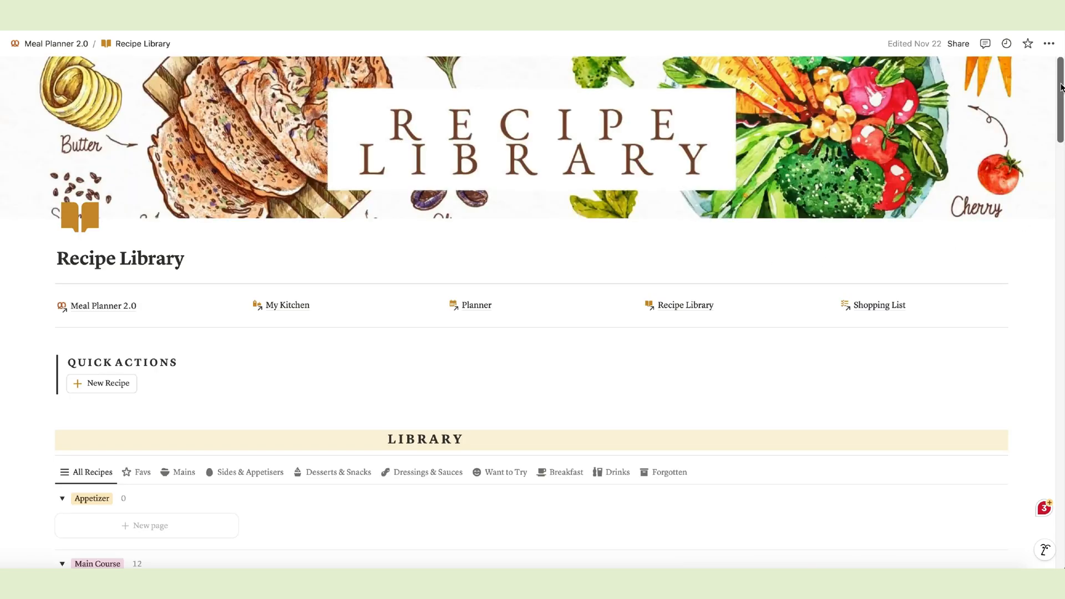
# - Browse All Recipes and Favs, then switch to the Want to Try view
pyautogui.scroll(-3)
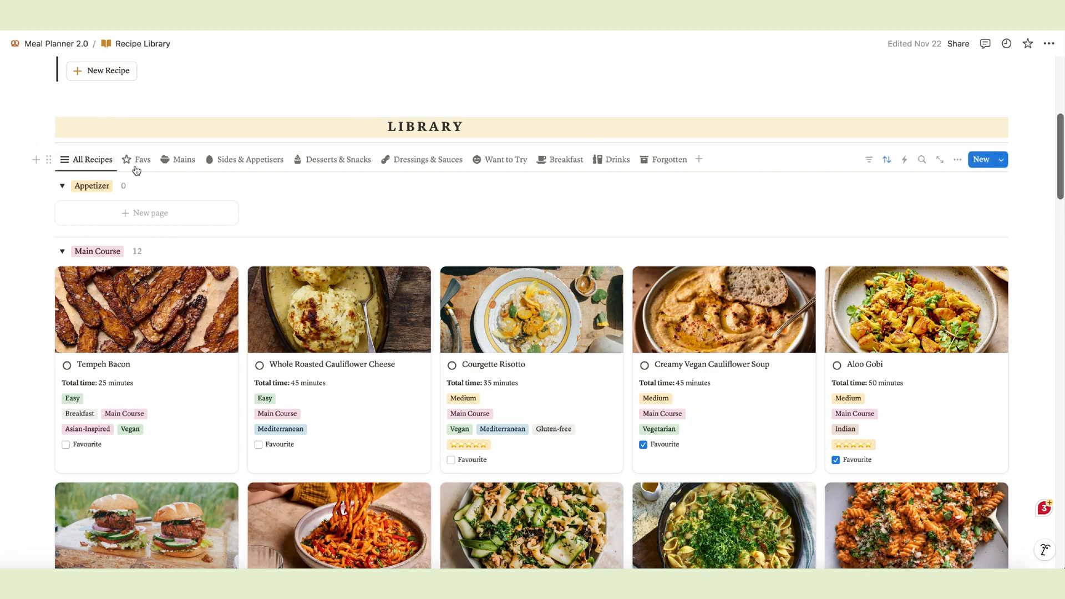
pyautogui.moveTo(62, 187)
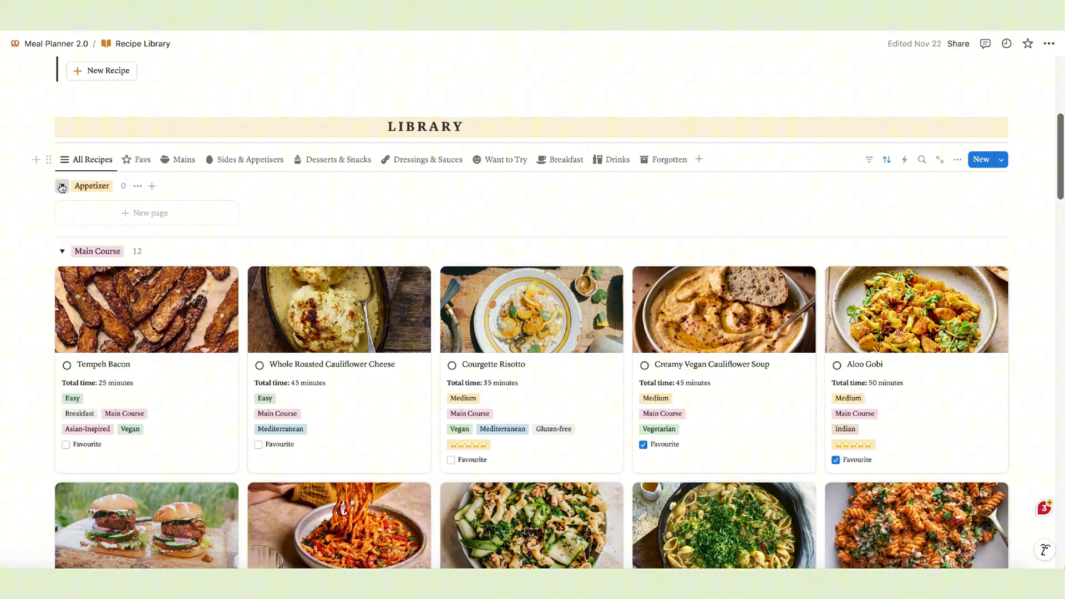
pyautogui.scroll(-3)
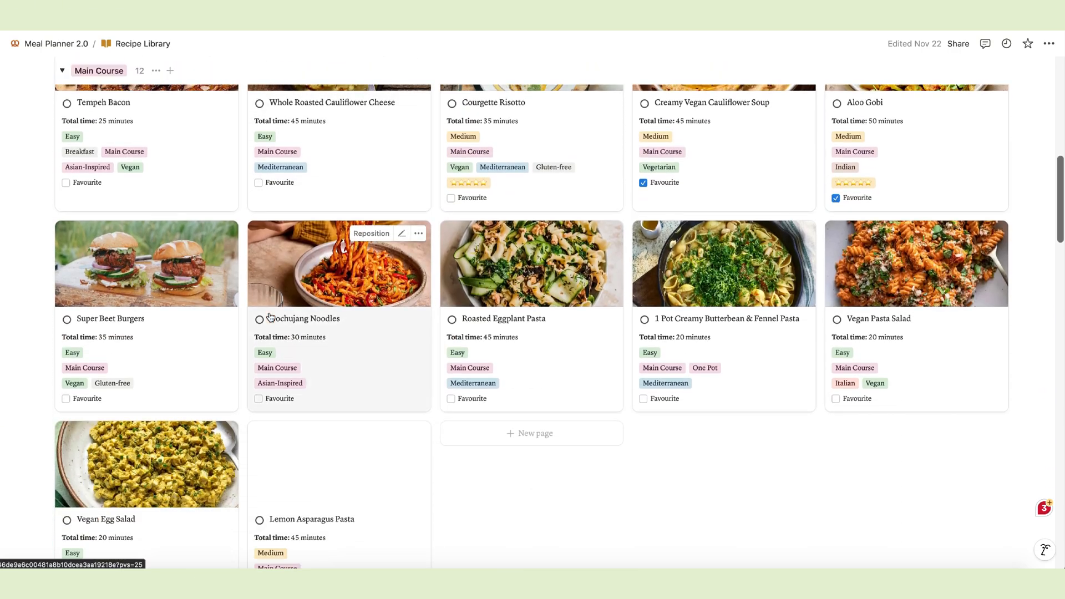
pyautogui.scroll(3)
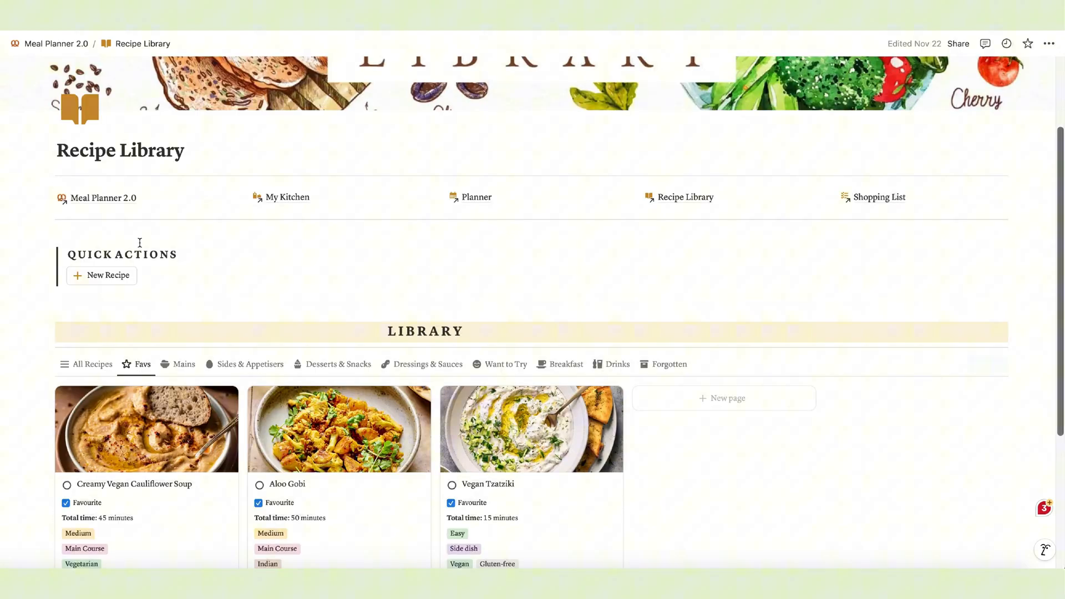
pyautogui.scroll(-3)
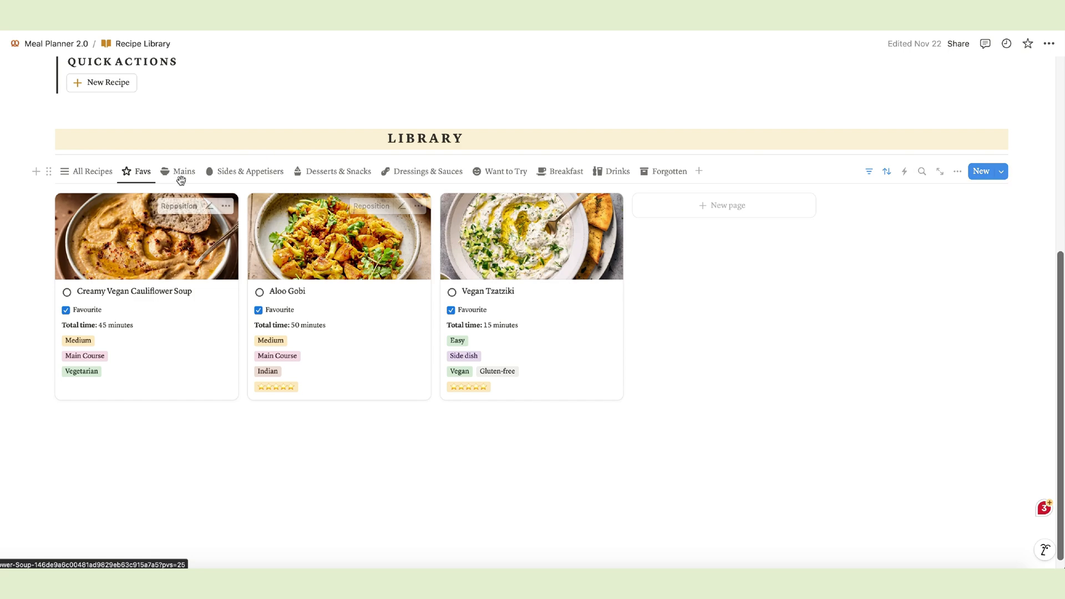
pyautogui.moveTo(505, 171)
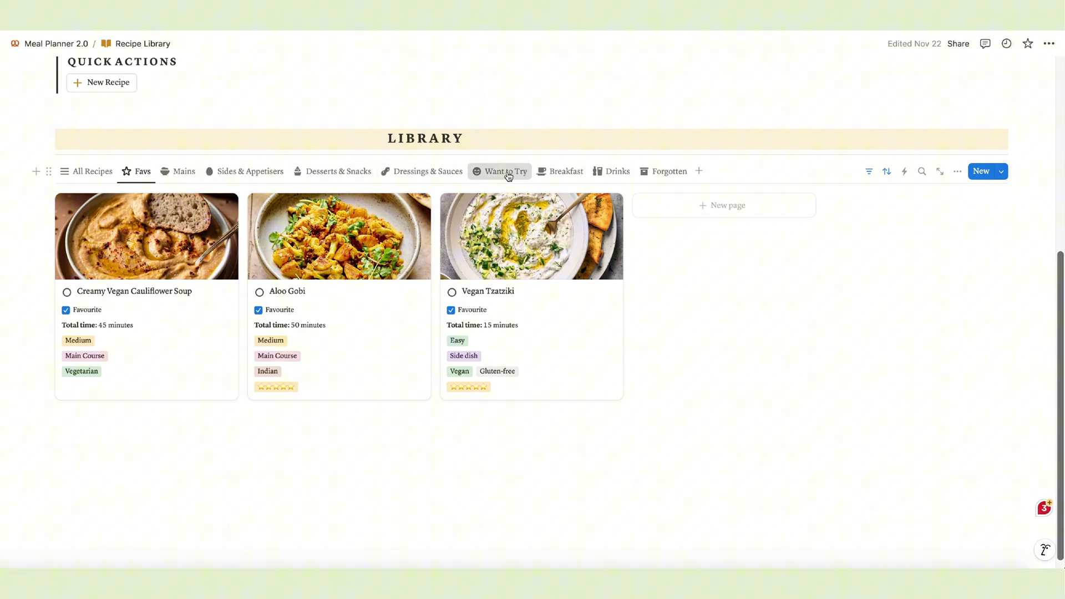
pyautogui.click(505, 170)
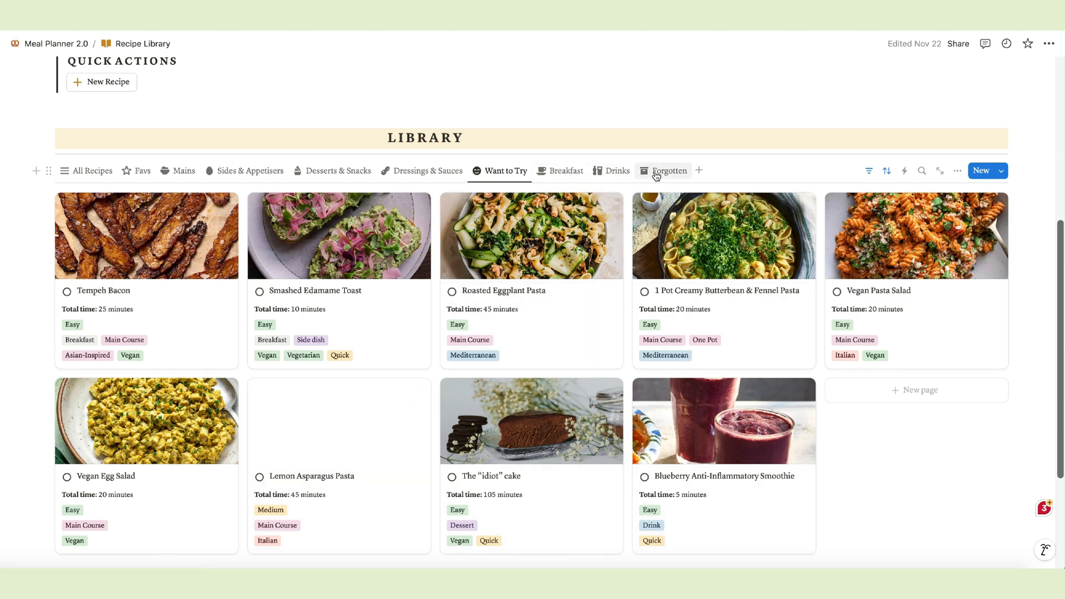
# - Inspect the Status filter (To-do, Want to try) and its options, then open Lemon Asparagus Pasta
pyautogui.click(869, 170)
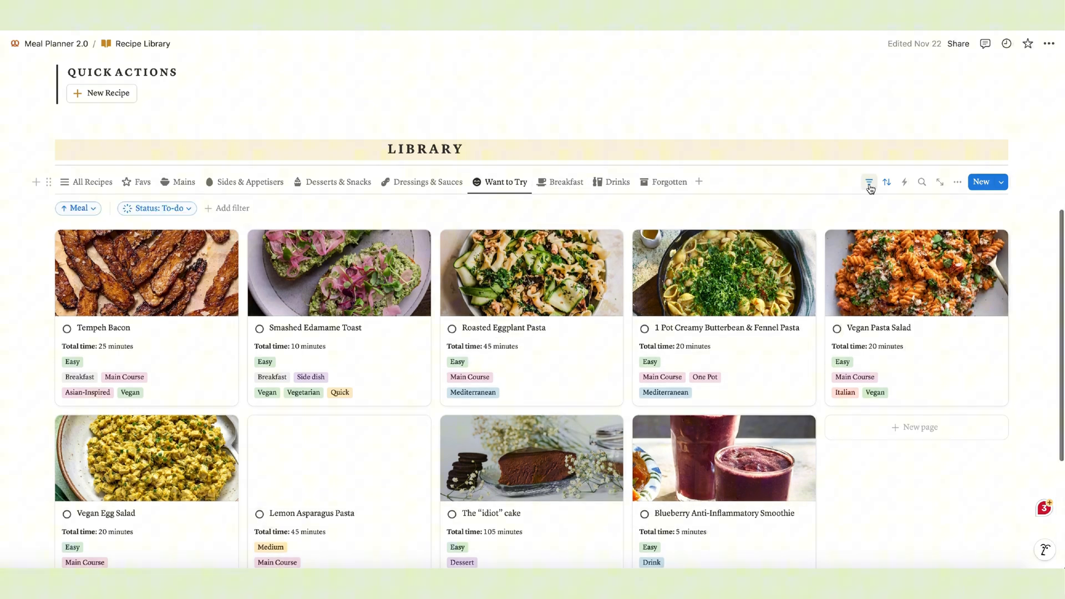
pyautogui.click(156, 208)
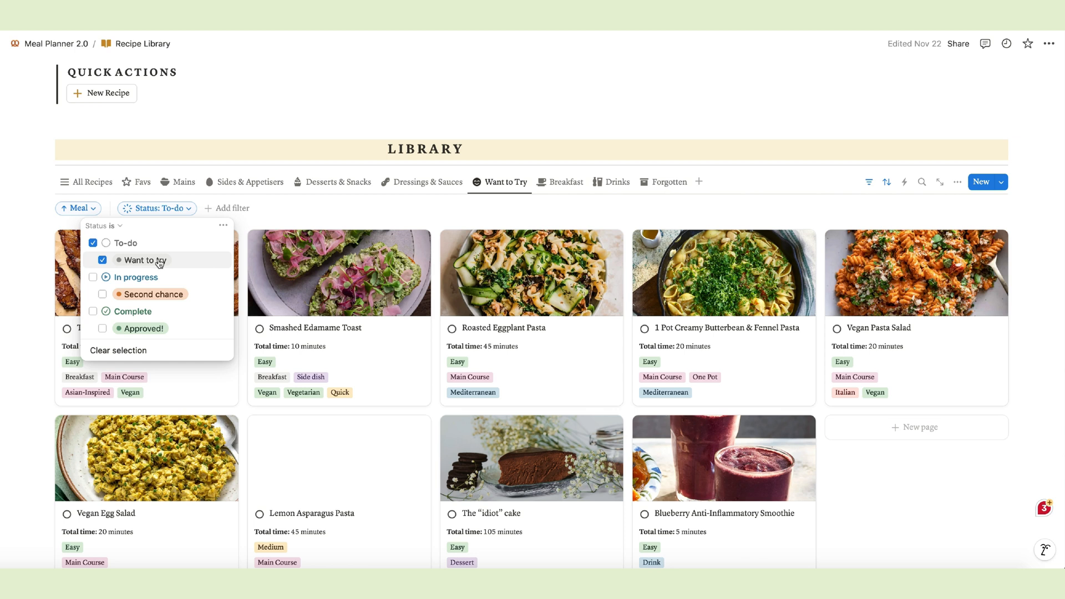
pyautogui.click(223, 226)
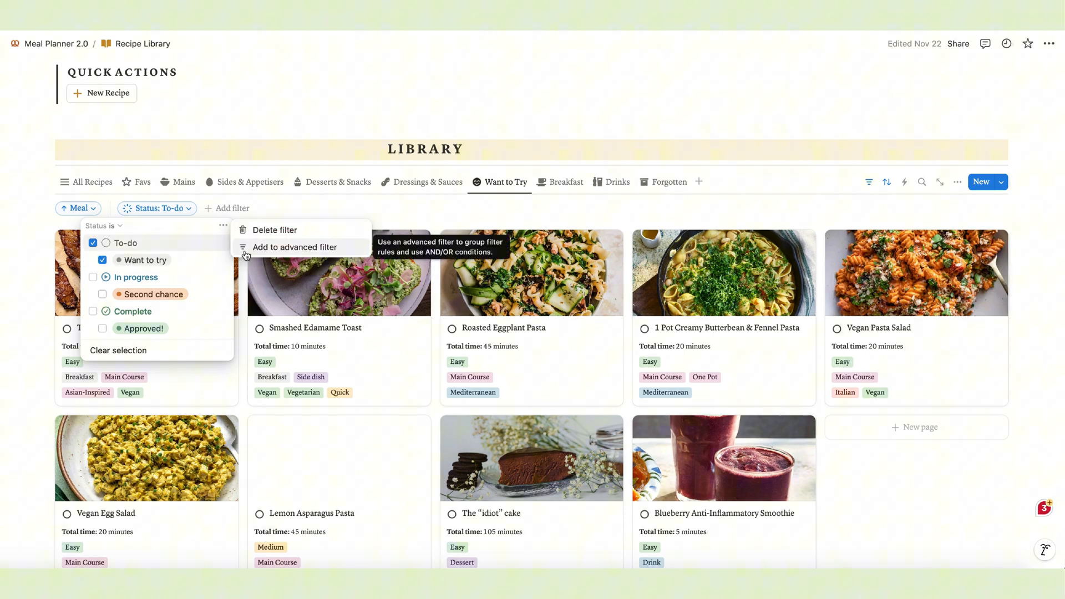
pyautogui.click(371, 212)
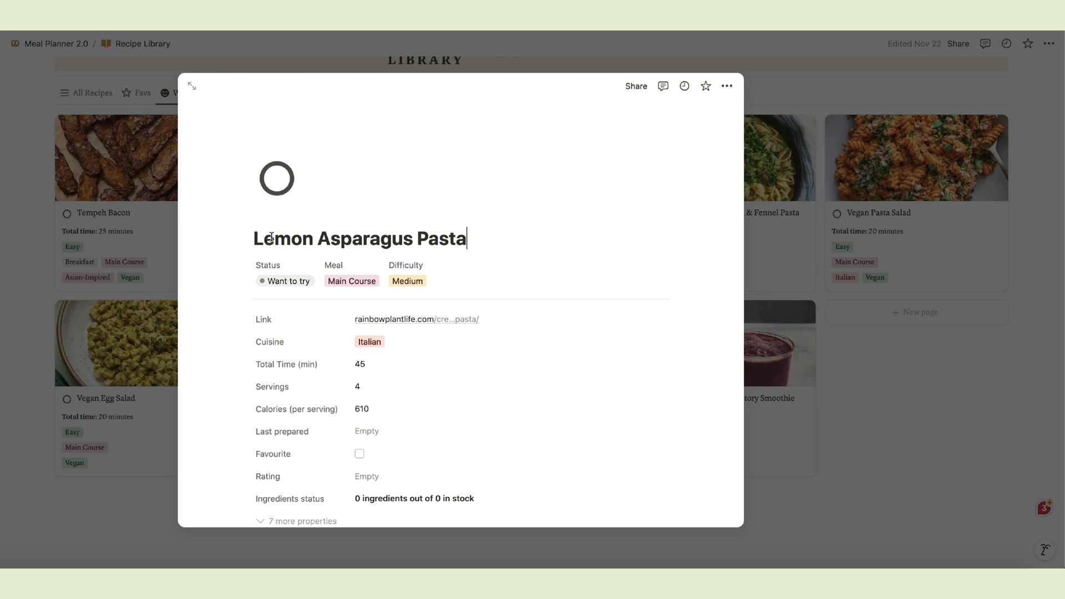
# - Fill Lemon Asparagus Pasta's page from the New Recipe template and scroll back to the top
pyautogui.scroll(-3)
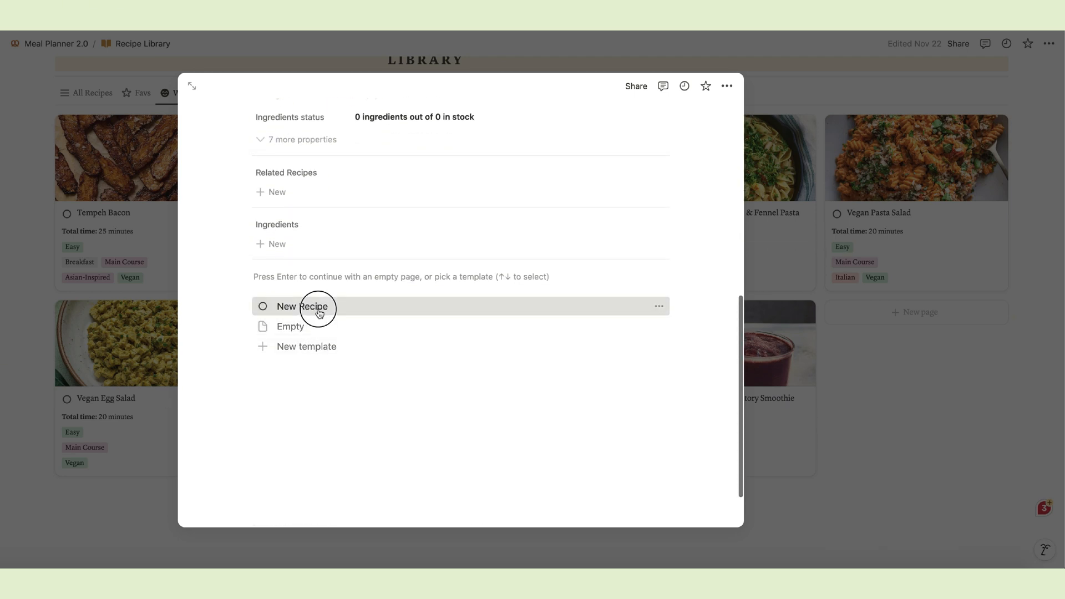
pyautogui.click(301, 307)
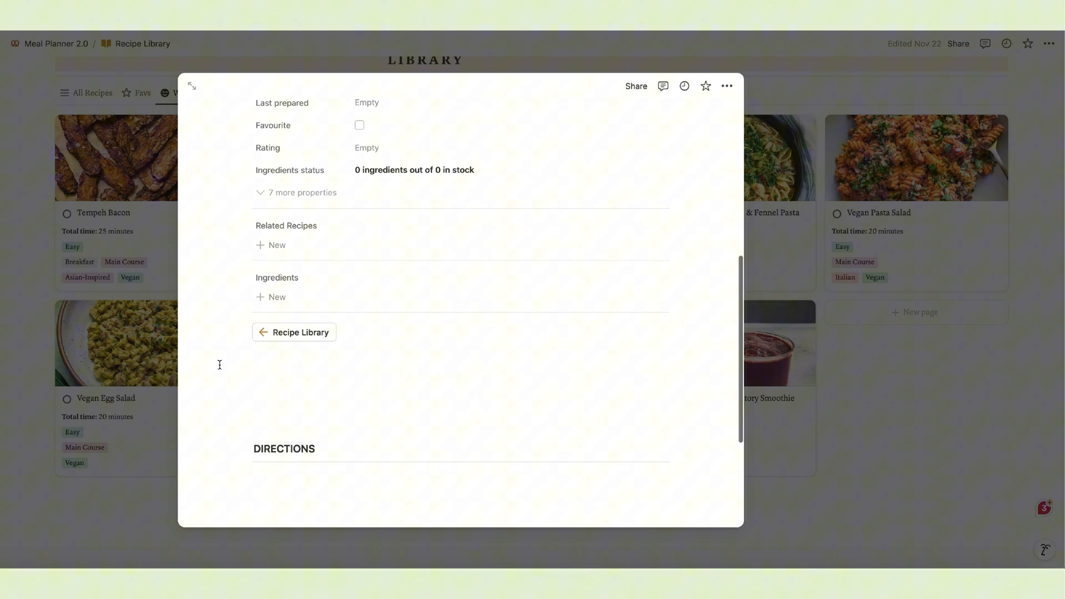
pyautogui.scroll(3)
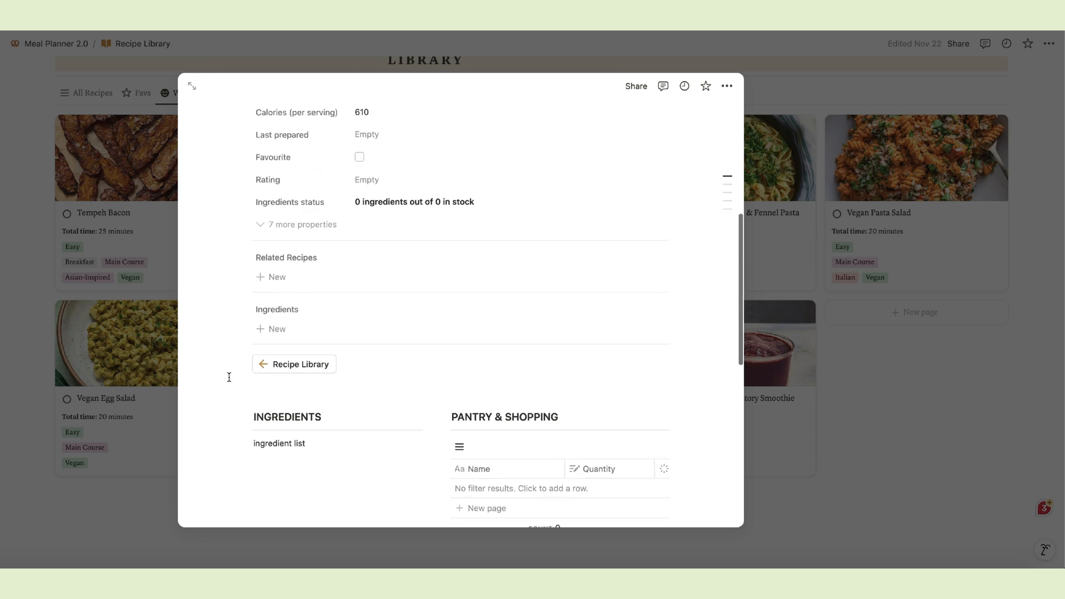
pyautogui.scroll(3)
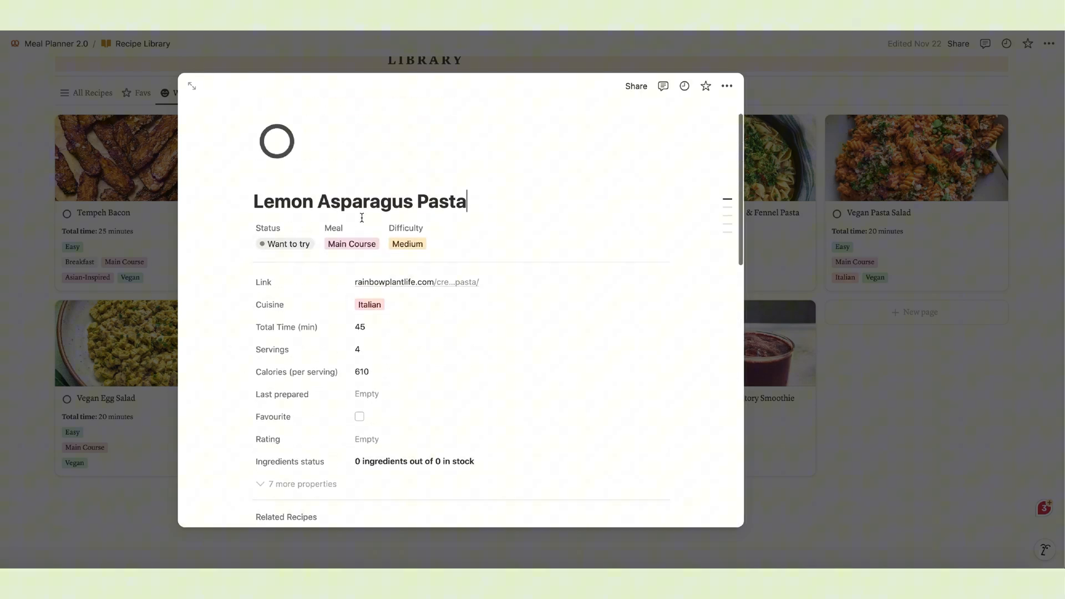
pyautogui.moveTo(352, 244)
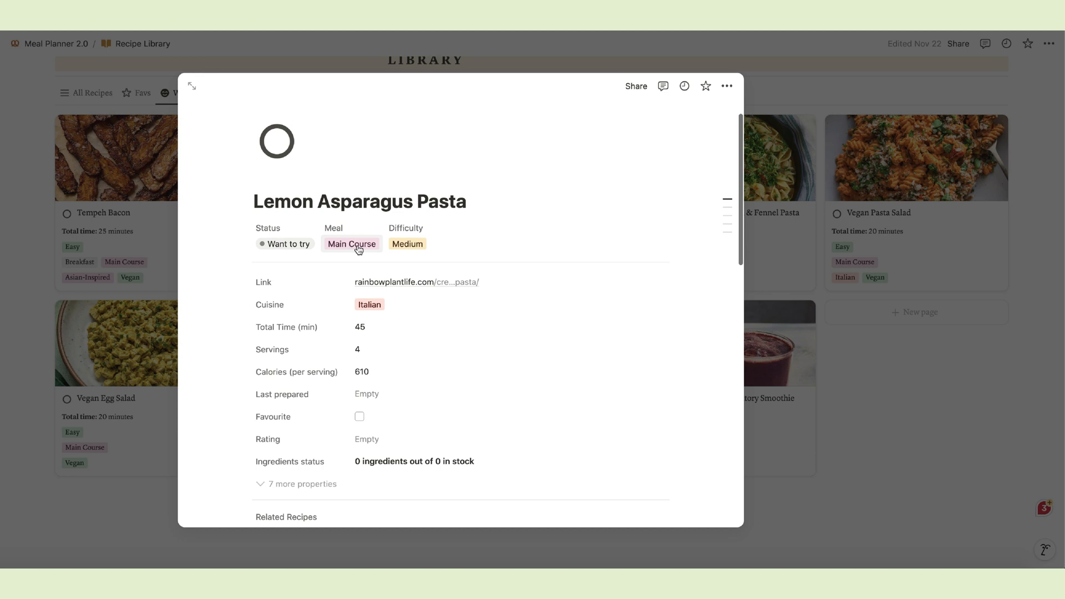
pyautogui.moveTo(407, 244)
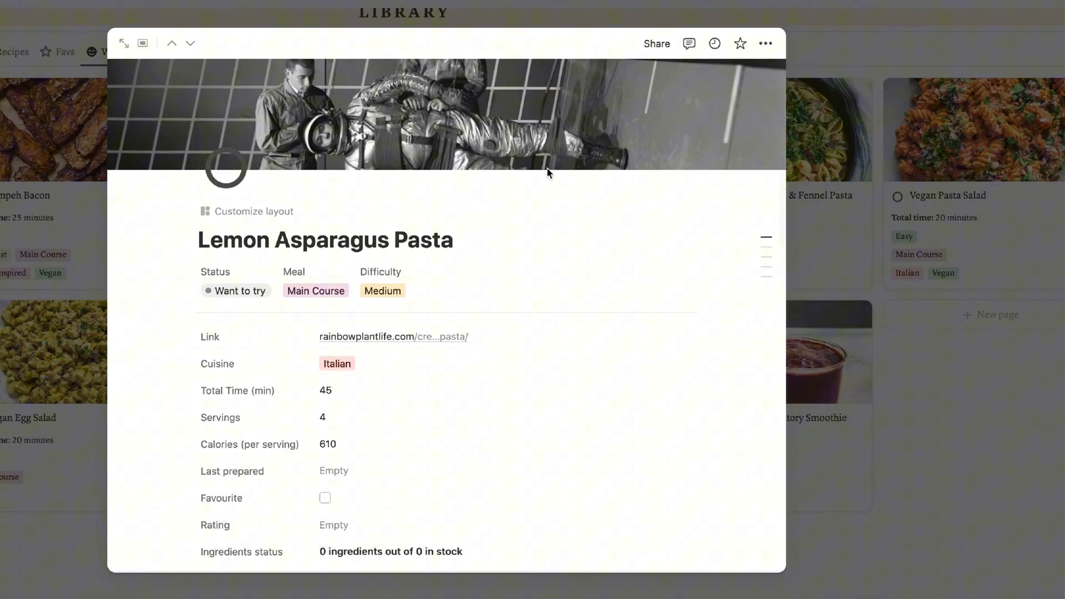
pyautogui.click(605, 60)
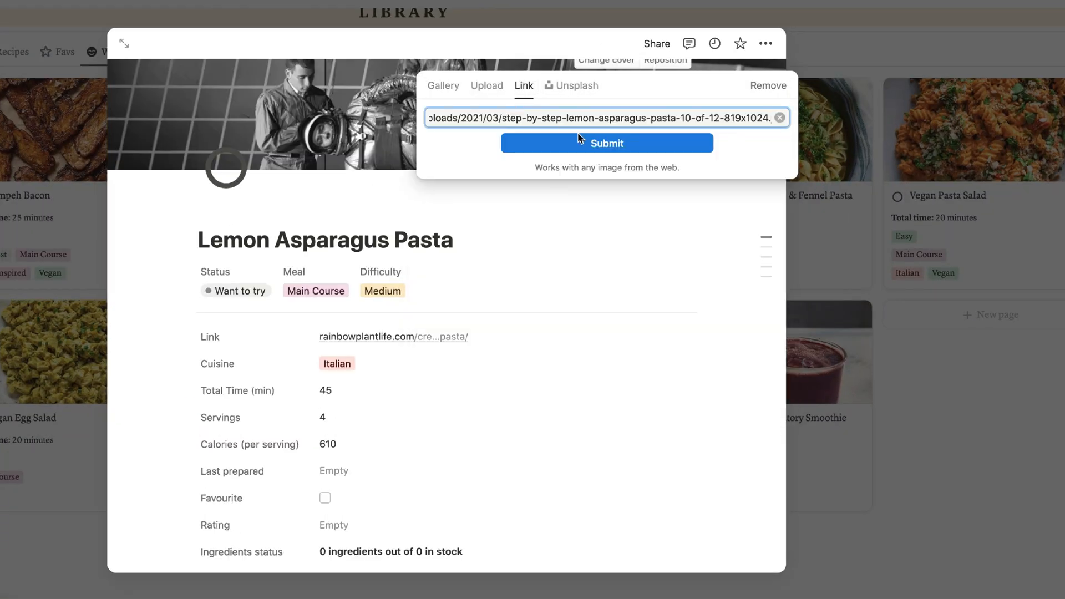
pyautogui.click(605, 143)
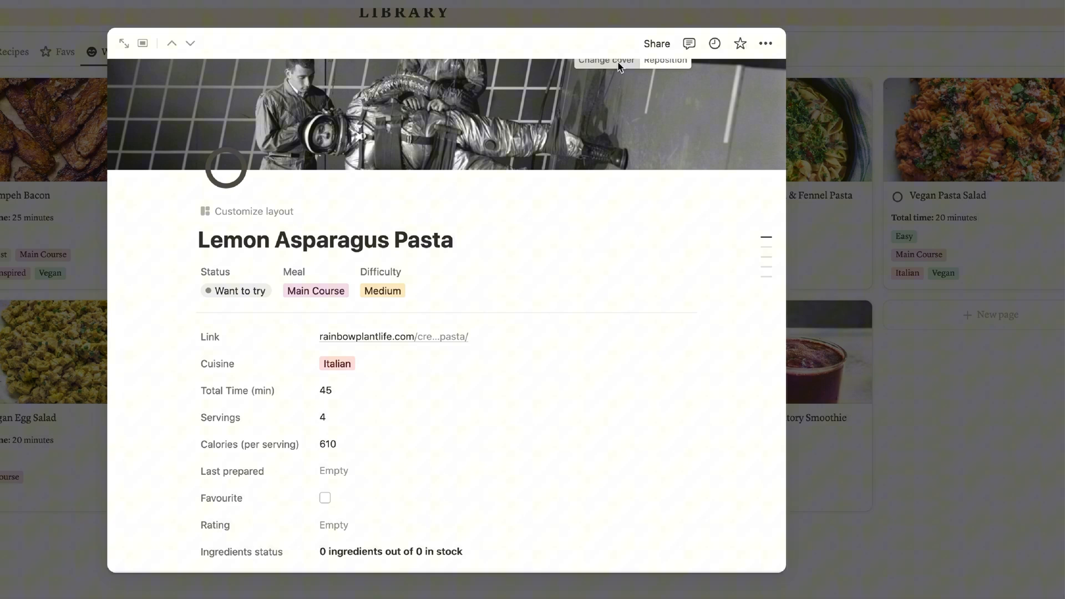
pyautogui.click(606, 60)
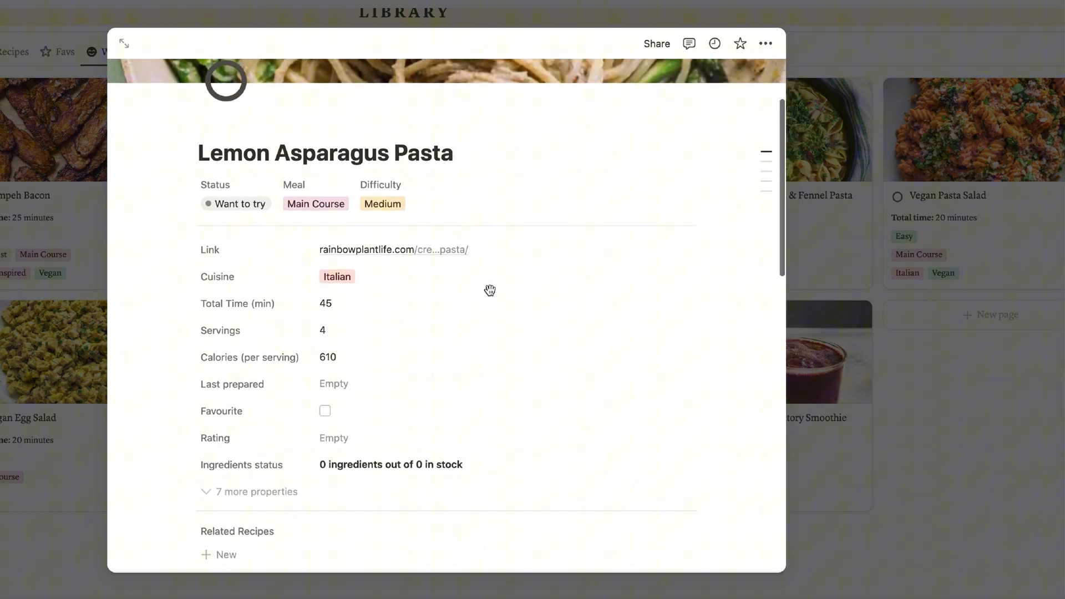
pyautogui.scroll(-3)
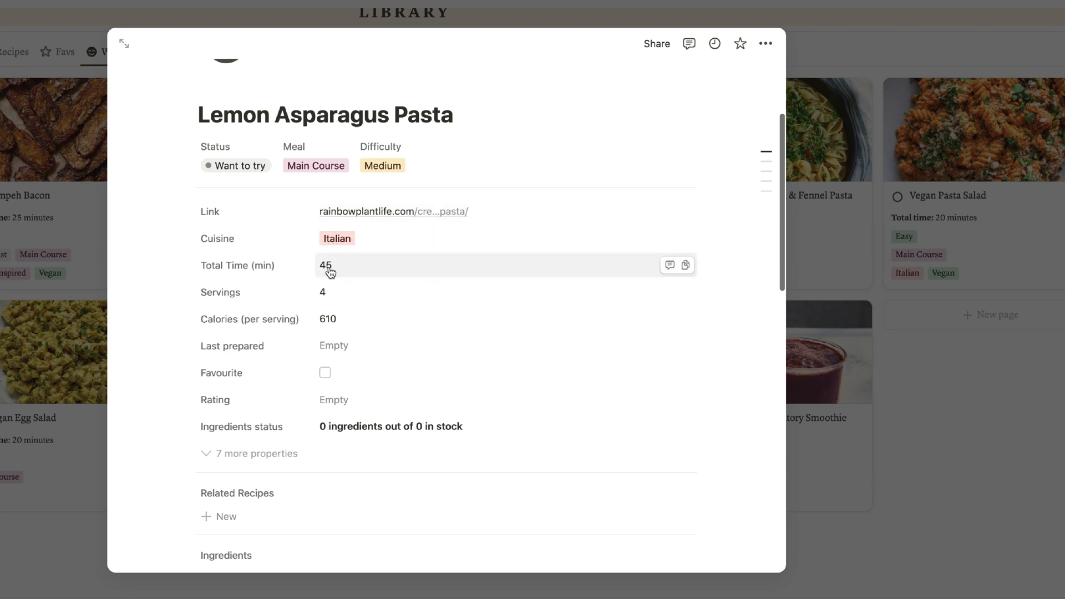
pyautogui.moveTo(328, 319)
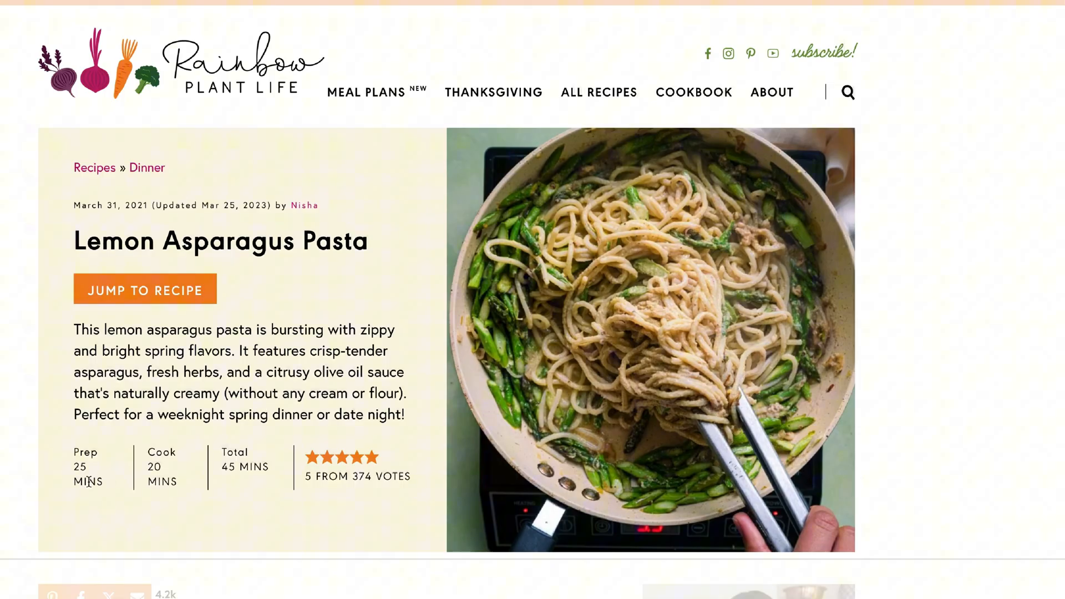
pyautogui.scroll(-3)
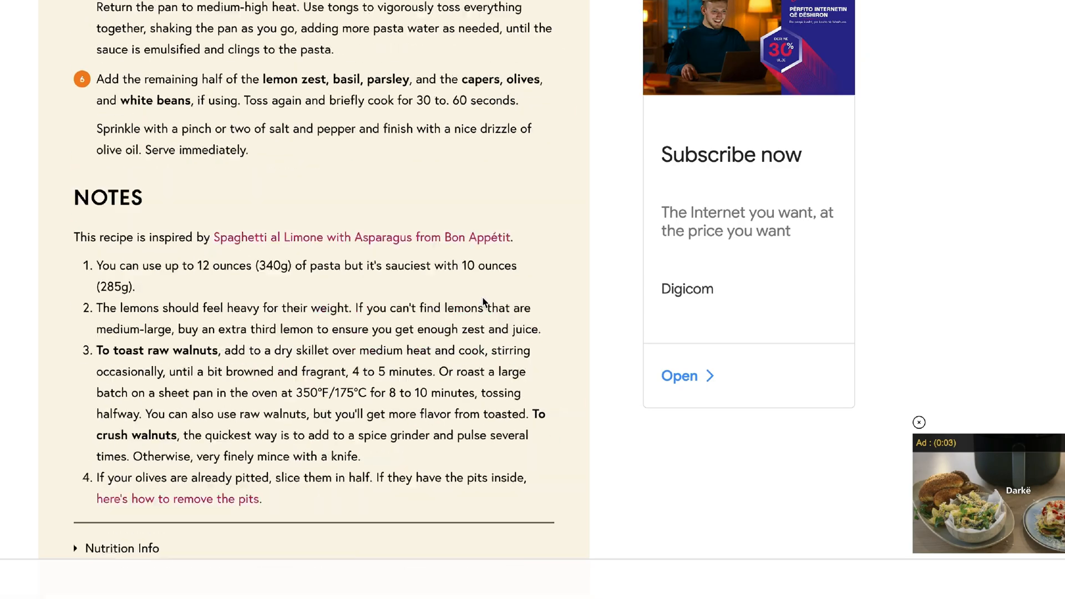
pyautogui.scroll(-3)
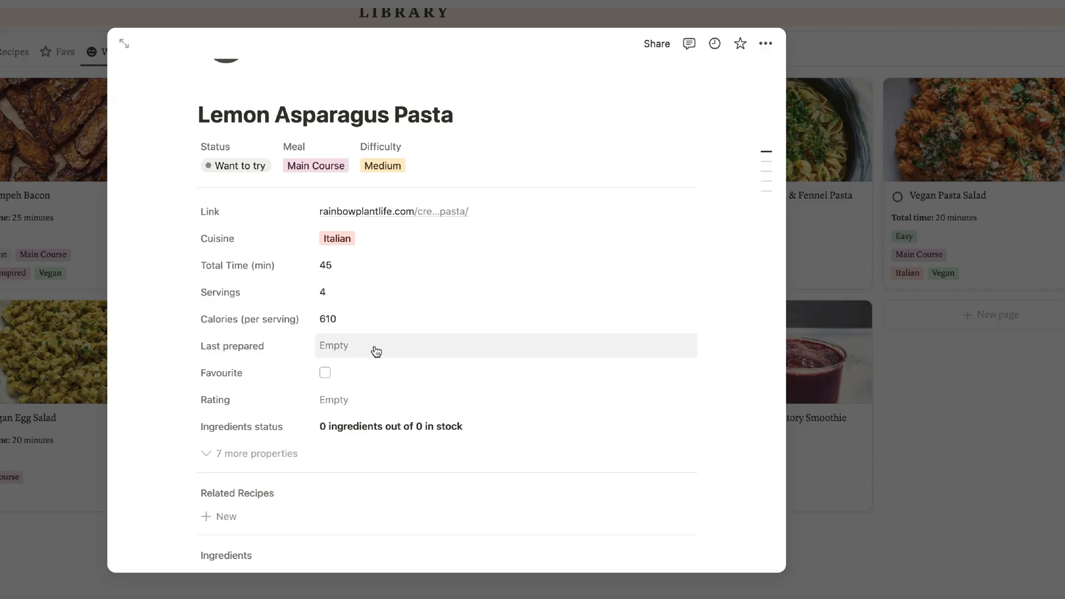
pyautogui.moveTo(330, 402)
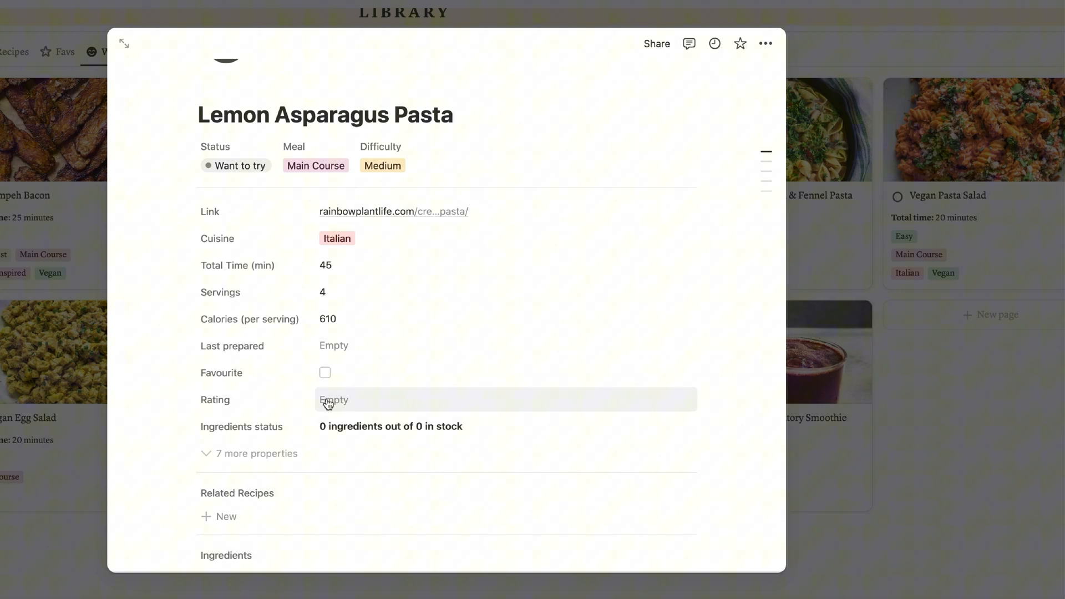
pyautogui.moveTo(266, 434)
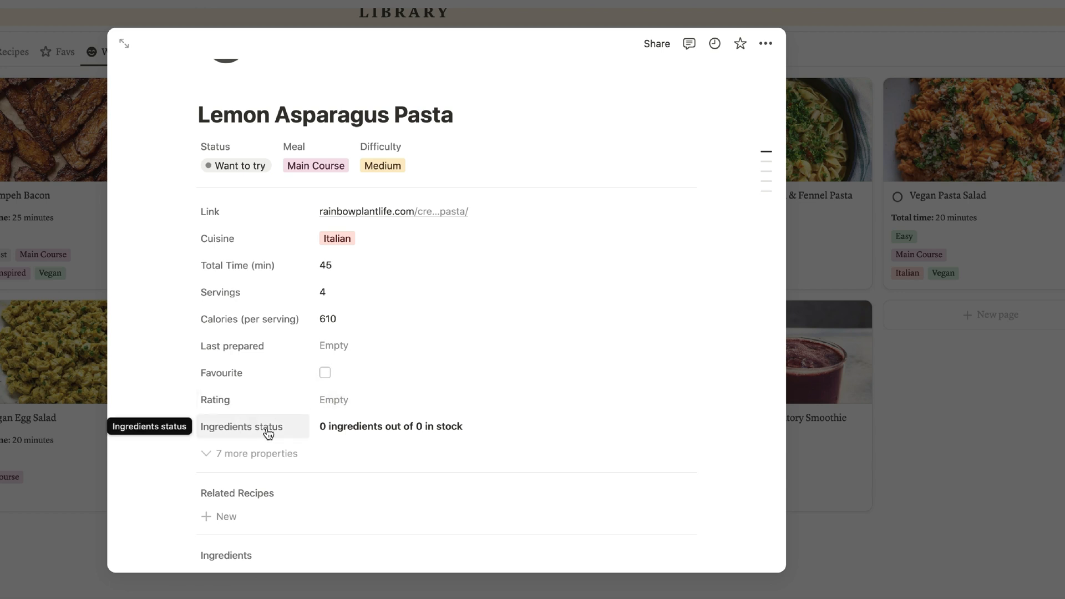
pyautogui.moveTo(345, 436)
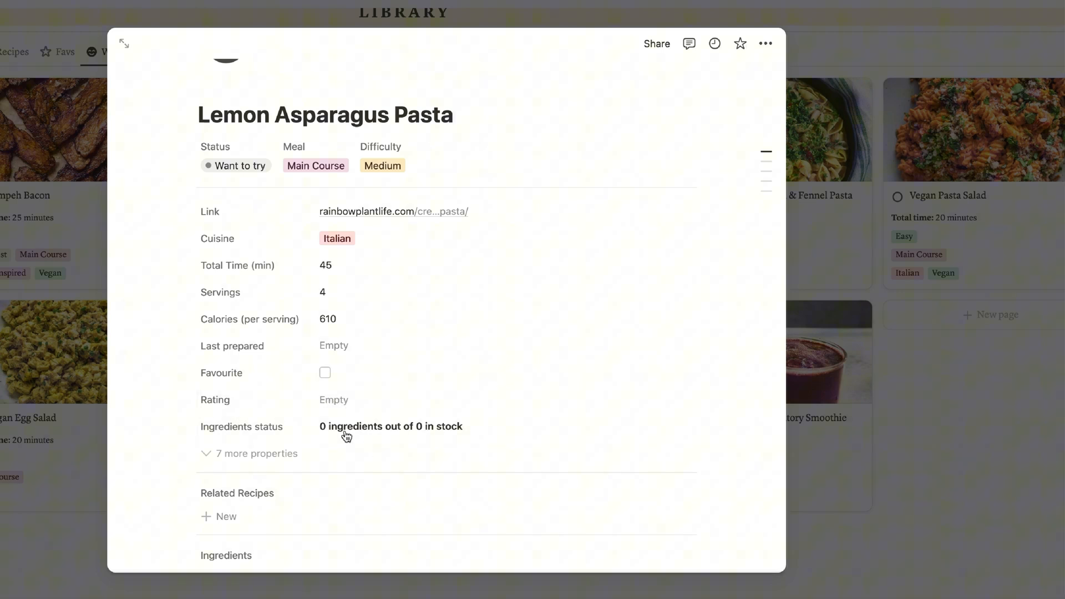
pyautogui.scroll(-3)
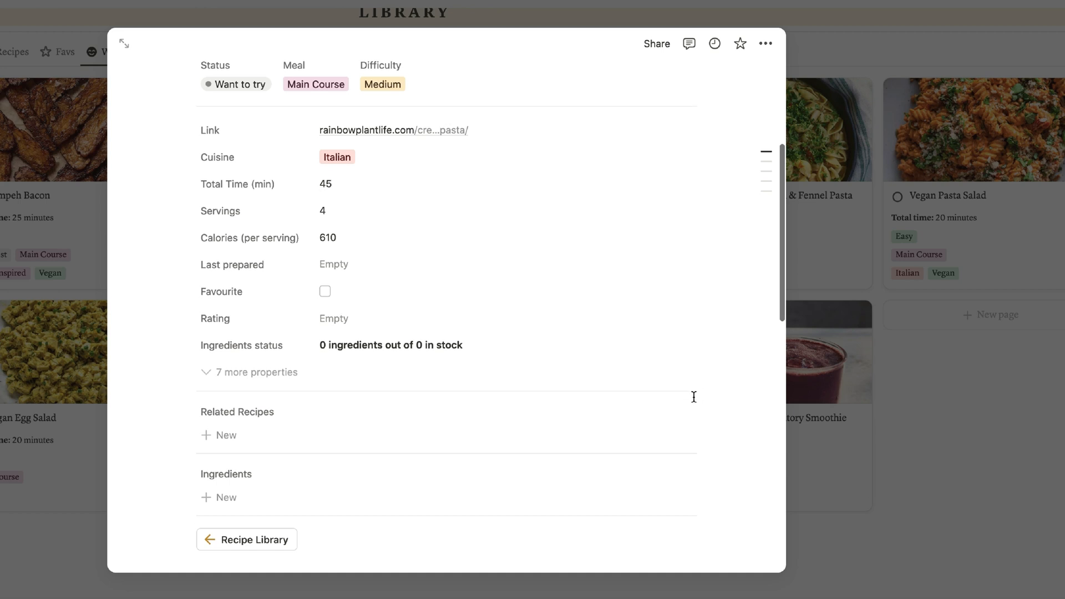
pyautogui.scroll(-3)
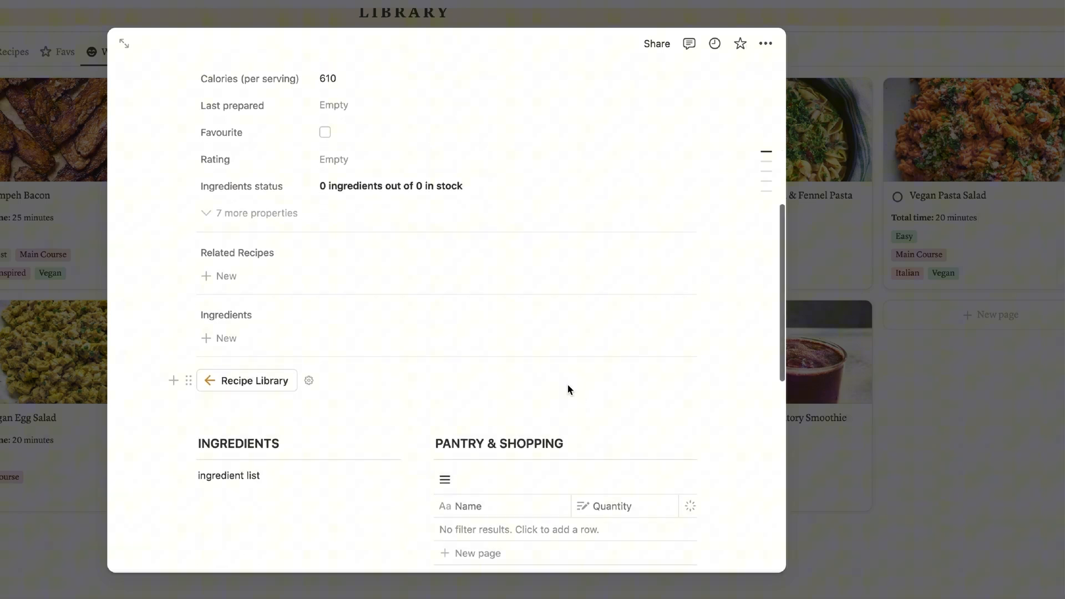
pyautogui.moveTo(270, 276)
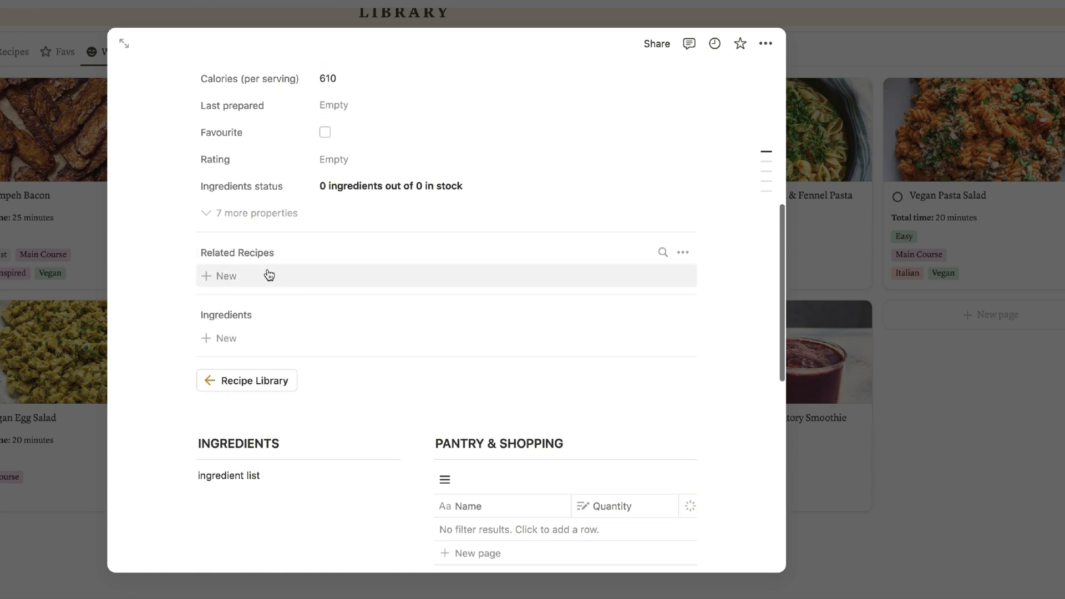
pyautogui.moveTo(227, 281)
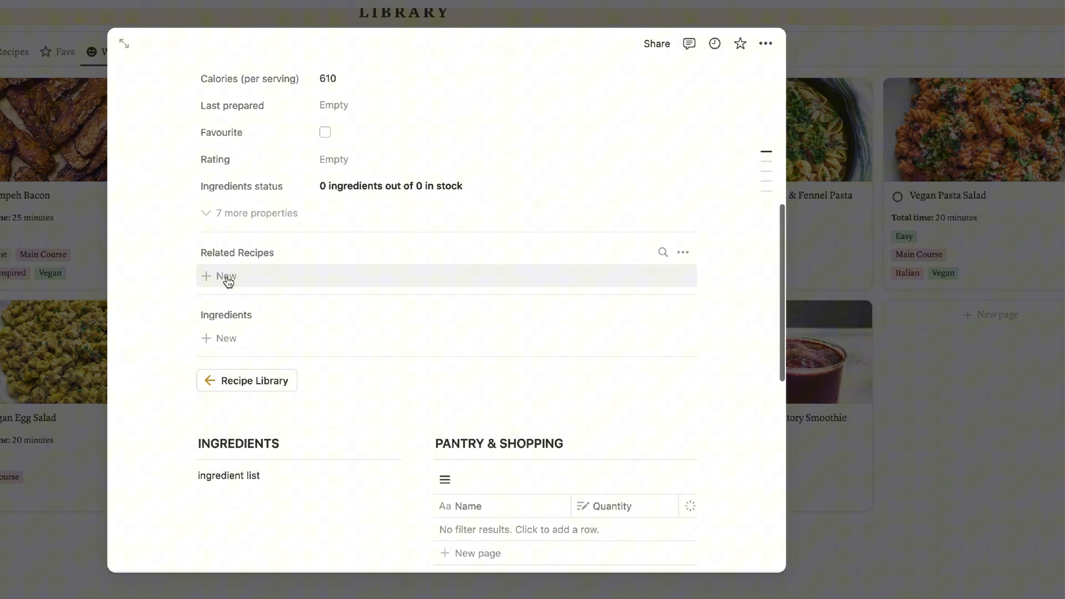
pyautogui.click(219, 275)
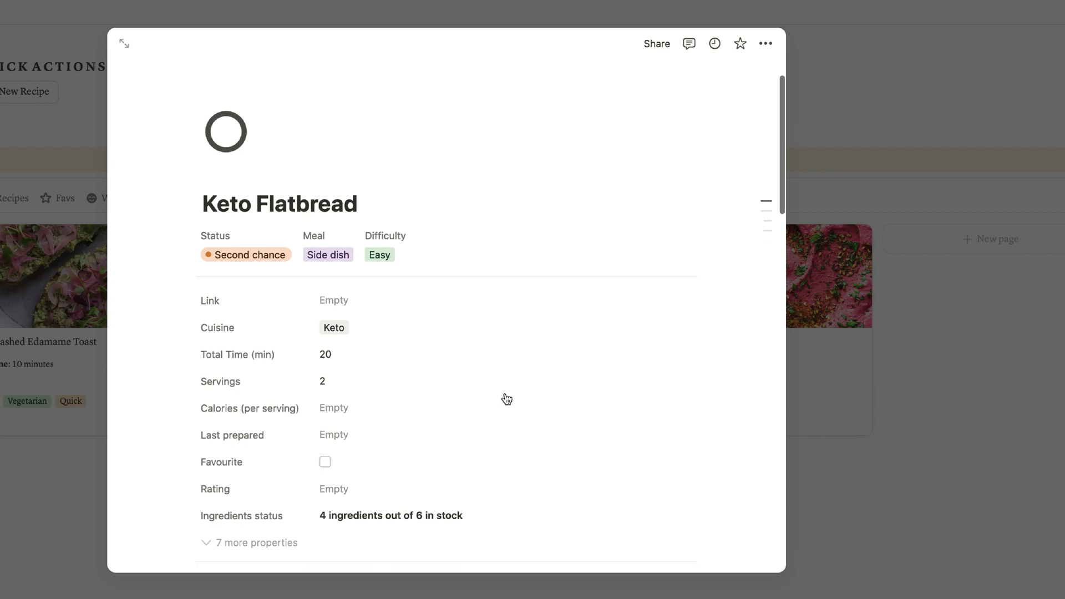
pyautogui.scroll(-3)
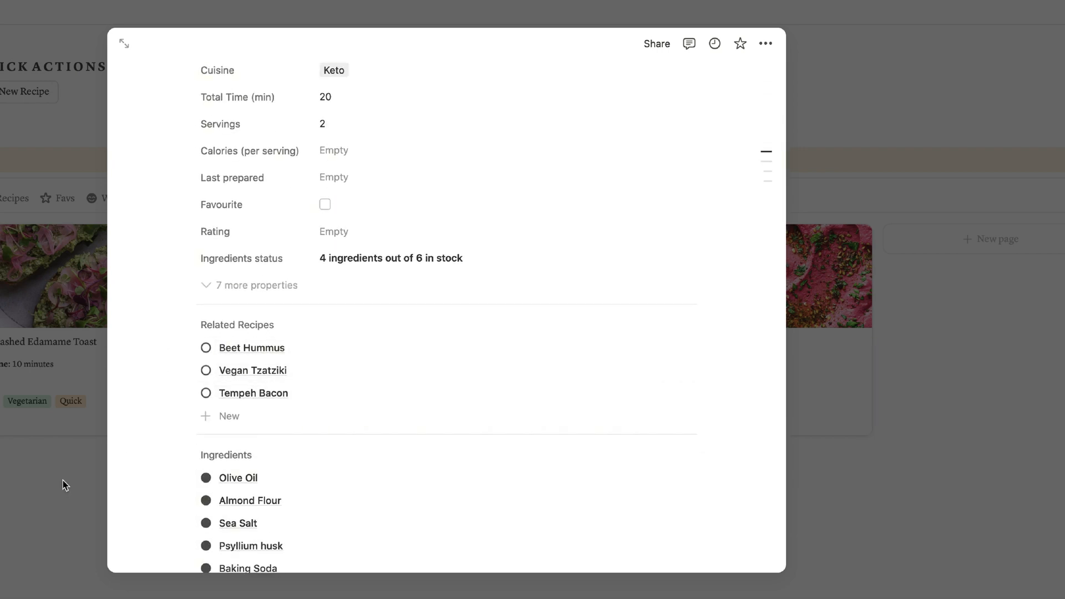
pyautogui.scroll(-3)
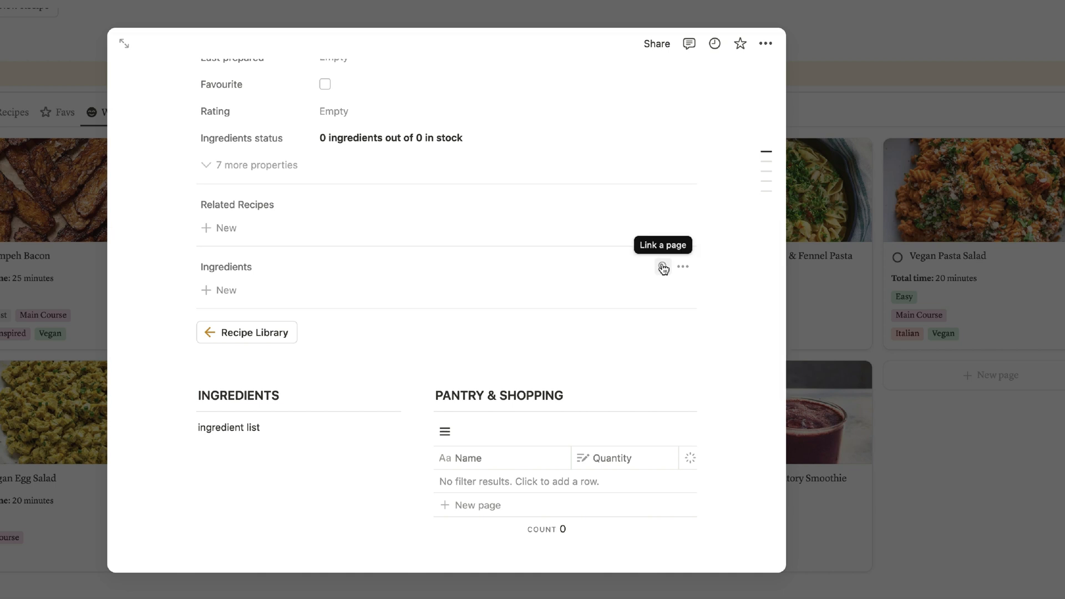
pyautogui.moveTo(583, 271)
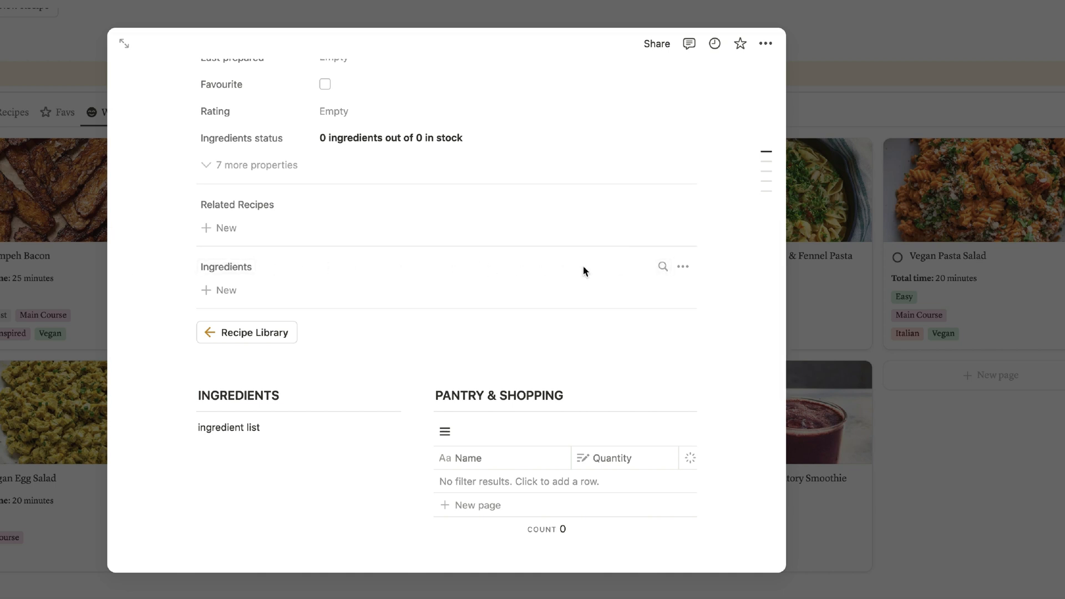
pyautogui.moveTo(662, 266)
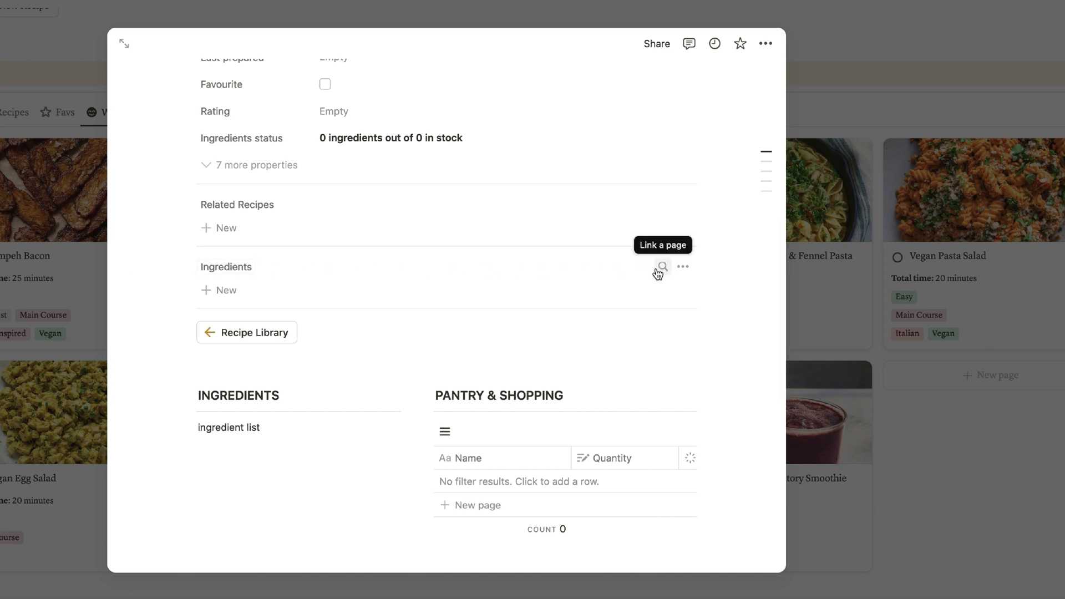
pyautogui.moveTo(660, 268)
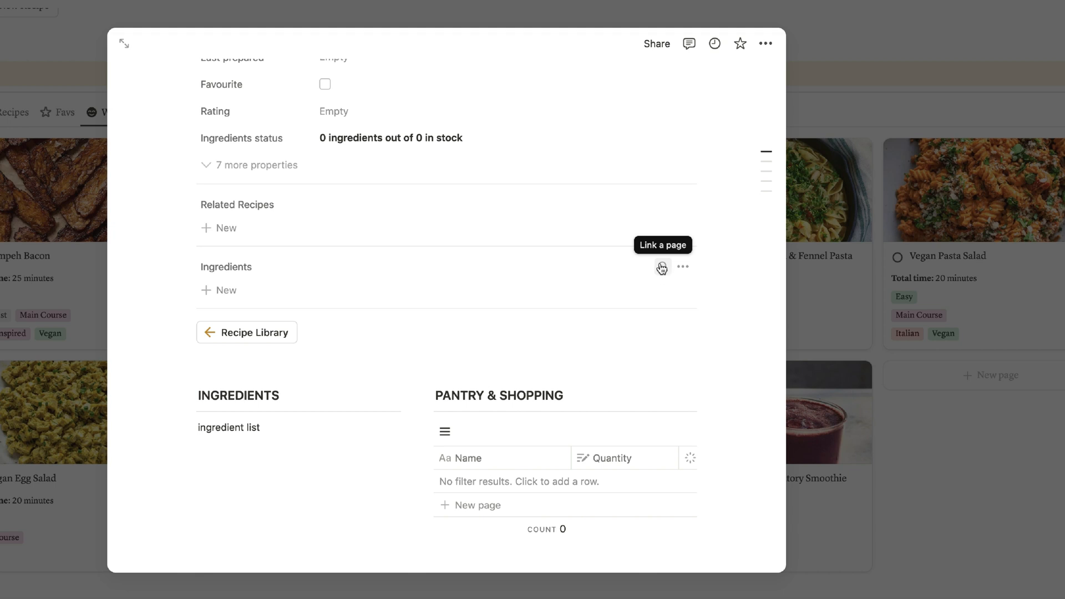
pyautogui.moveTo(661, 268)
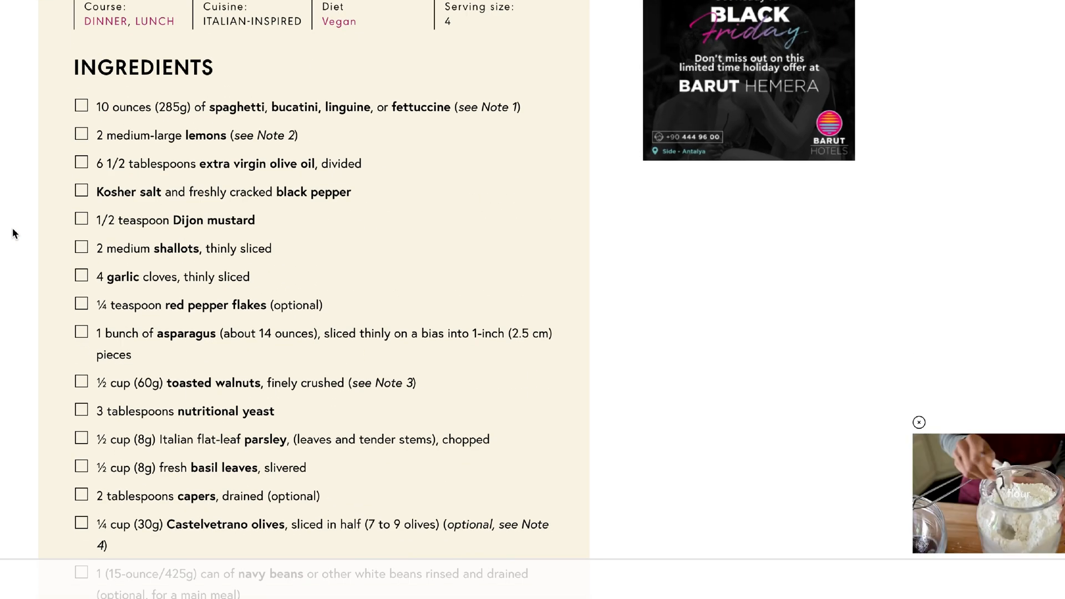
# - Scroll around the INGREDIENTS section holding the pasted Lemon Asparagus Pasta ingredient list
pyautogui.scroll(-3)
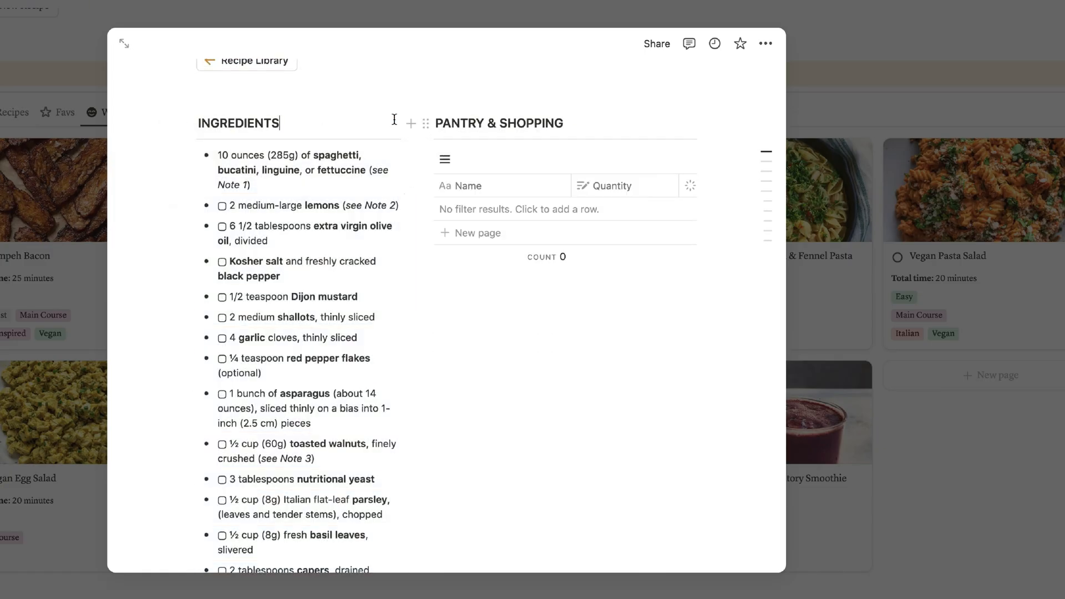
pyautogui.scroll(3)
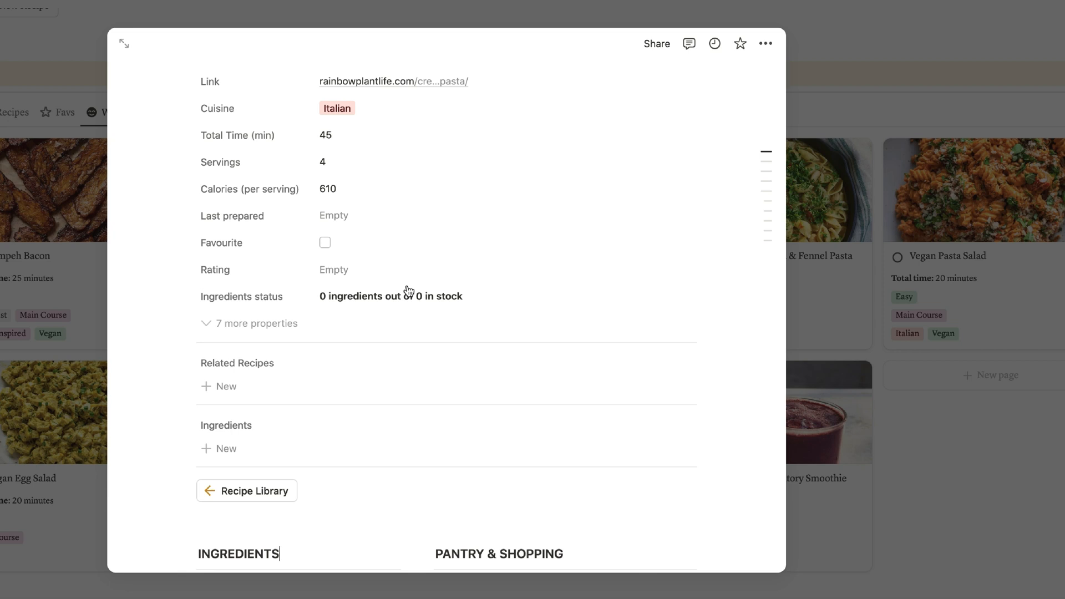
pyautogui.scroll(-3)
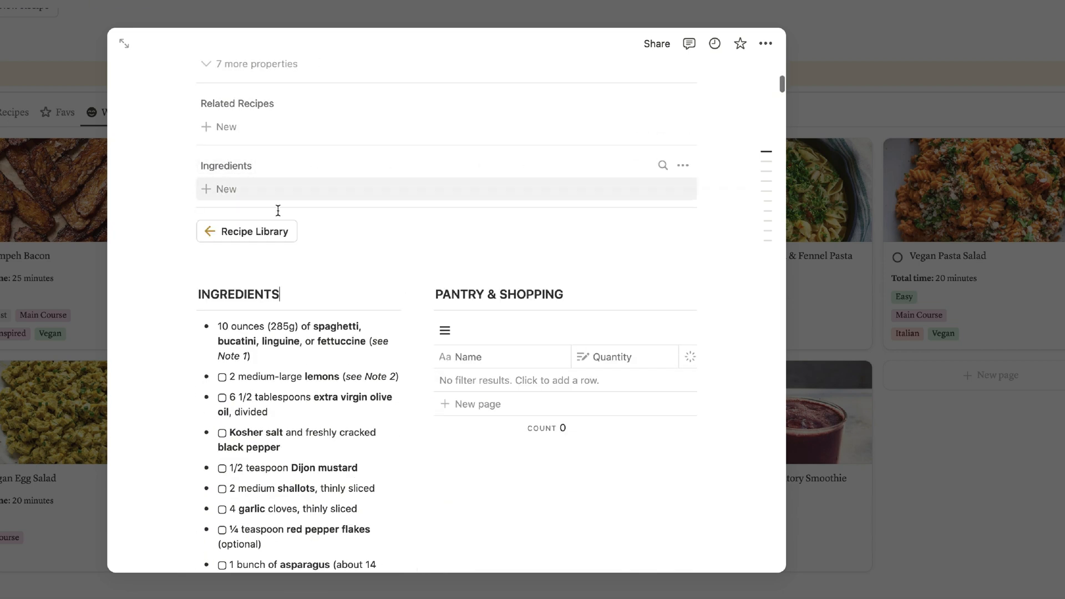
pyautogui.moveTo(499, 240)
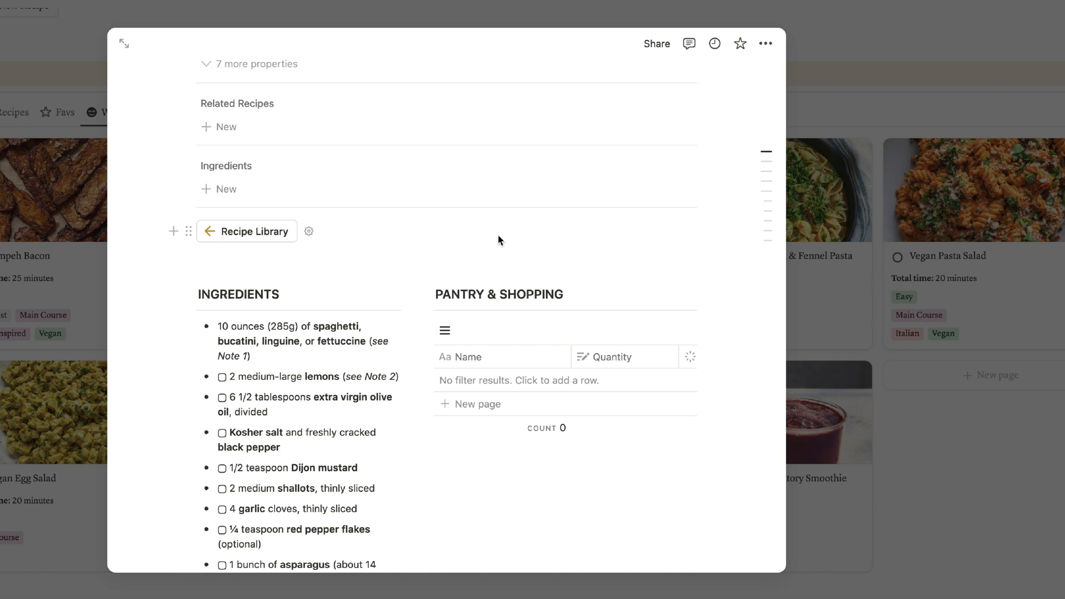
pyautogui.moveTo(542, 248)
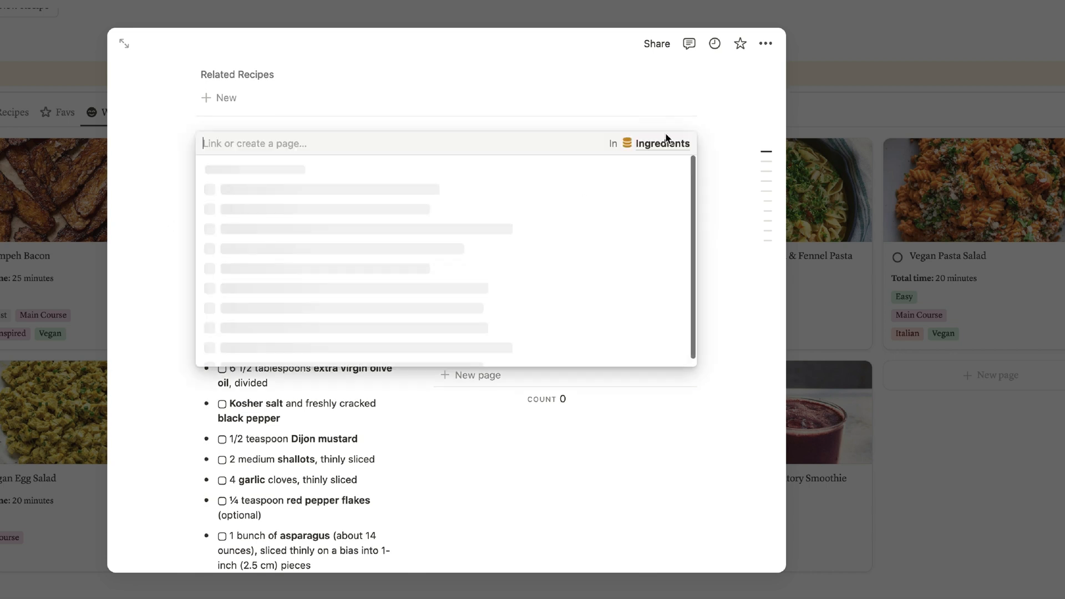
# - Search for and link Spaghetti, Lemons and other ingredients to the recipe's Ingredients relation
pyautogui.write('spaghe')
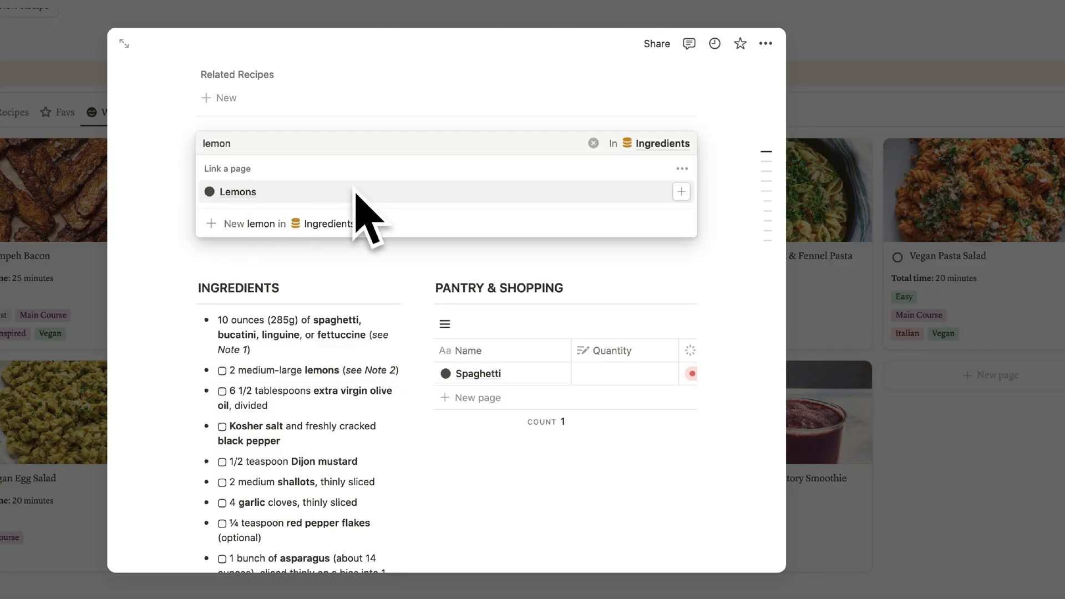
pyautogui.click(237, 191)
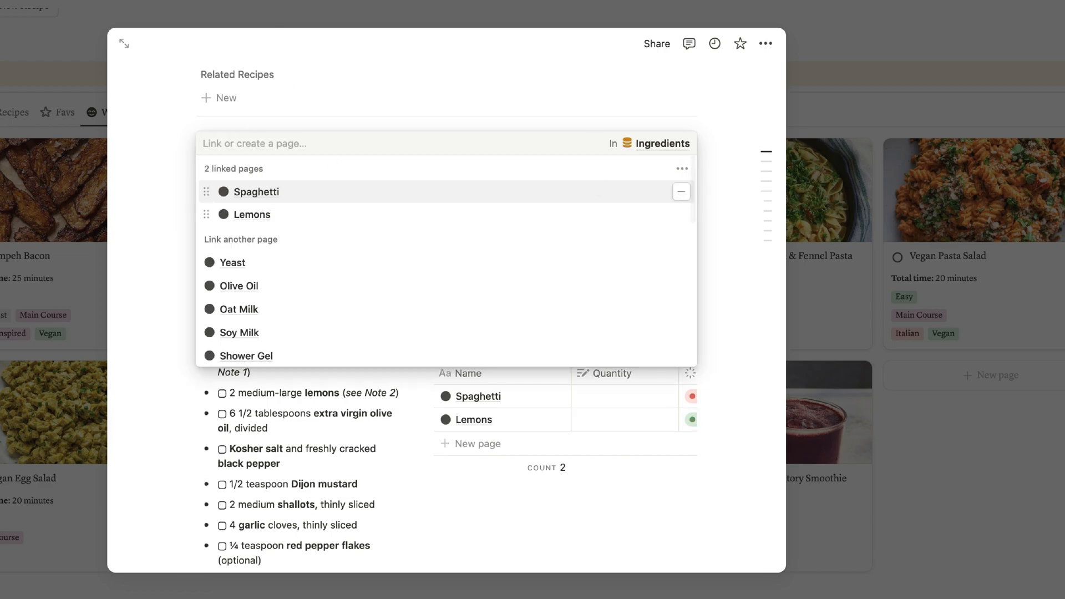
pyautogui.moveTo(310, 228)
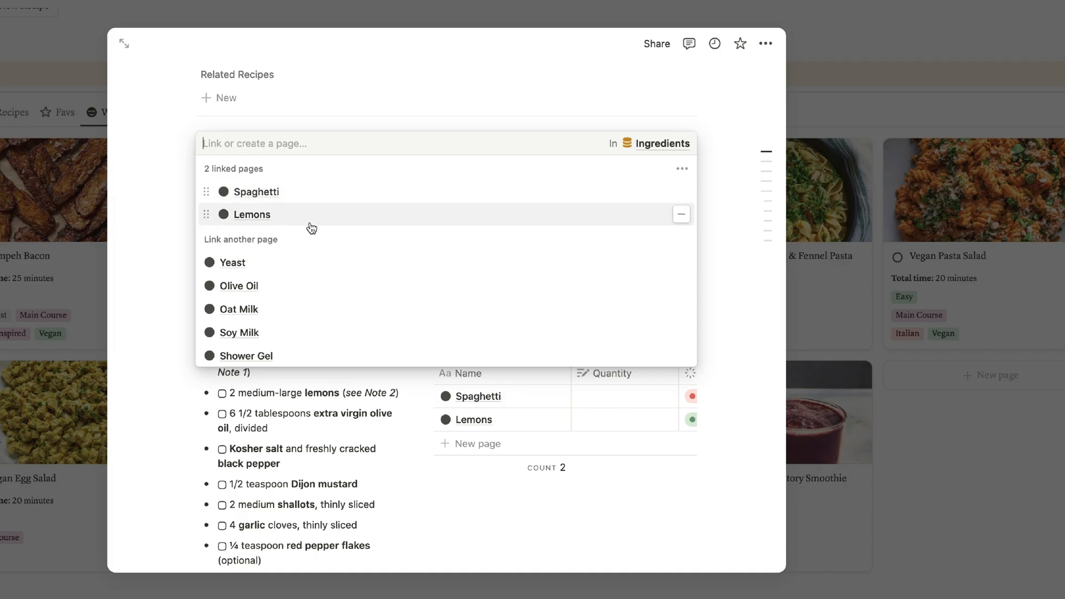
pyautogui.click(240, 286)
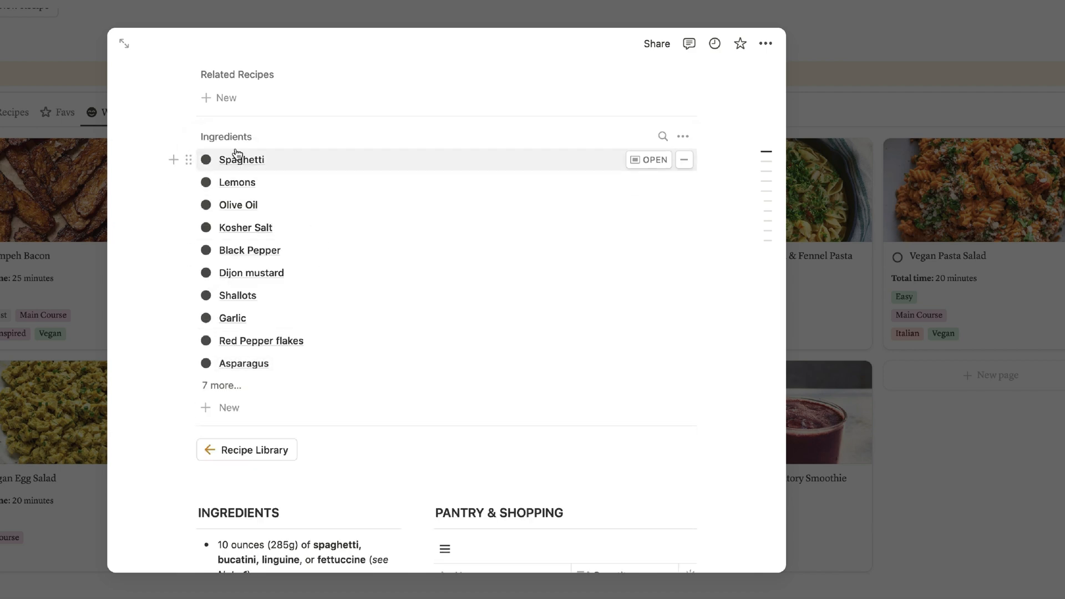
pyautogui.scroll(-3)
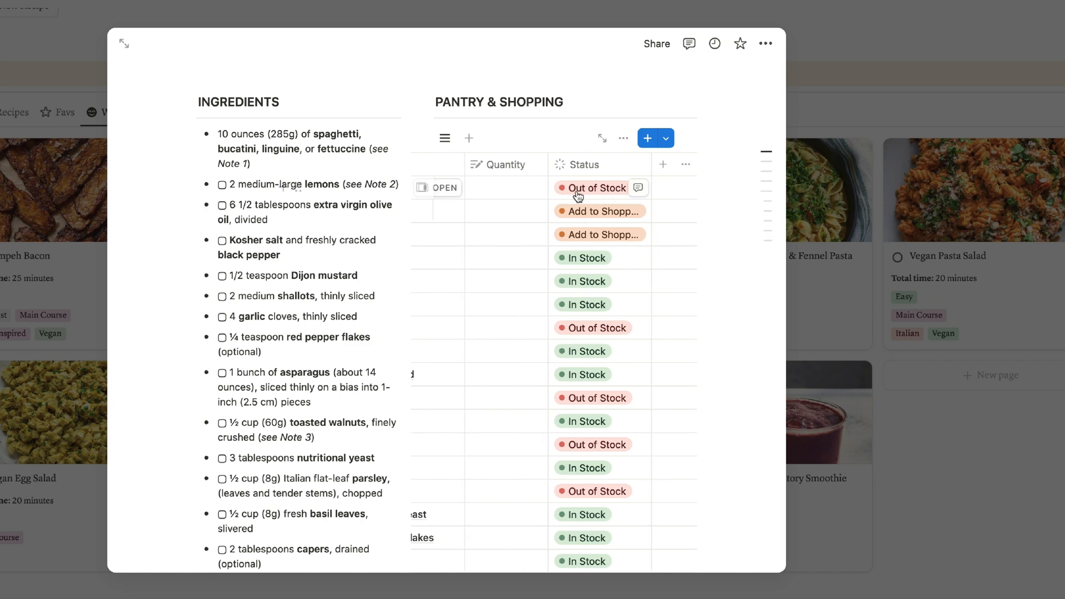
# - Mark the first pantry item Add to Shopping List and enter quantities 1 jar and 500
pyautogui.click(596, 188)
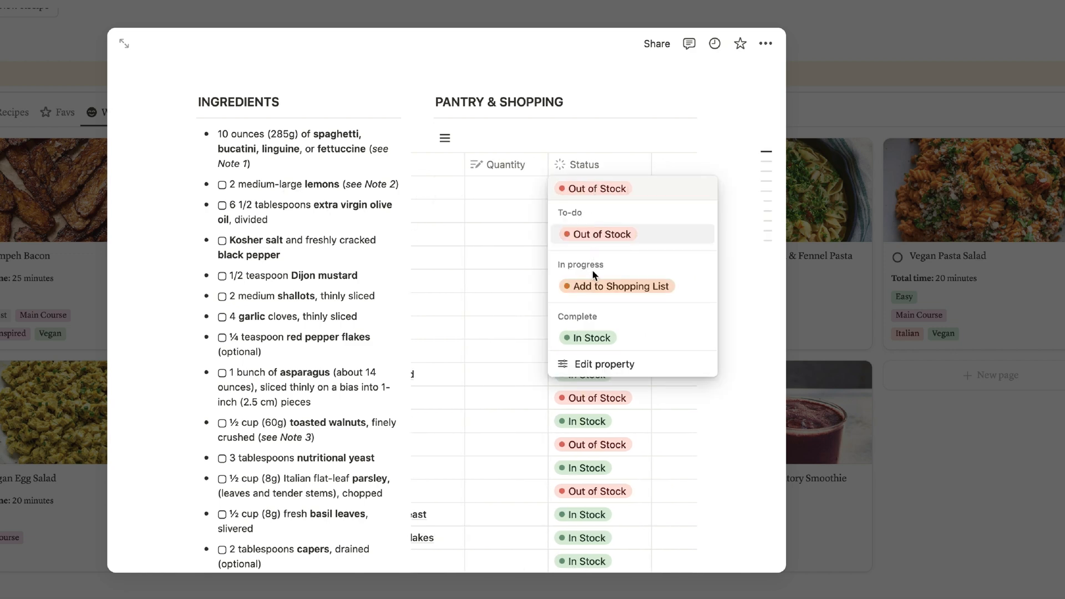
pyautogui.click(623, 286)
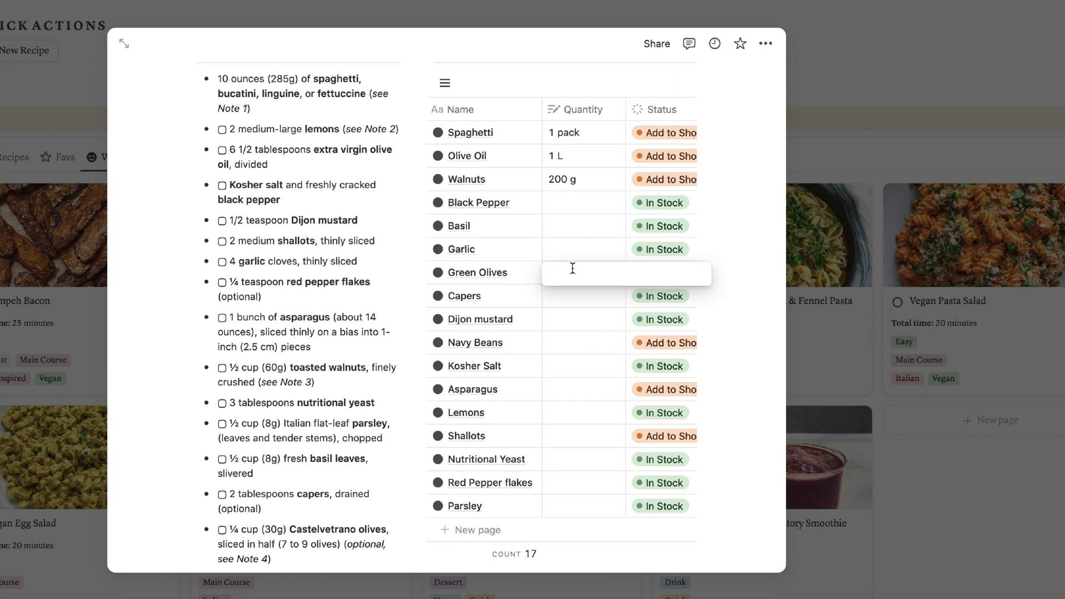
pyautogui.write('1 jar')
pyautogui.click(584, 342)
pyautogui.write('1 can')
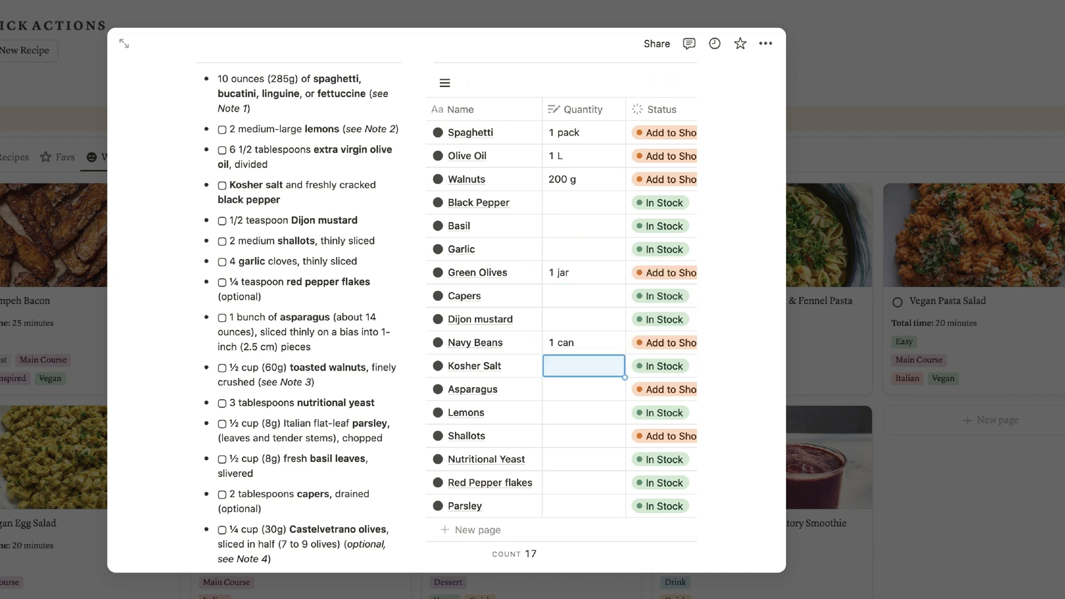
pyautogui.write('500 g')
pyautogui.click(584, 436)
pyautogui.write('1 kilo')
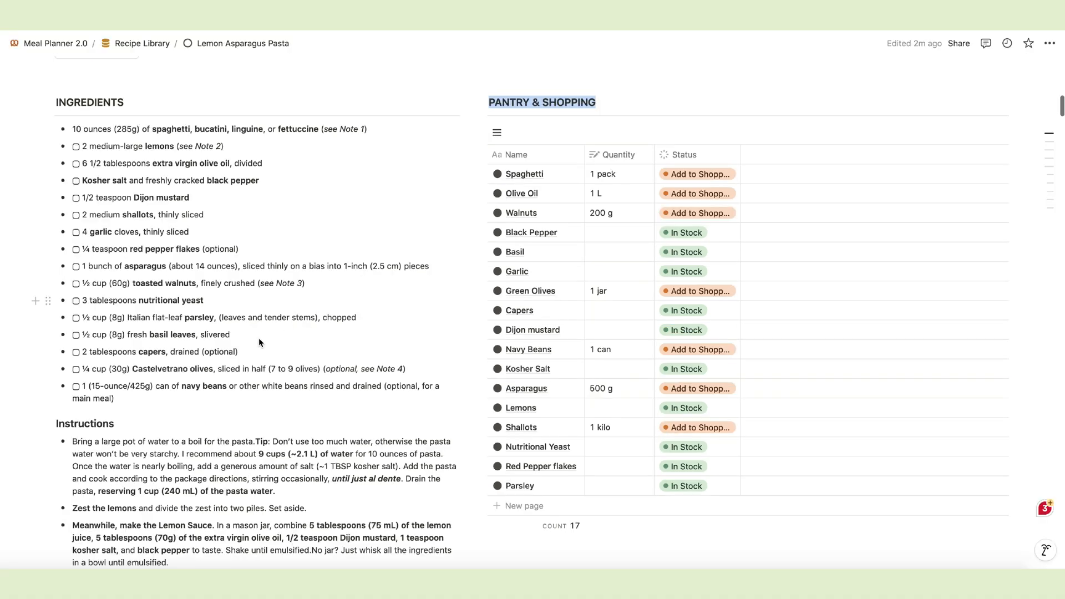
# - Expand the recipe's CONVERTER toggle, then go back via the Meal Planner 2.0 breadcrumb
pyautogui.scroll(-3)
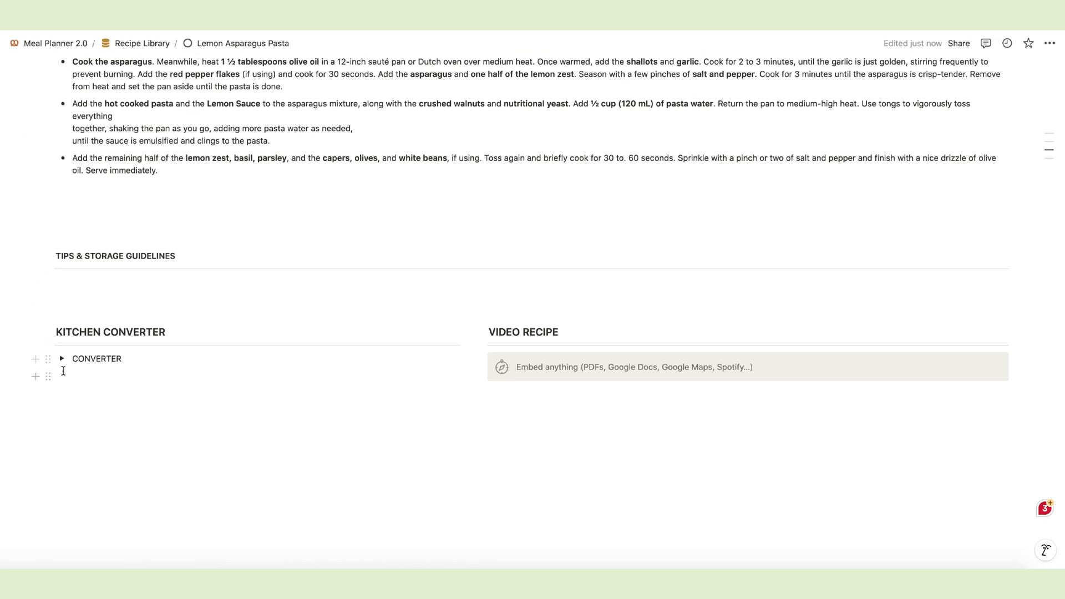
pyautogui.click(62, 359)
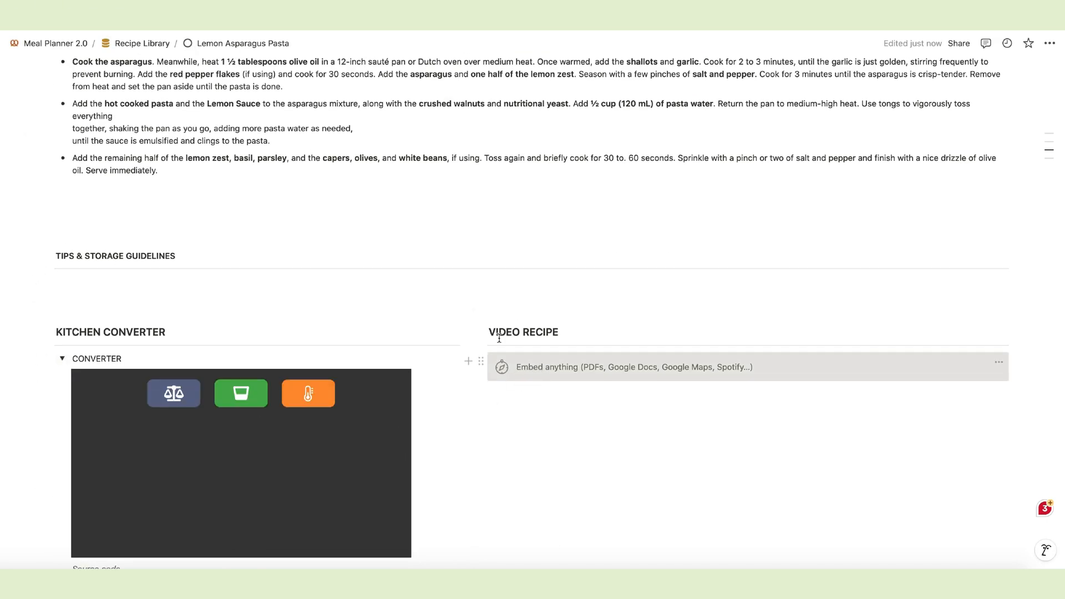
pyautogui.scroll(3)
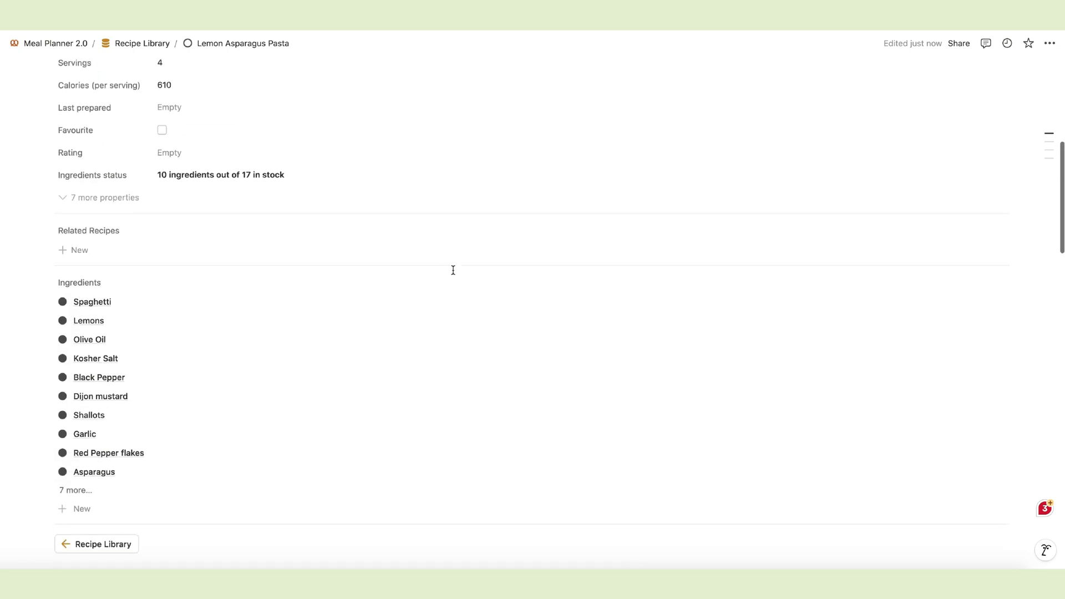
pyautogui.click(54, 43)
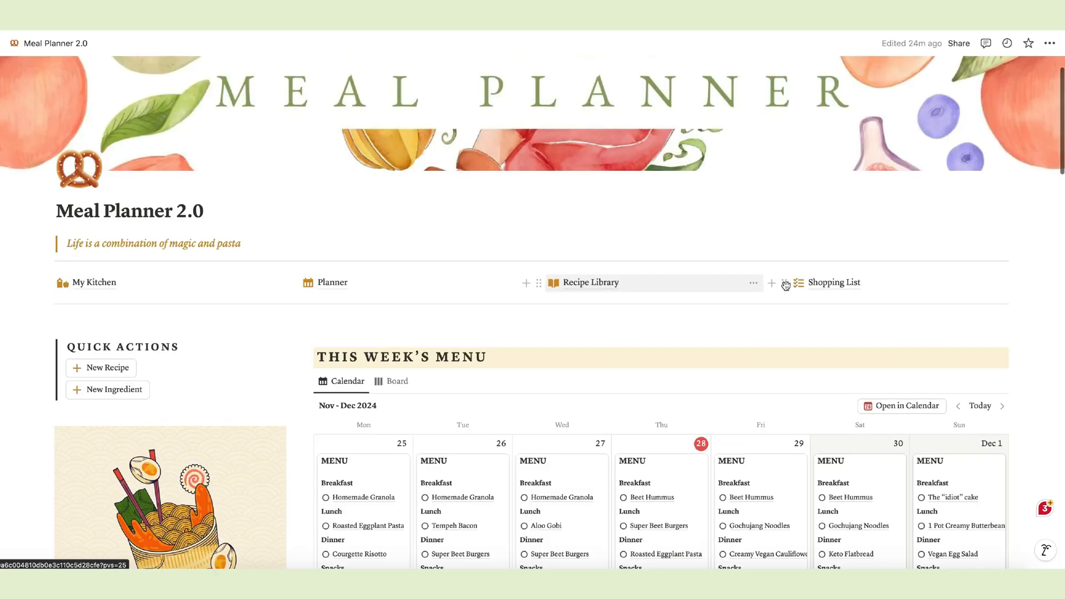
# - Open the Shopping List and browse its groups to tick off Olive Oil, Spaghetti and Tempeh
pyautogui.click(834, 282)
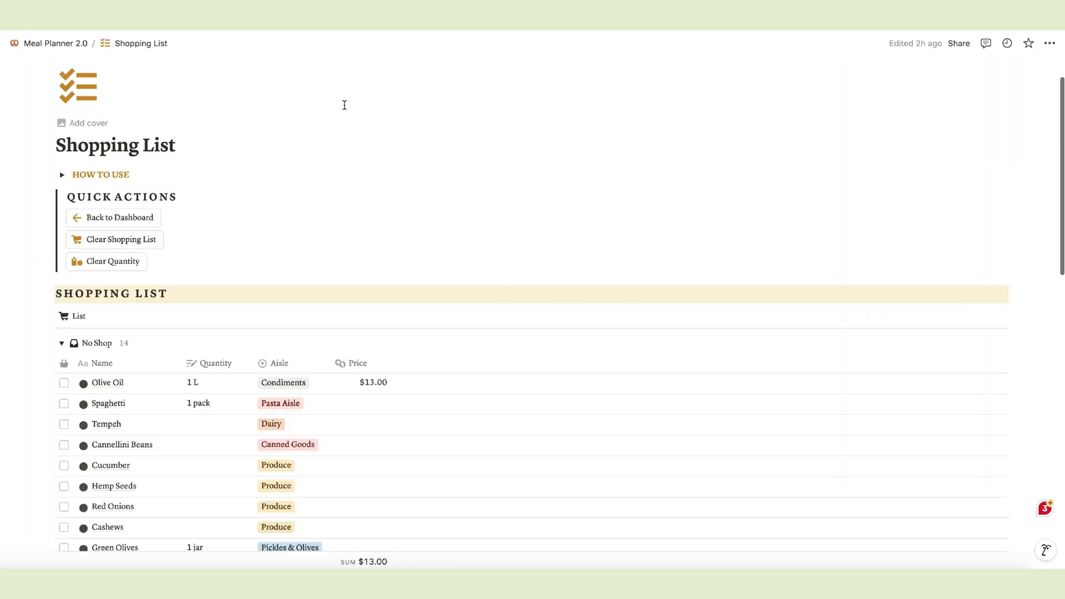
pyautogui.scroll(-3)
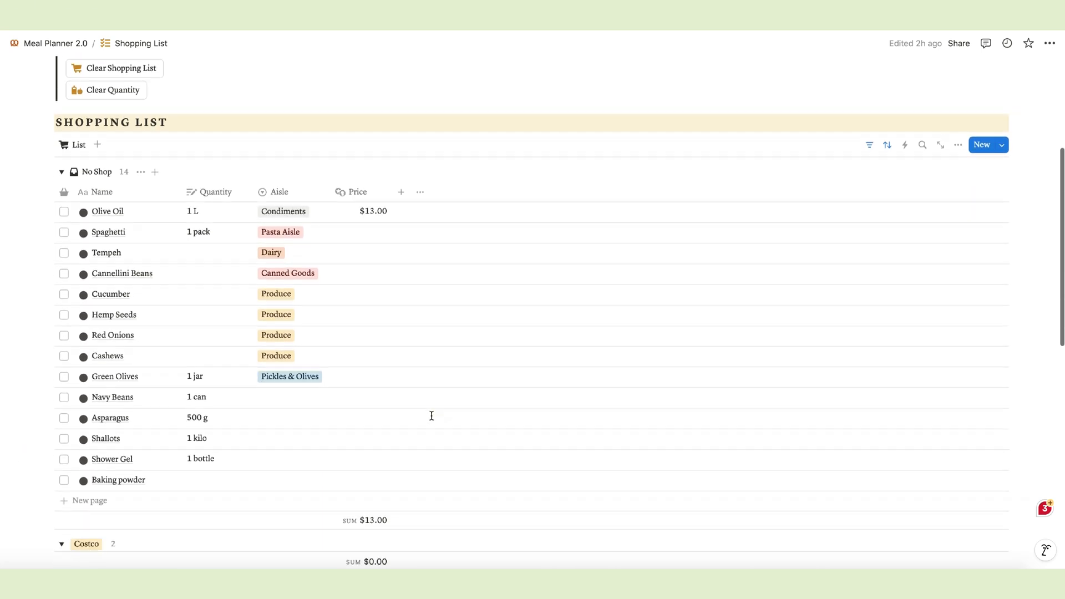
pyautogui.scroll(-3)
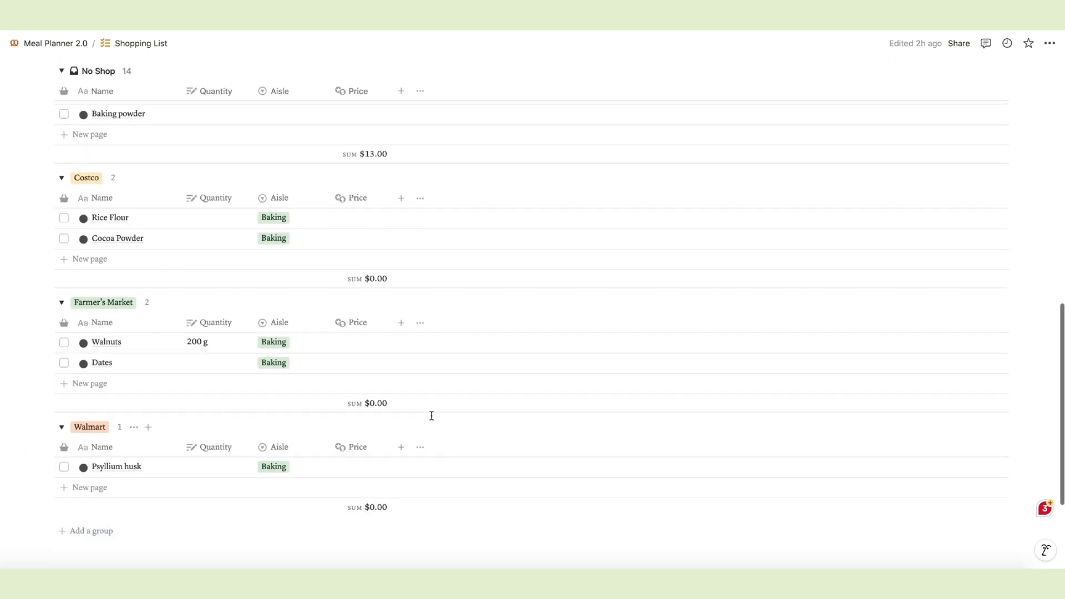
pyautogui.scroll(3)
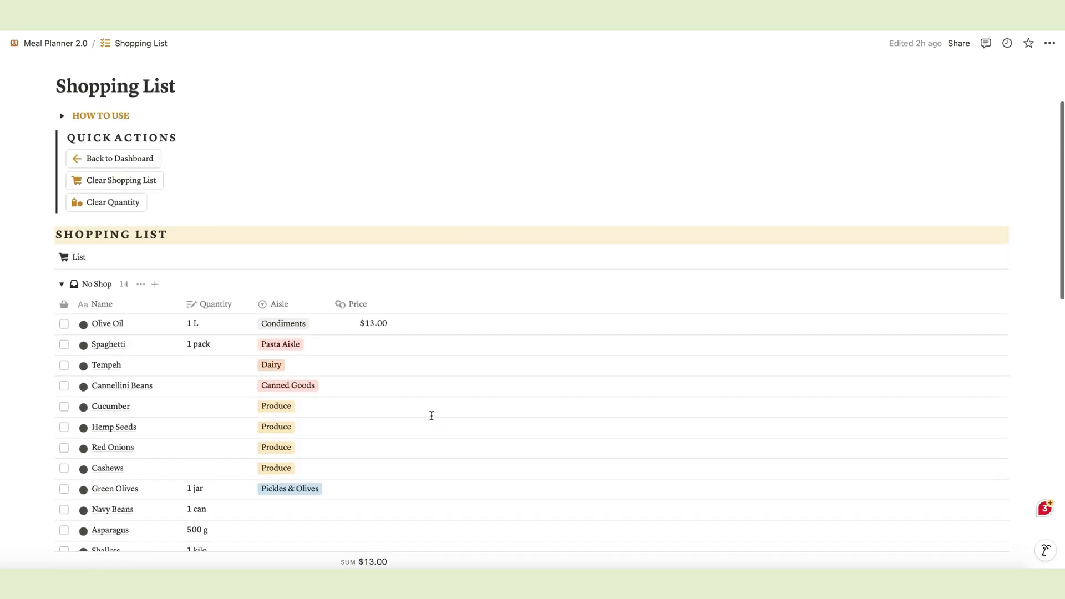
pyautogui.scroll(3)
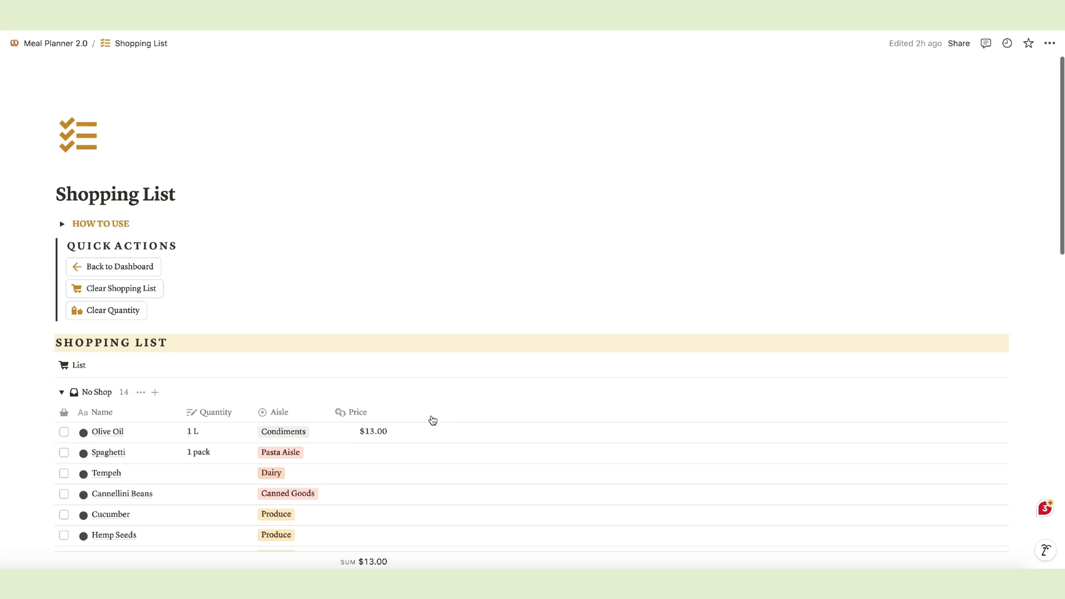
pyautogui.scroll(-3)
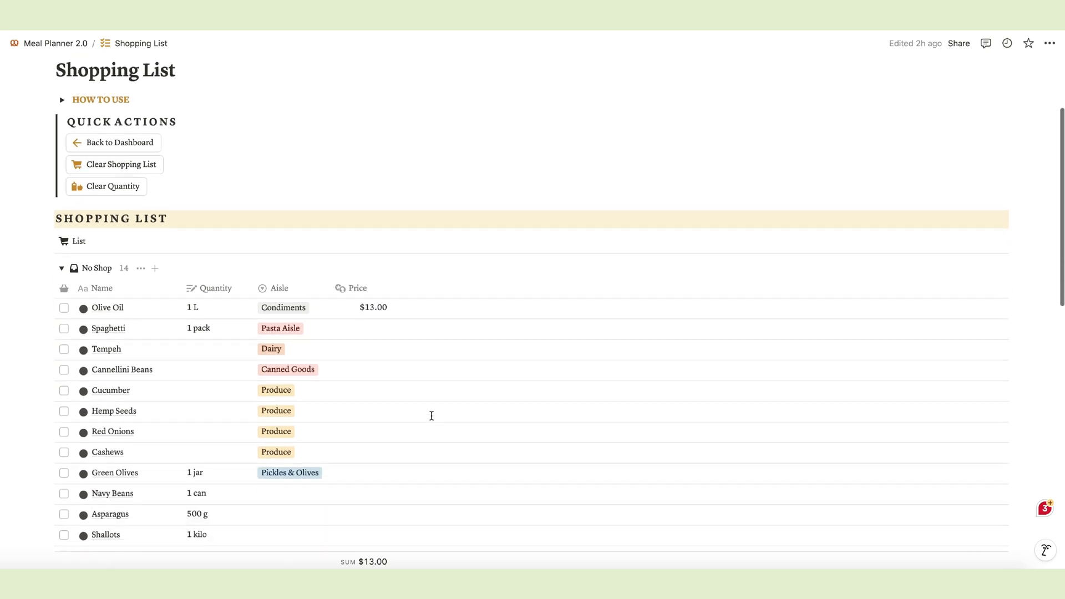
pyautogui.scroll(-3)
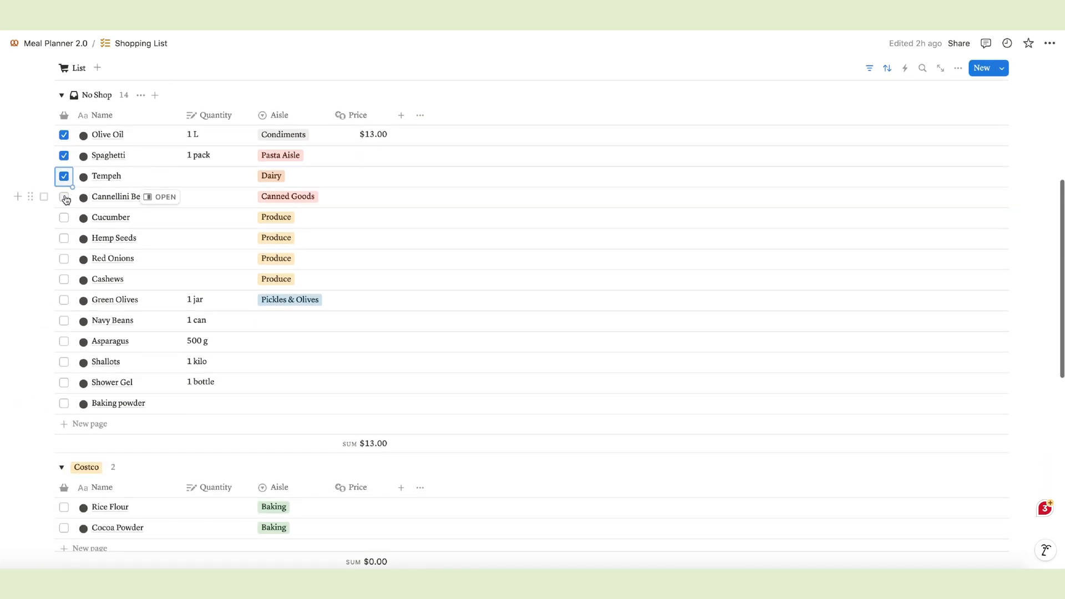
pyautogui.scroll(-3)
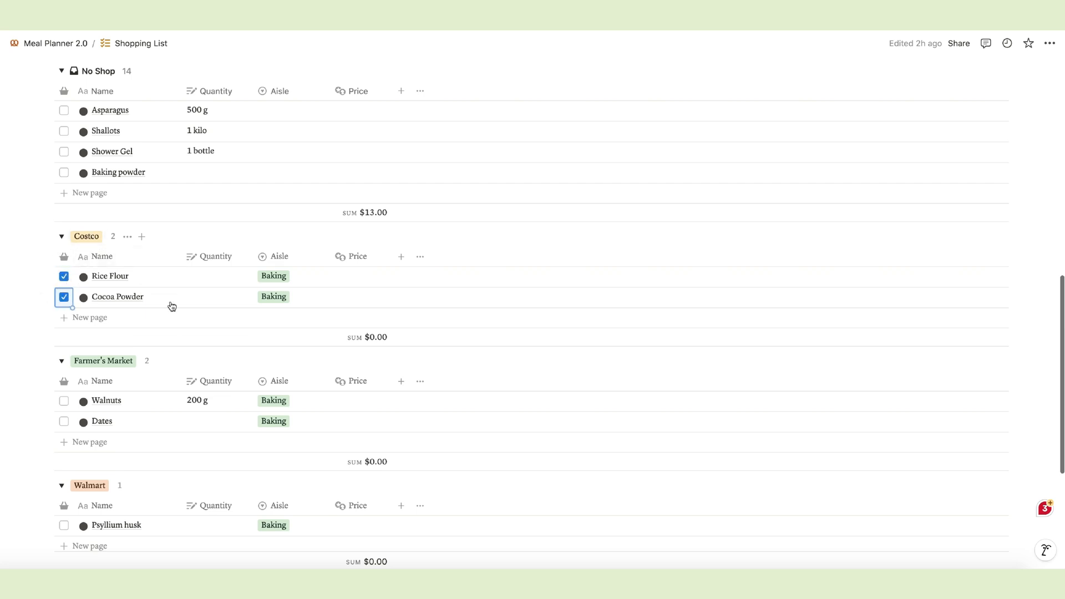
pyautogui.scroll(3)
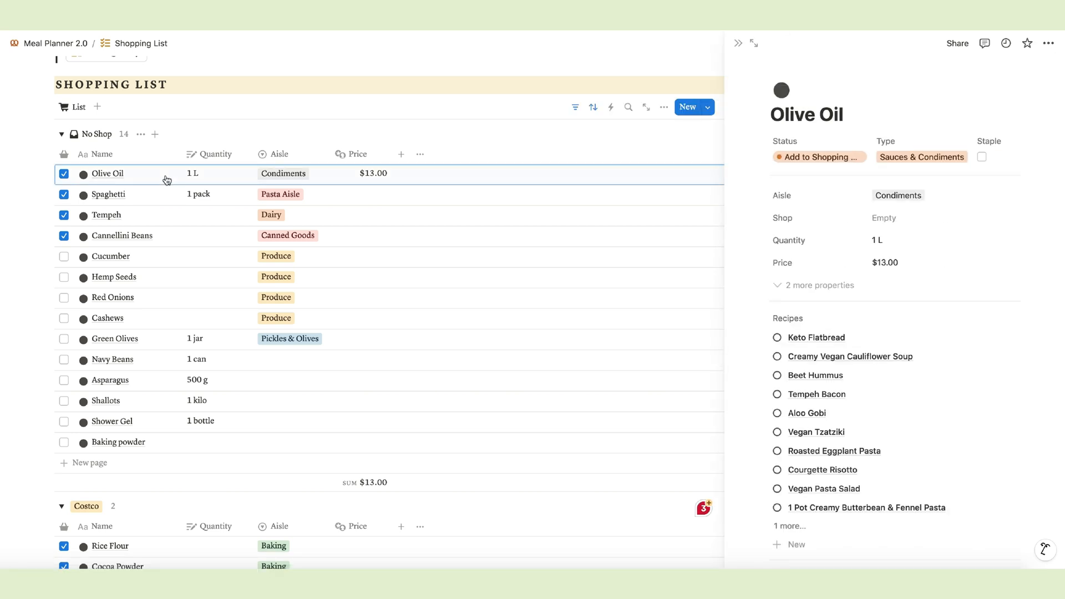
pyautogui.click(885, 218)
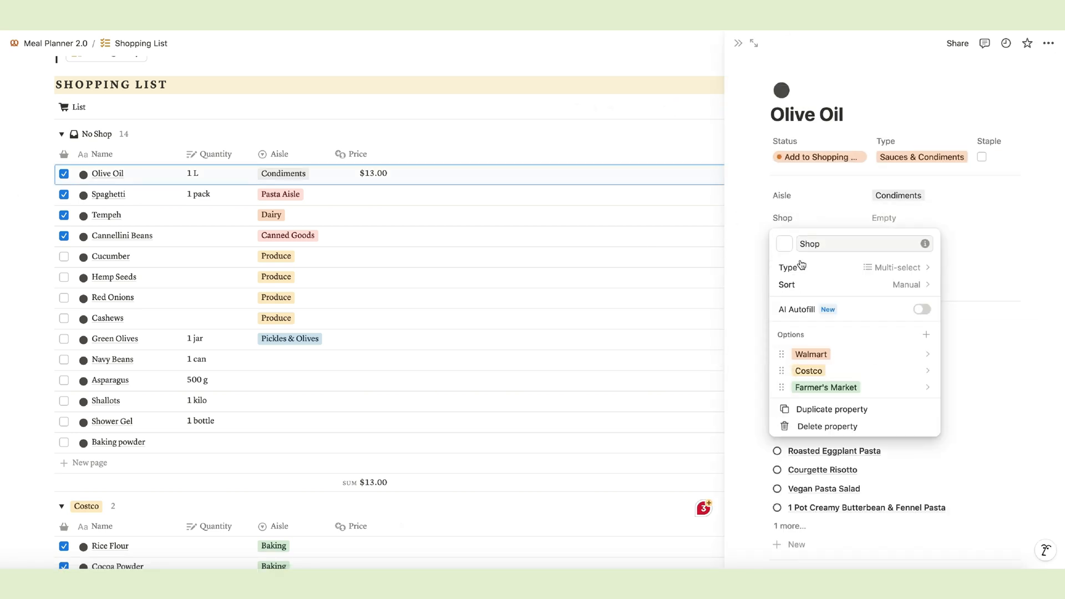
pyautogui.click(925, 334)
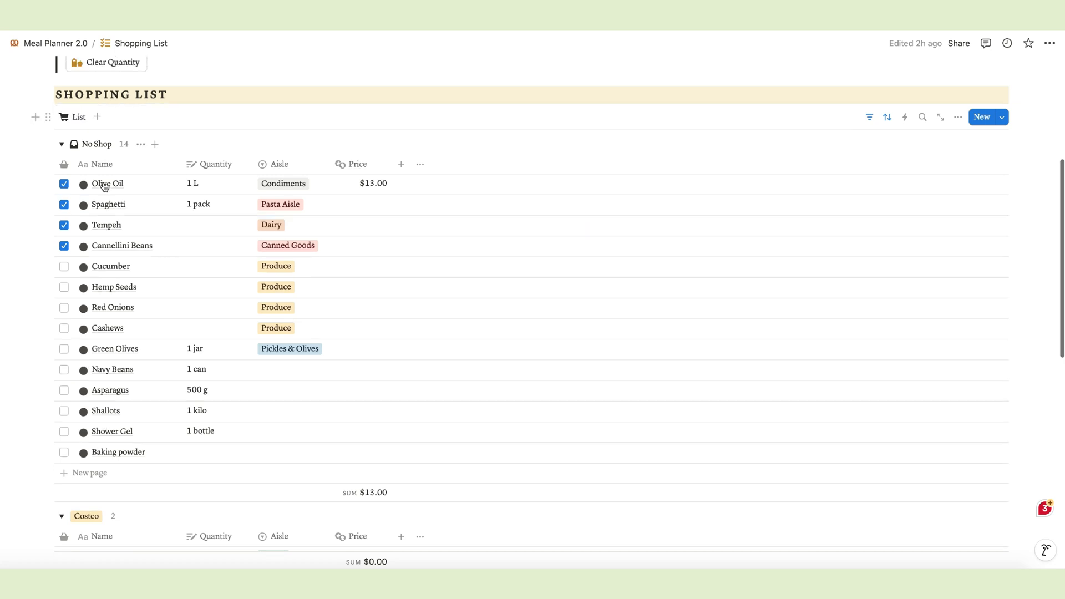
pyautogui.moveTo(103, 390)
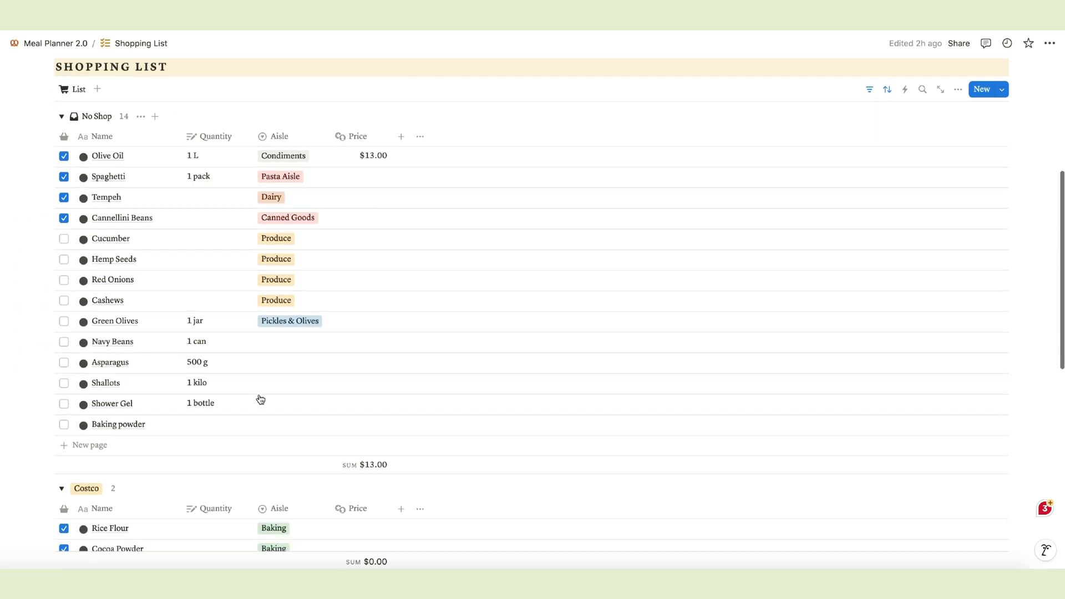
pyautogui.moveTo(216, 378)
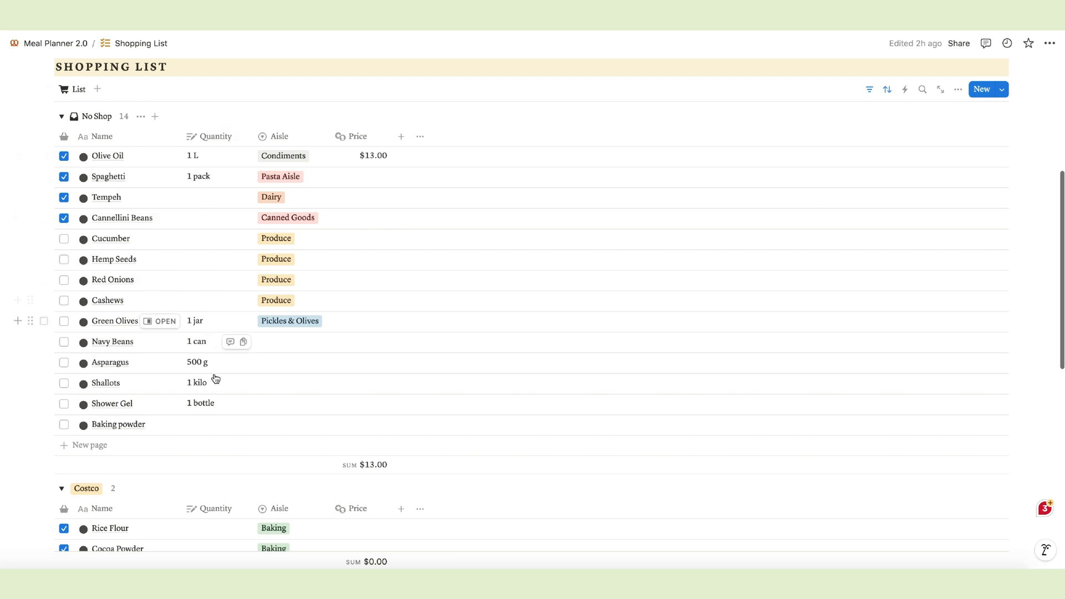
pyautogui.scroll(-3)
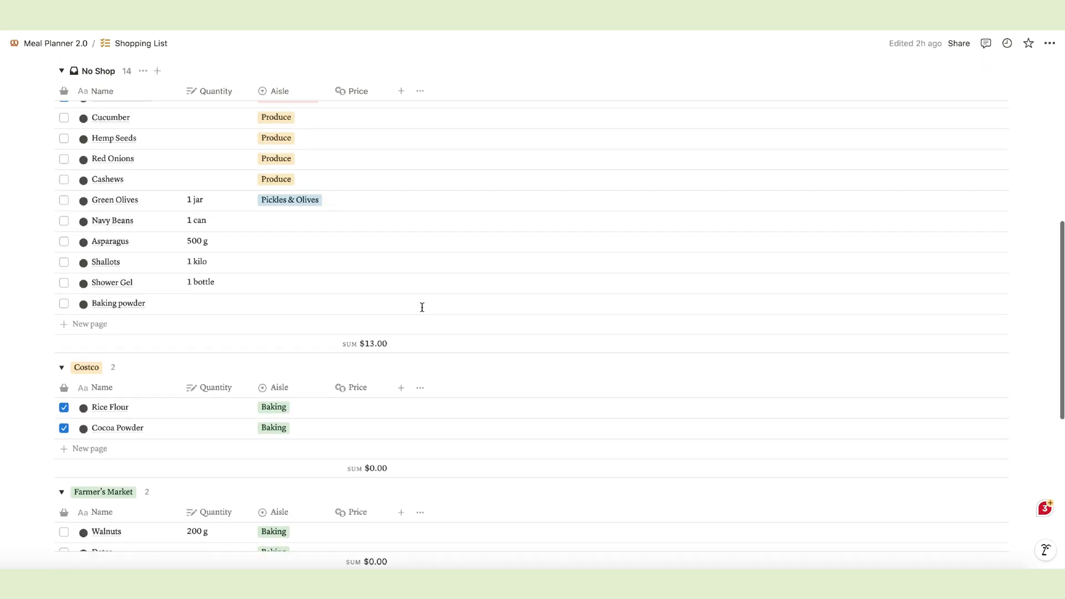
# - Open the Shopping List view's Group settings and its Group by property list, currently Shop
pyautogui.scroll(3)
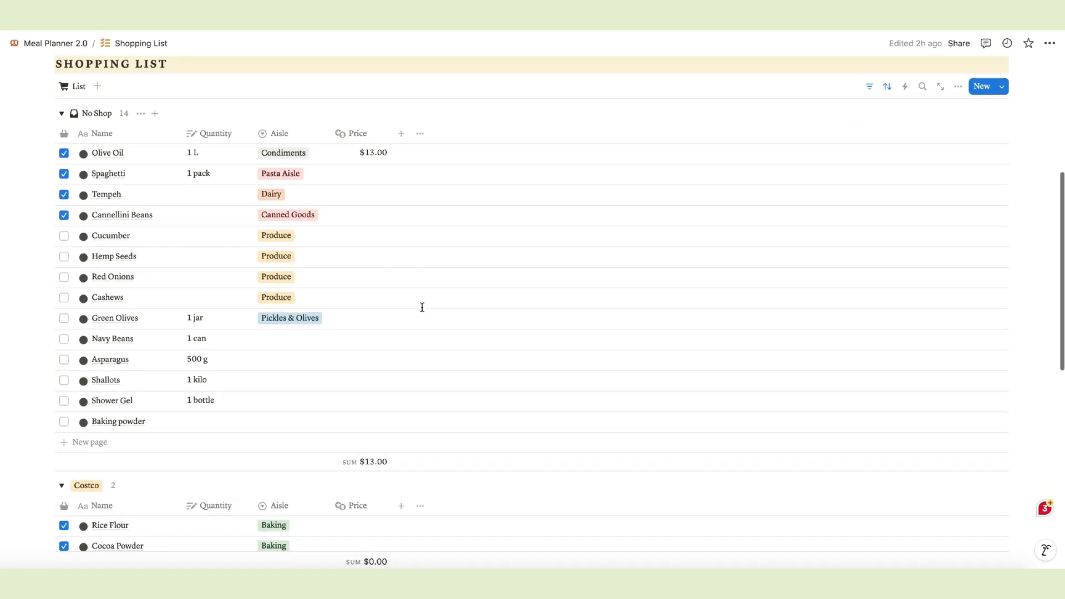
pyautogui.moveTo(931, 105)
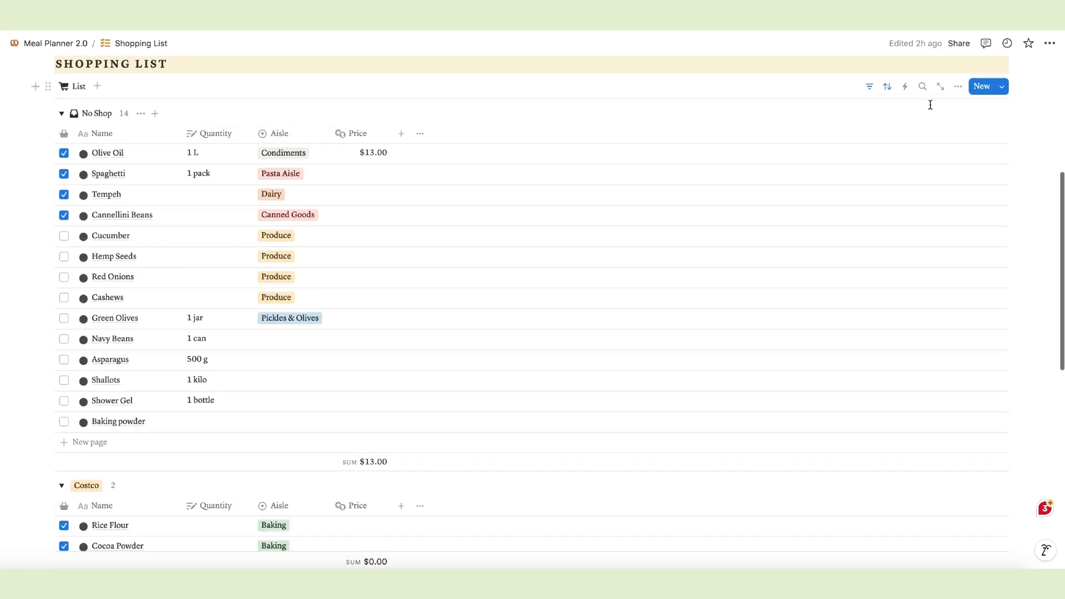
pyautogui.click(958, 86)
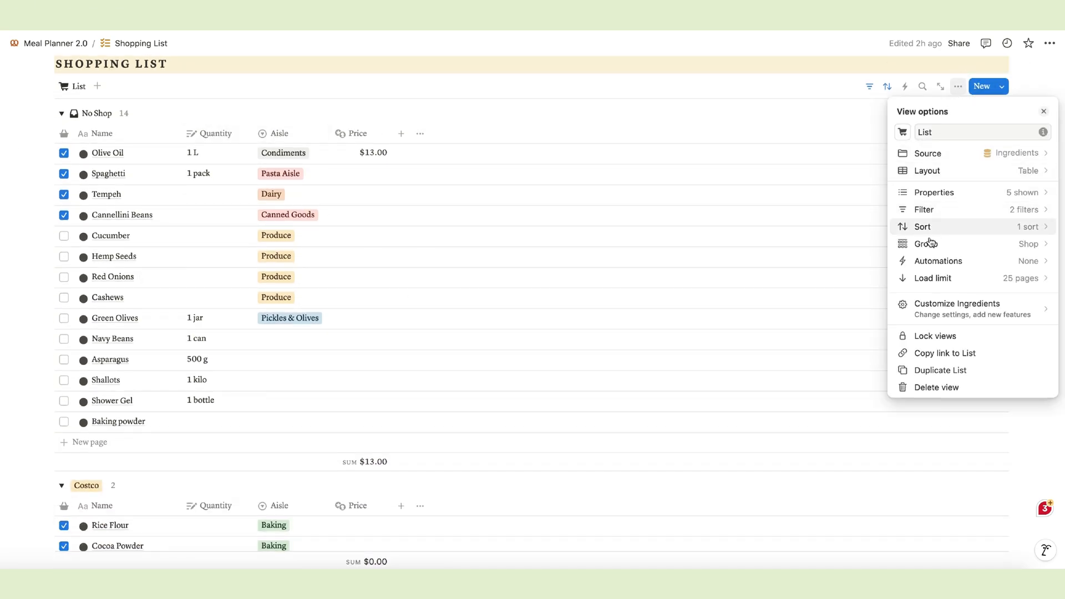
pyautogui.click(926, 243)
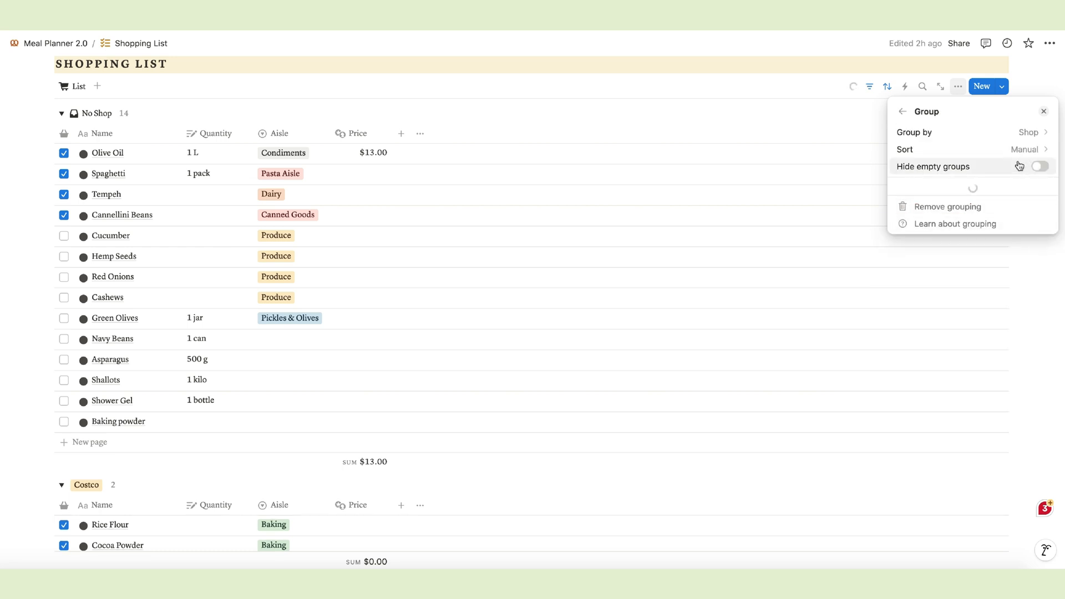
pyautogui.click(1040, 166)
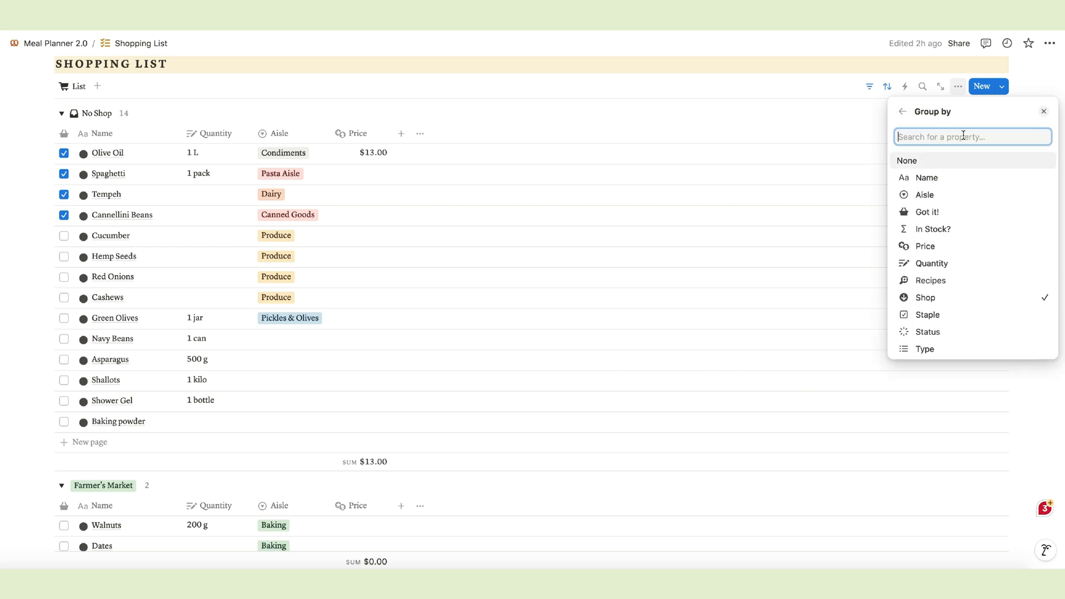
pyautogui.moveTo(986, 166)
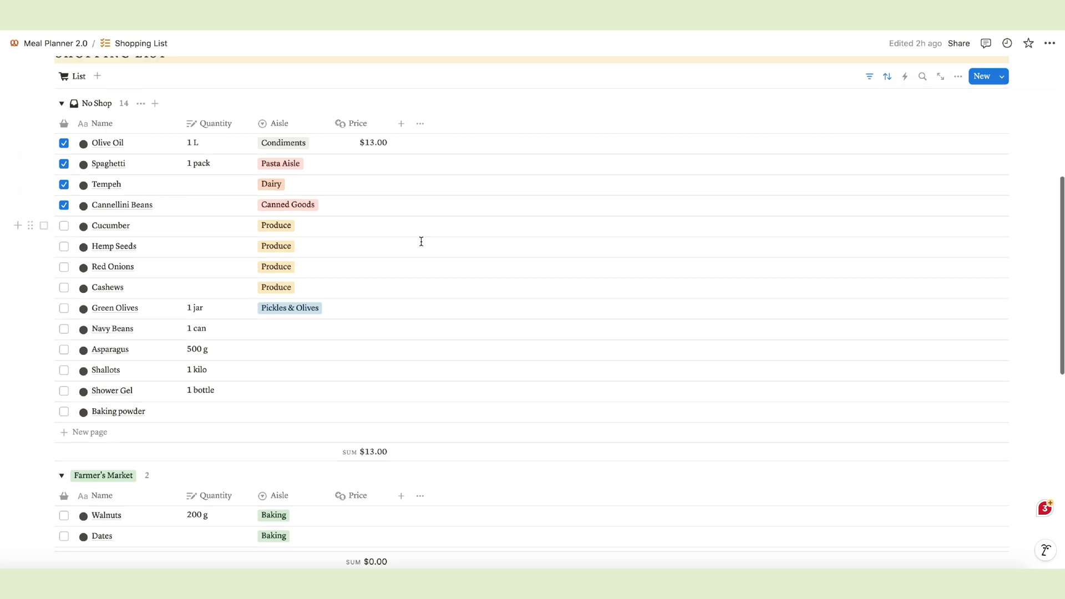
# - Enter a 500 g quantity for Dates and view the Price column menu
pyautogui.scroll(-3)
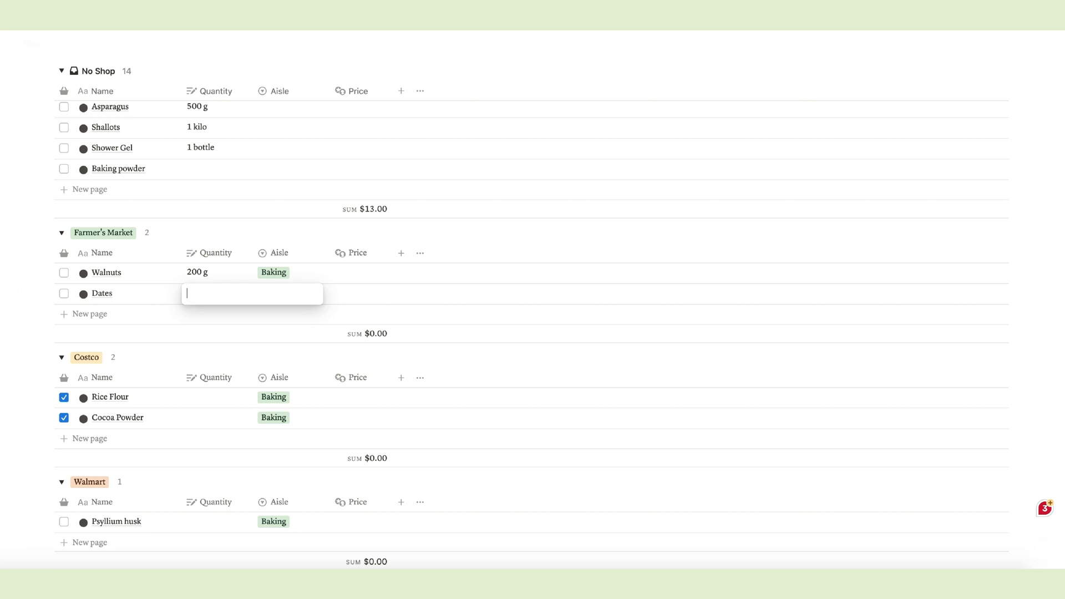
pyautogui.write('500 g')
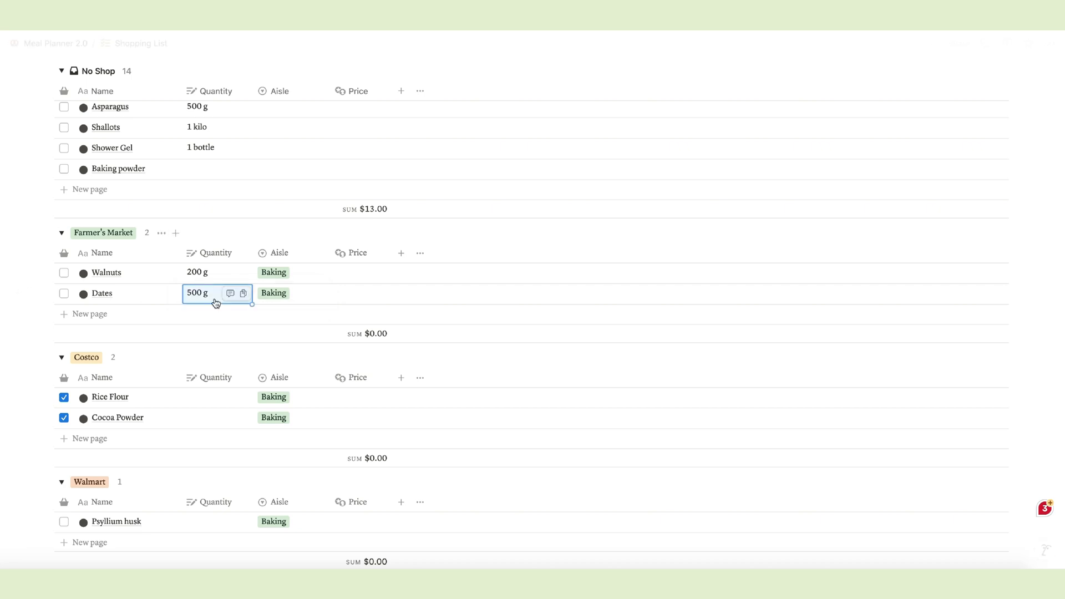
pyautogui.moveTo(342, 278)
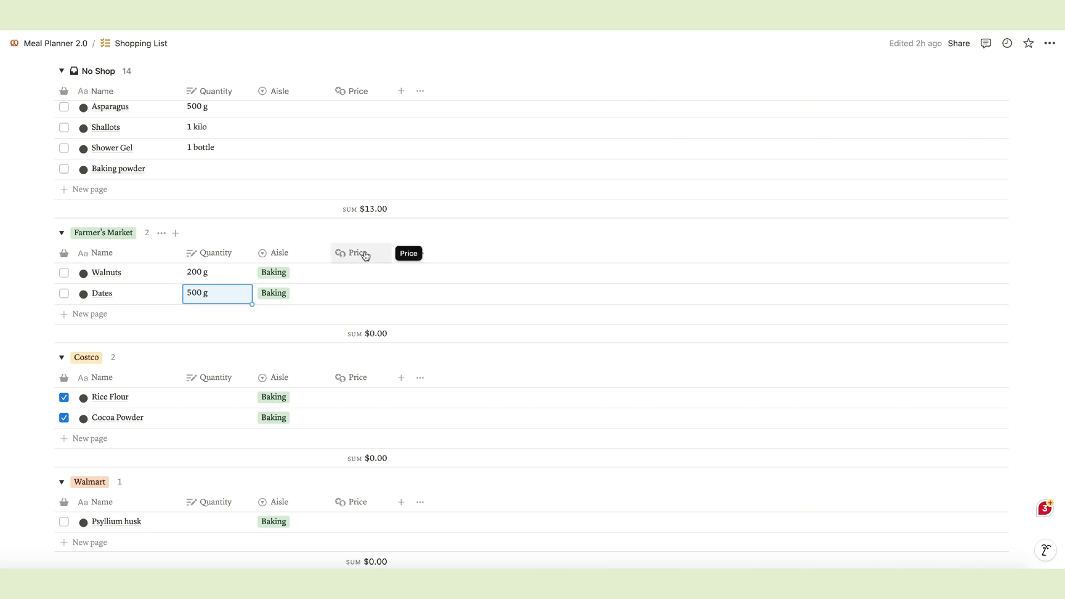
pyautogui.click(359, 253)
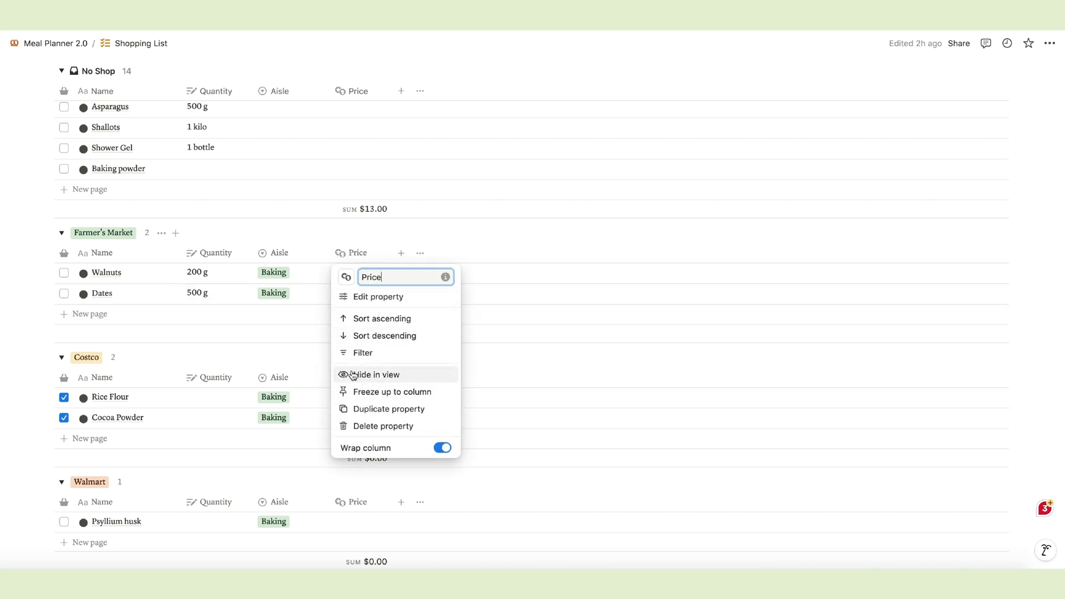
pyautogui.moveTo(490, 242)
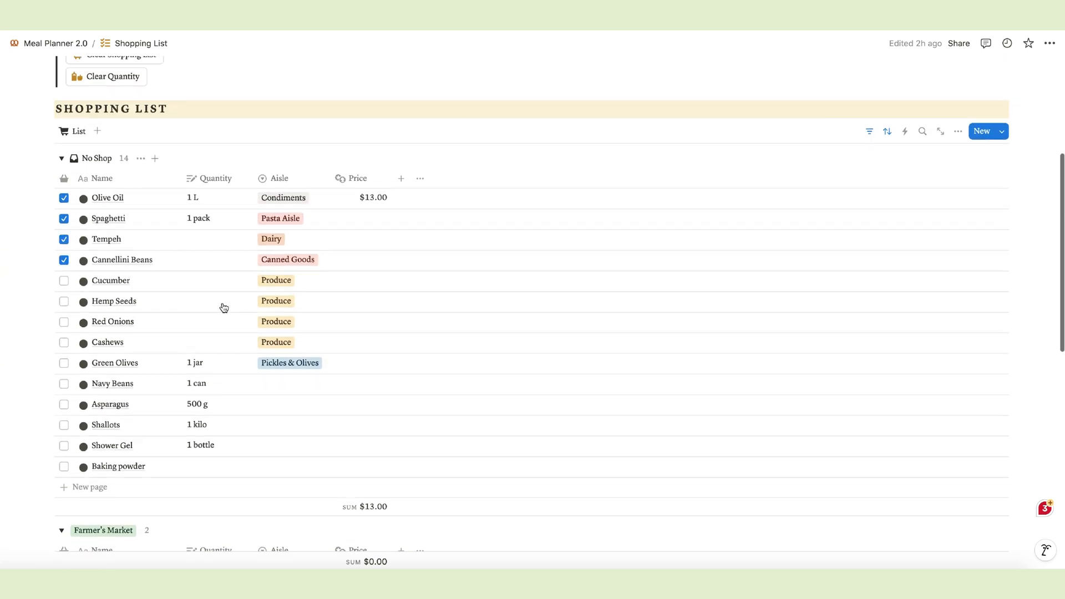
pyautogui.moveTo(339, 263)
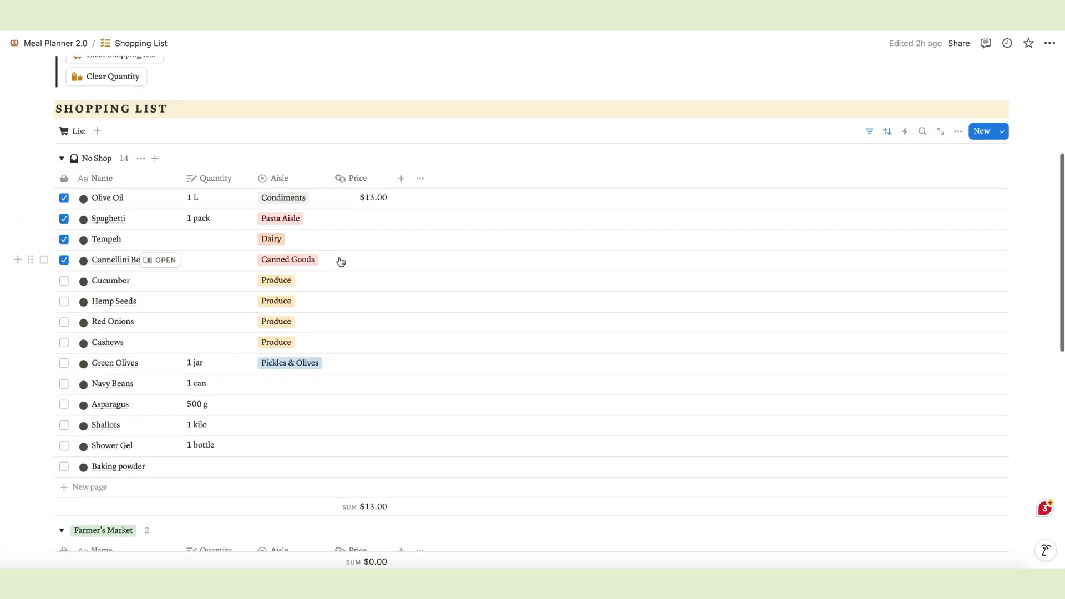
# - Run Clear Shopping List and review the remaining No Shop, Farmer's Market and Costco groups
pyautogui.scroll(3)
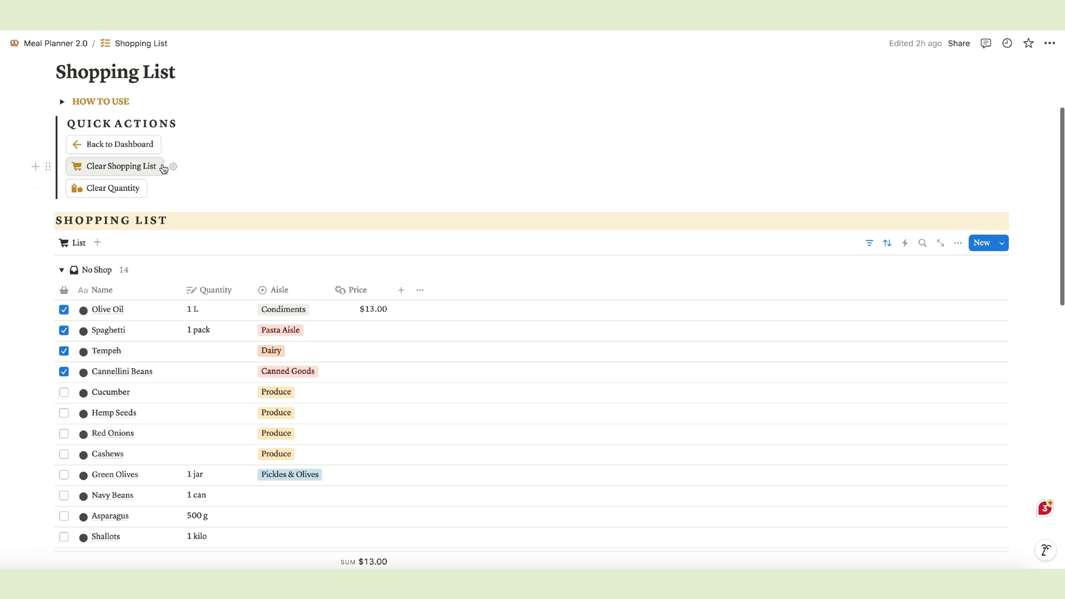
pyautogui.moveTo(83, 171)
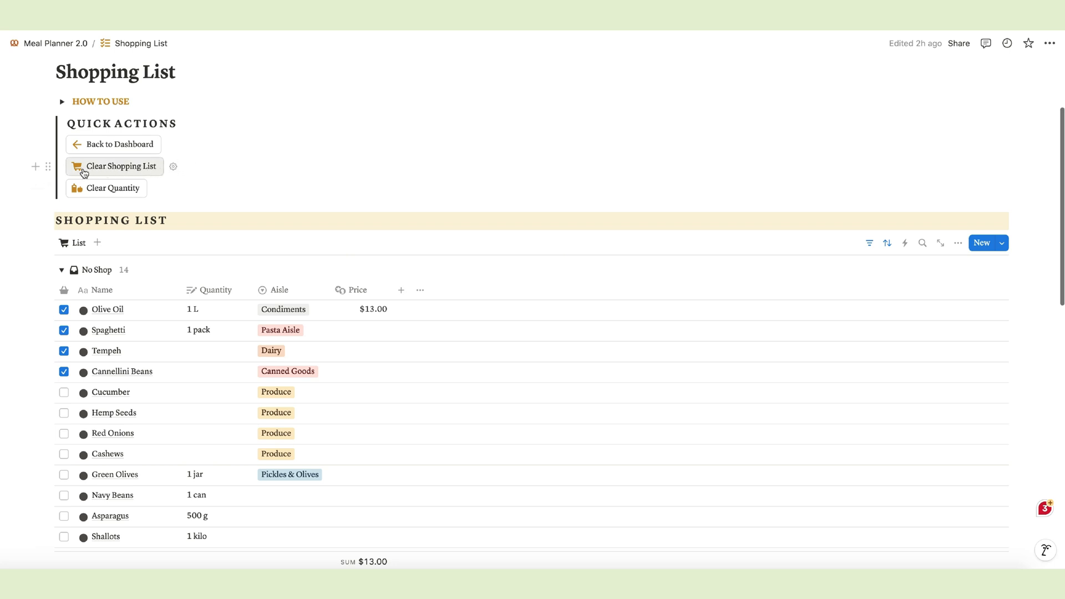
pyautogui.moveTo(67, 365)
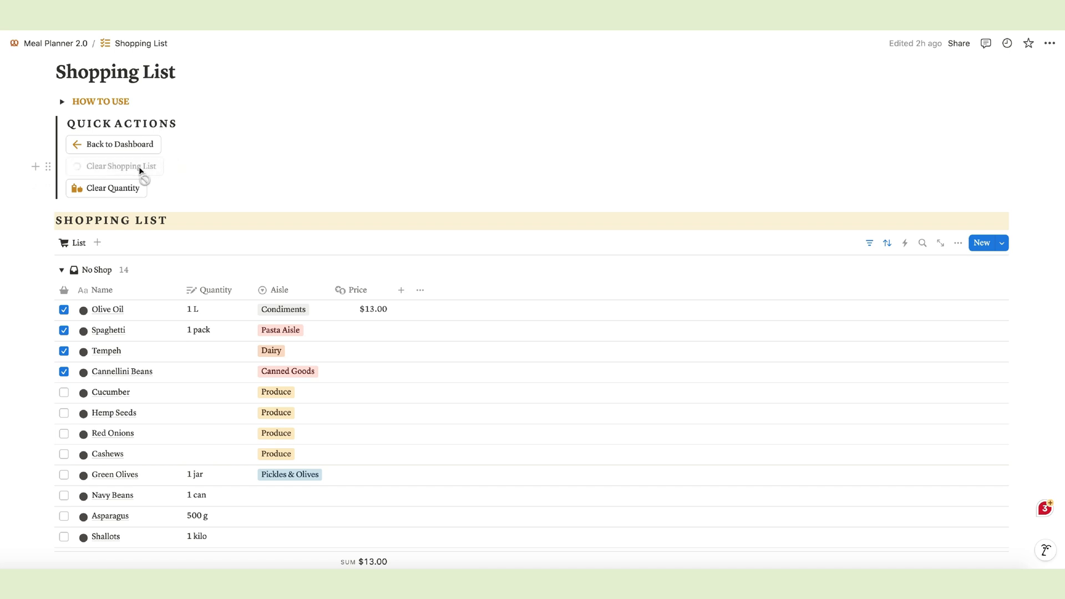
pyautogui.click(114, 166)
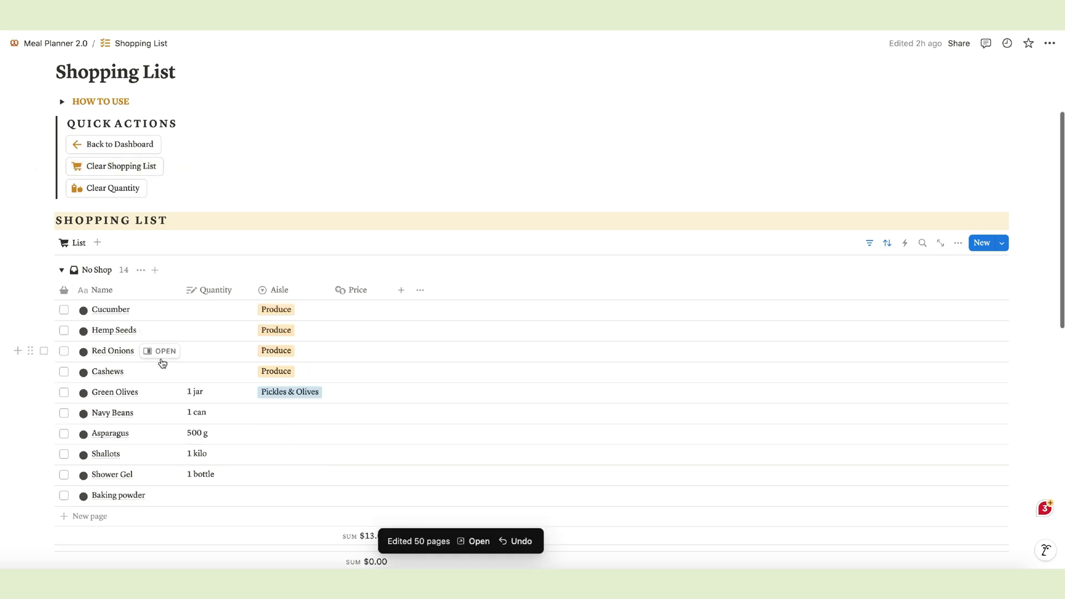
pyautogui.scroll(-3)
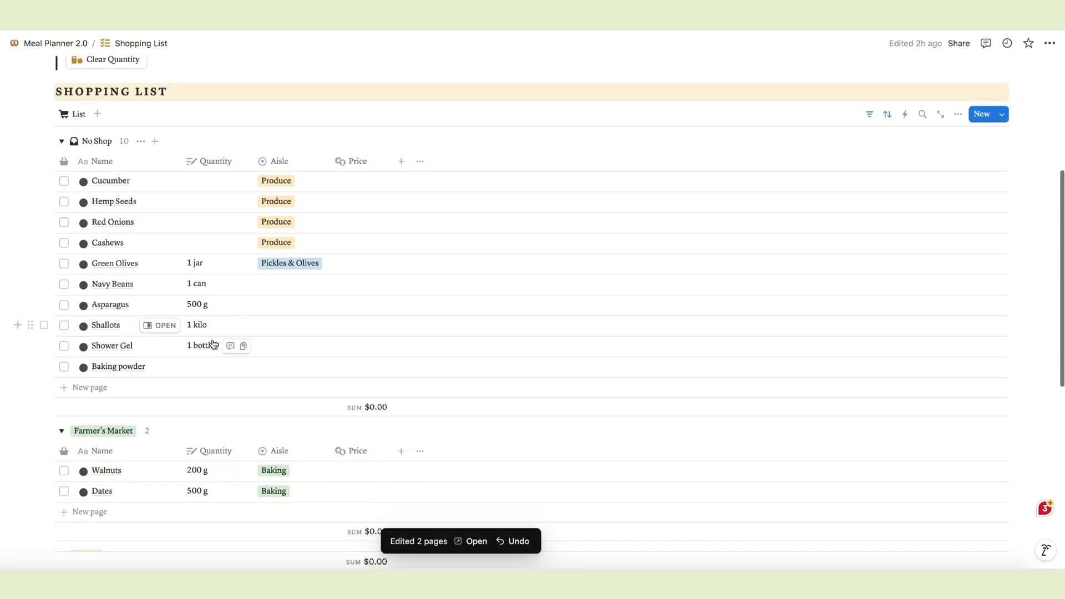
pyautogui.scroll(3)
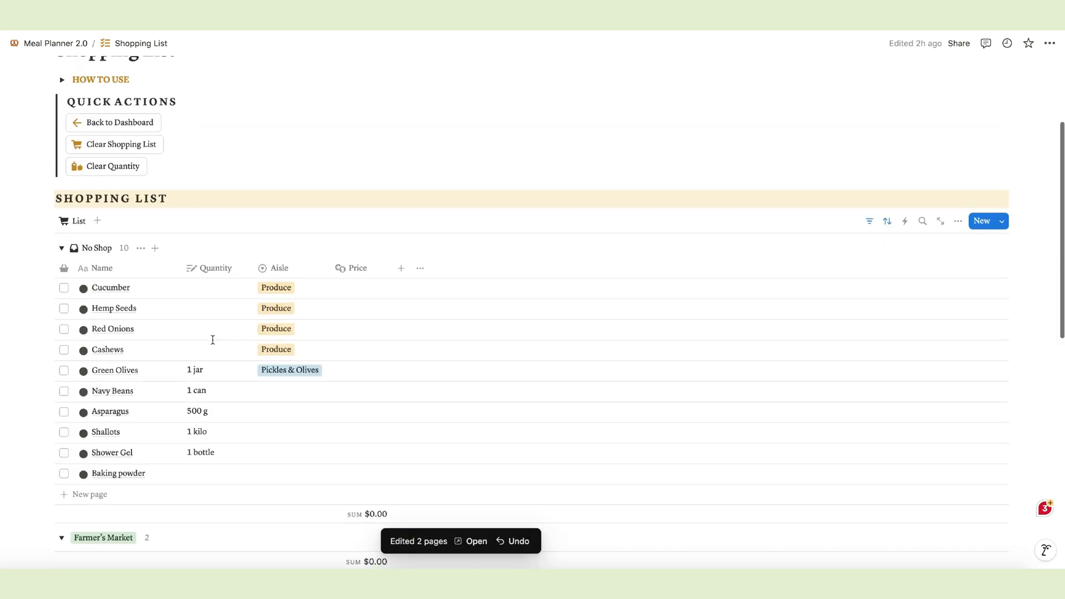
pyautogui.scroll(-3)
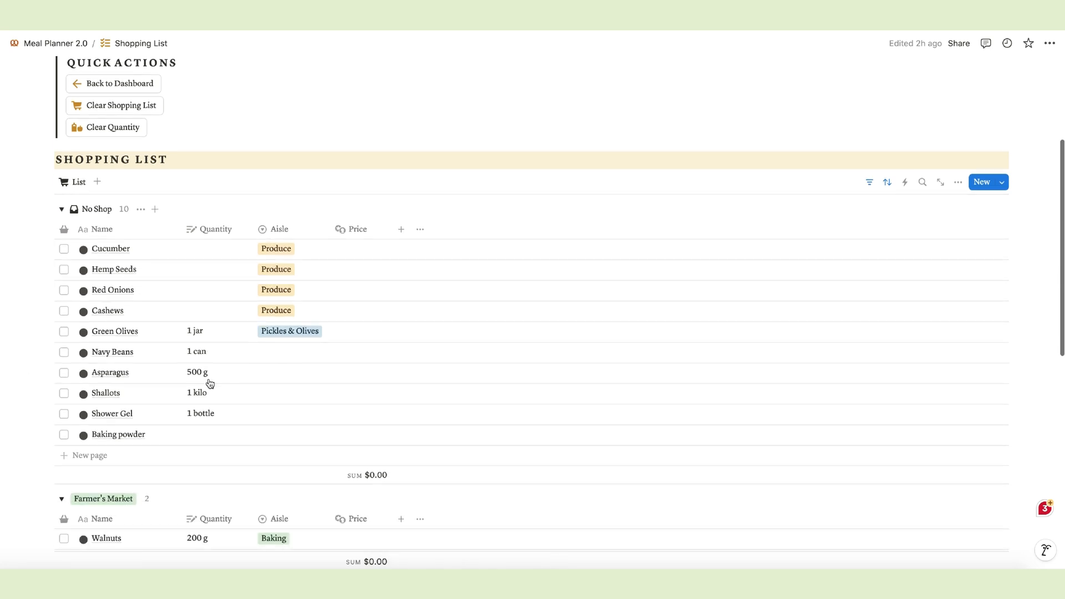
pyautogui.scroll(-3)
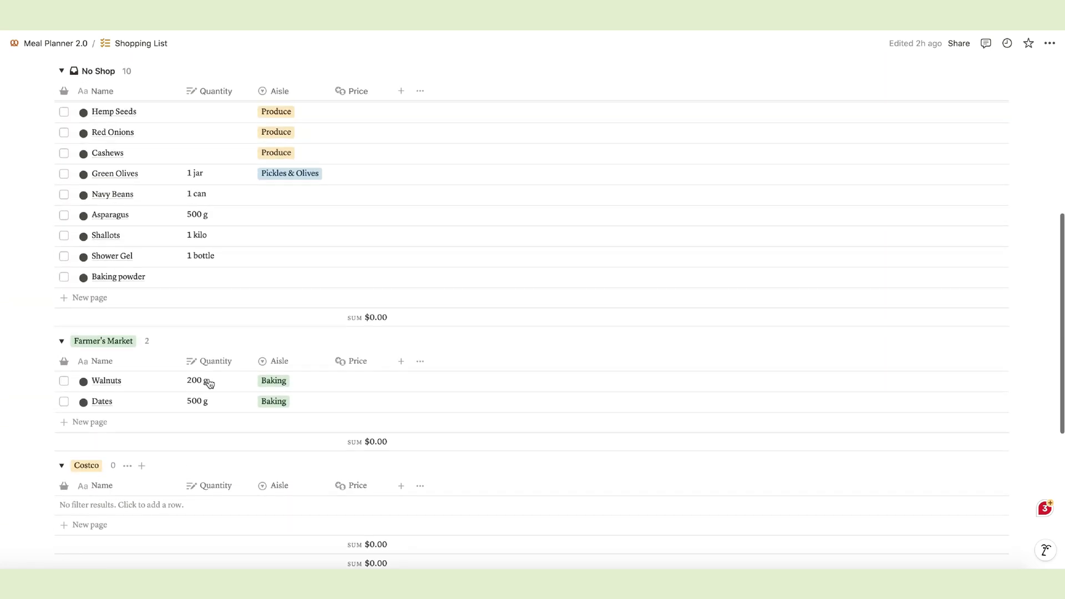
pyautogui.scroll(3)
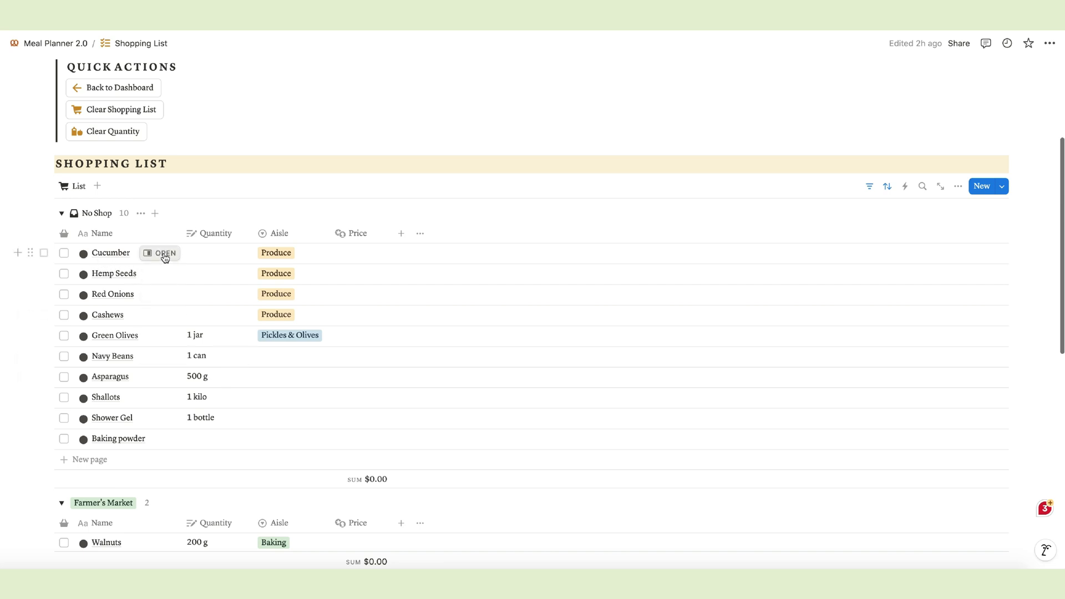
# - Set Cucumber's Status to Out of Stock in its side peek, then close the peek
pyautogui.click(164, 253)
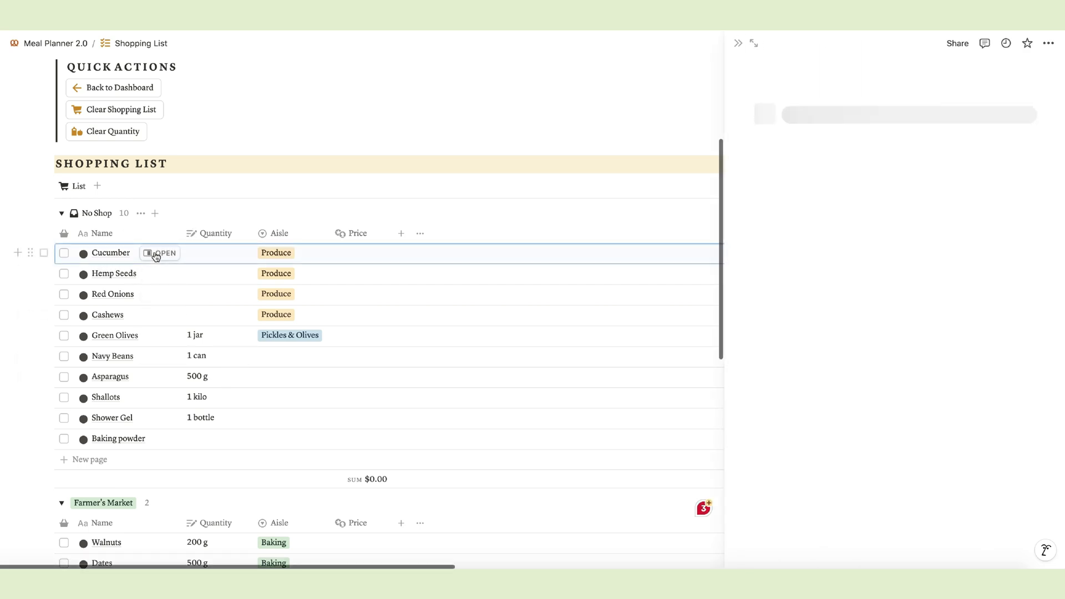
pyautogui.click(164, 253)
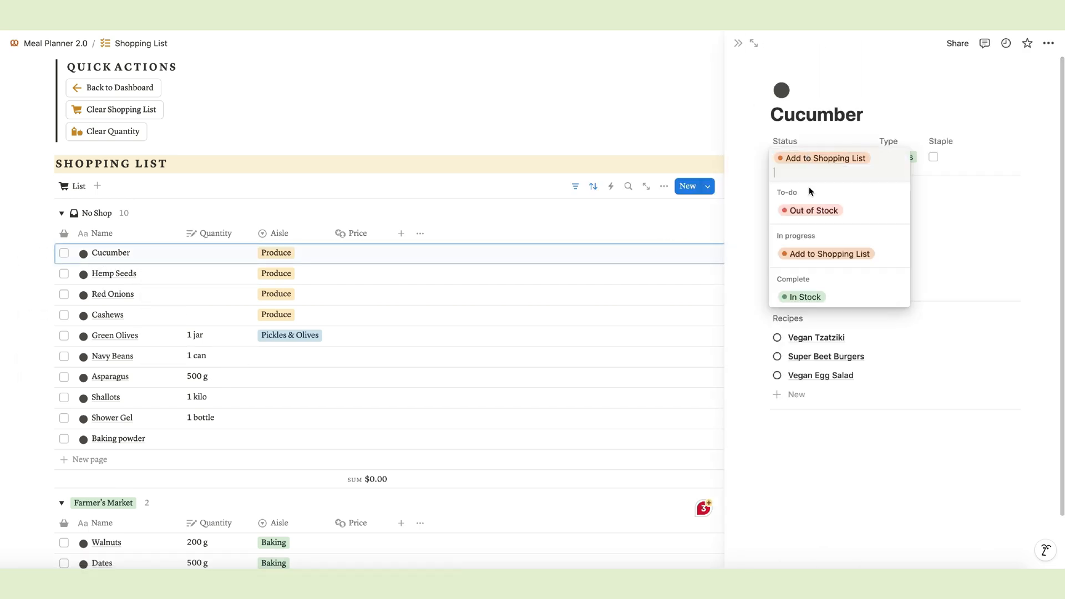
pyautogui.click(814, 209)
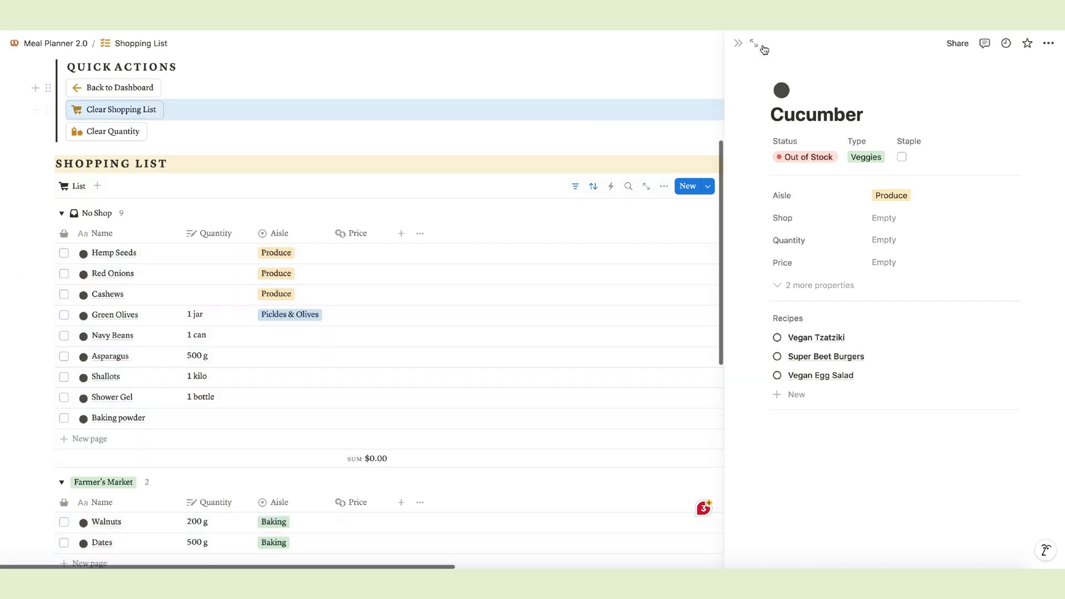
pyautogui.click(739, 42)
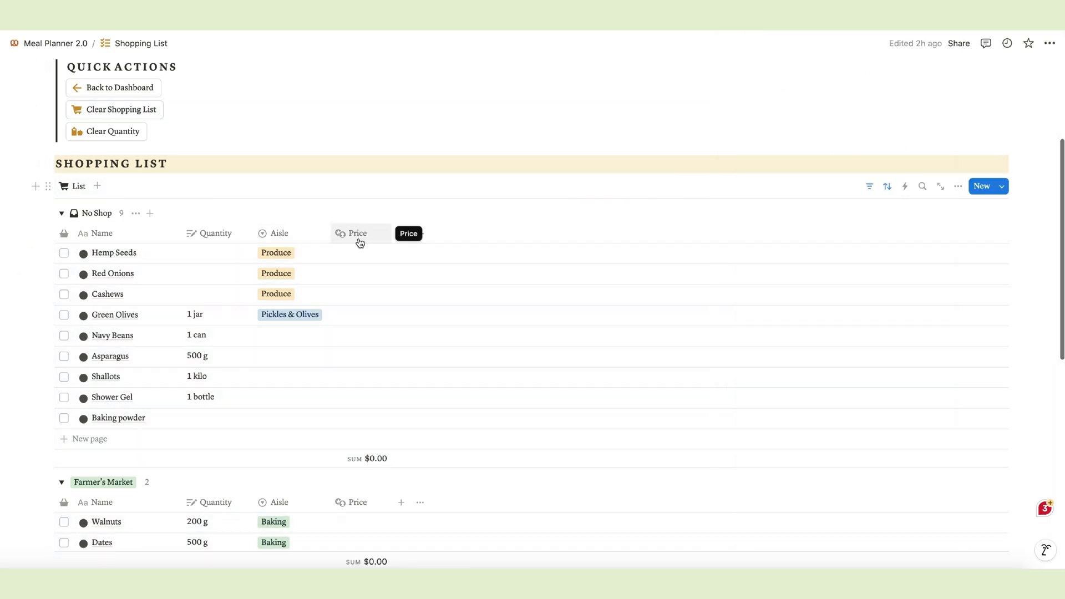
# - Edit the Price property and list its number formats, currently US Dollar
pyautogui.click(357, 233)
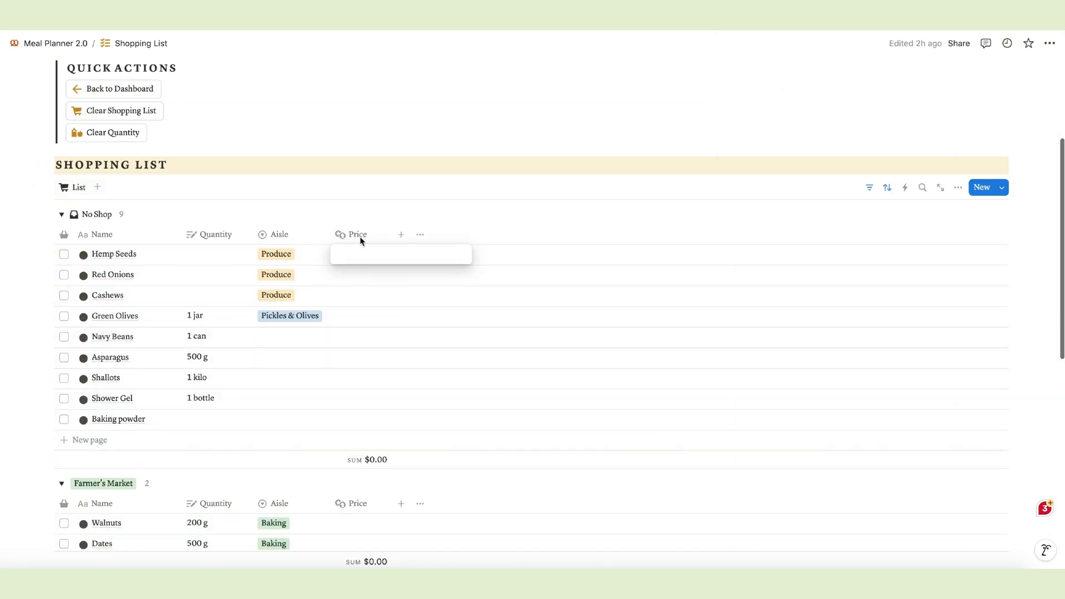
pyautogui.click(358, 234)
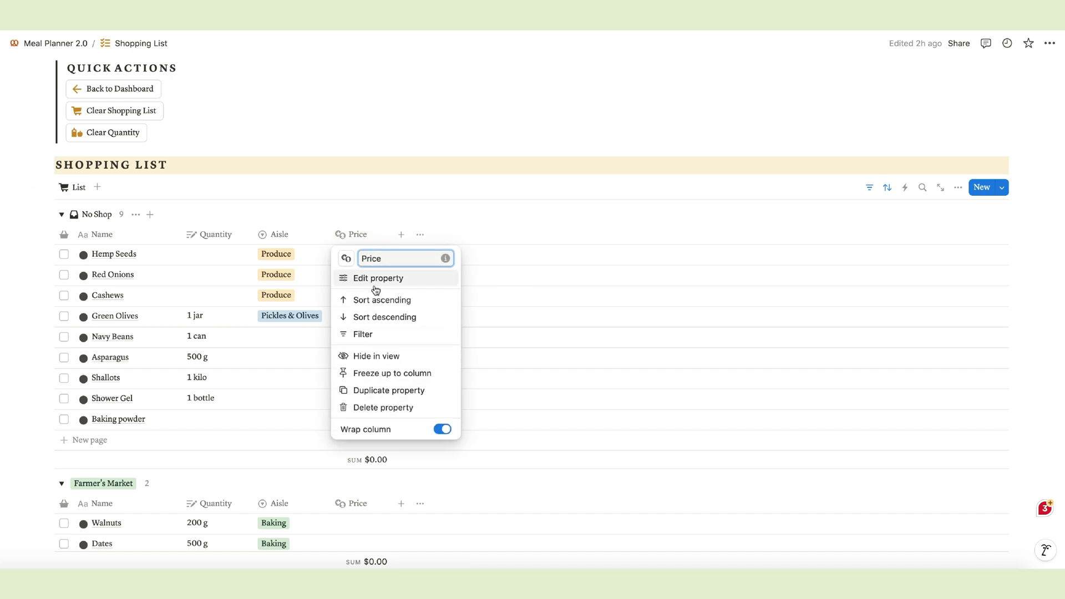
pyautogui.click(379, 278)
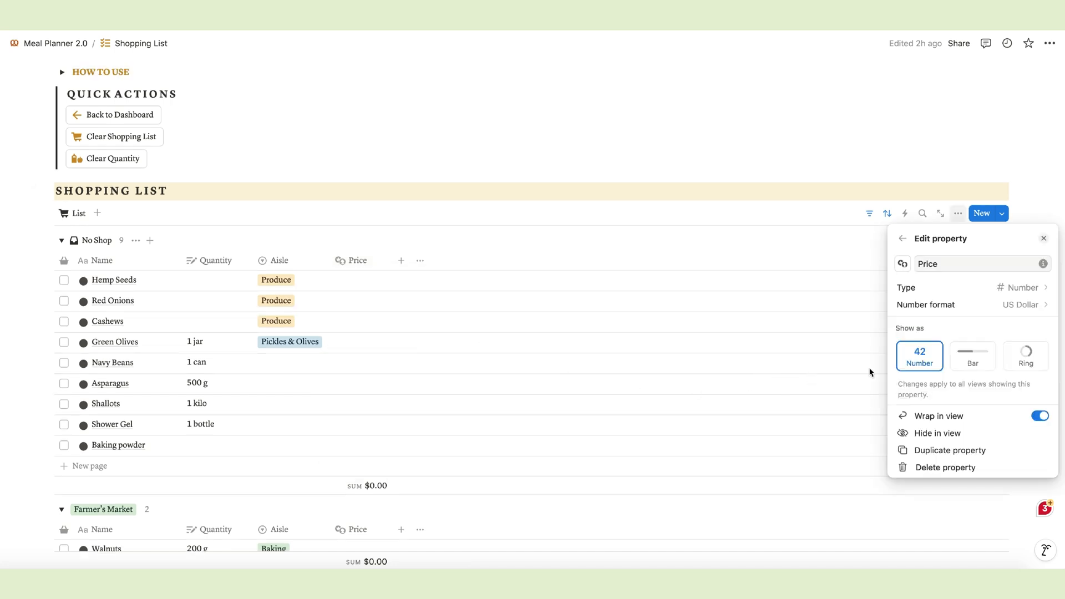
pyautogui.click(1026, 305)
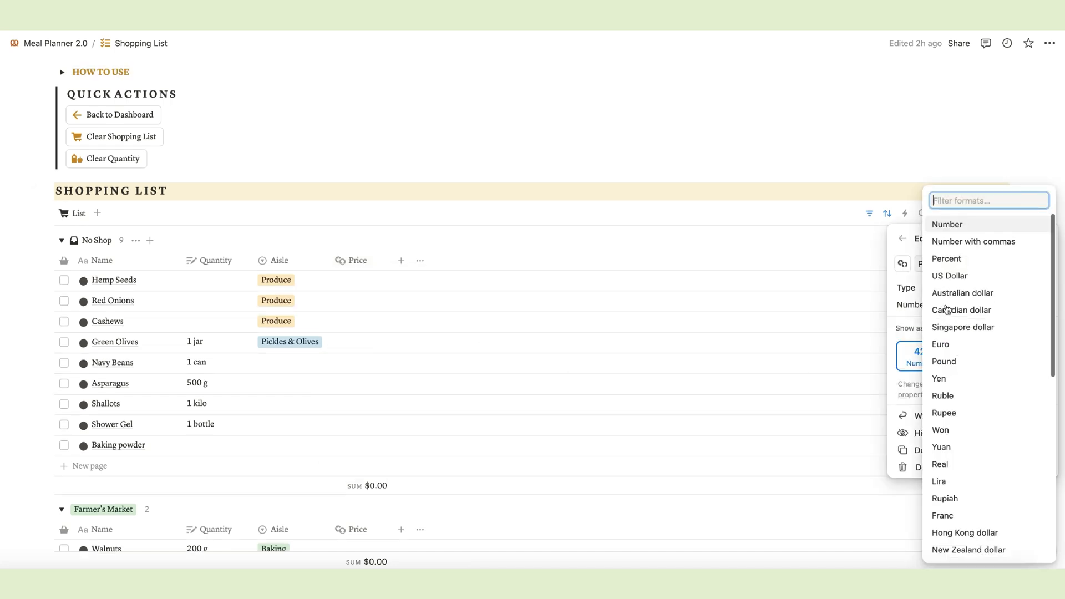
pyautogui.moveTo(942, 430)
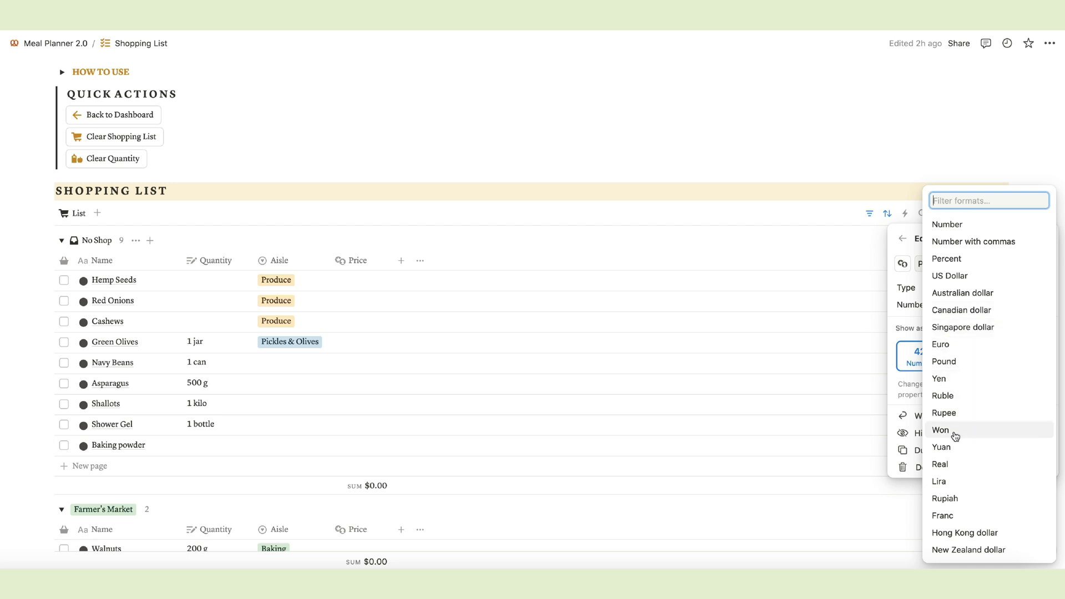
pyautogui.moveTo(945, 421)
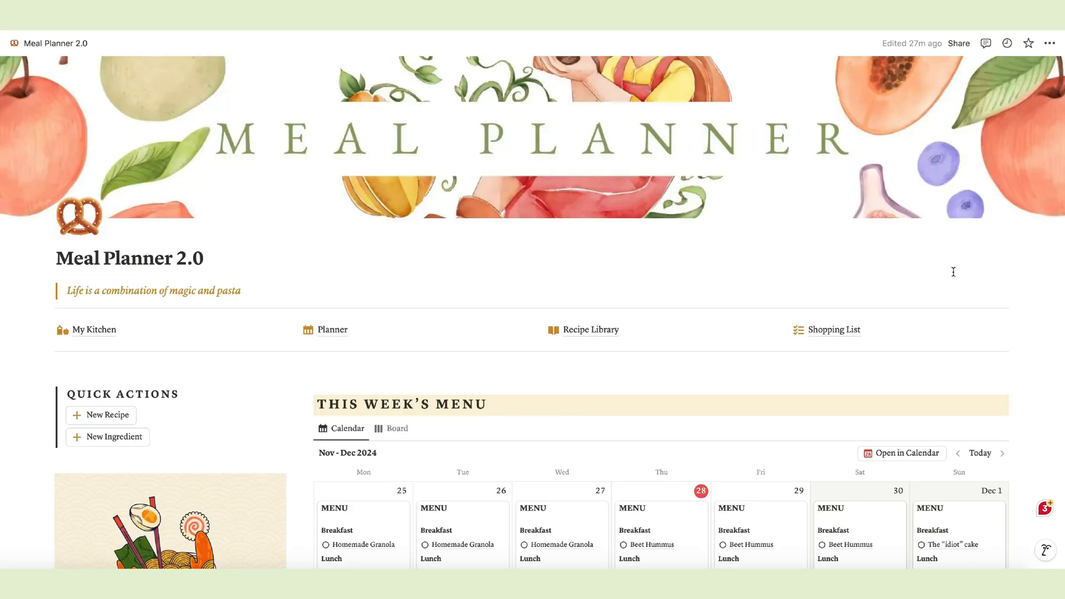
# - Scroll the Meal Planner 2.0 dashboard down to the footer and back up to this week's menu
pyautogui.scroll(-3)
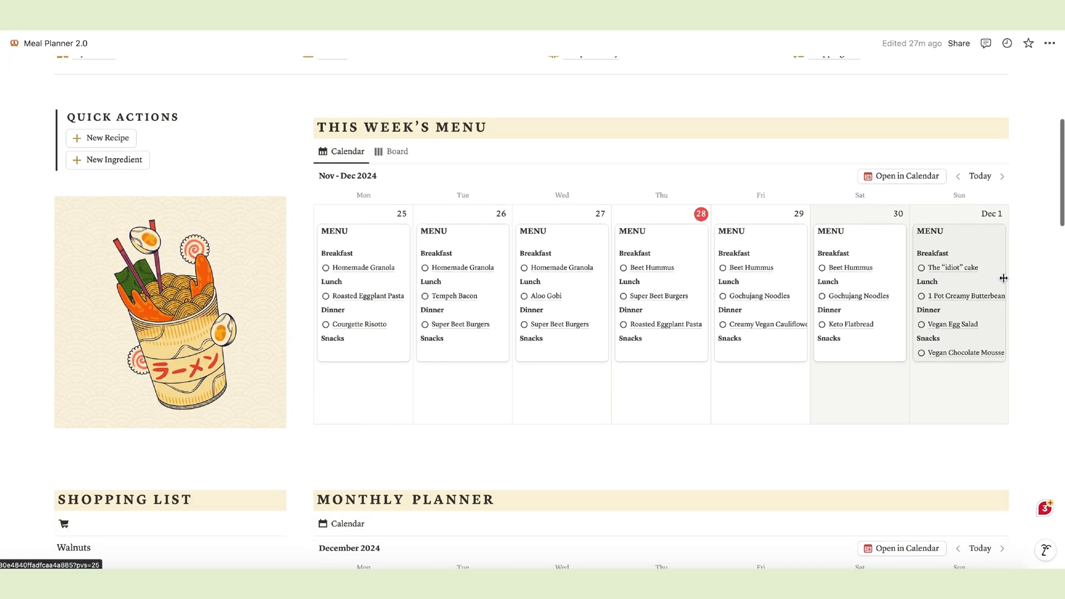
pyautogui.scroll(-3)
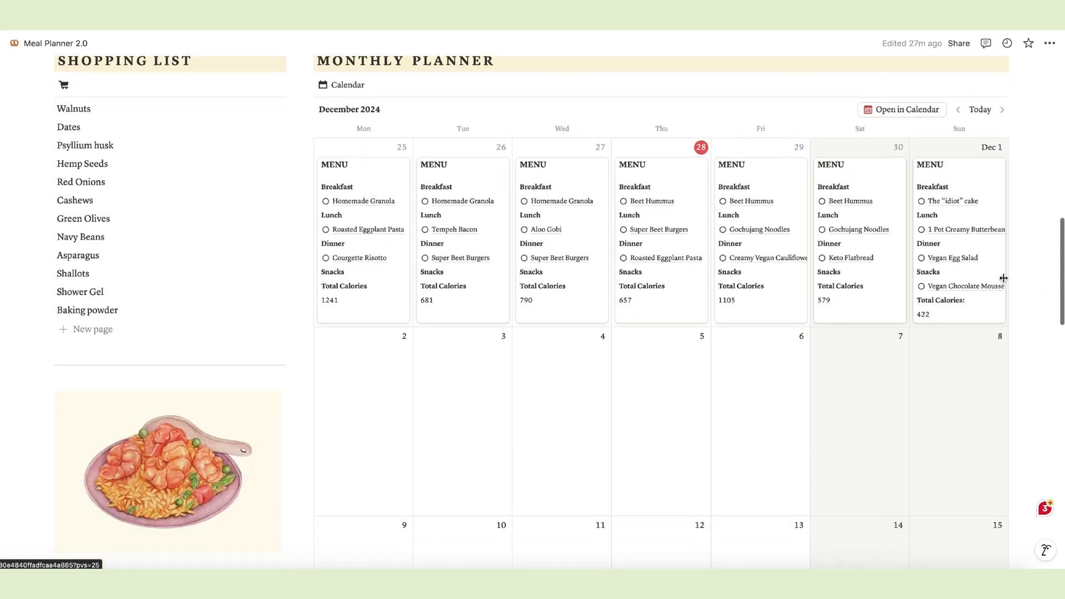
pyautogui.scroll(-3)
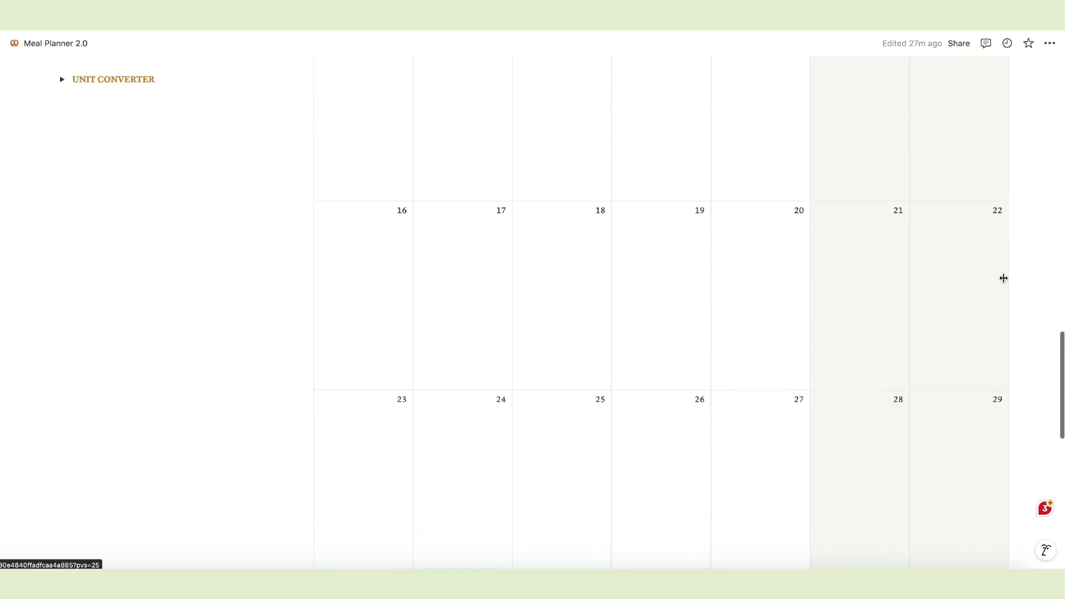
pyautogui.scroll(-3)
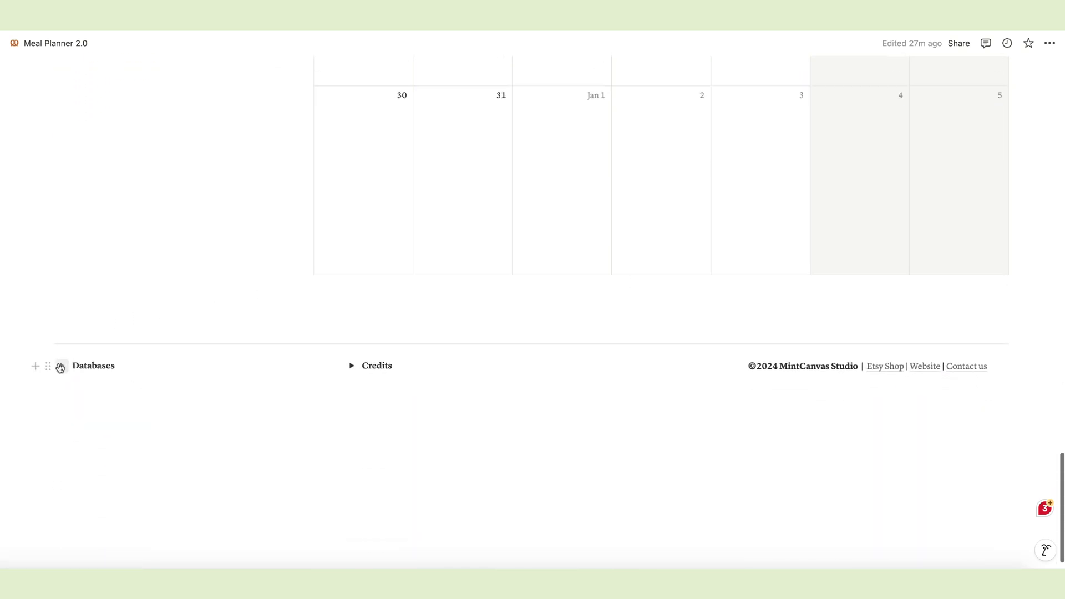
pyautogui.scroll(3)
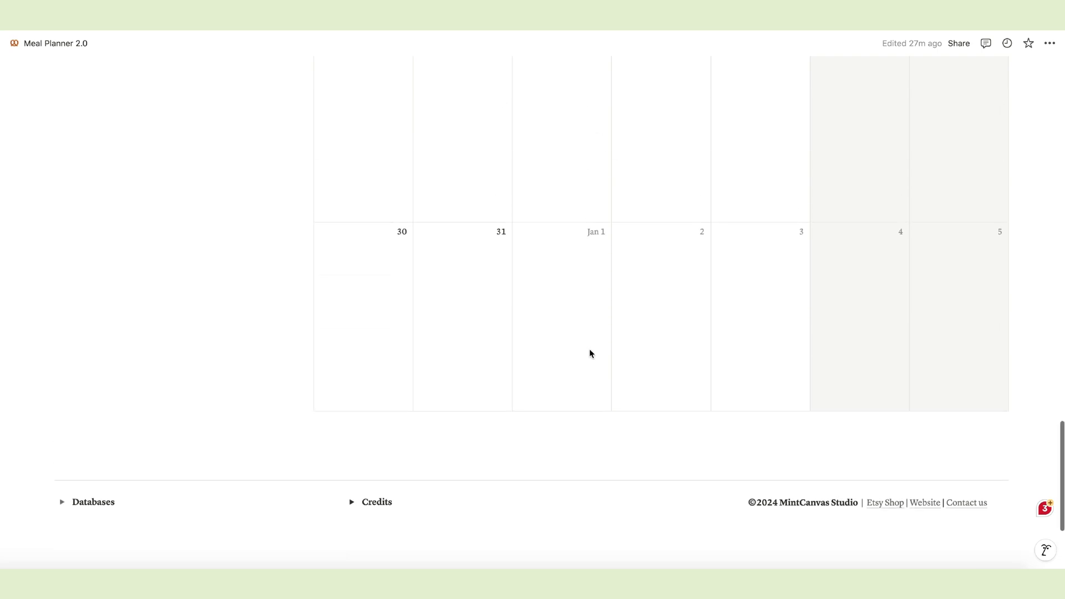
pyautogui.scroll(3)
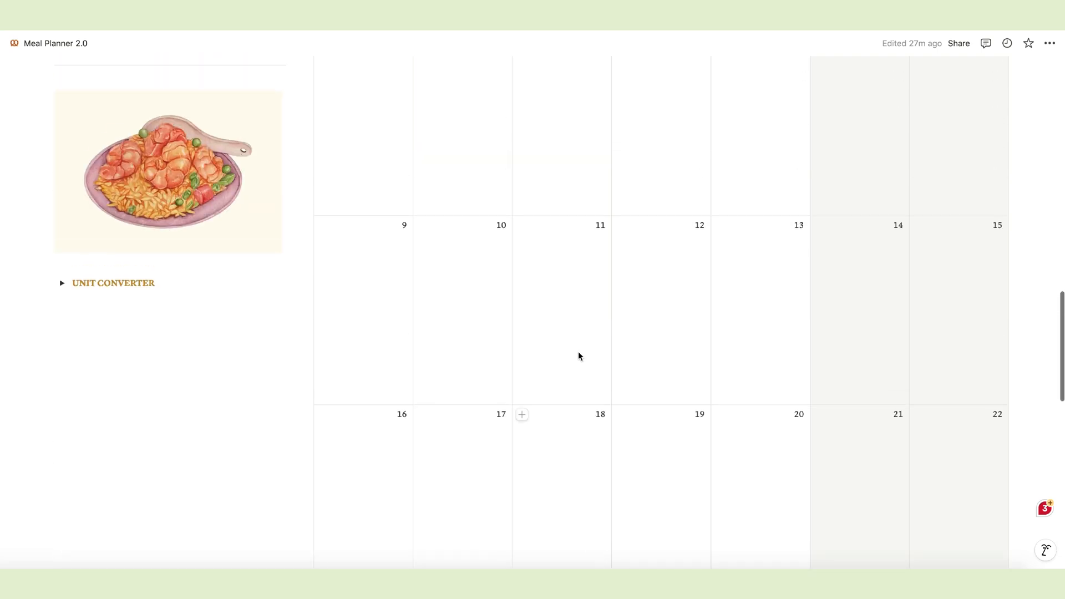
pyautogui.scroll(3)
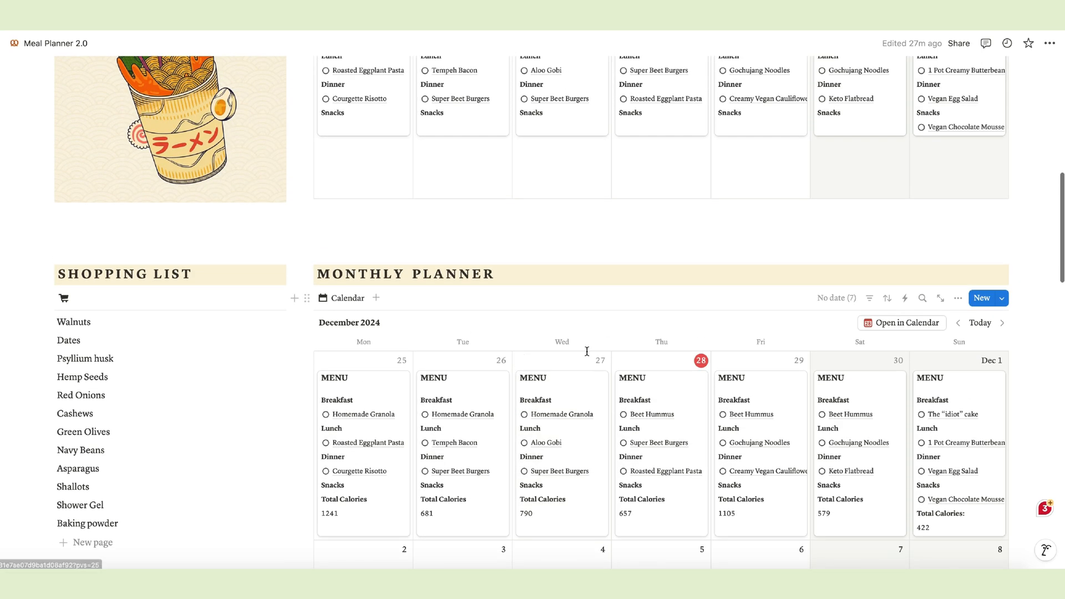
pyautogui.scroll(3)
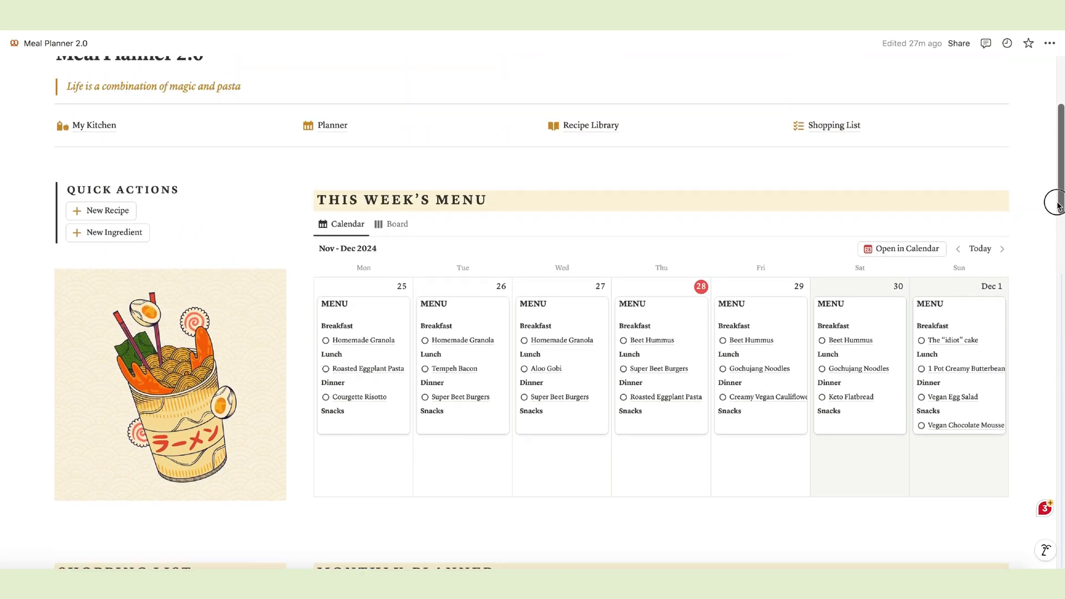